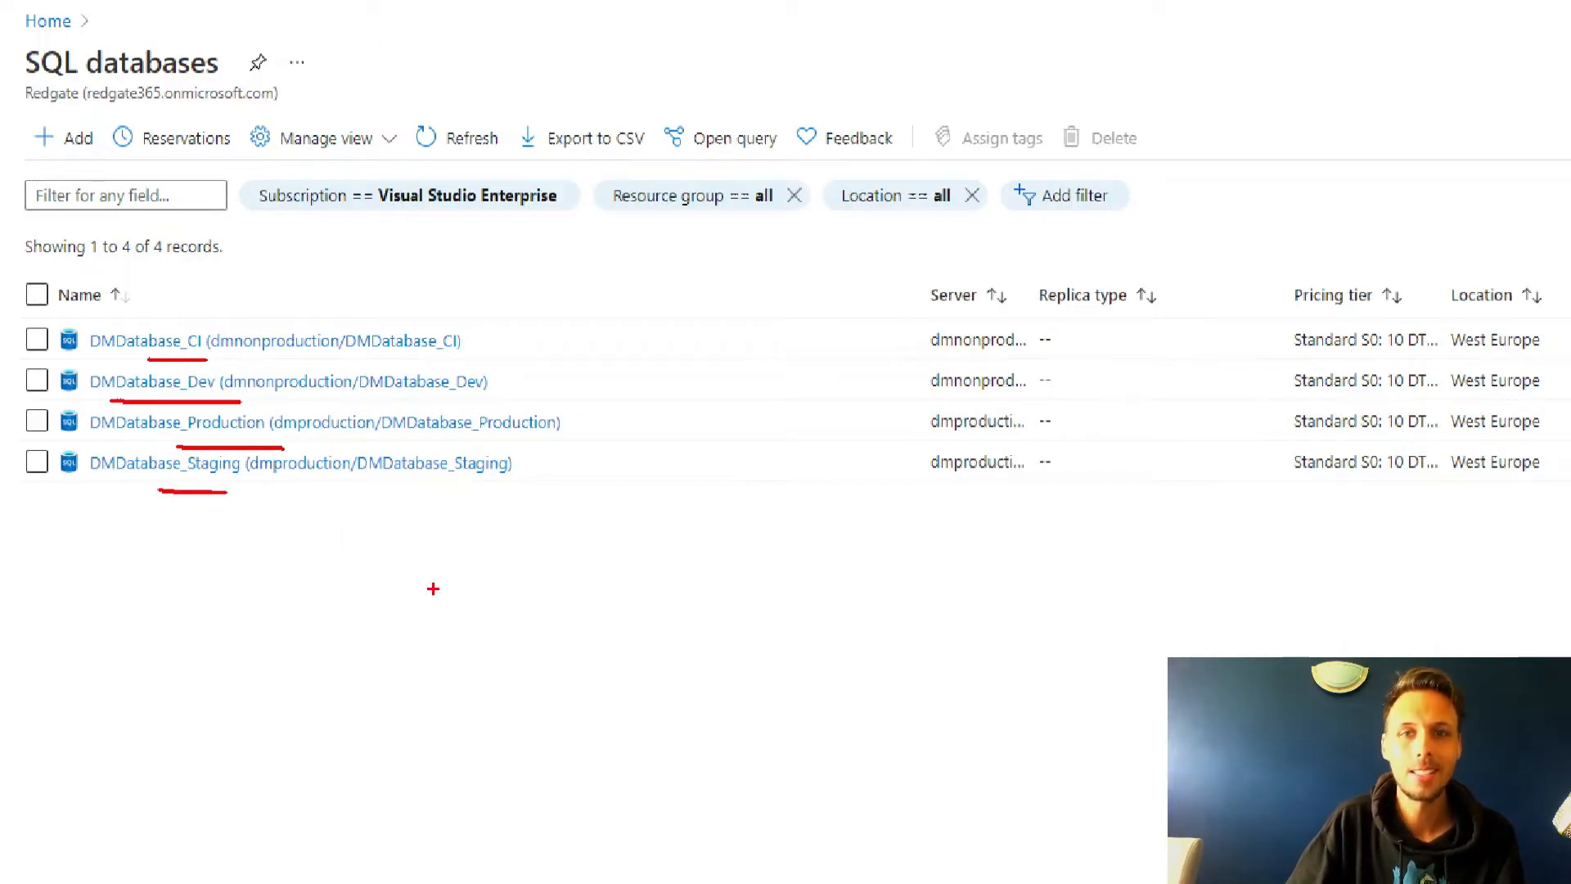
pyautogui.moveTo(591, 578)
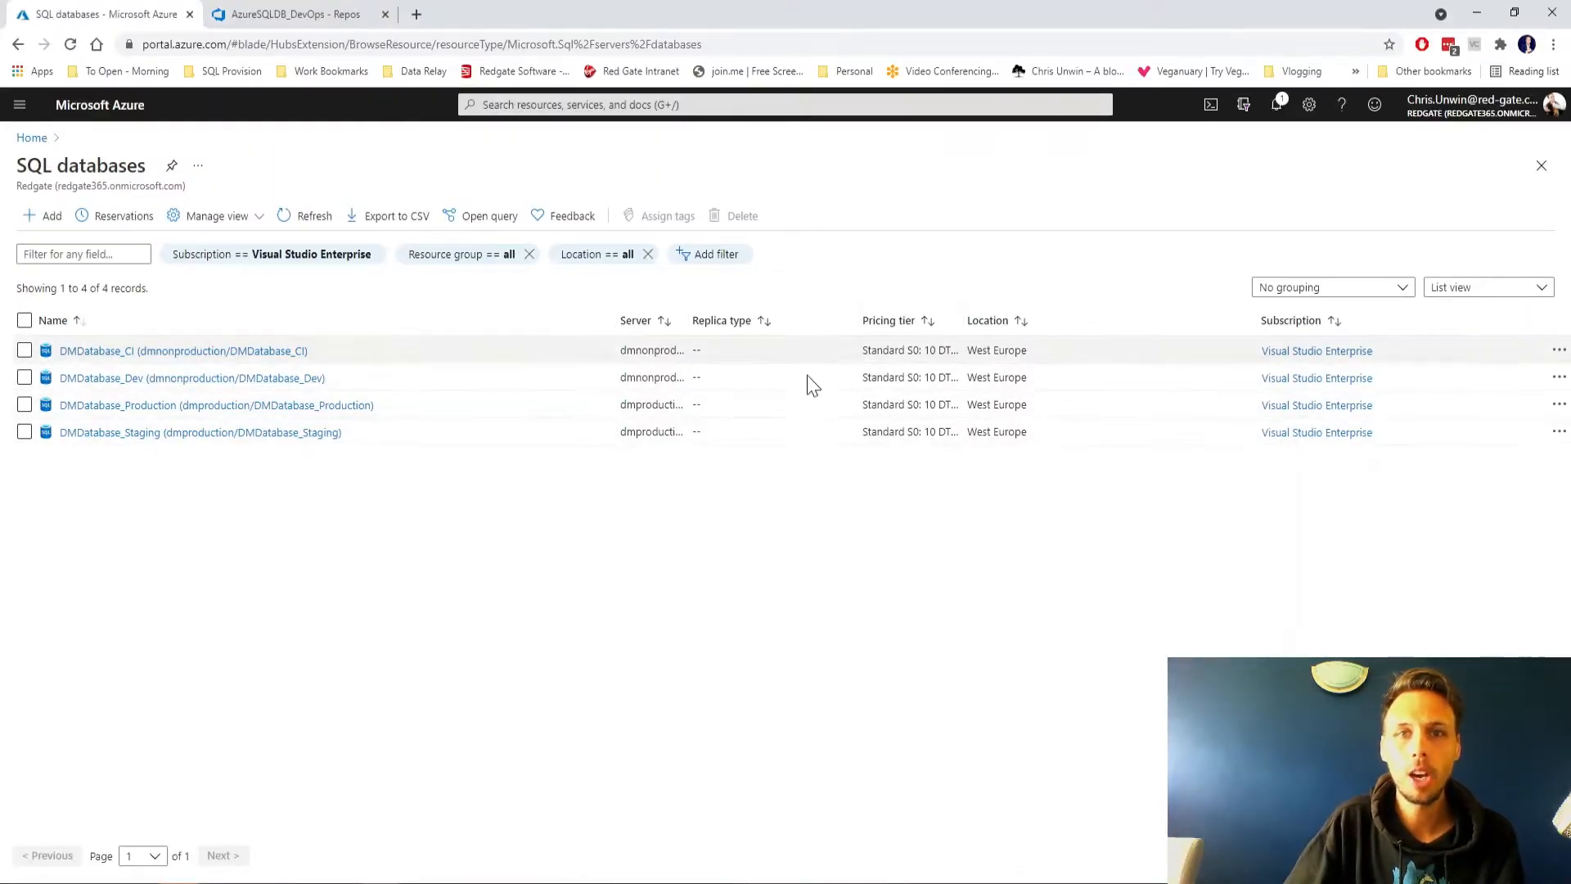
pyautogui.moveTo(865, 545)
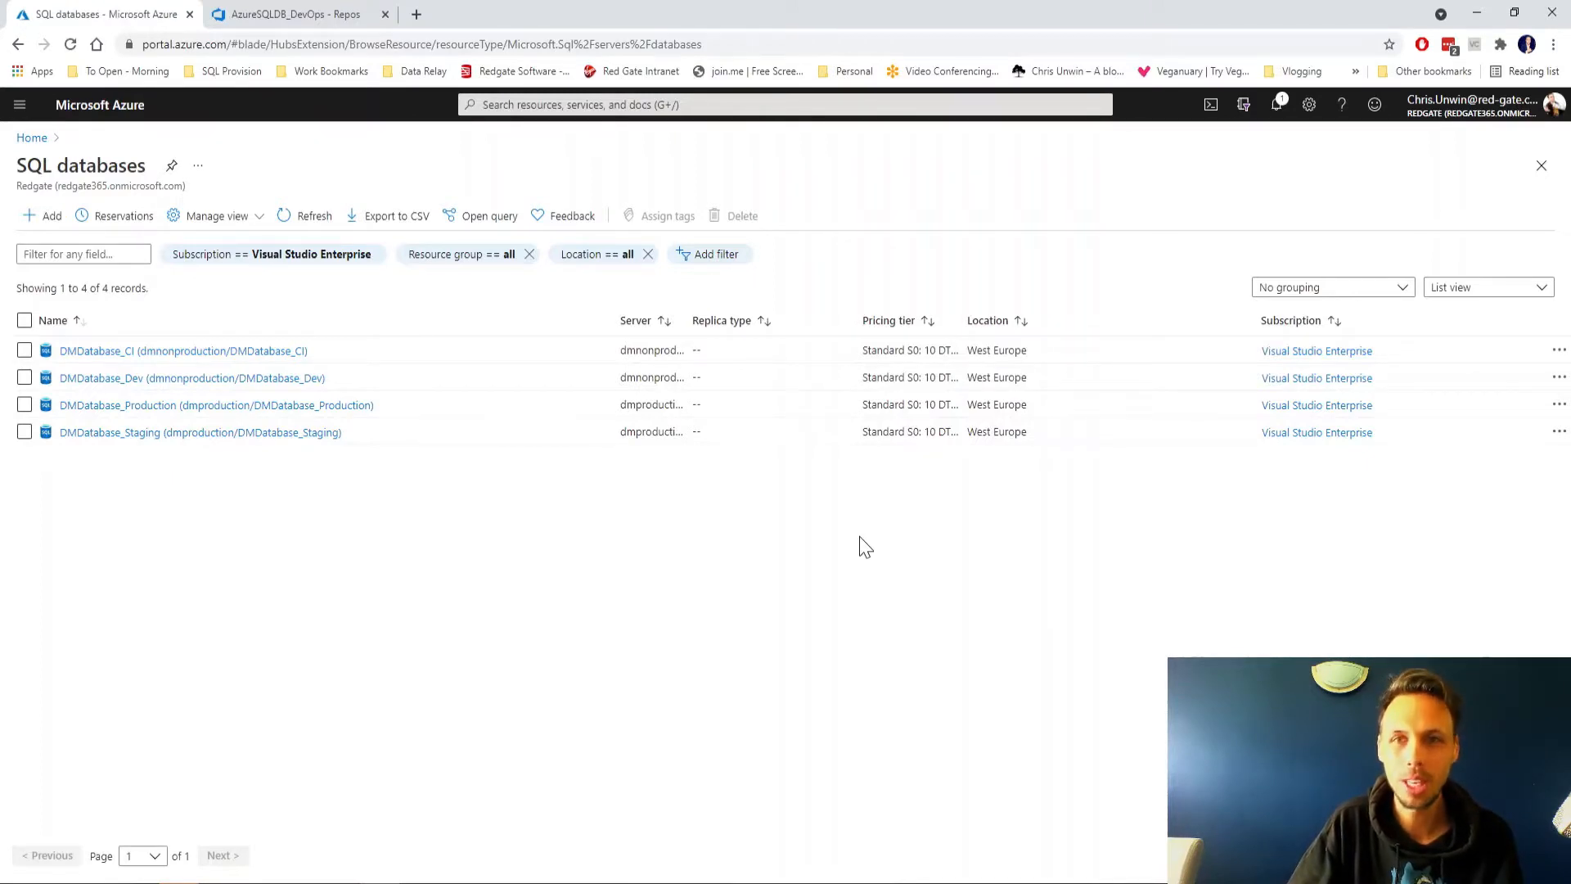
pyautogui.moveTo(848, 558)
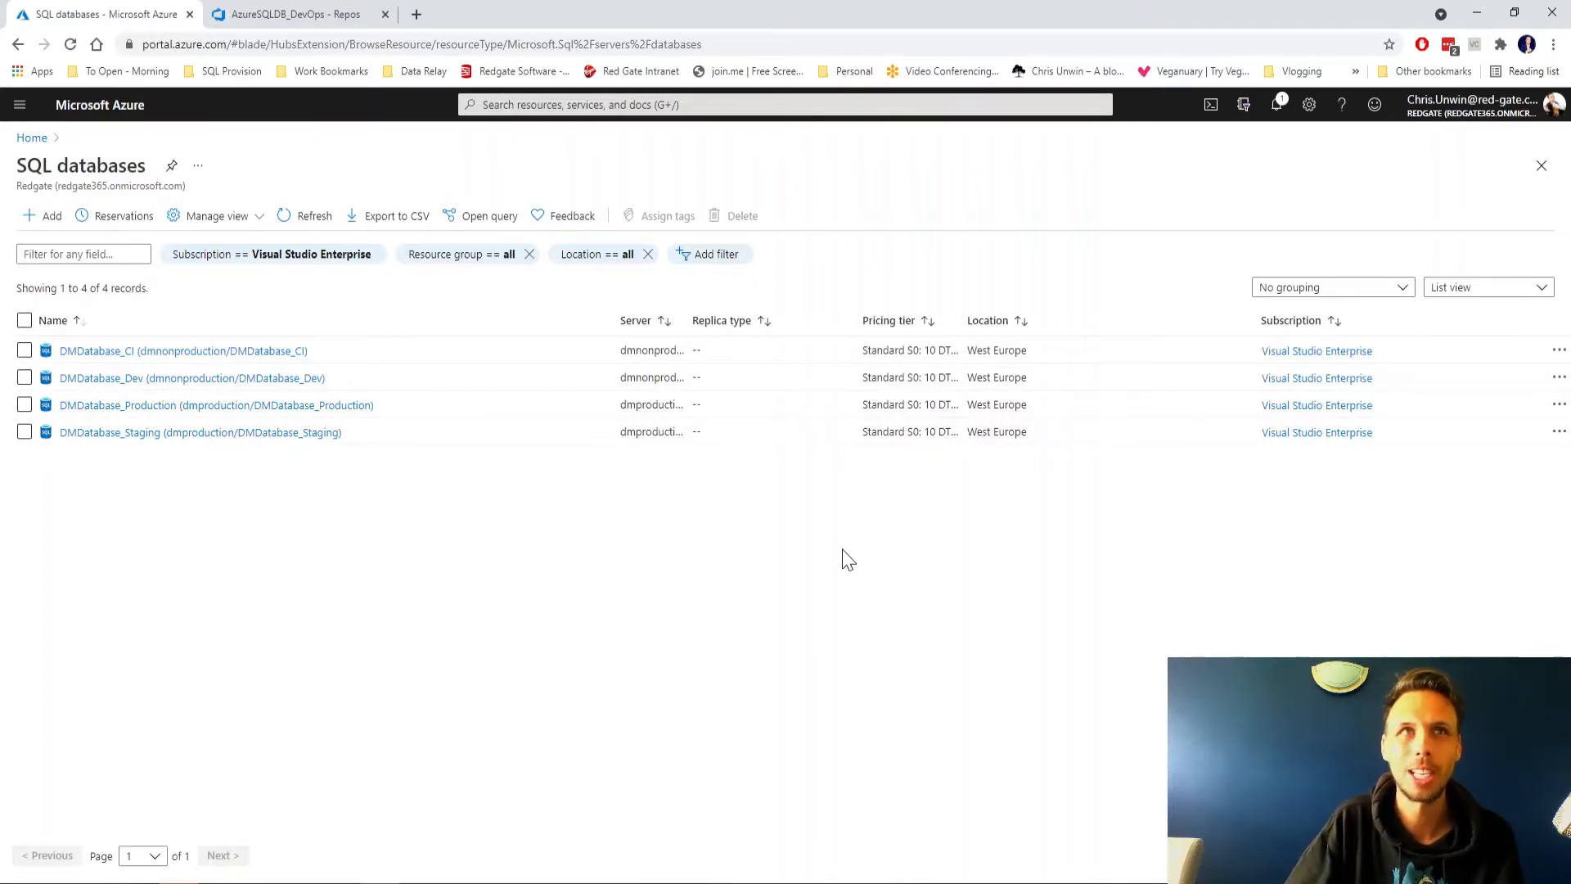
# Step: Switch to the AzureSQLDB_DevOps repository files in Azure DevOps, which show only README.md
pyautogui.click(290, 14)
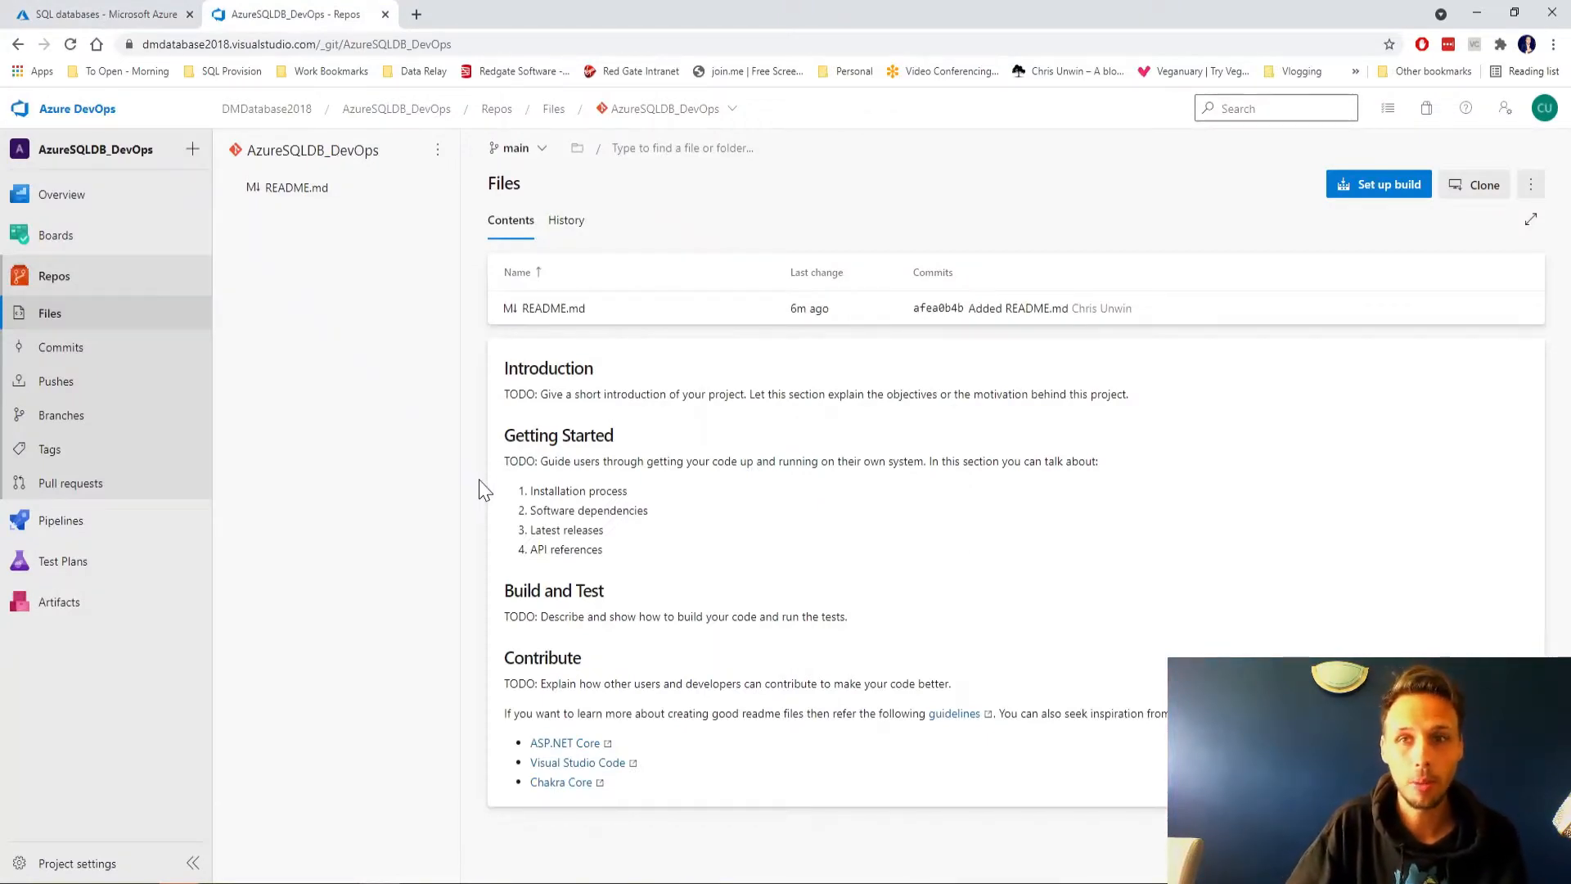
pyautogui.moveTo(598, 414)
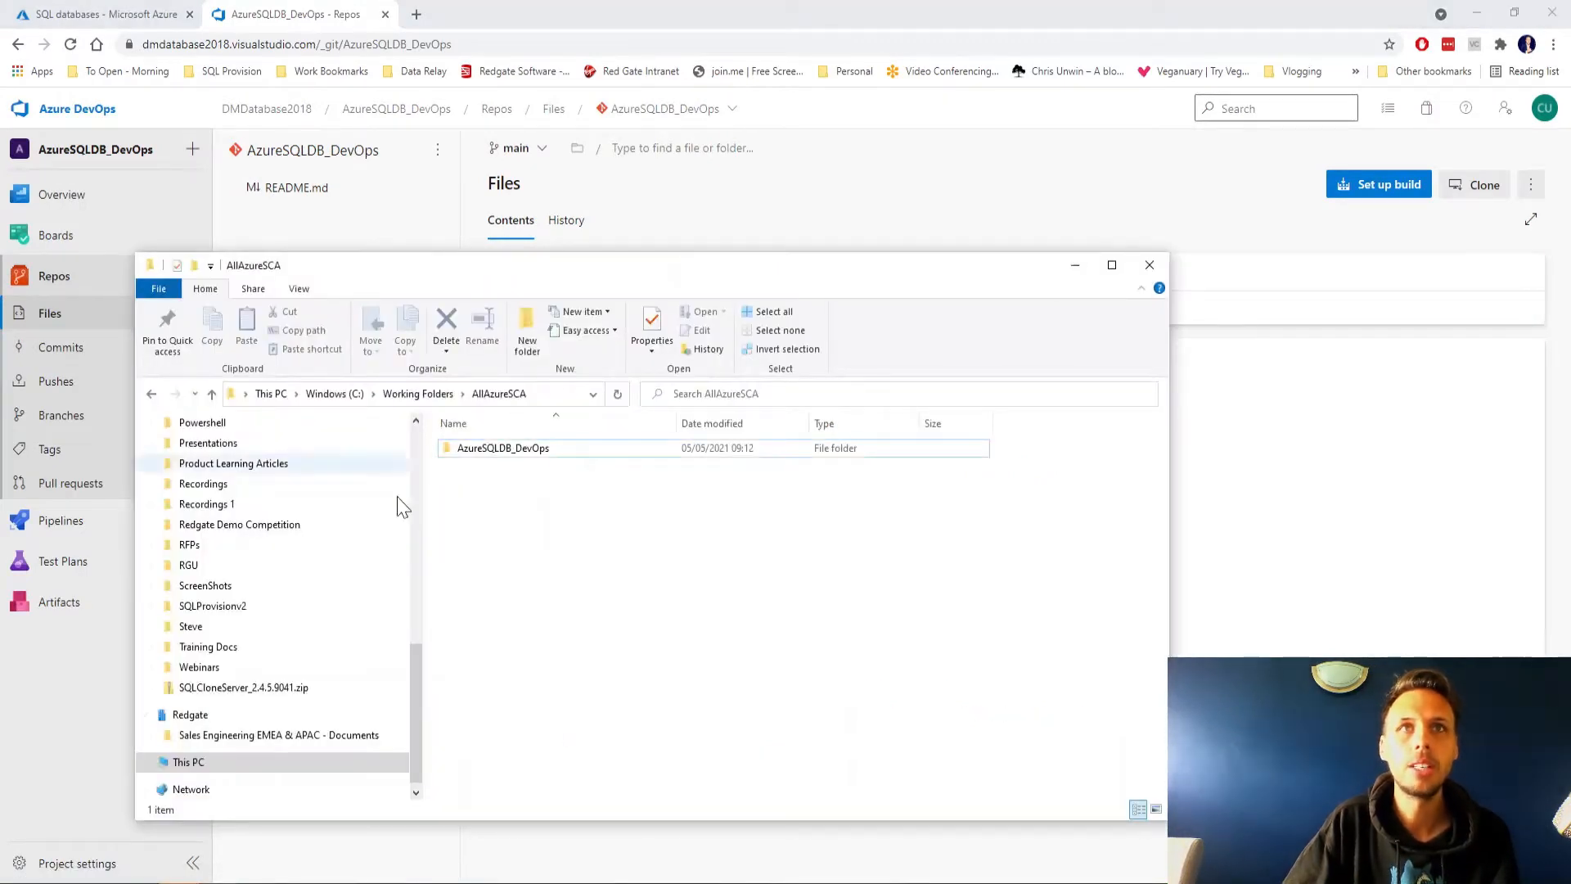
# Step: Open the AllAzureSCA folder in File Explorer to reveal the AzureSQLDB_DevOps clone
pyautogui.doubleClick(502, 447)
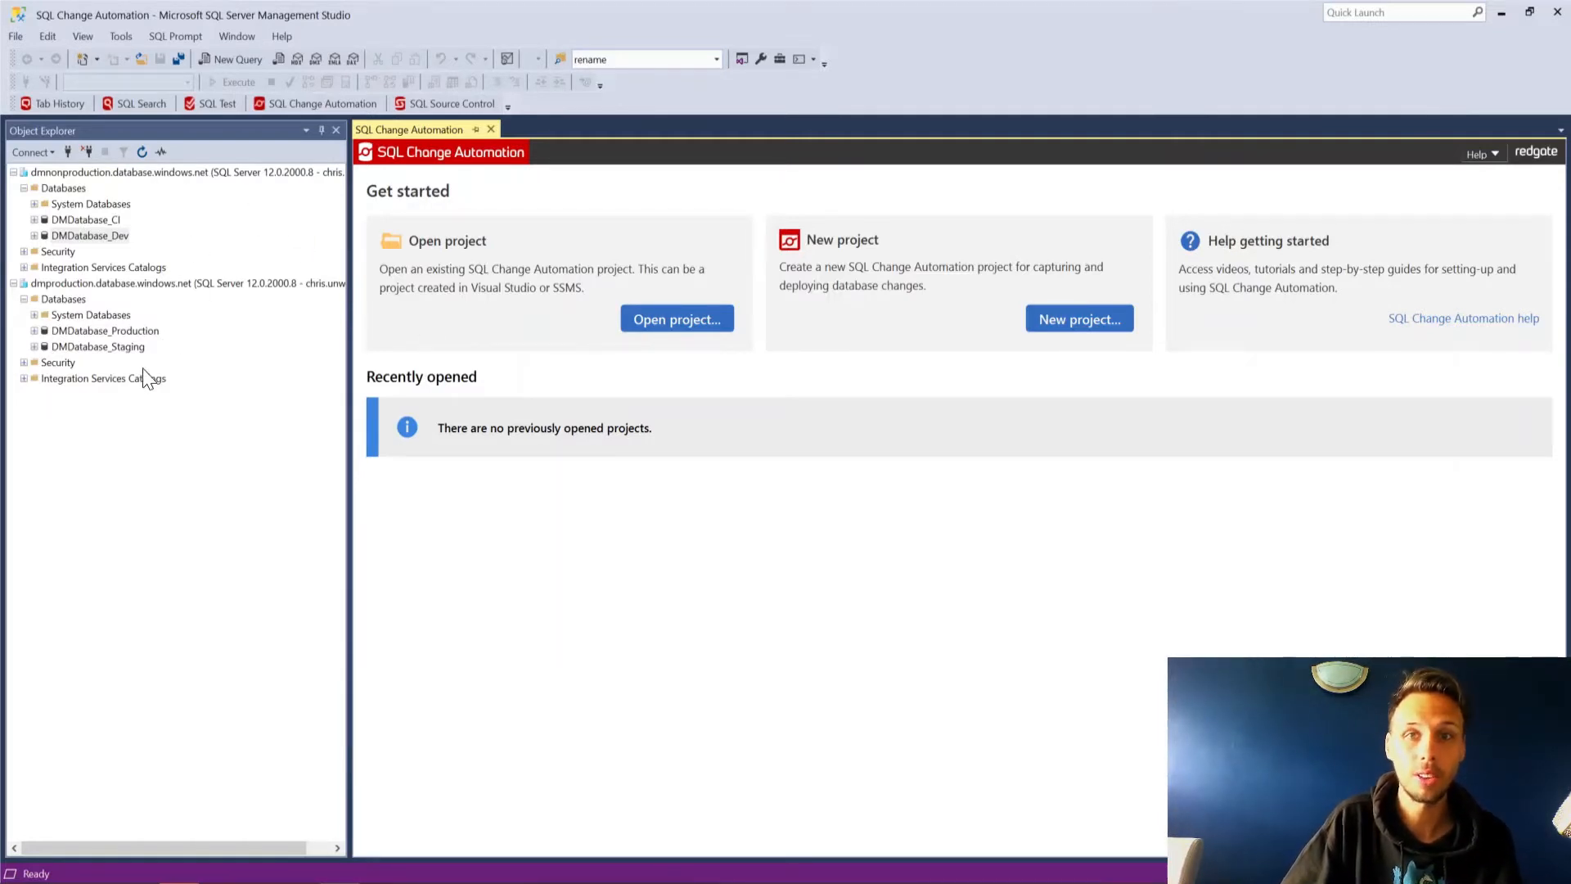
pyautogui.moveTo(1005, 363)
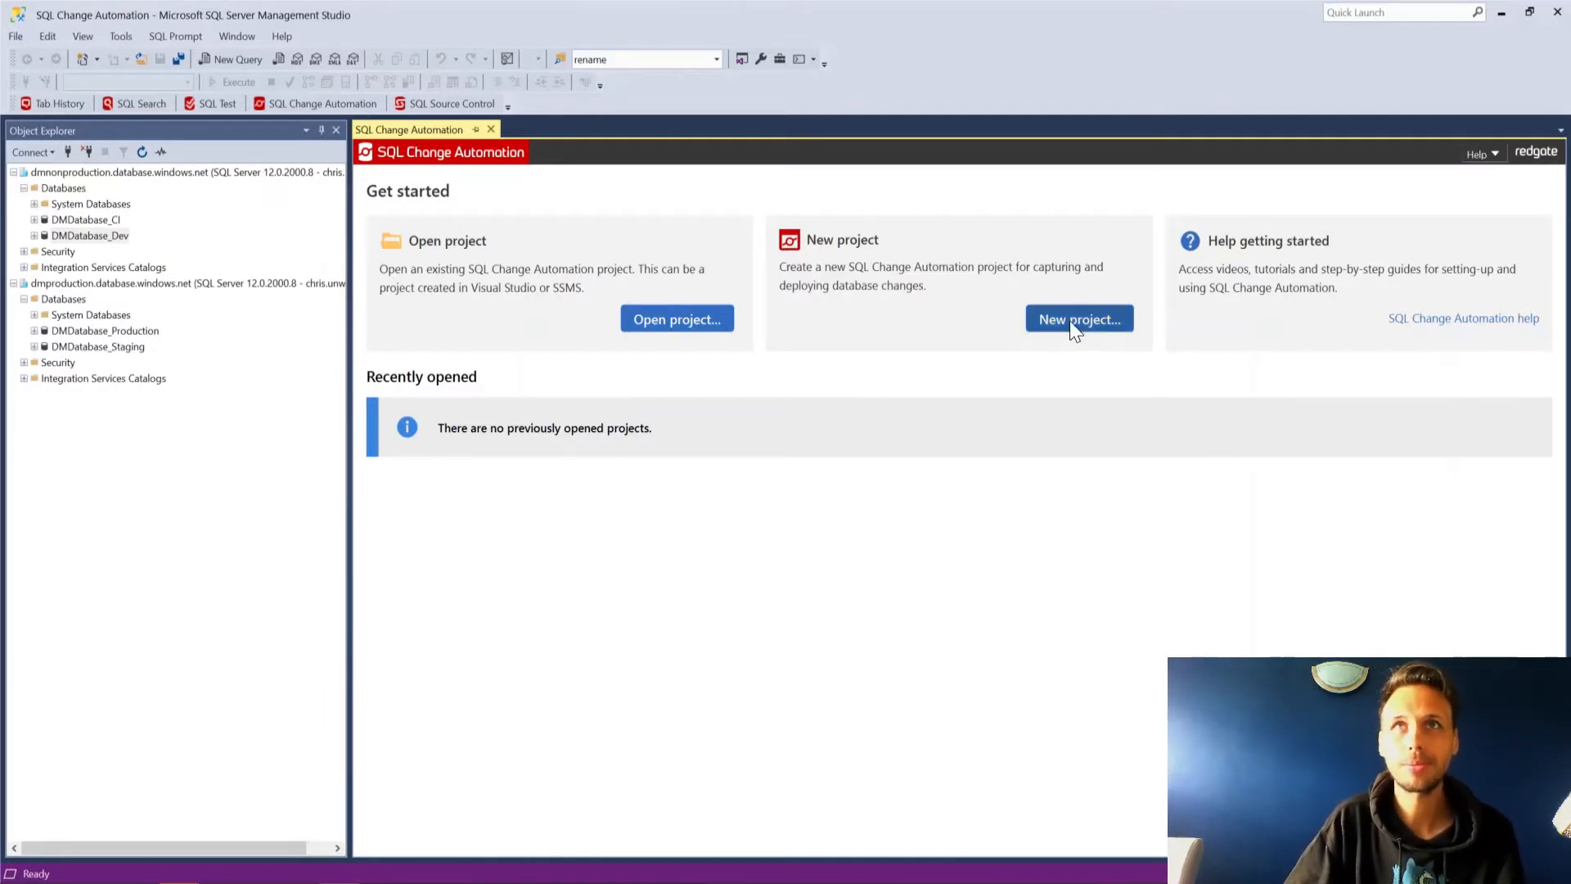
# Step: Start a new SQL Change Automation project named AzureSQLDBProject
pyautogui.click(1078, 318)
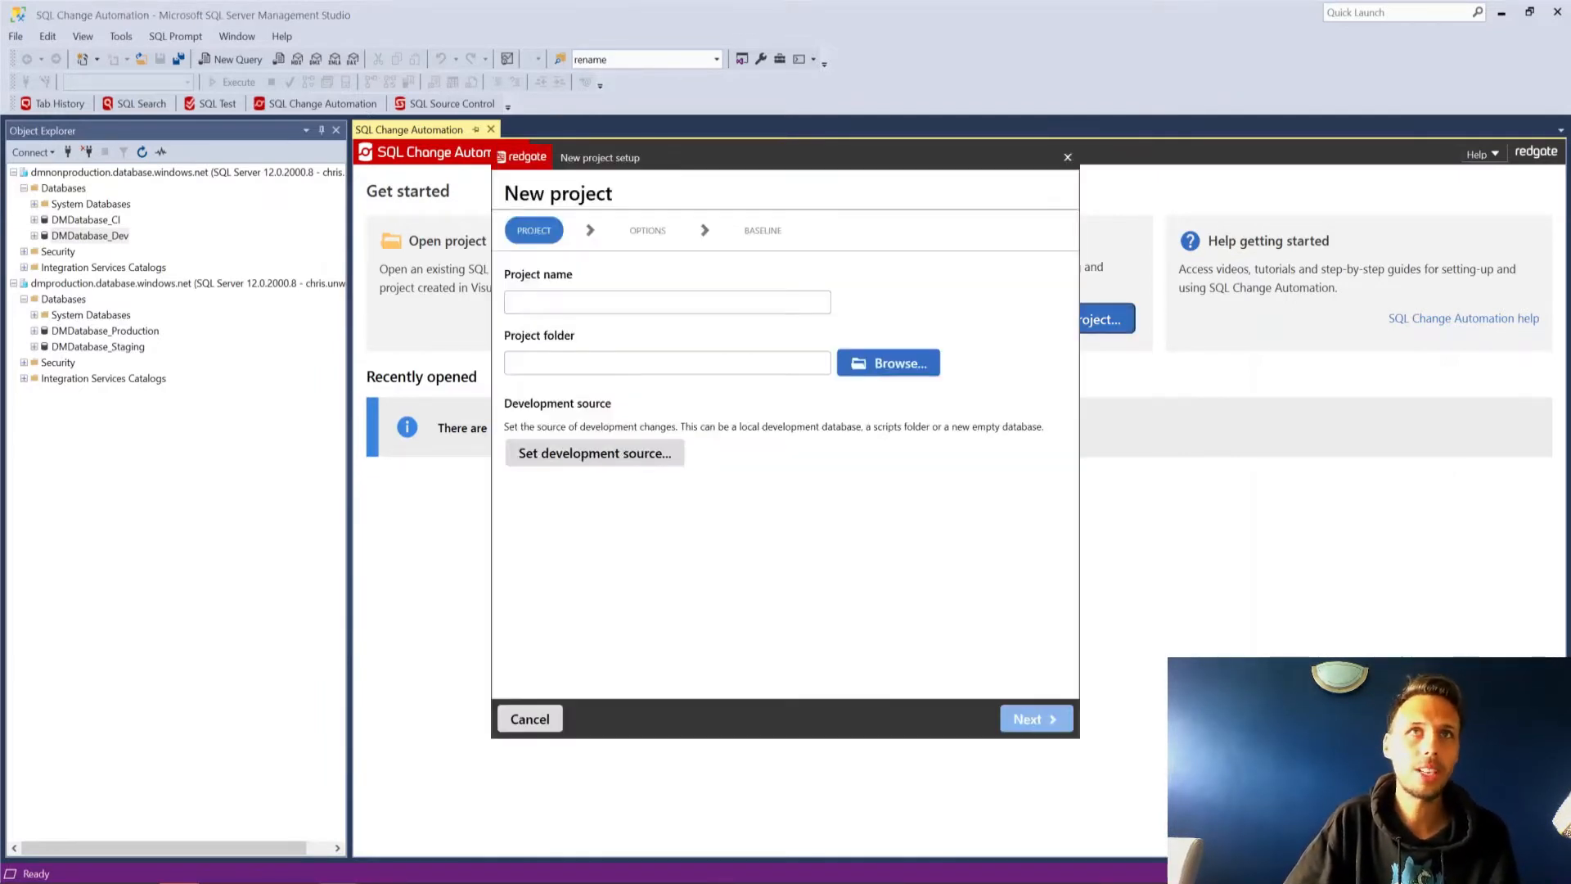
pyautogui.click(666, 302)
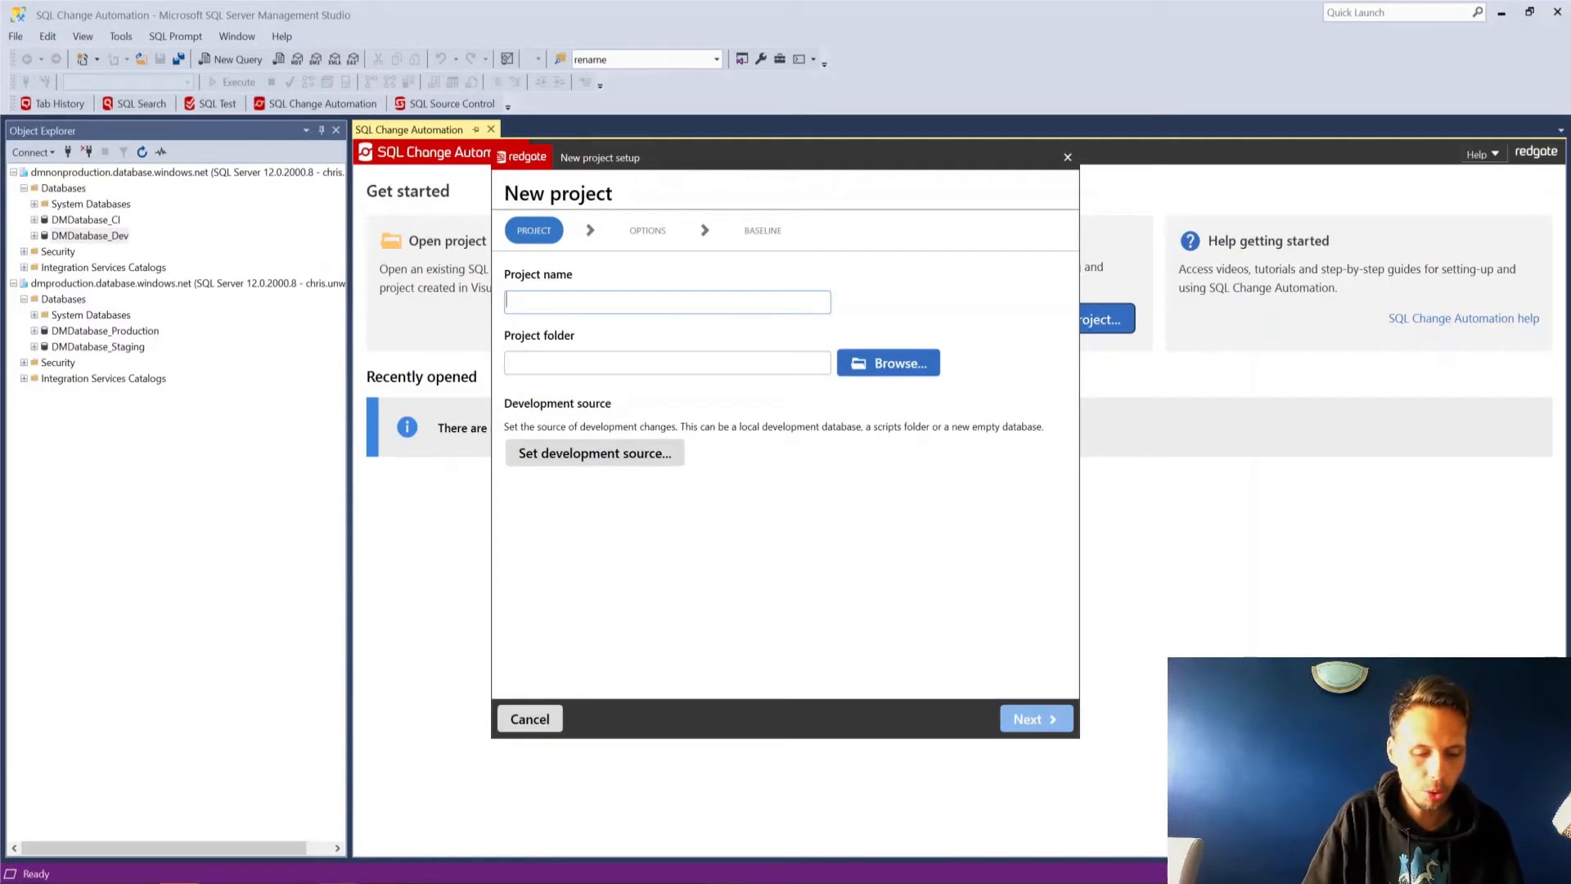
pyautogui.write('AzureSQLD')
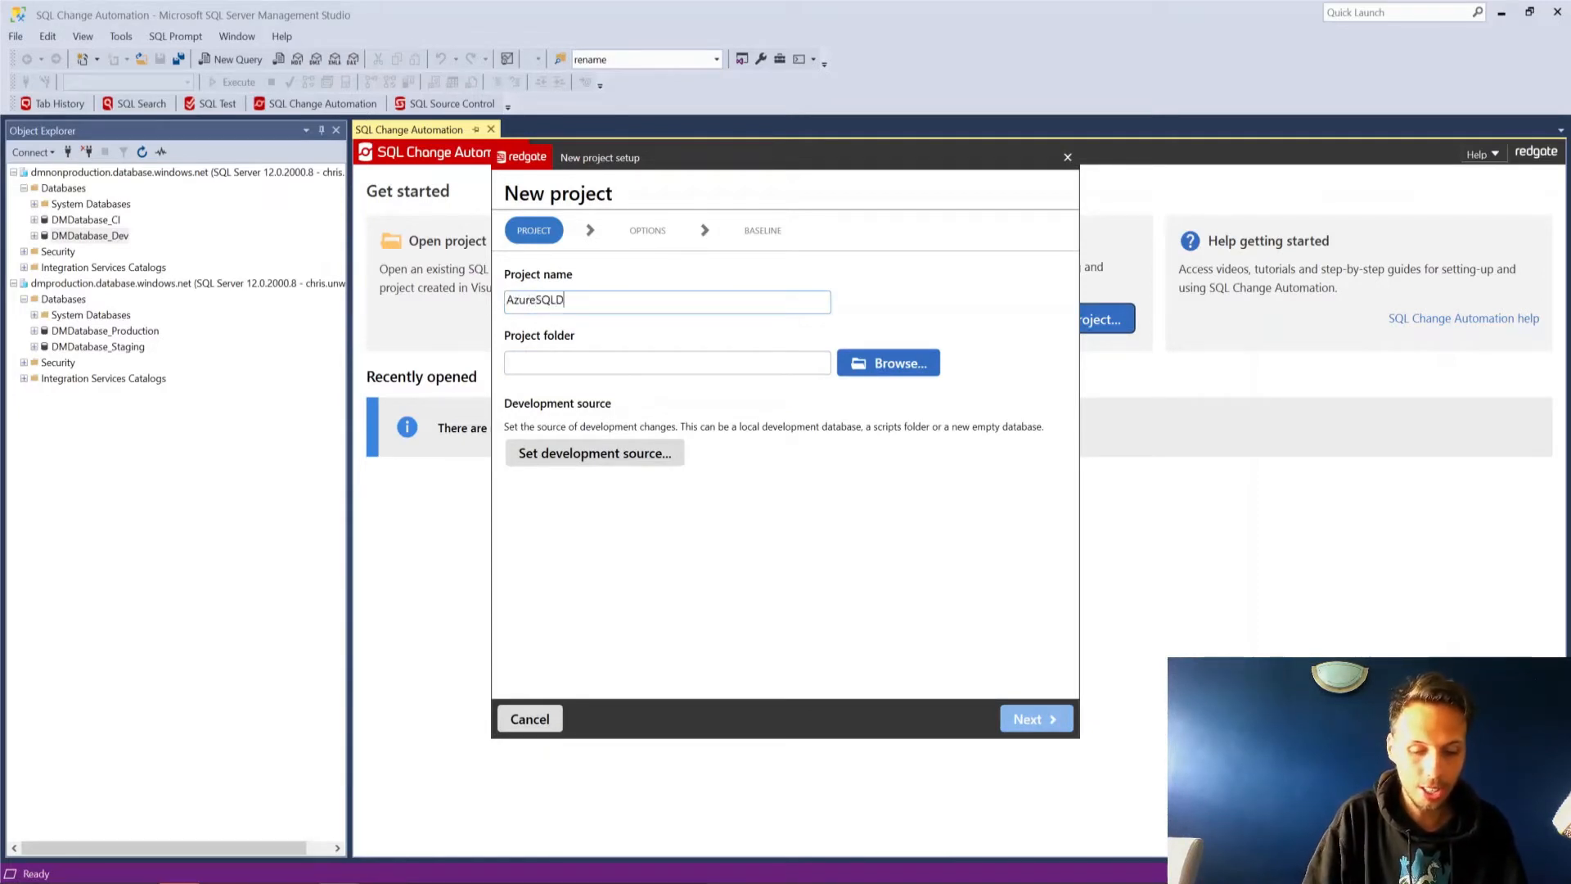
pyautogui.write('BProject')
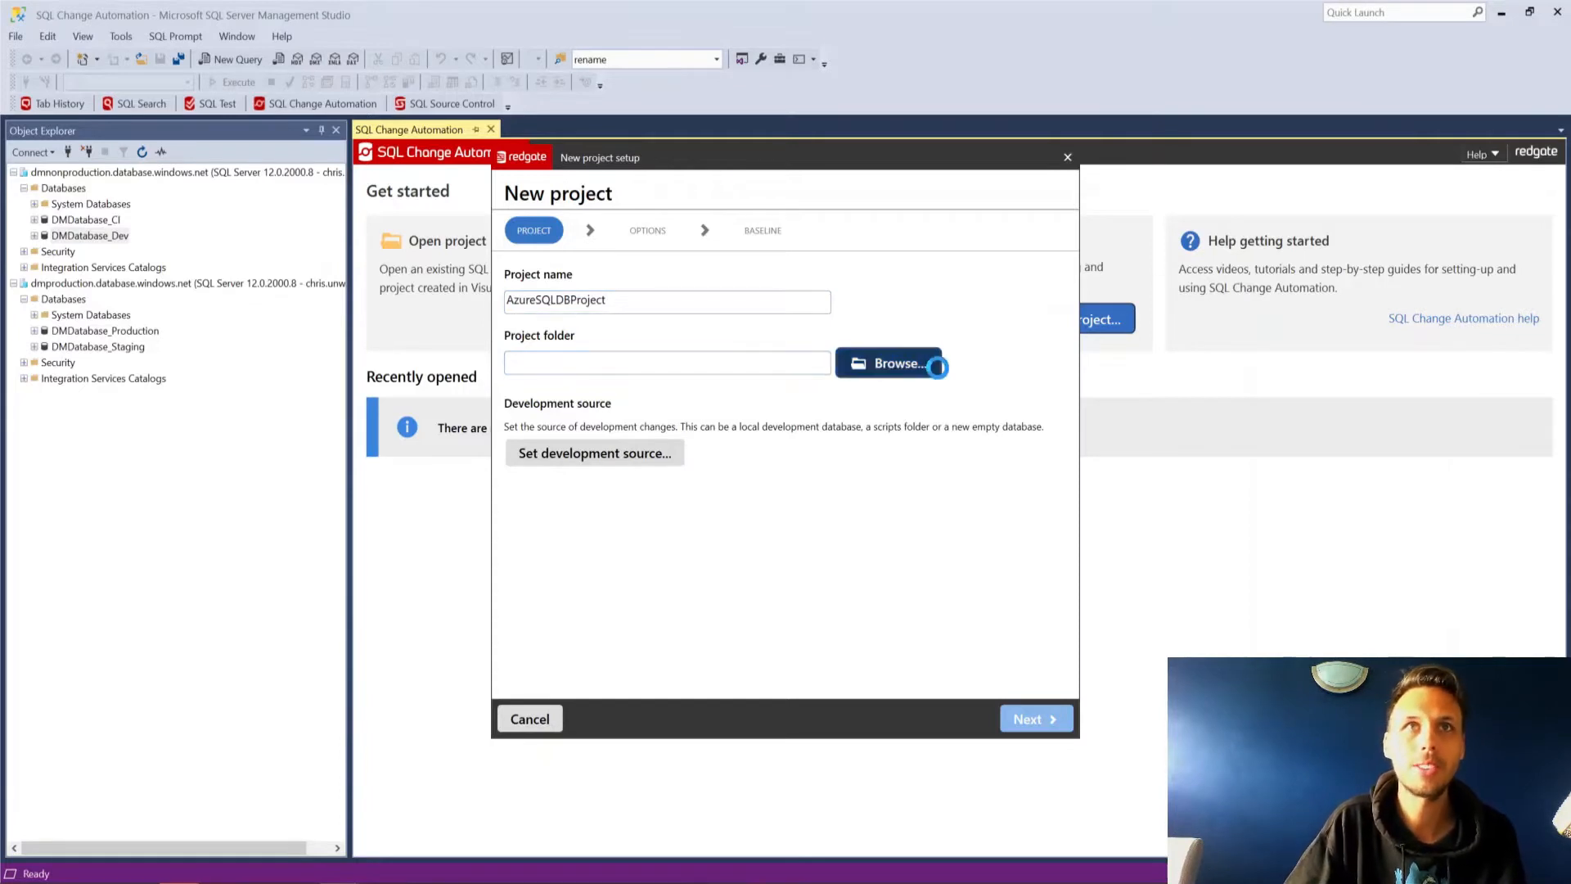
# Step: Set the project folder to C:\Working Folders\AllAzureSCA\AzureSQLDB_DevOps
pyautogui.click(889, 362)
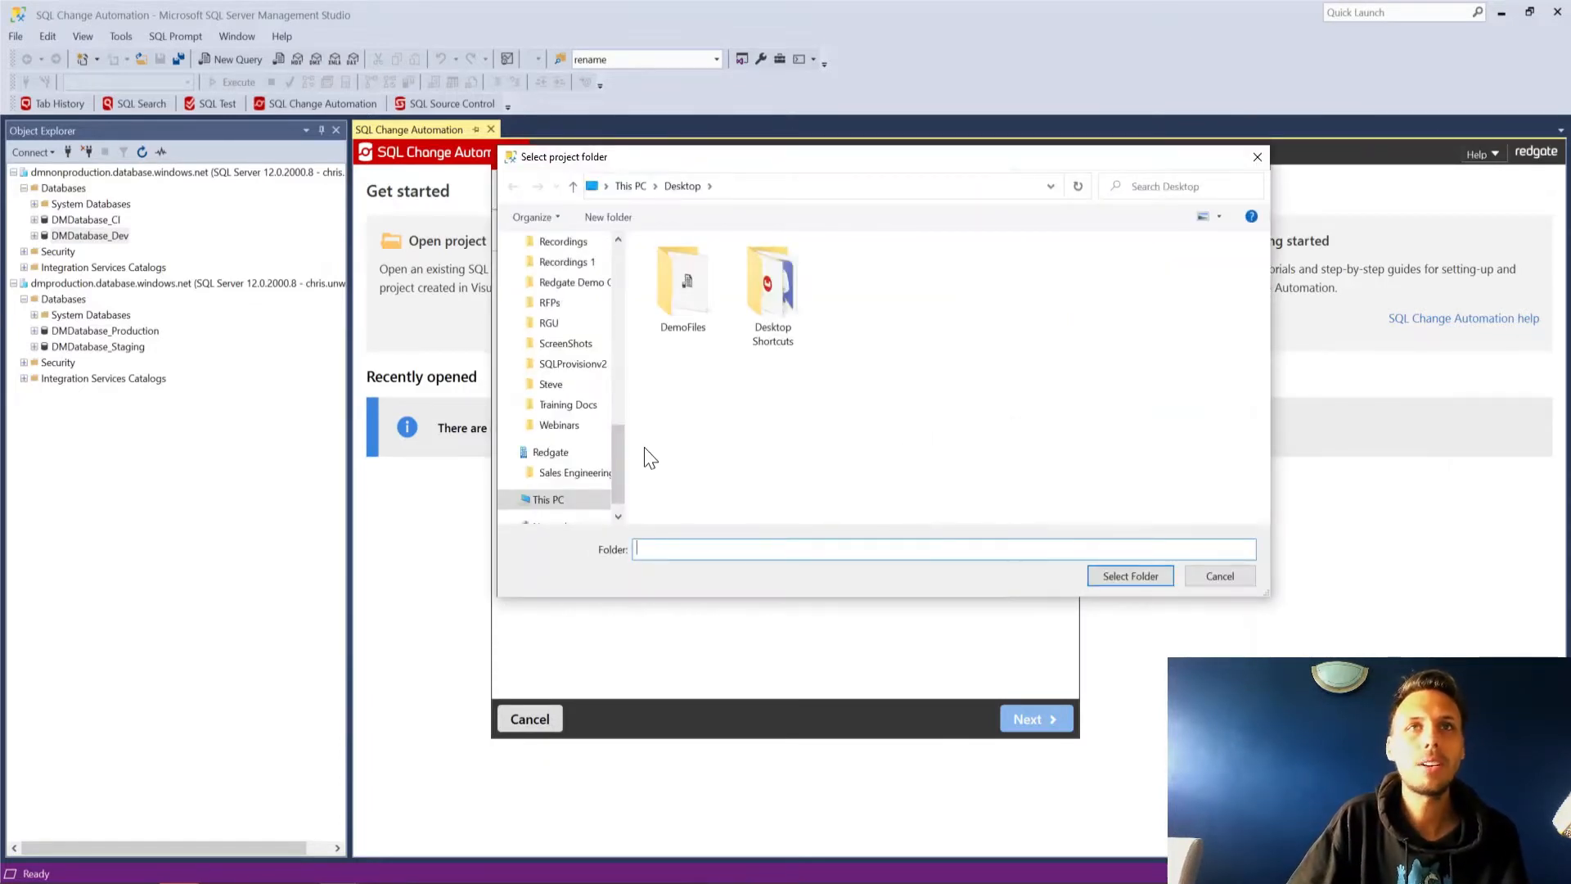
pyautogui.scroll(3)
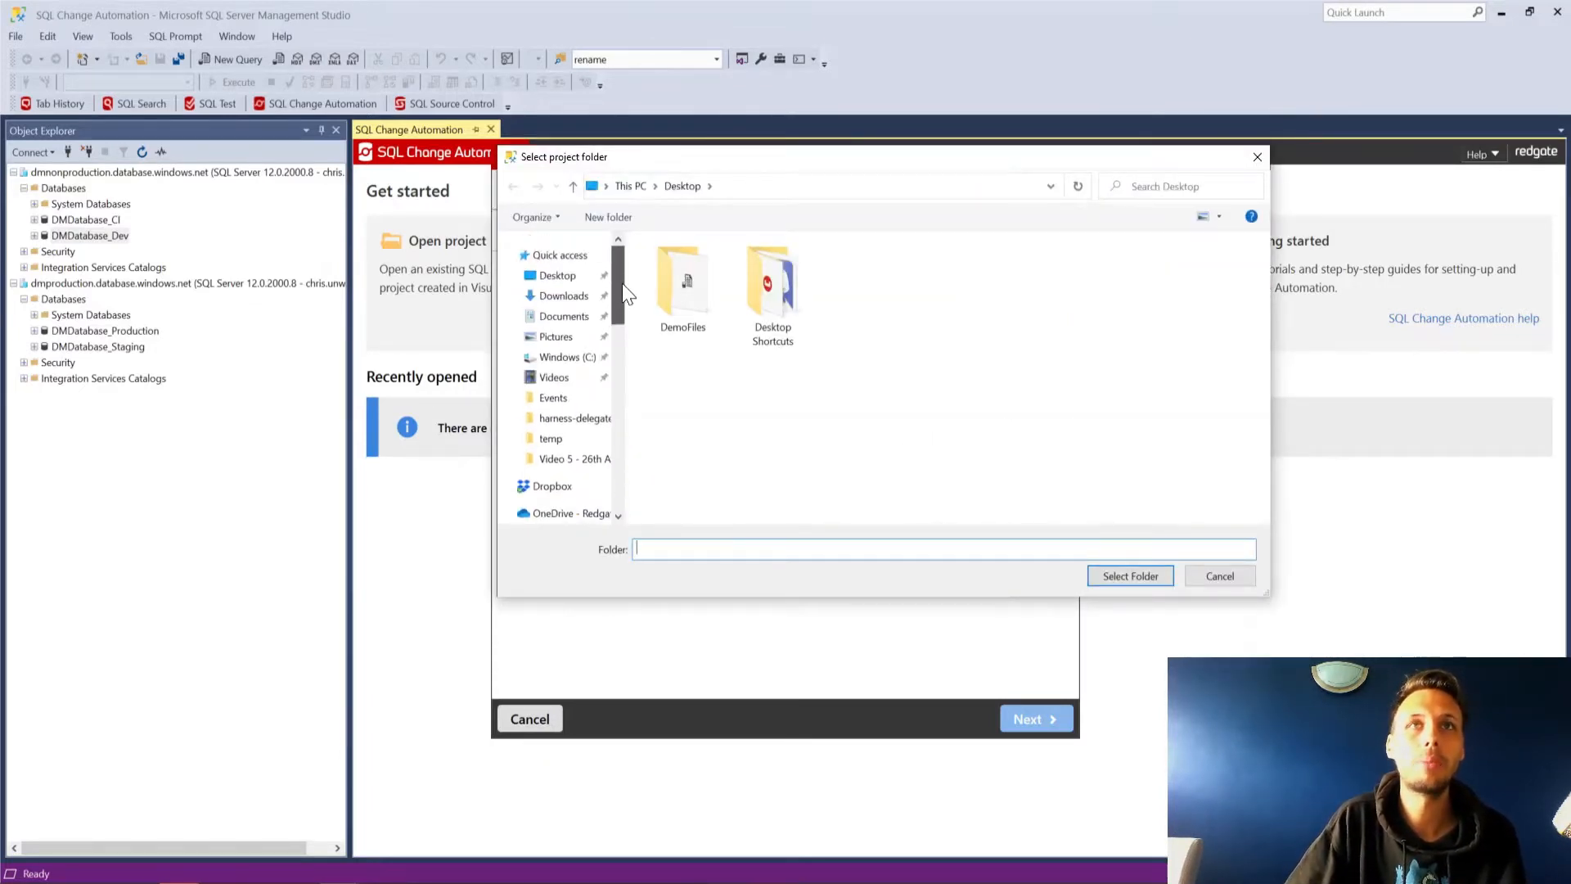
pyautogui.click(567, 358)
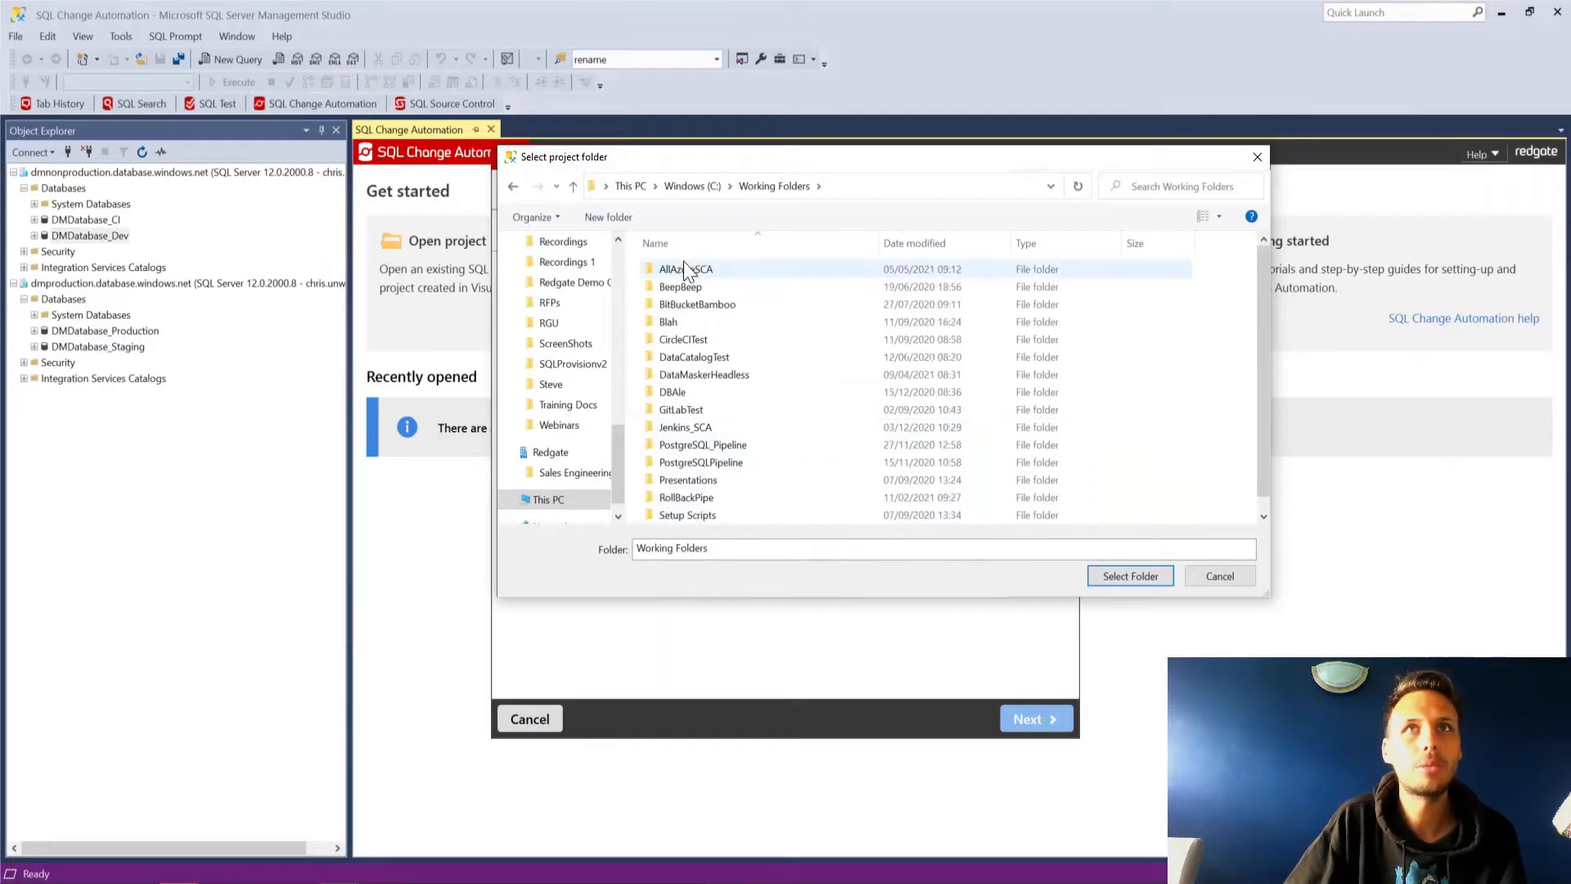
pyautogui.doubleClick(685, 268)
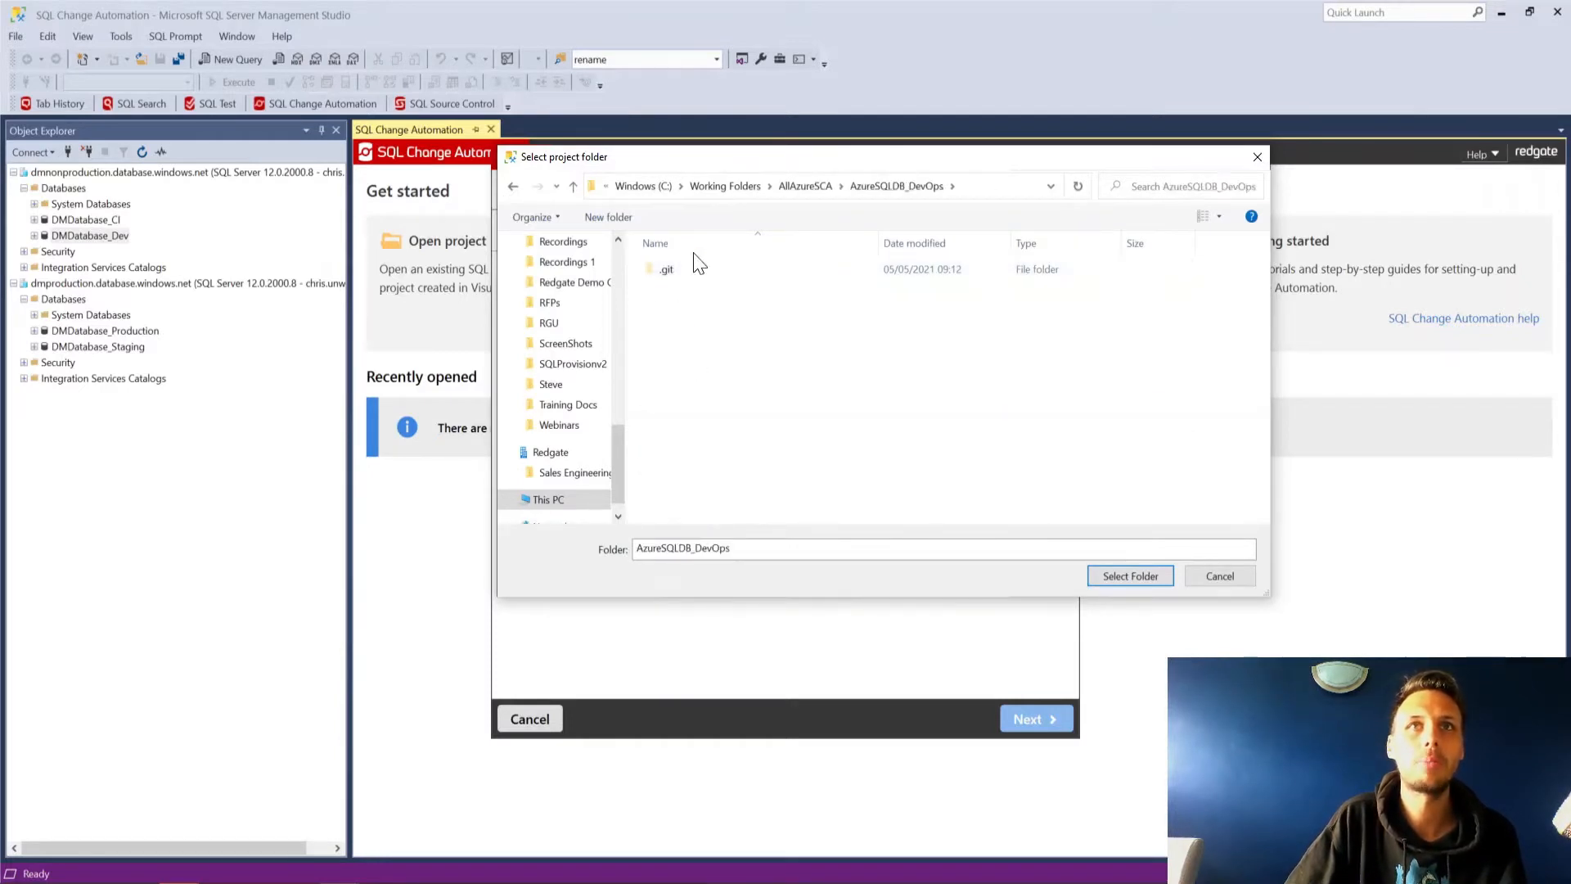
pyautogui.click(1129, 575)
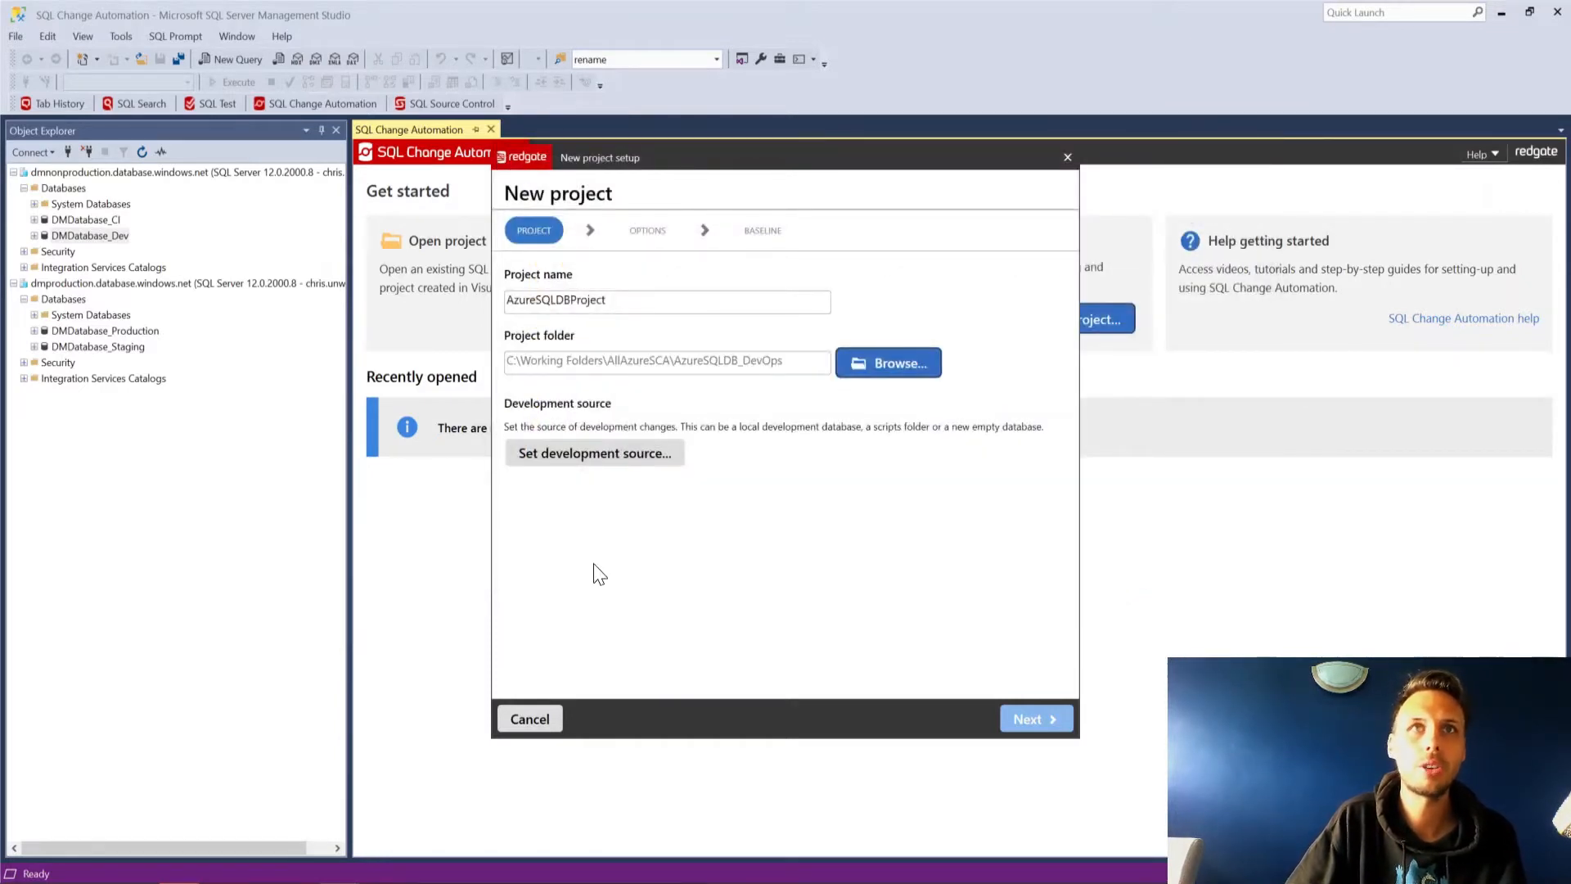
pyautogui.click(594, 452)
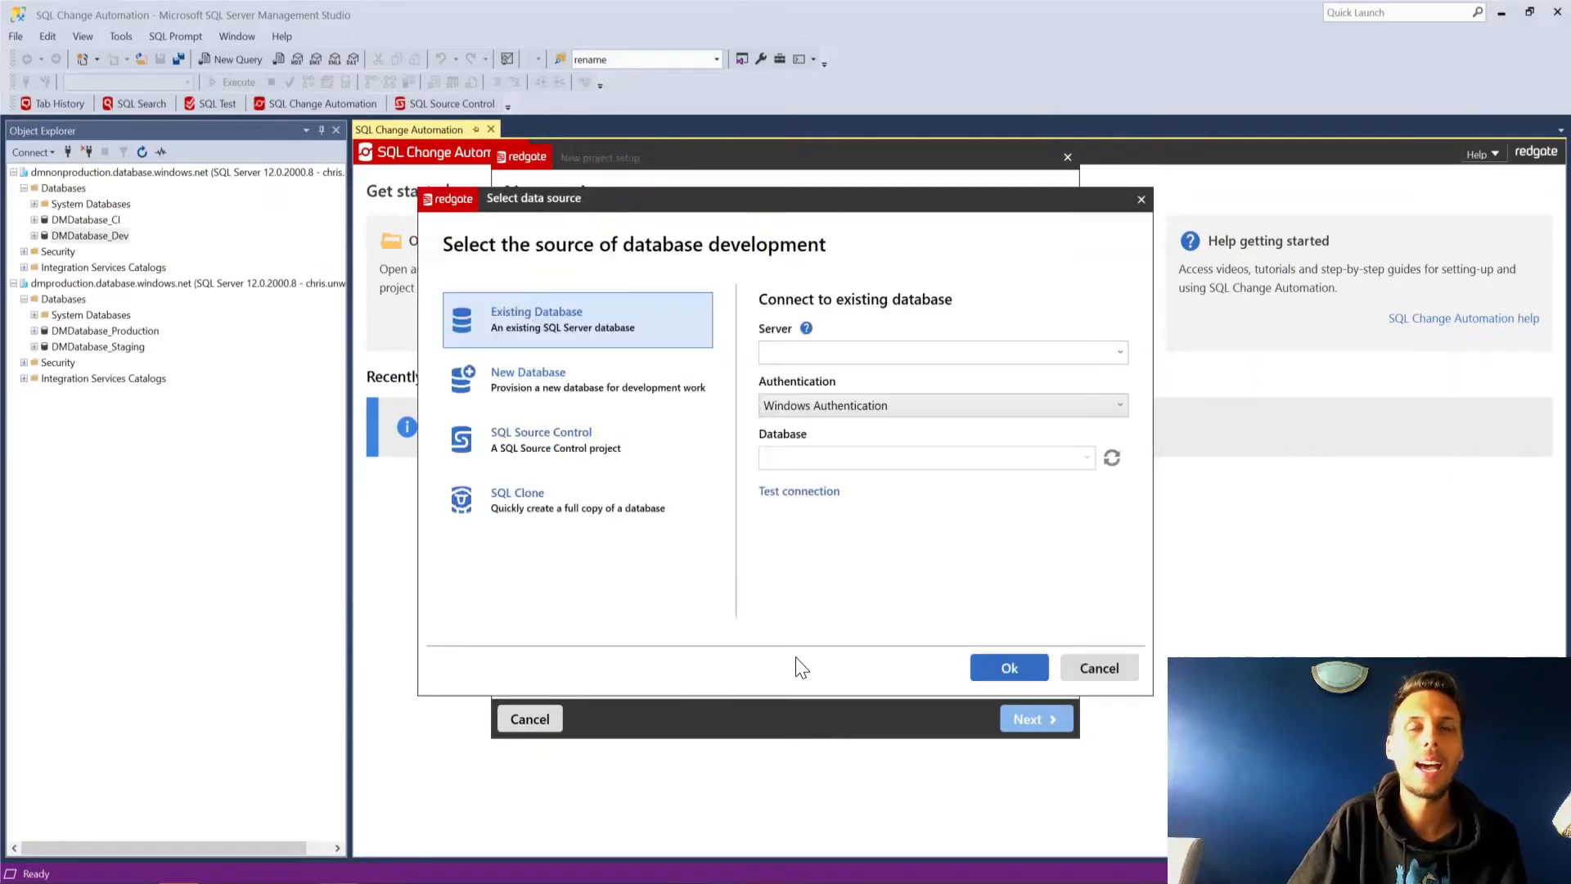
pyautogui.moveTo(894, 486)
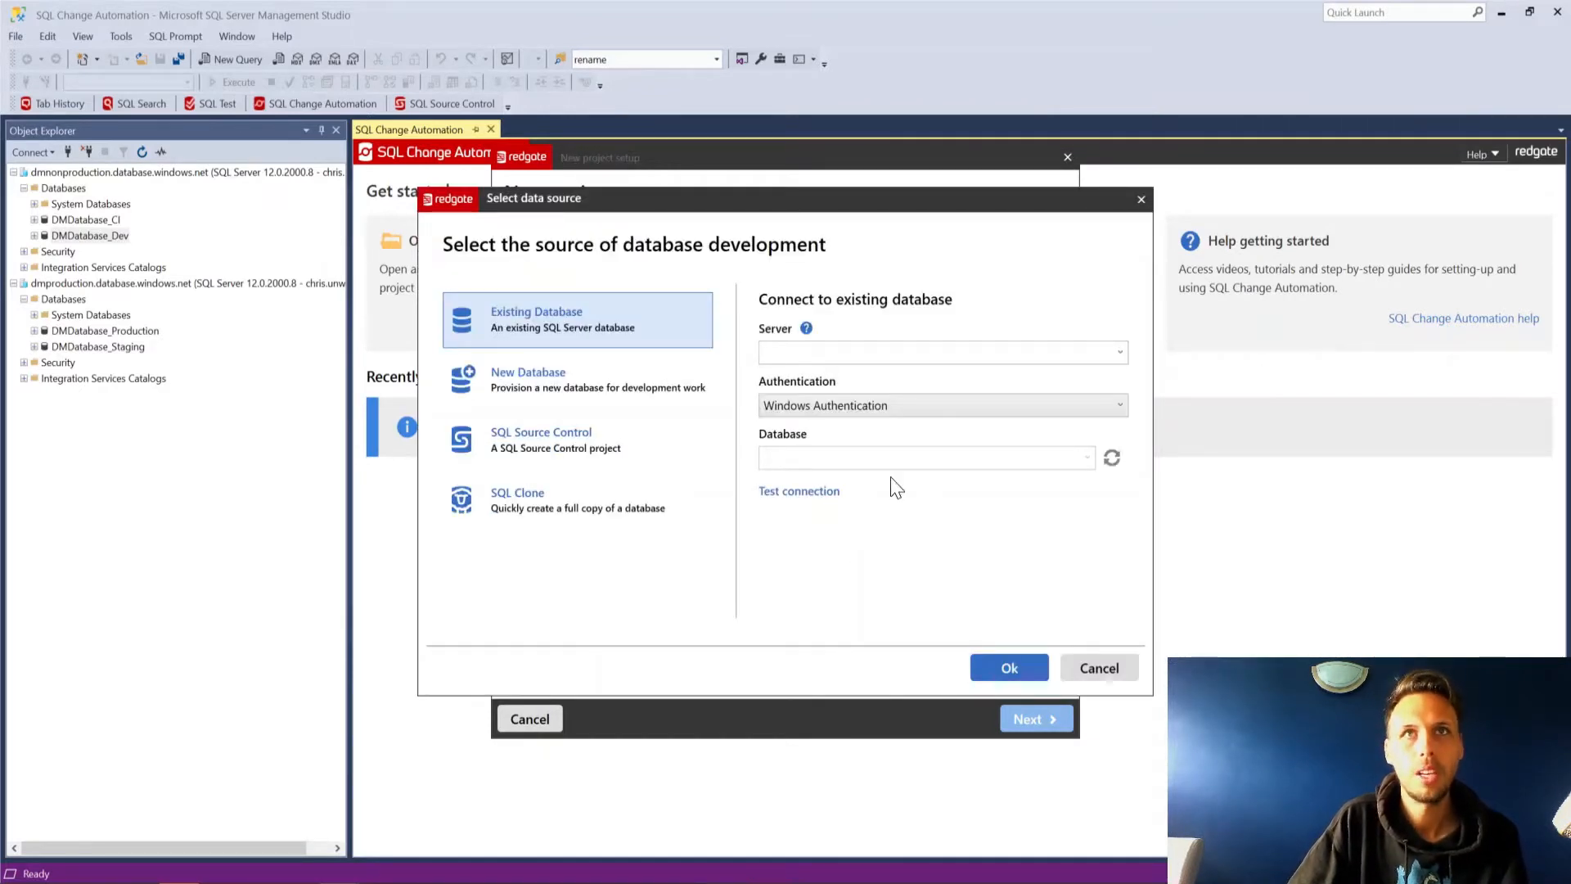
pyautogui.click(1119, 352)
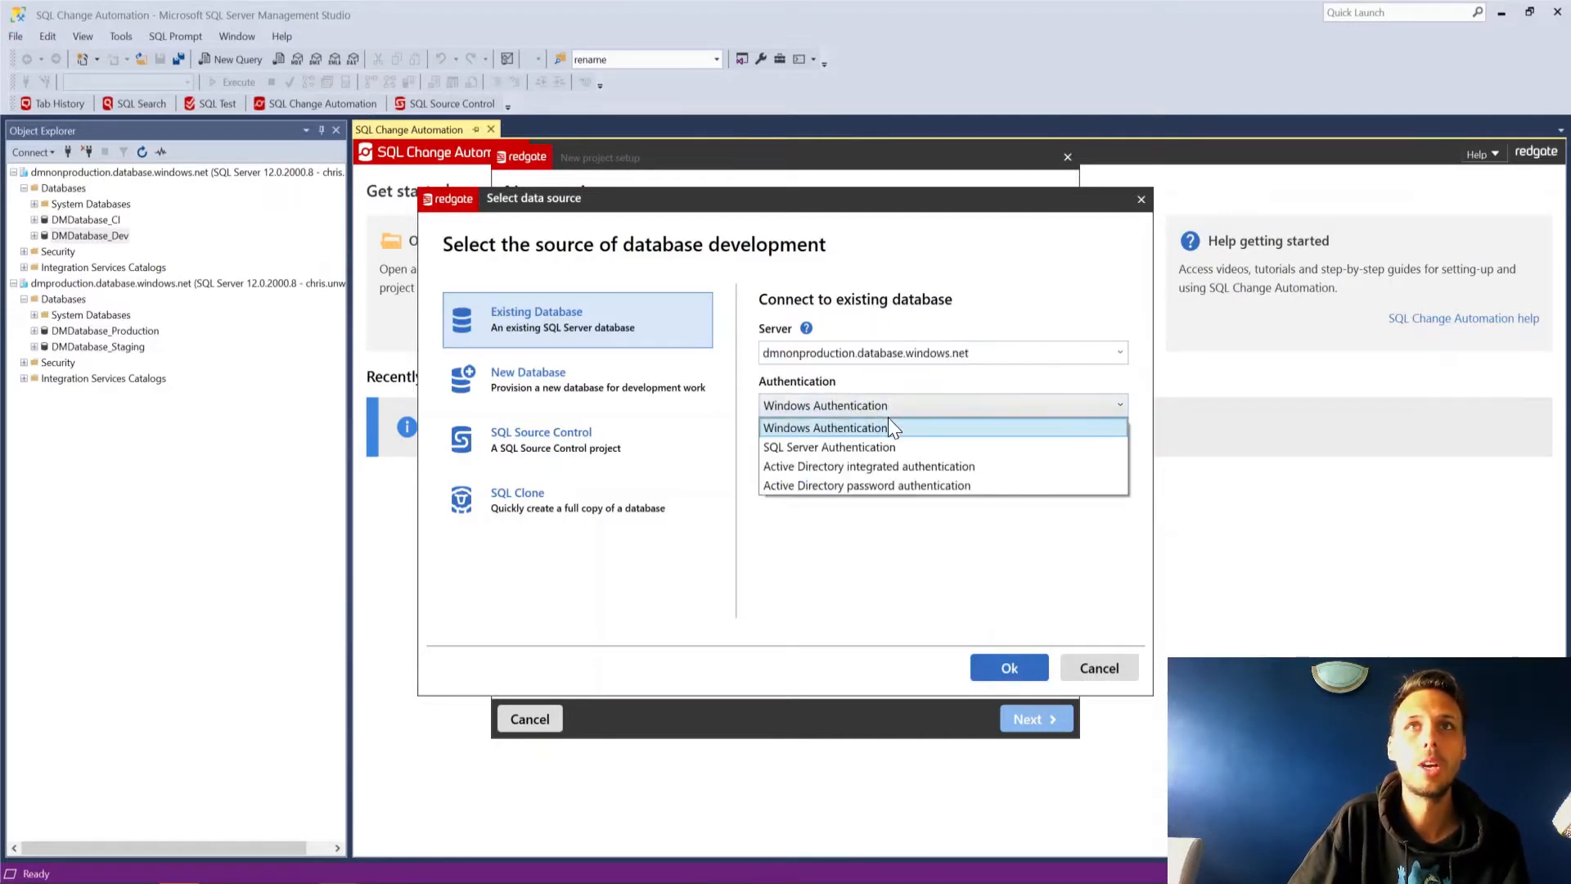
pyautogui.click(829, 447)
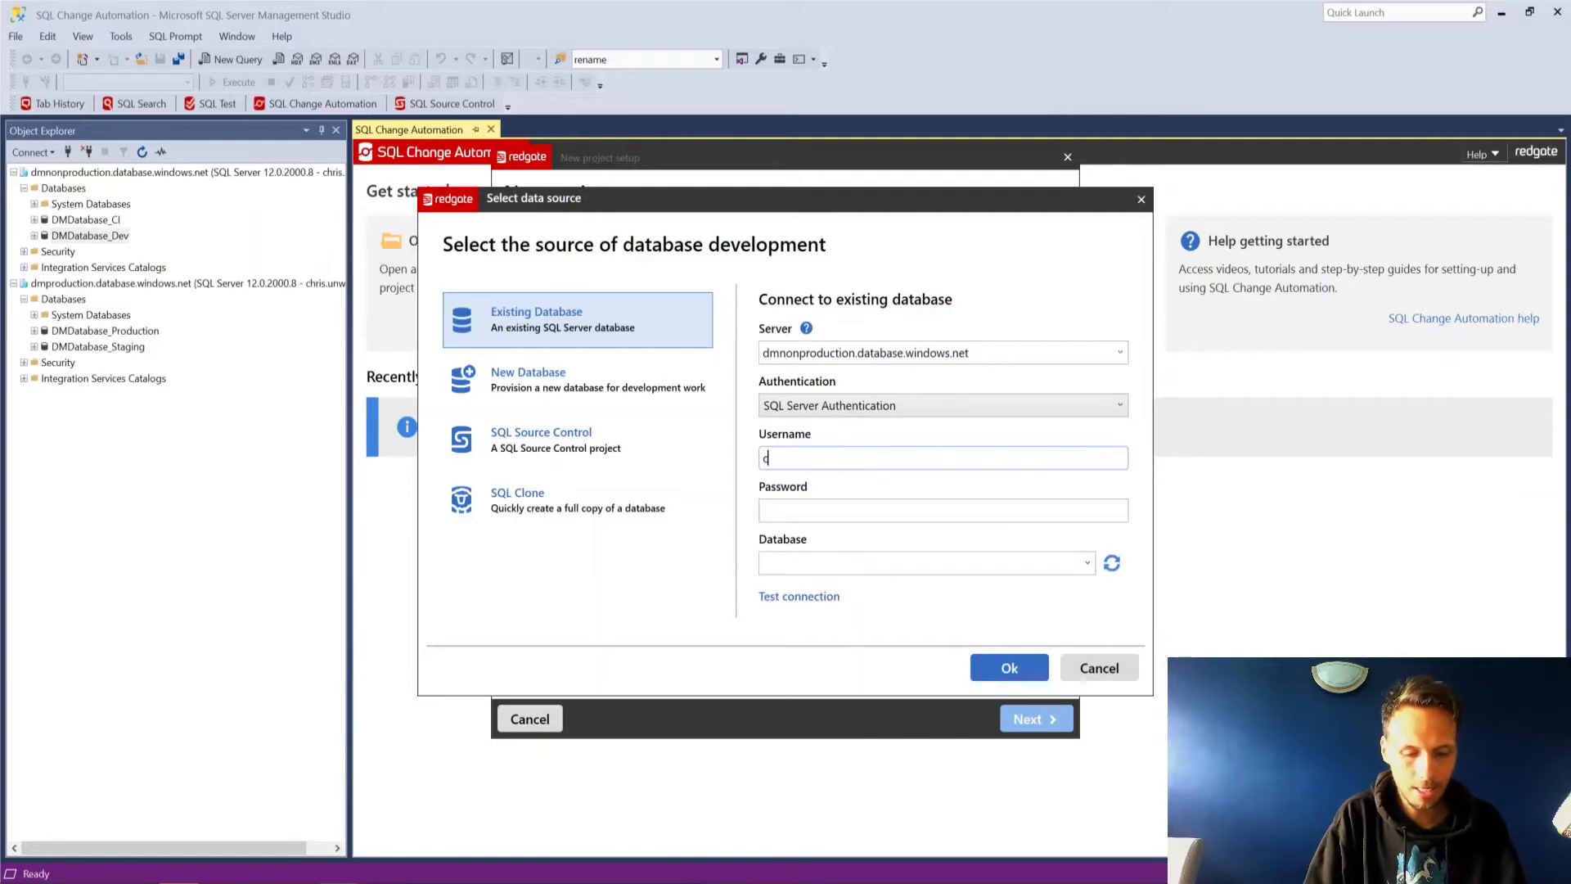
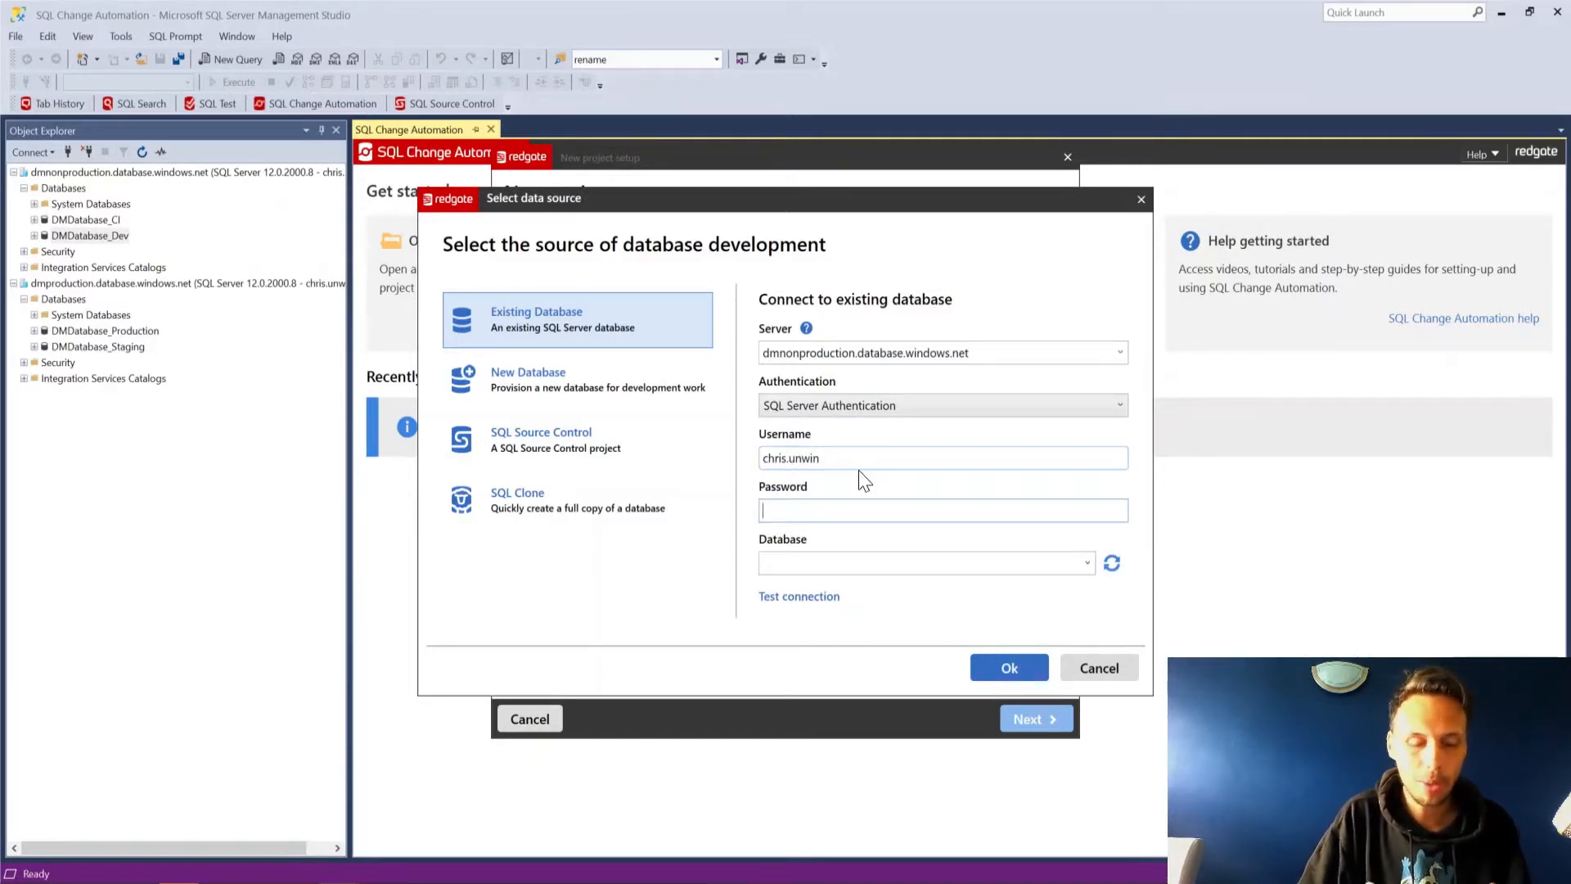
pyautogui.write('password')
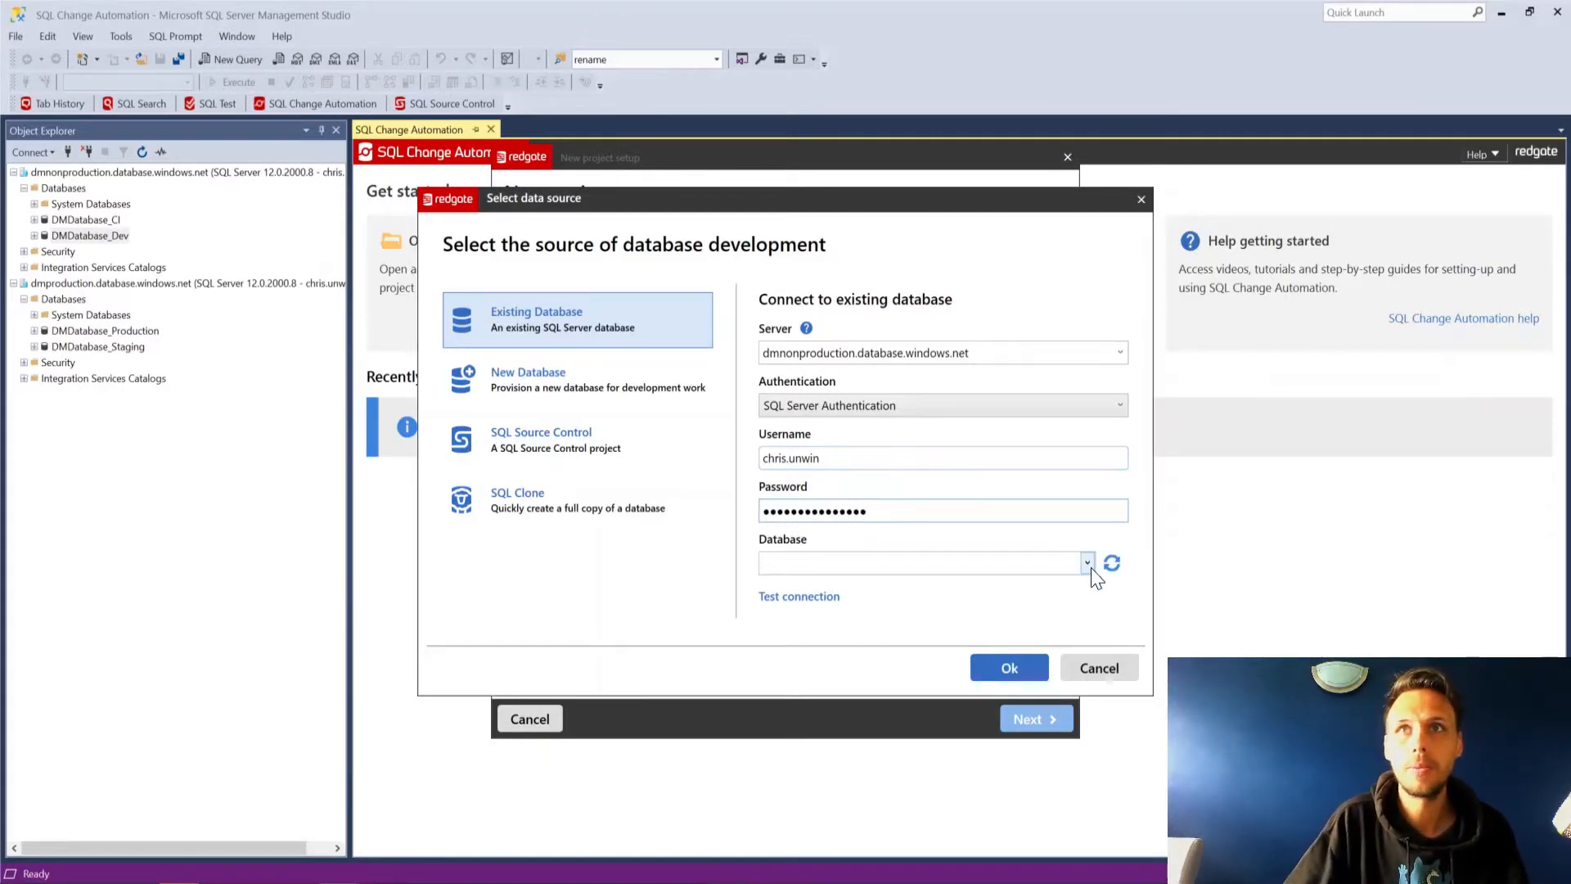
pyautogui.click(1088, 562)
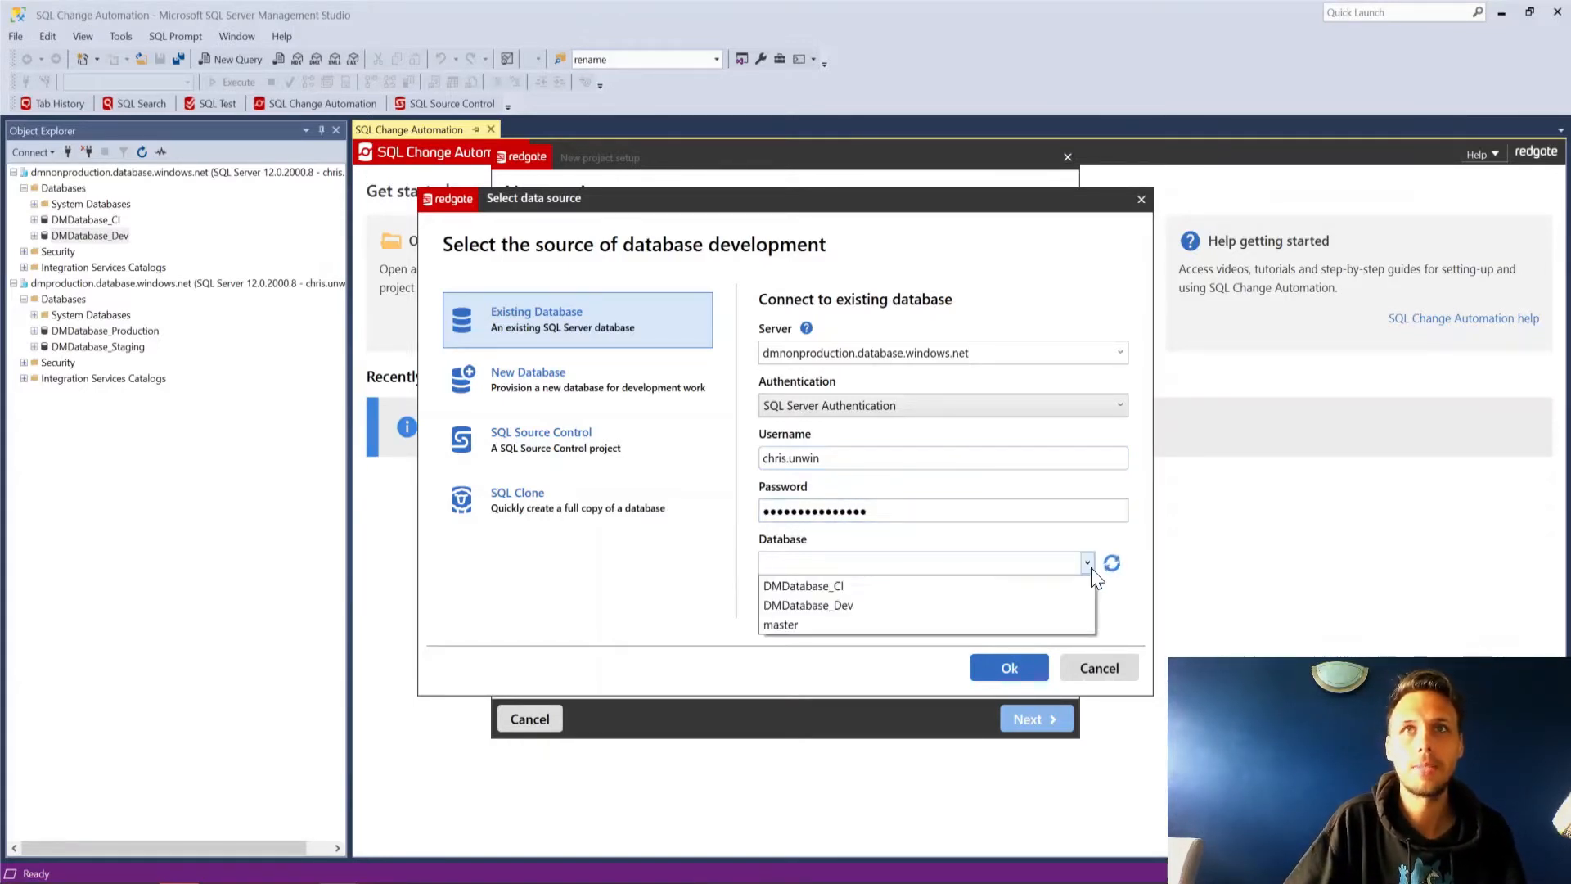
pyautogui.click(807, 606)
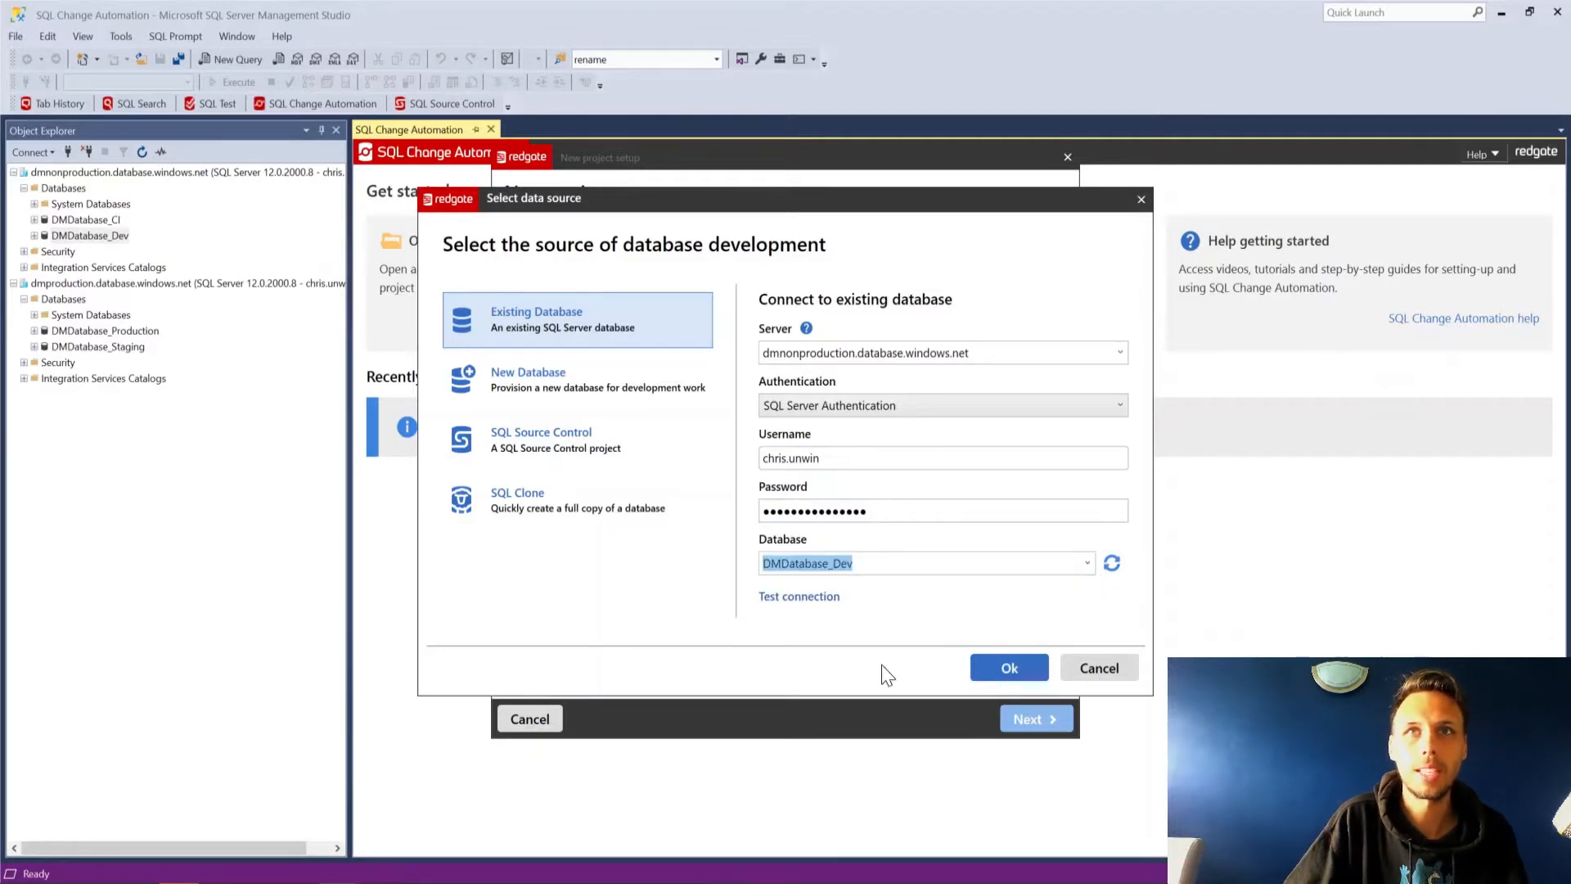
pyautogui.click(1008, 668)
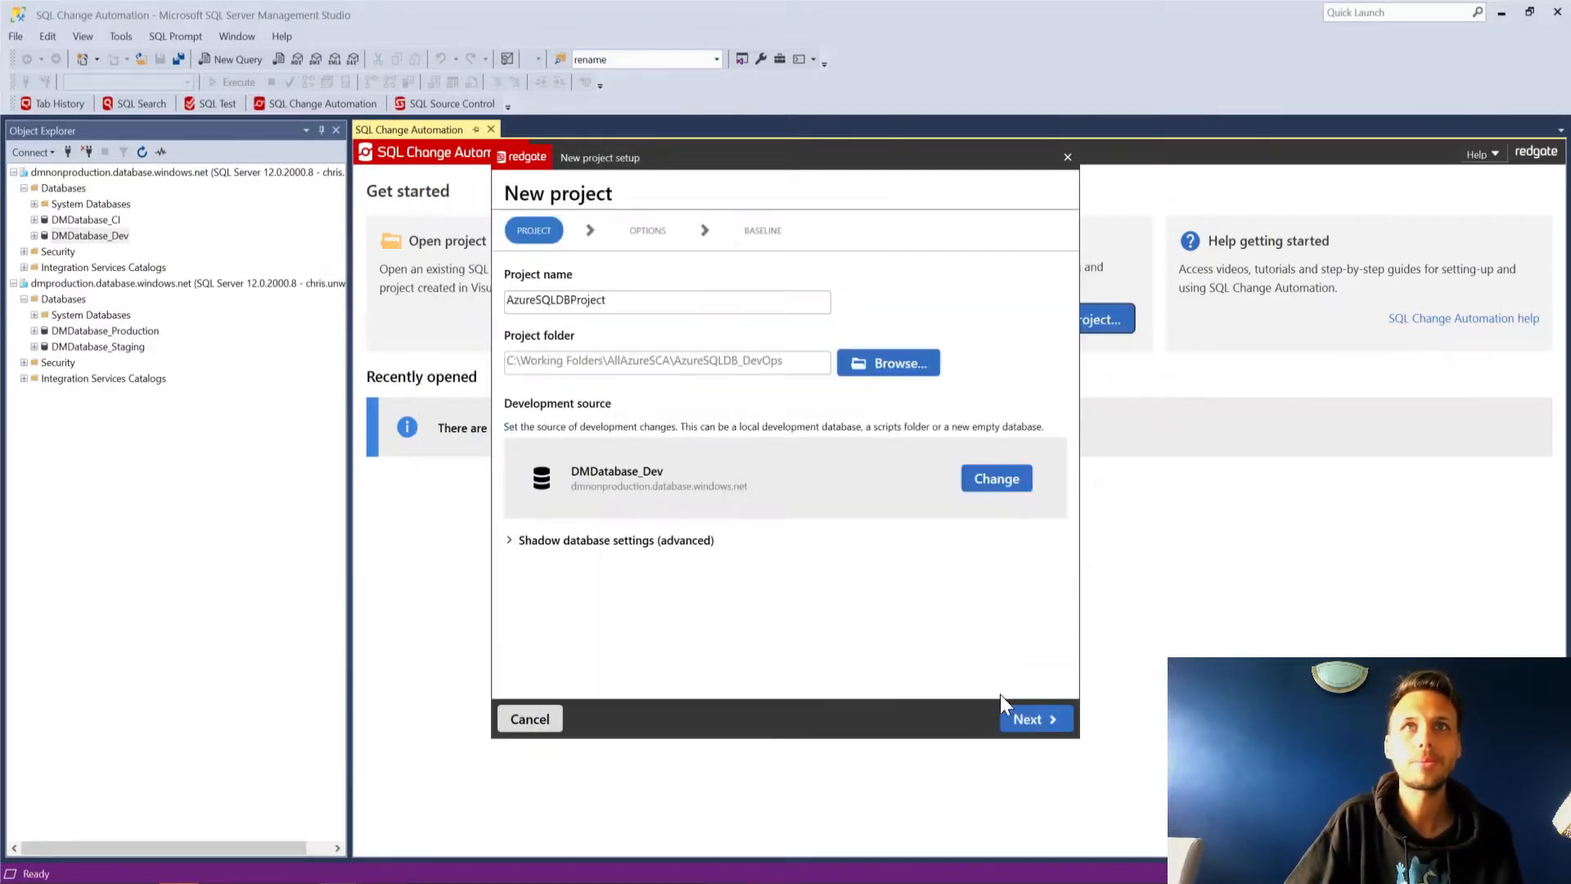
# Step: Check the shadow database advanced settings, keep the defaults, and continue to filter options
pyautogui.click(516, 540)
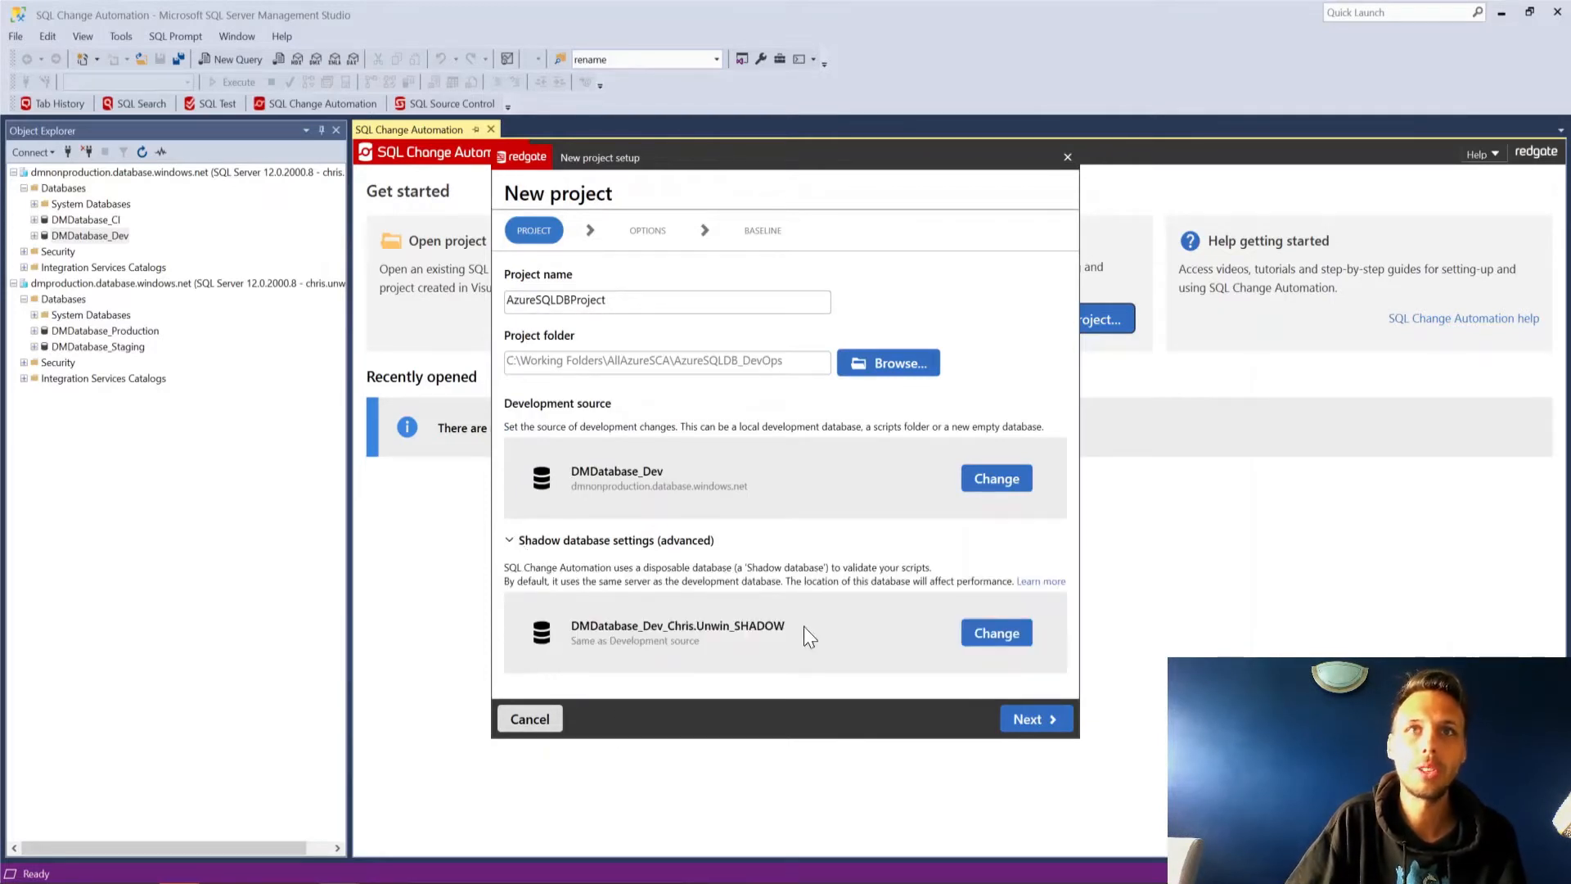
pyautogui.moveTo(481, 523)
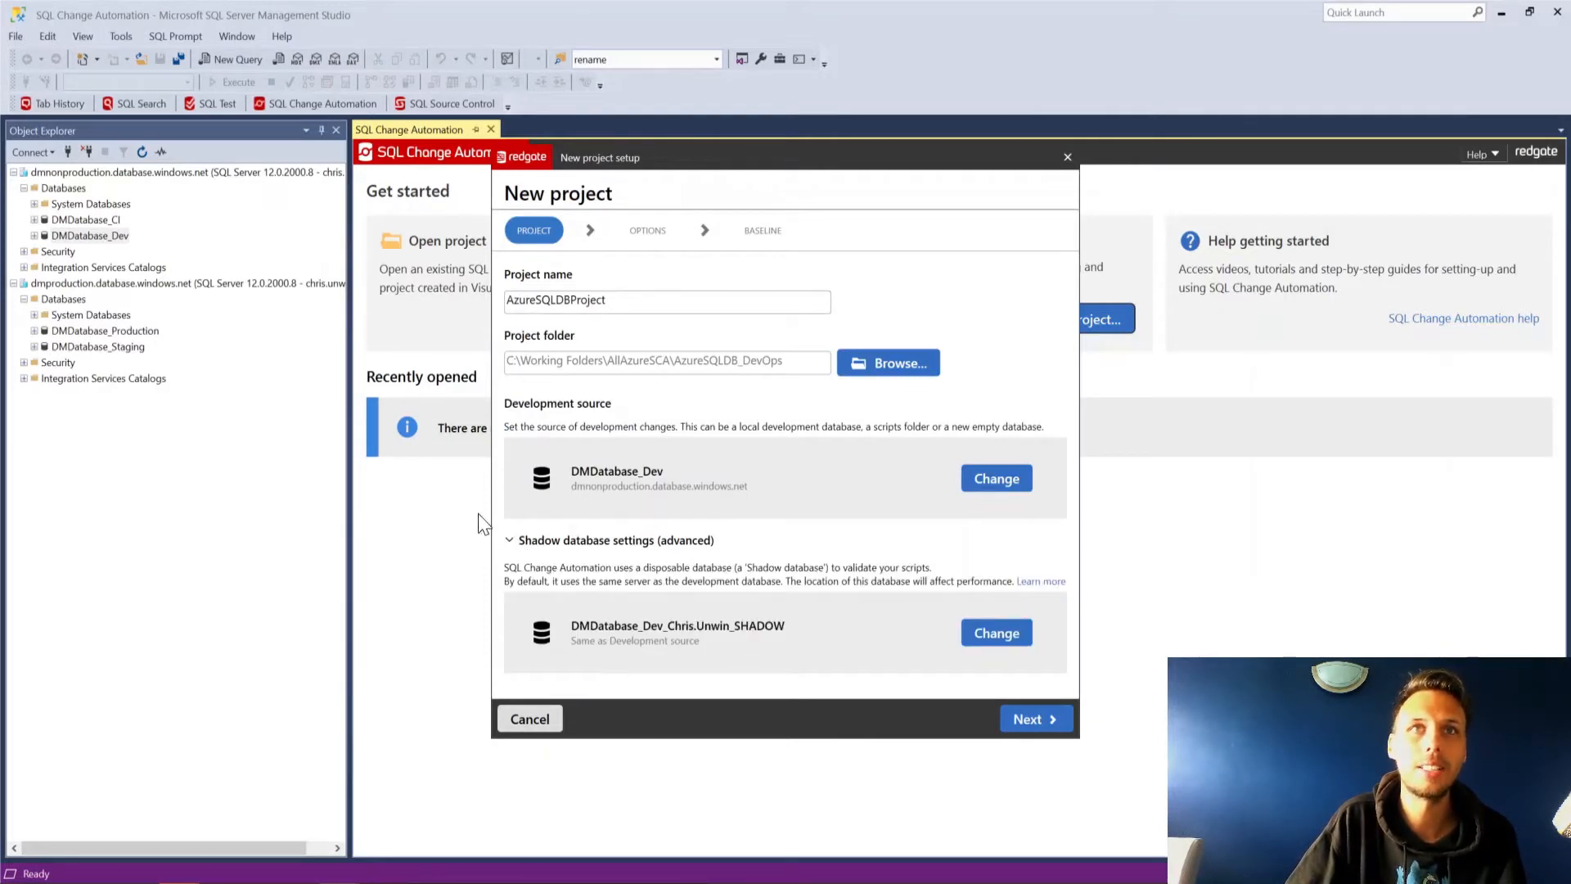
pyautogui.click(509, 540)
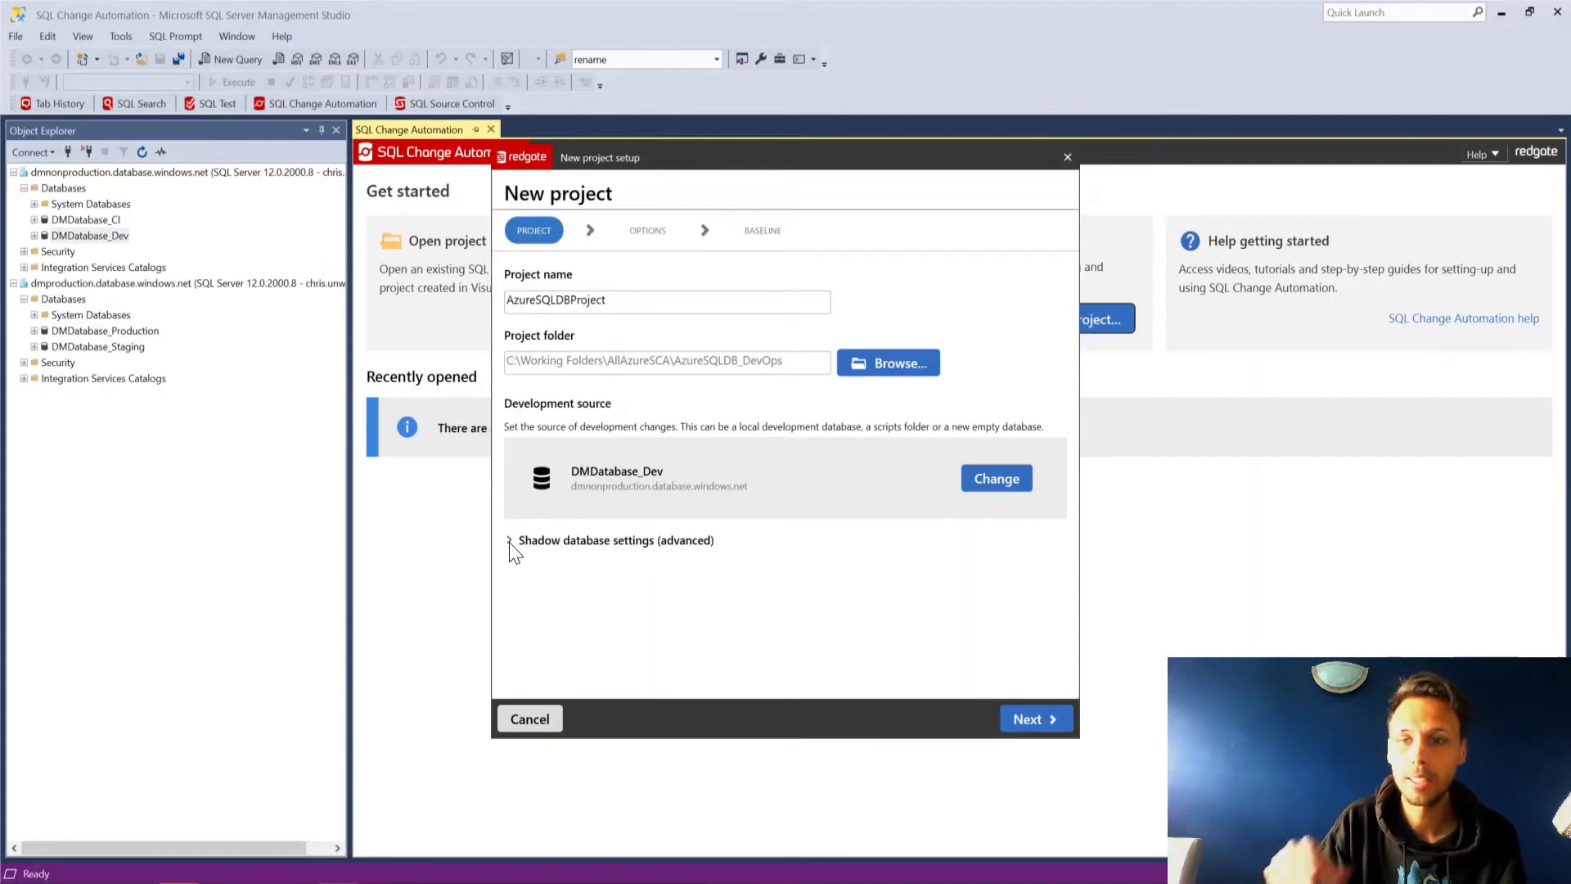
pyautogui.click(1035, 718)
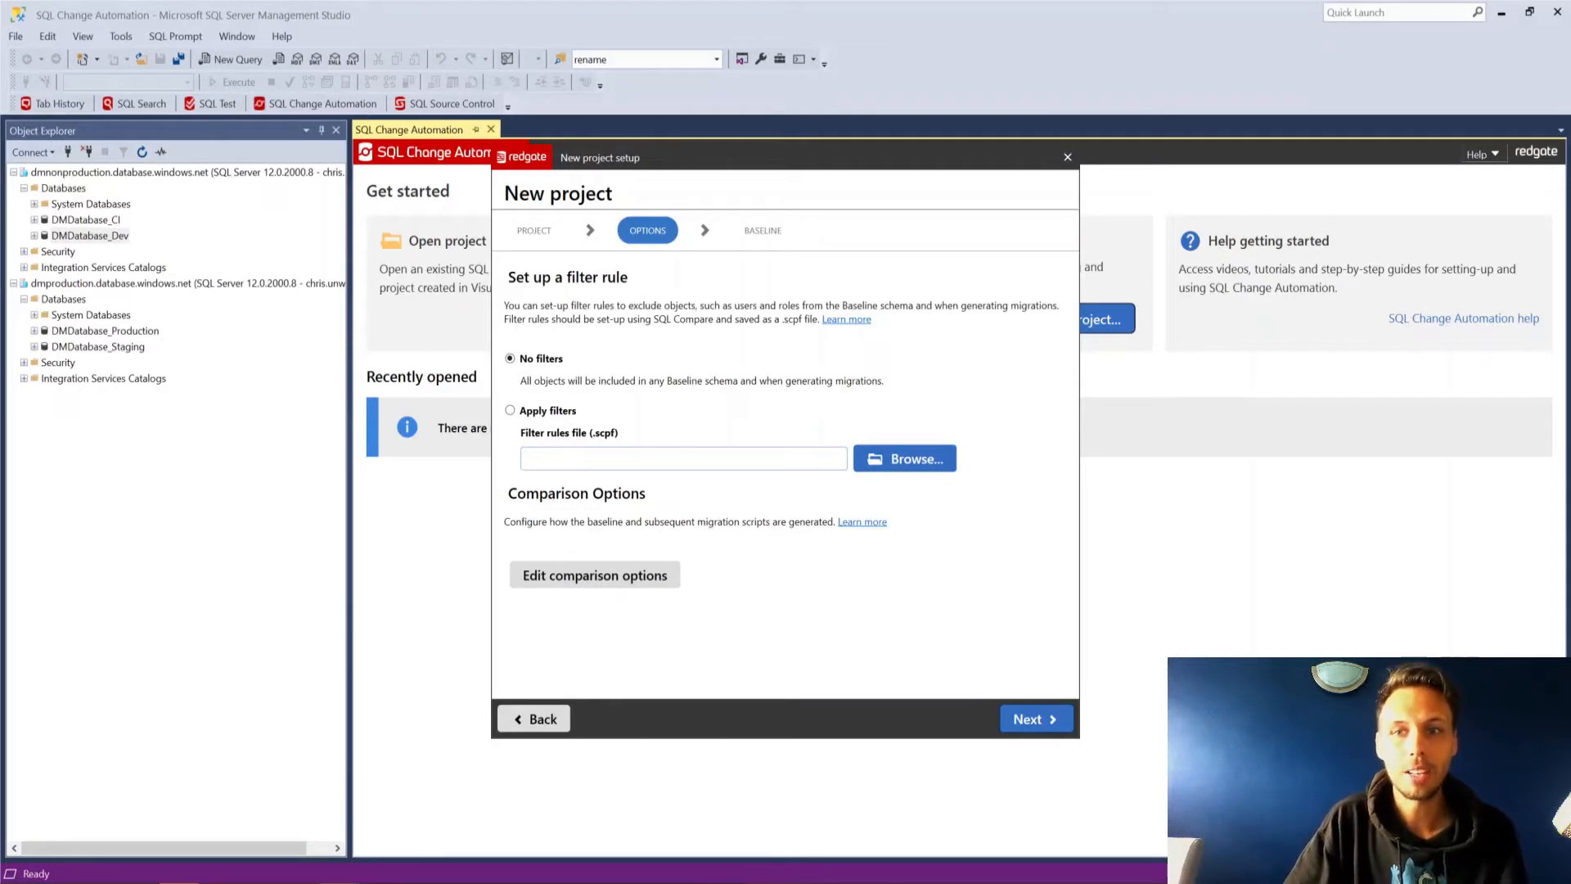
pyautogui.moveTo(793, 487)
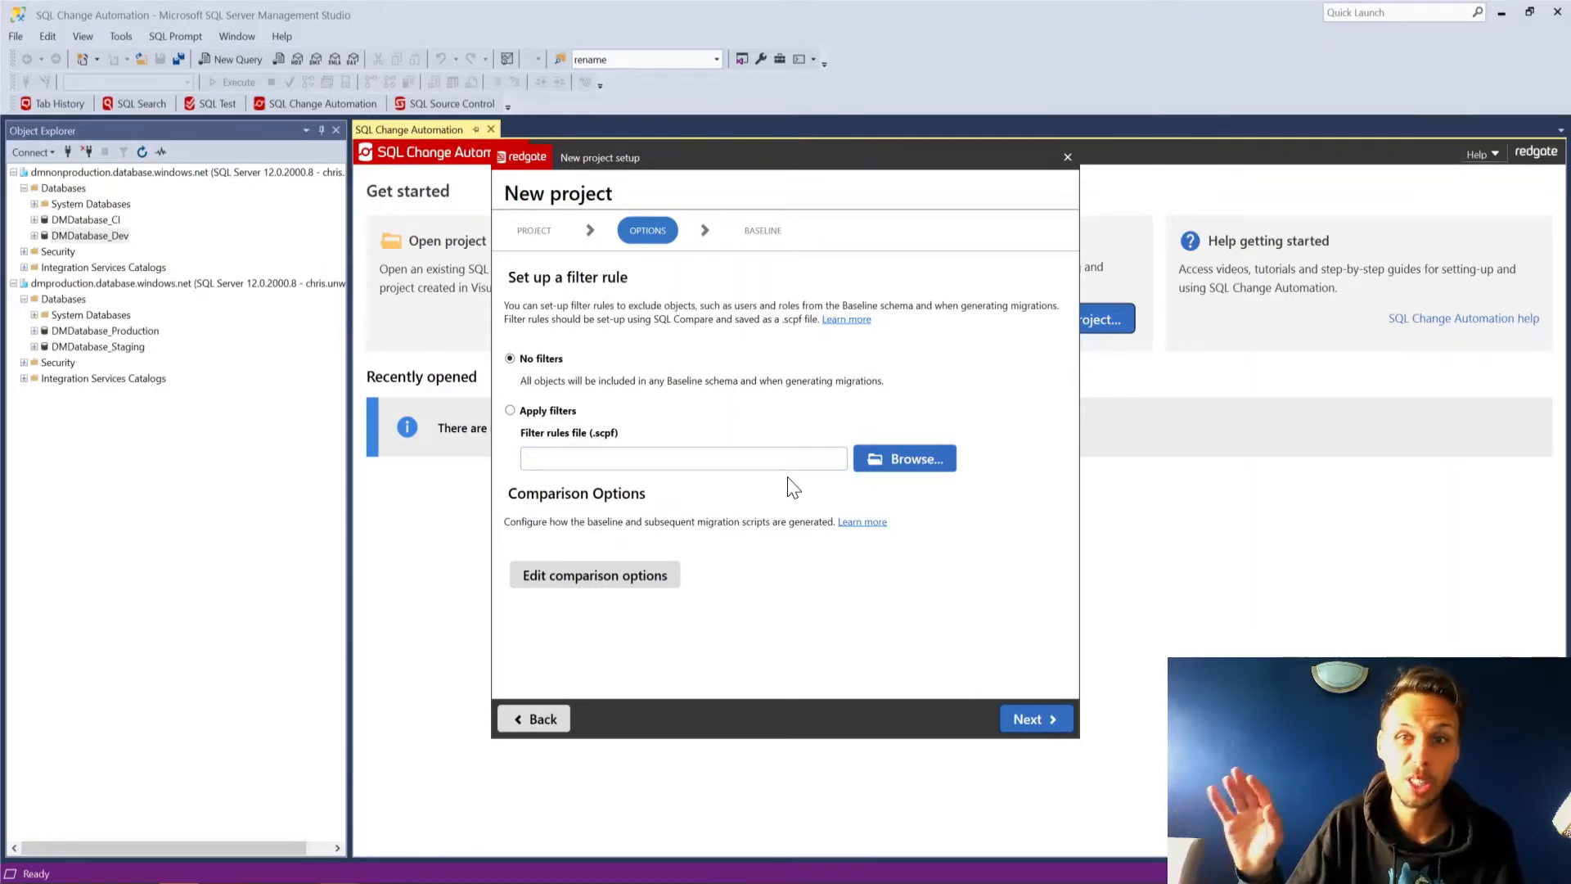
pyautogui.moveTo(569, 420)
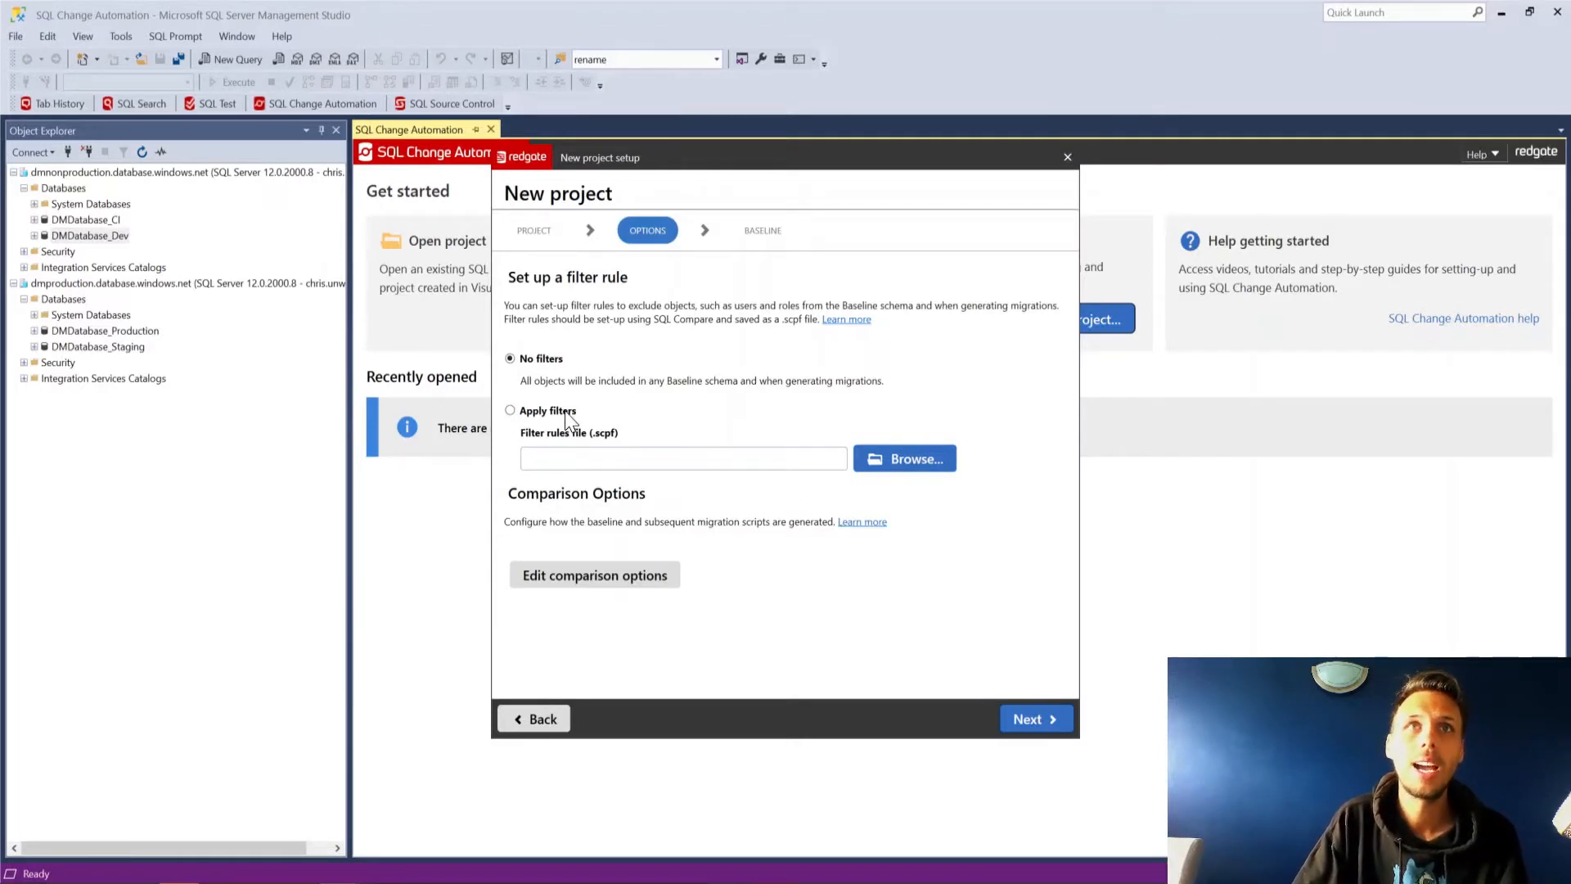
# Step: Apply filter rules using NoUsers.scpf from the Desktop
pyautogui.click(509, 410)
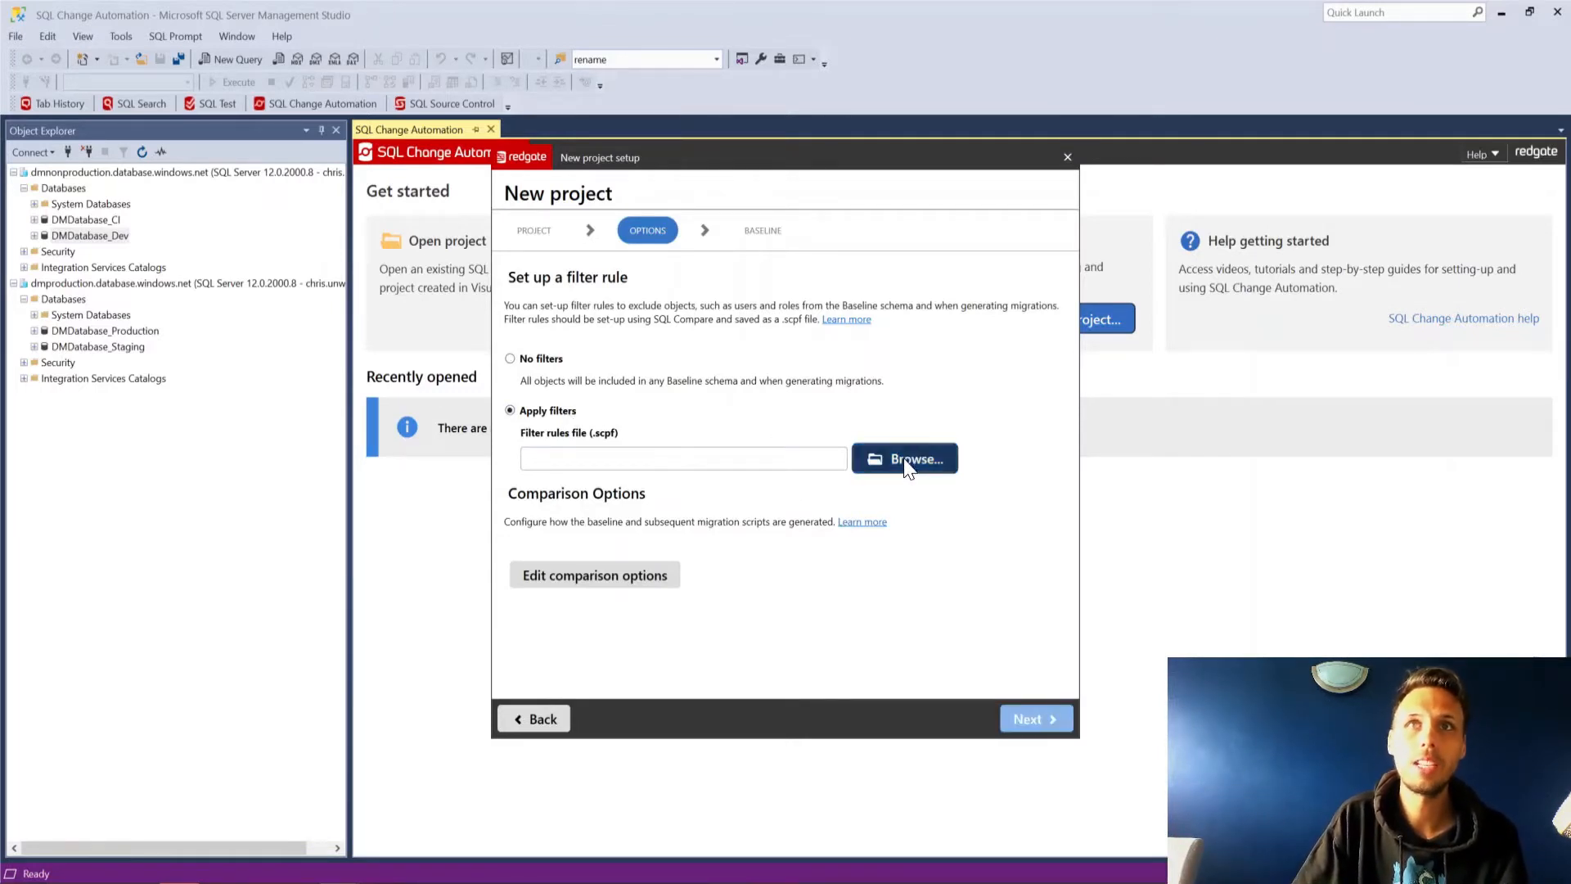
pyautogui.click(902, 458)
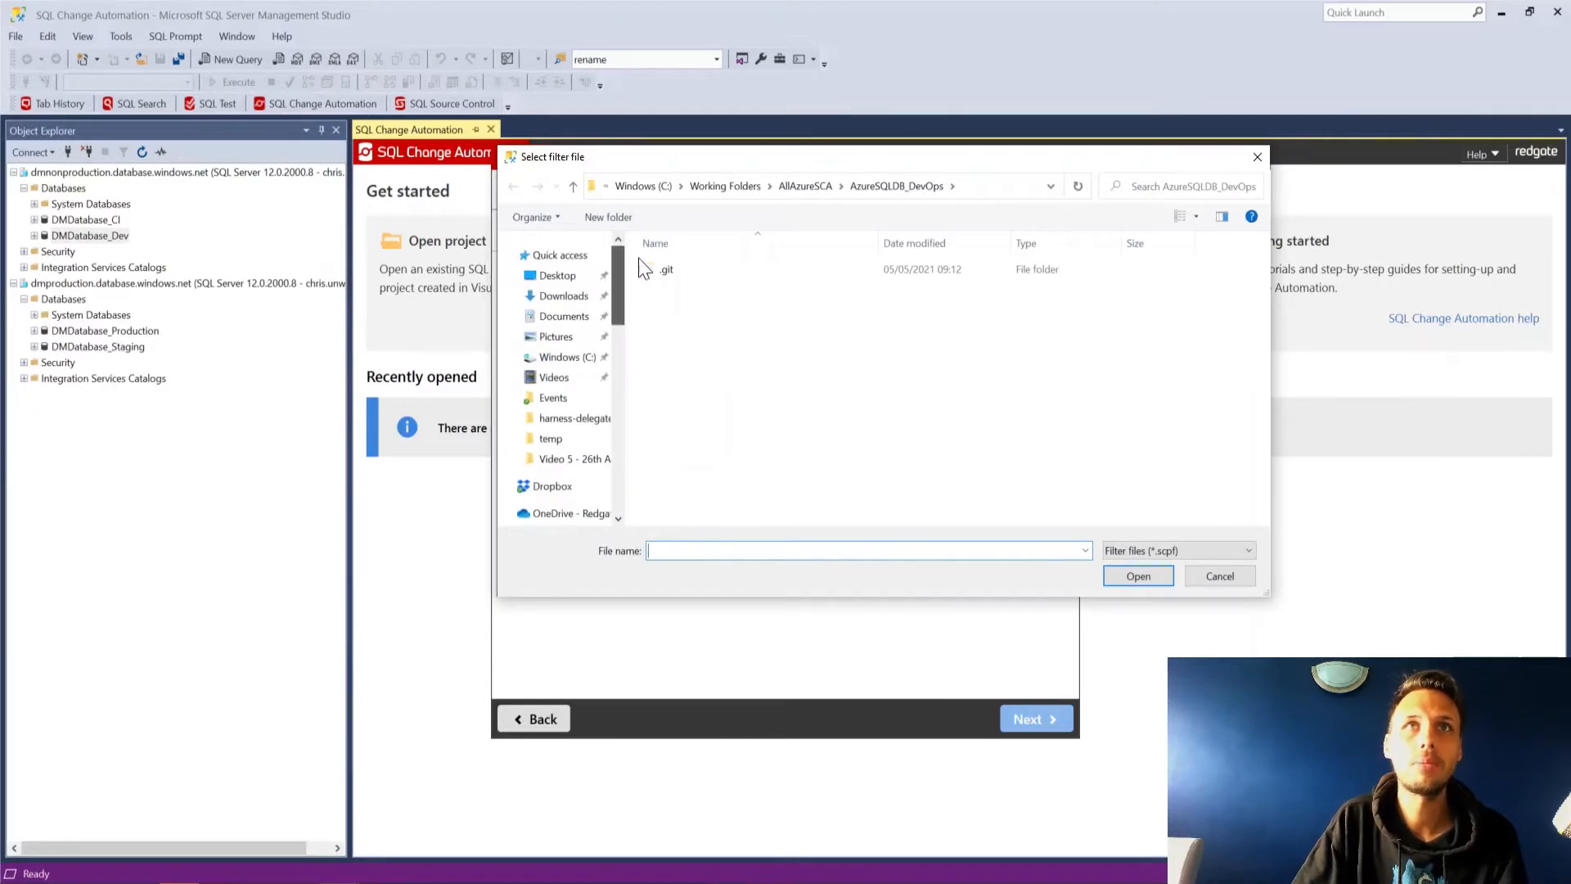
pyautogui.click(557, 275)
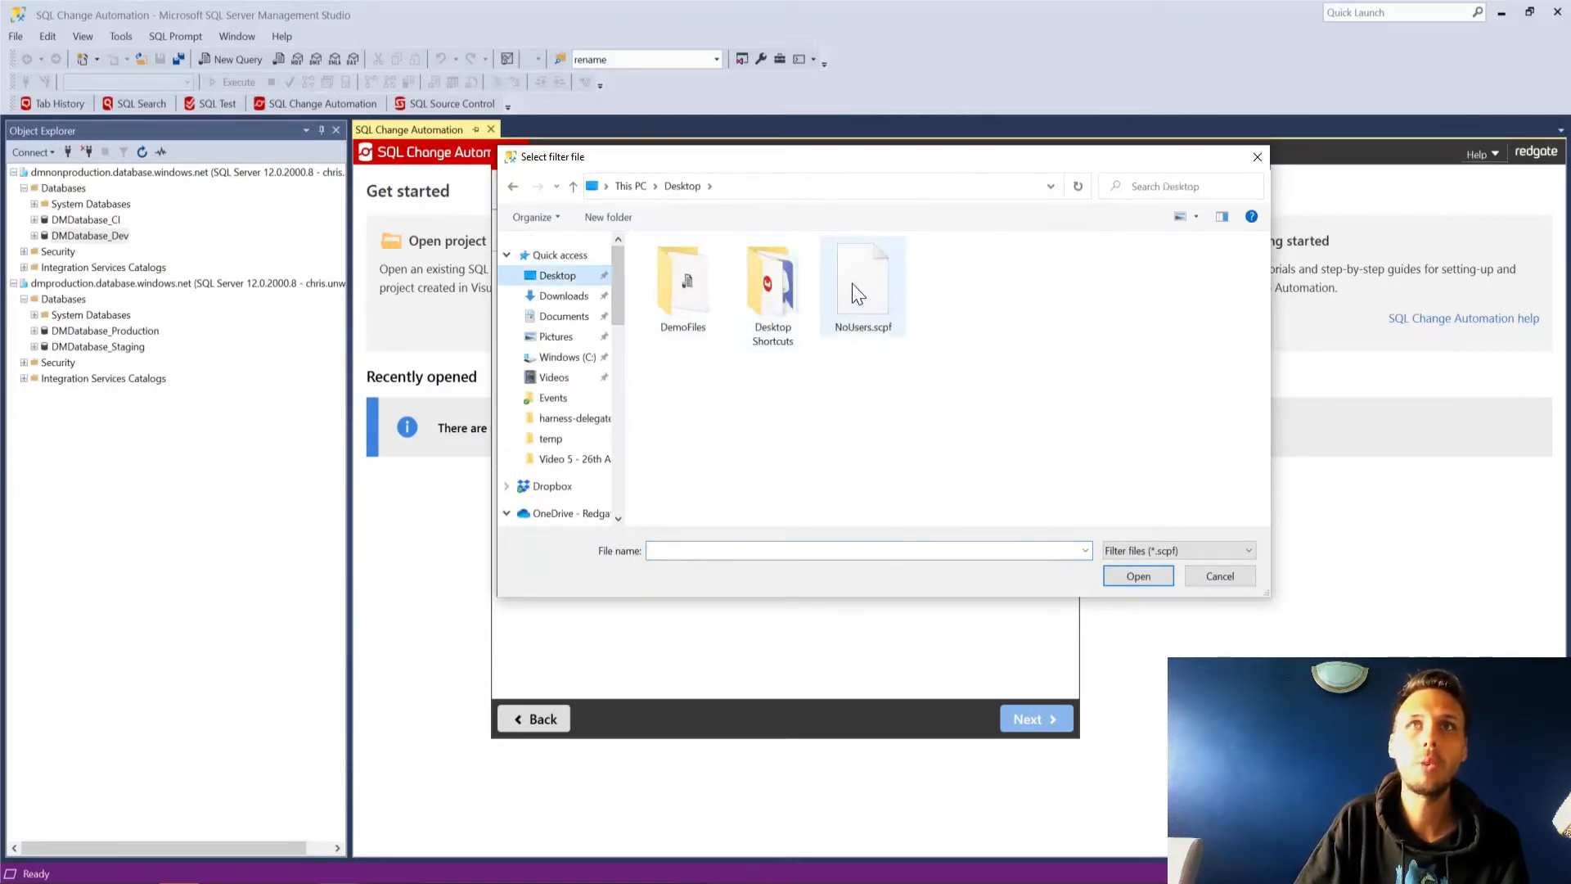
pyautogui.click(1138, 575)
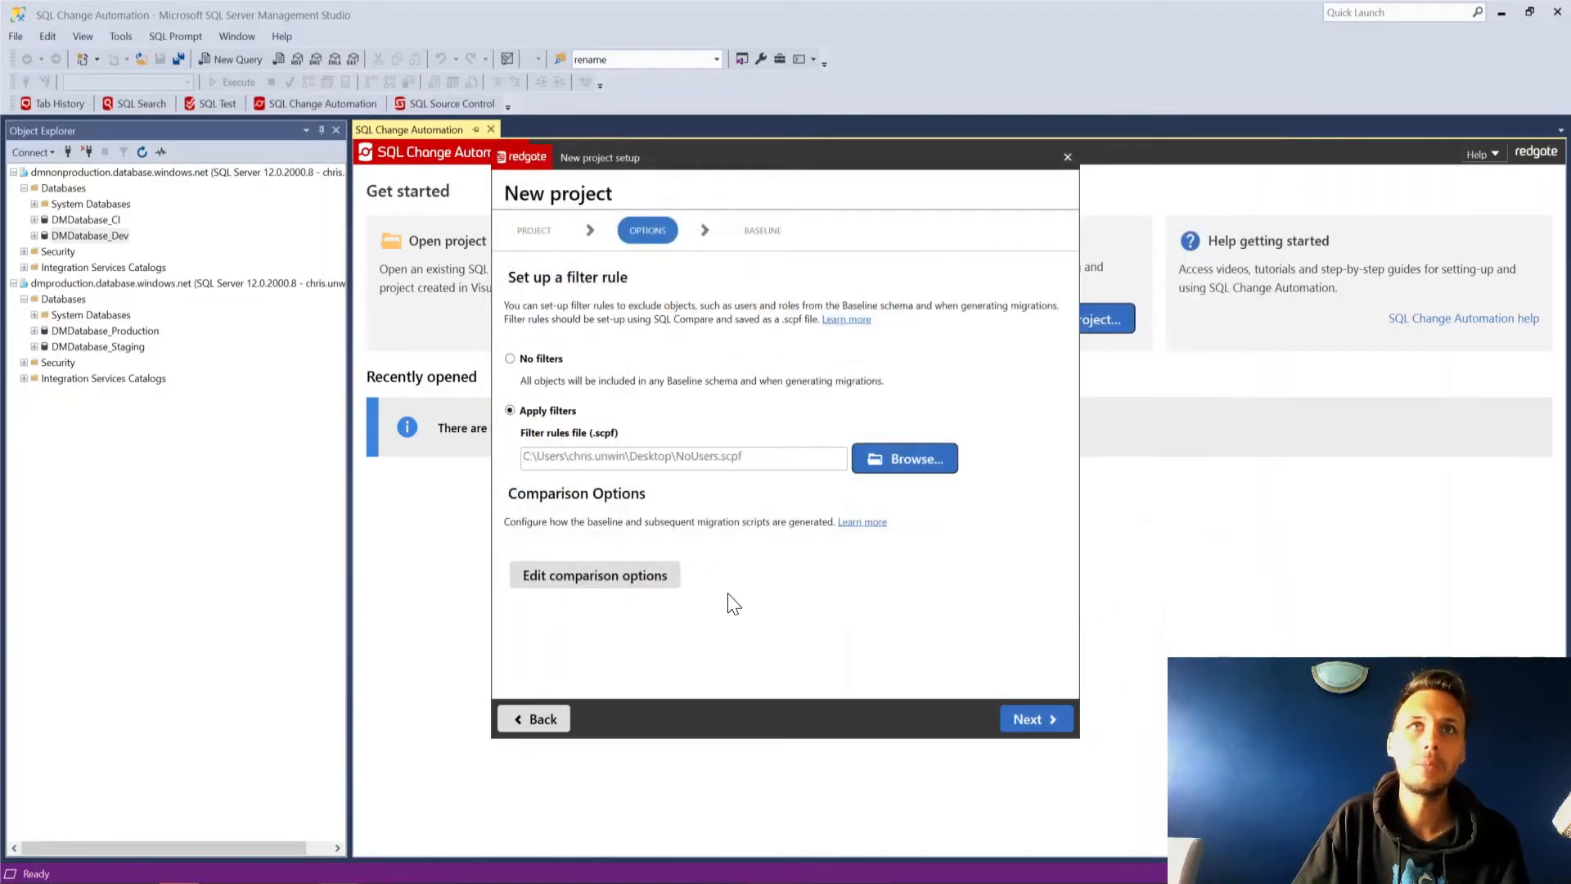
pyautogui.moveTo(737, 501)
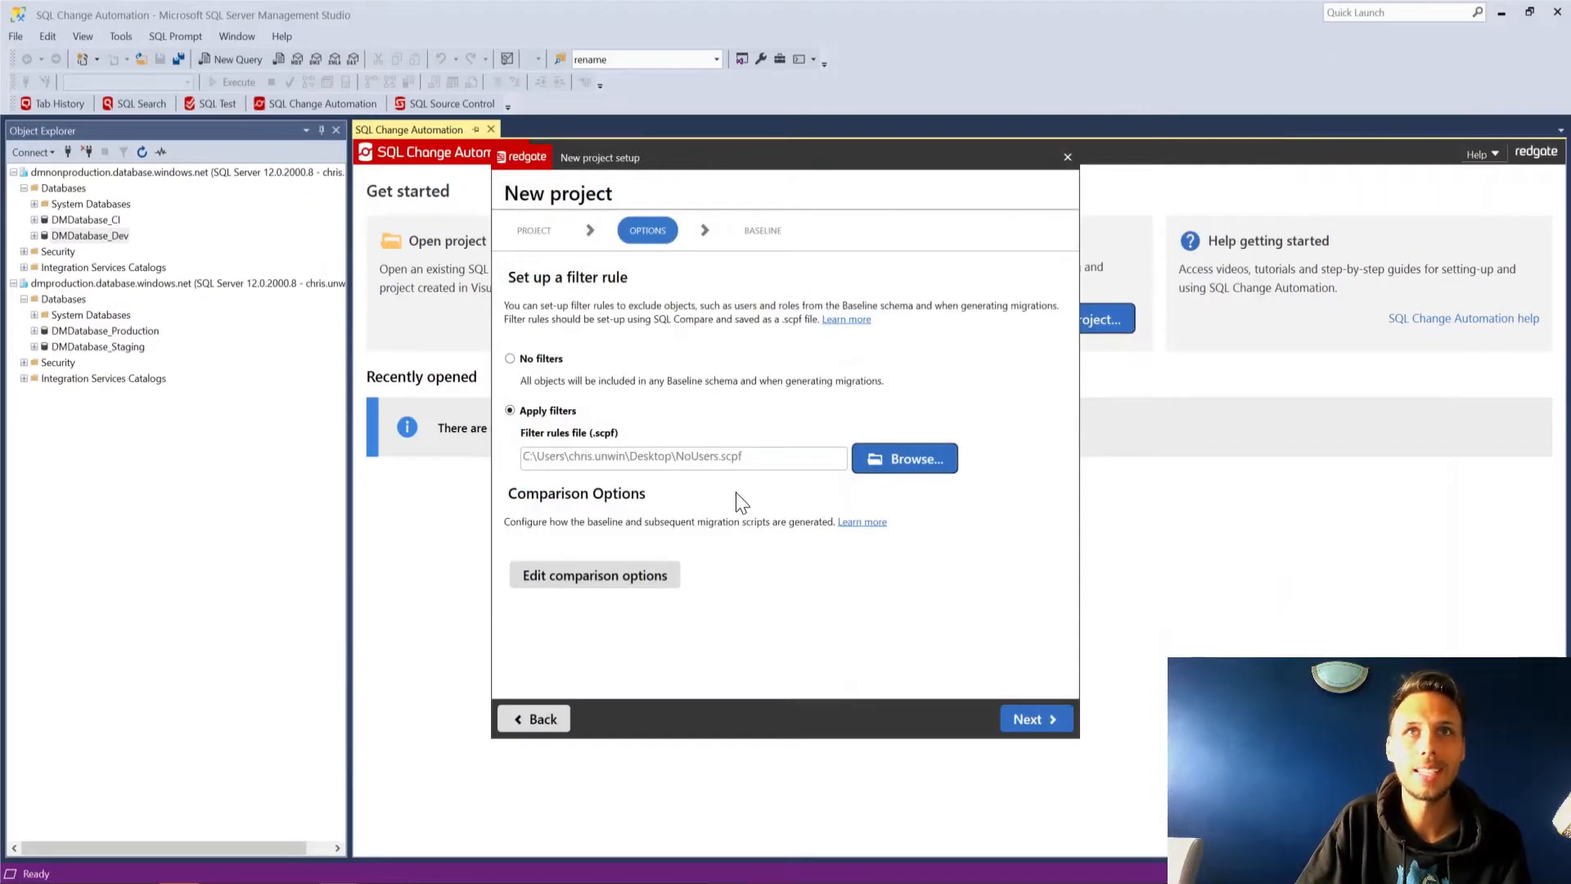
pyautogui.click(594, 574)
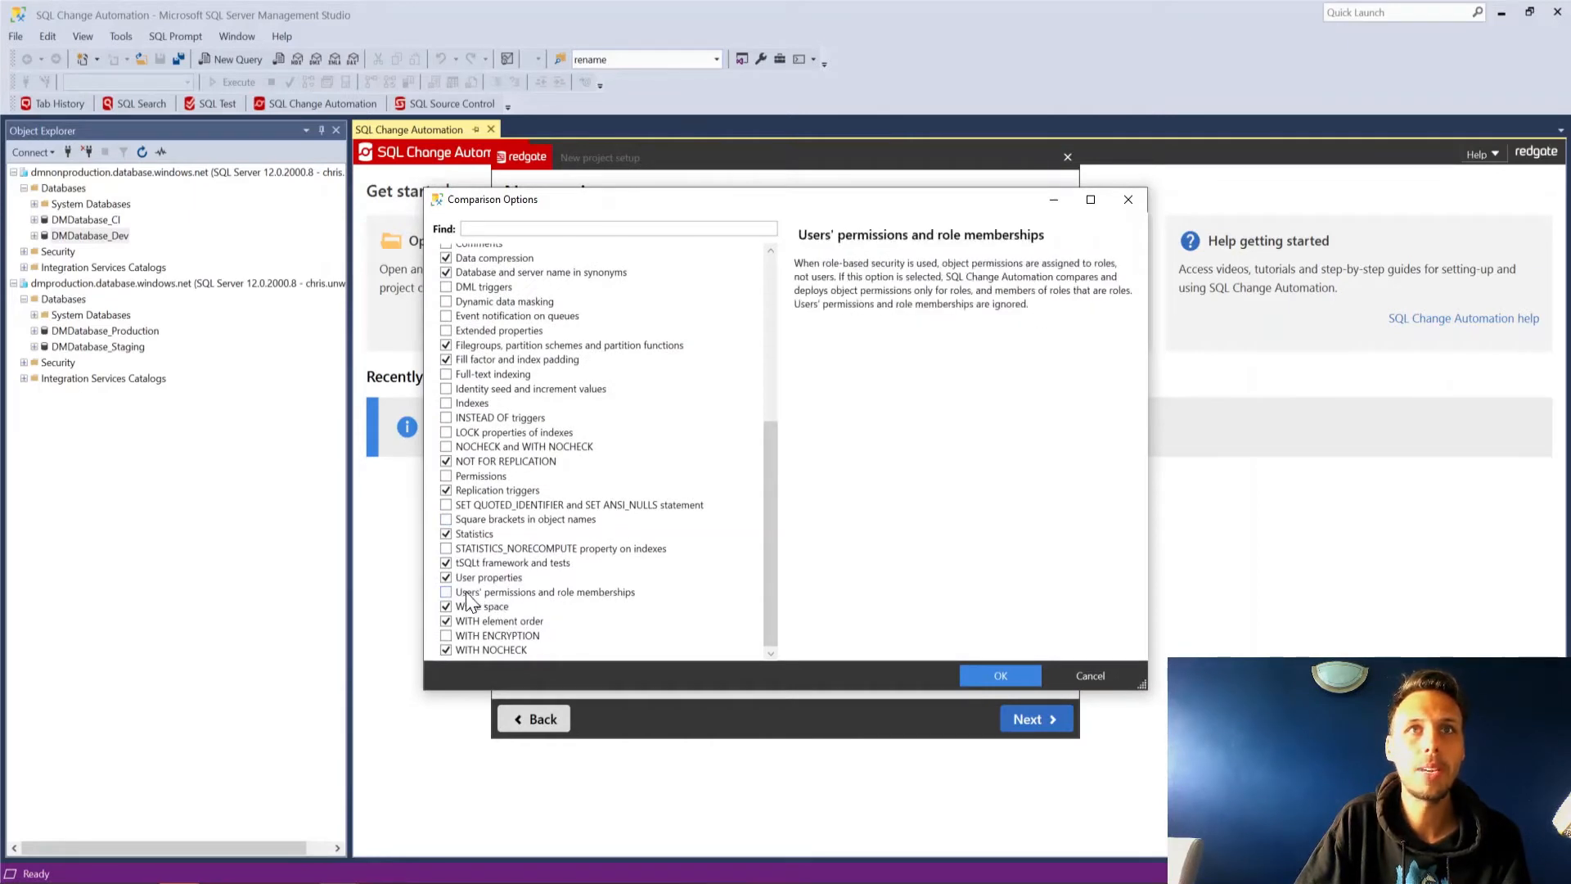
# Step: Uncheck User properties and tSQLt framework and tests in the comparison options, then confirm
pyautogui.click(490, 576)
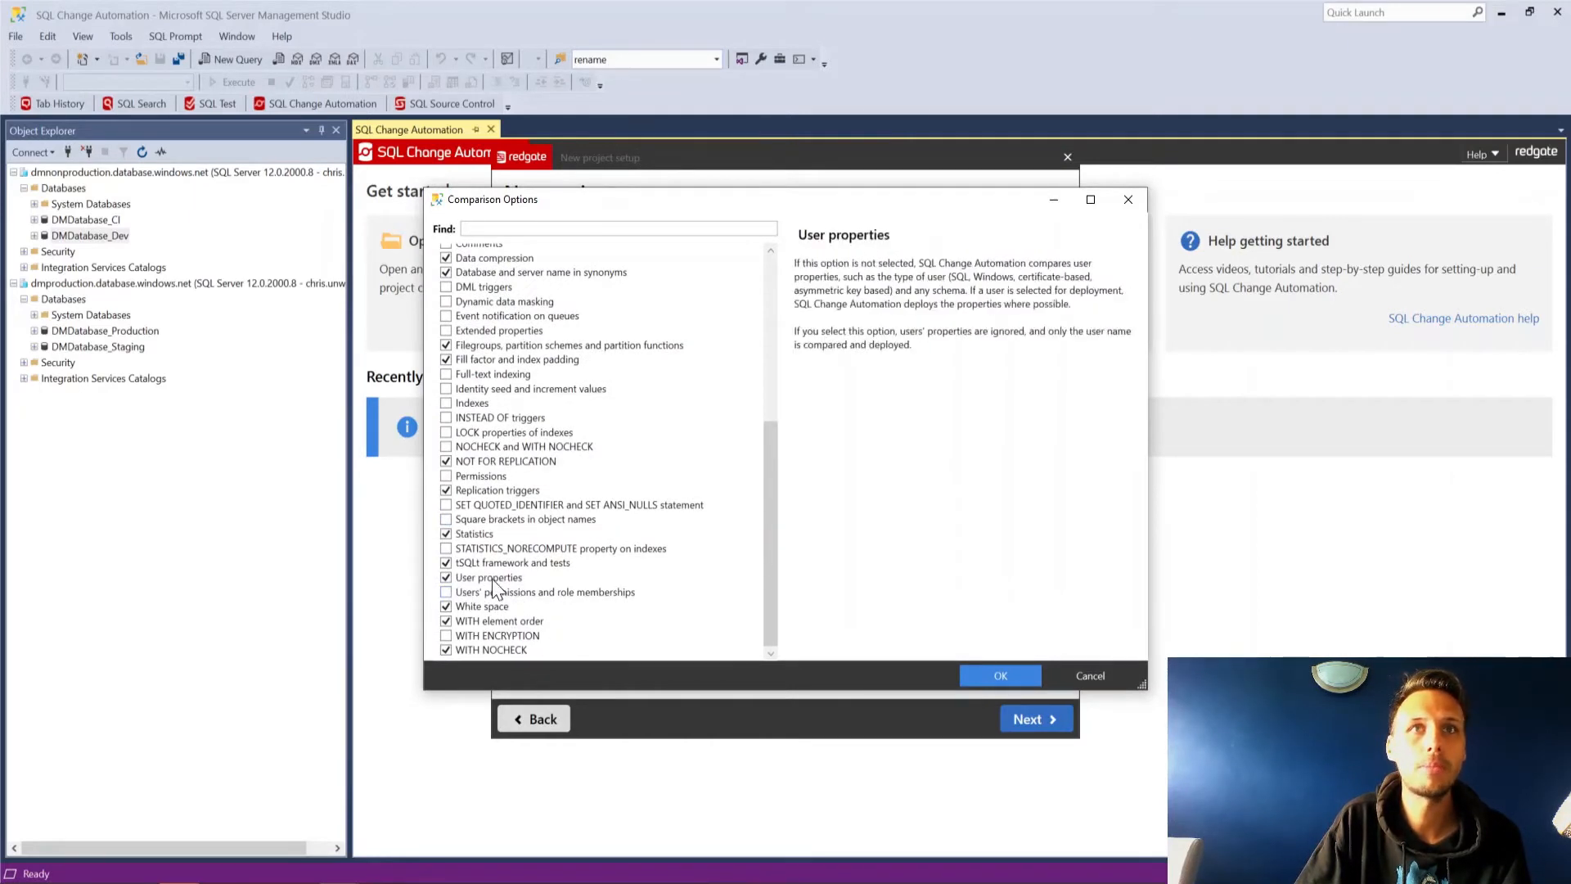
pyautogui.click(446, 577)
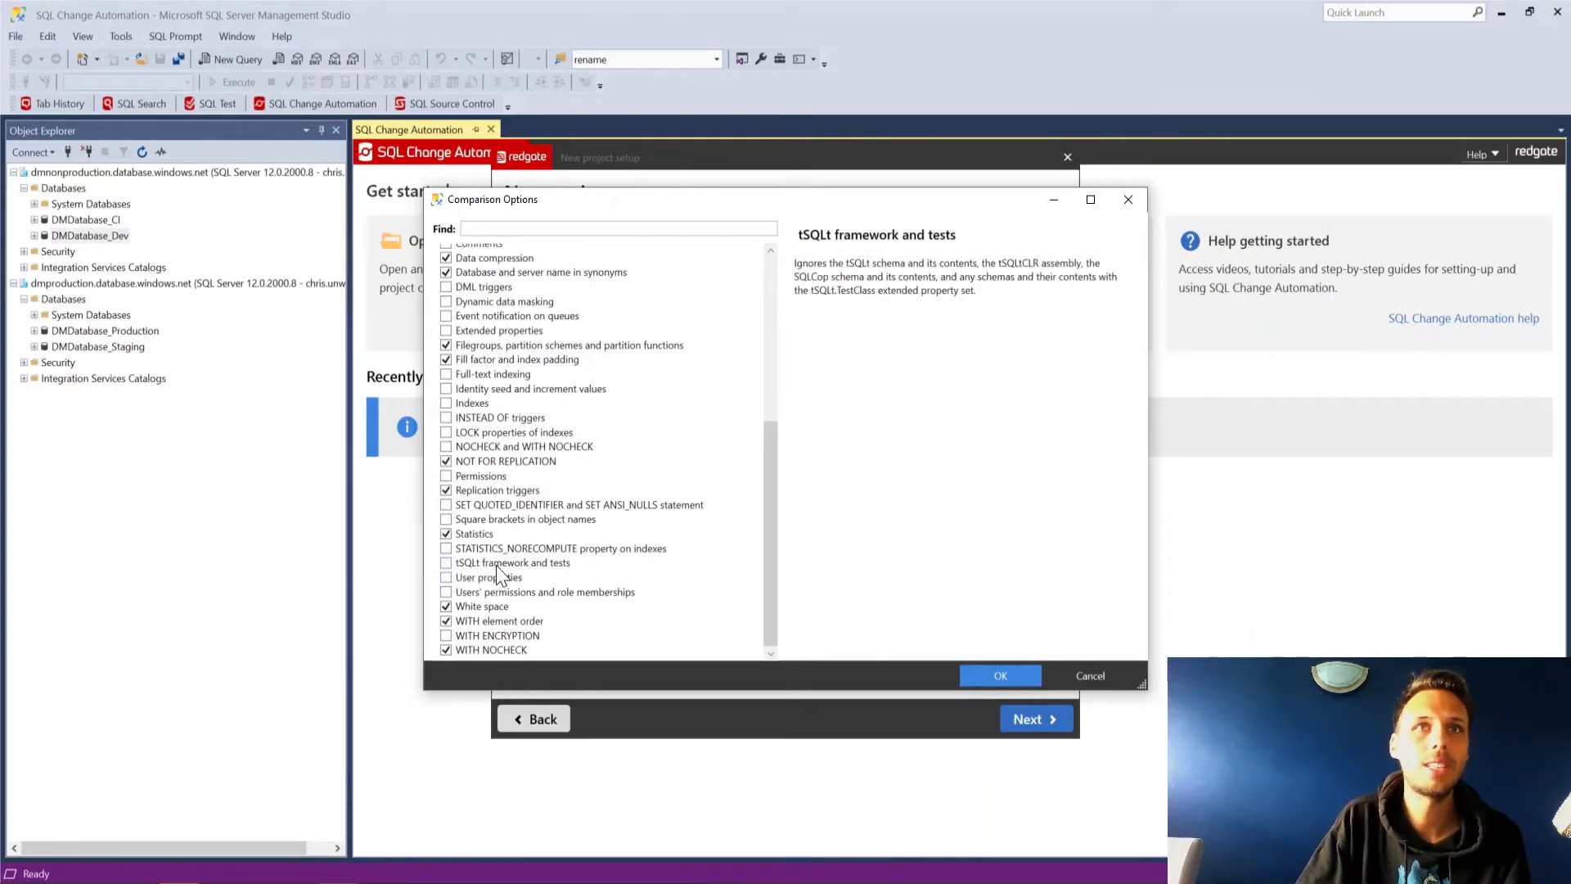
pyautogui.moveTo(536, 576)
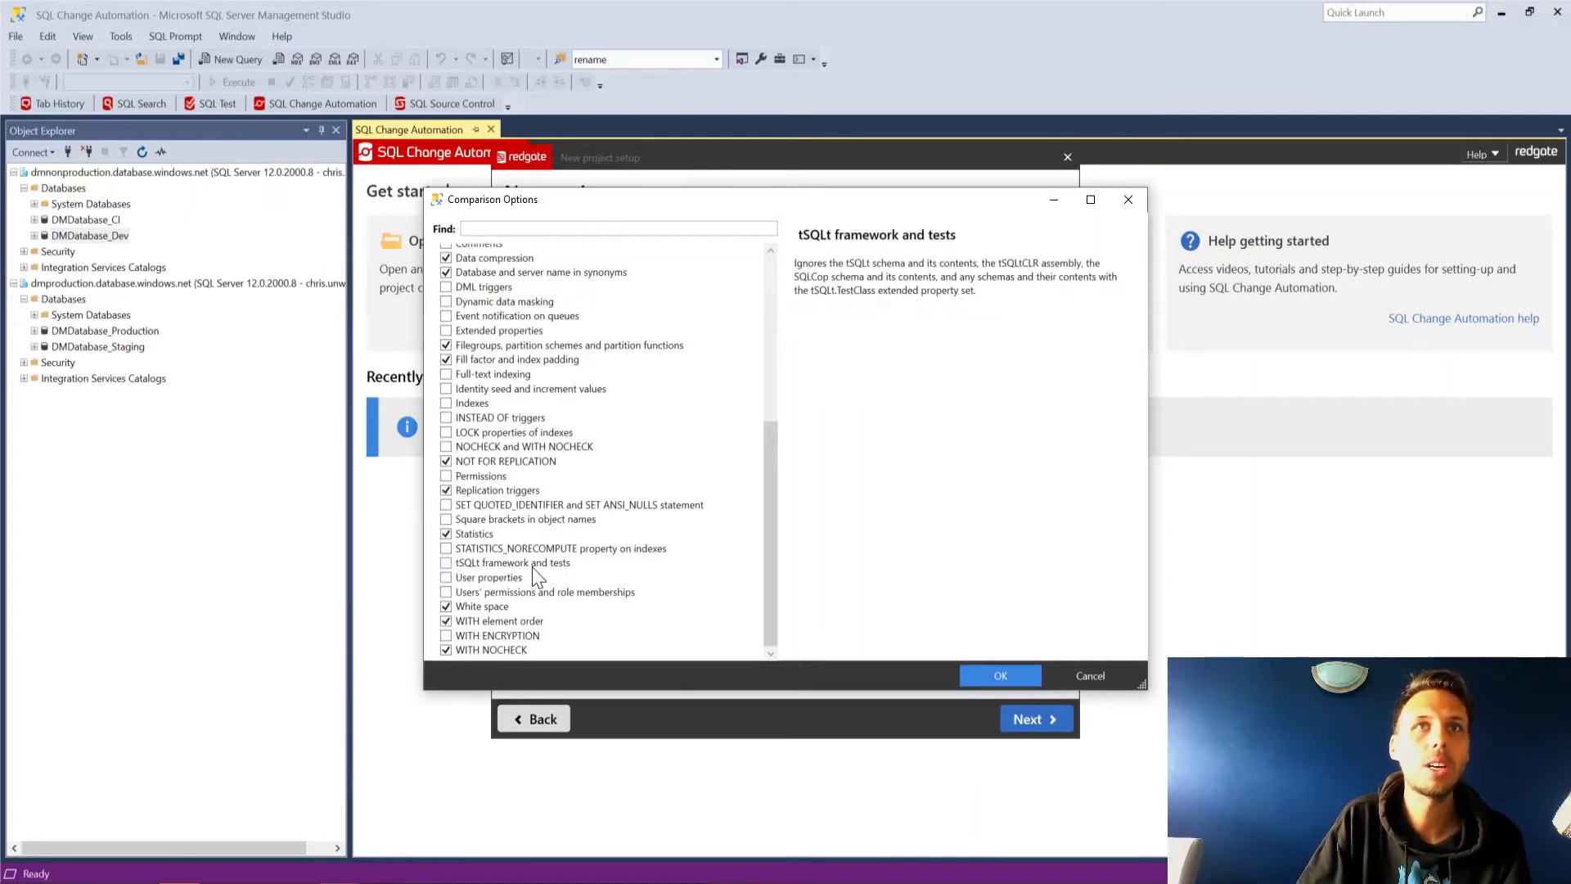
pyautogui.scroll(3)
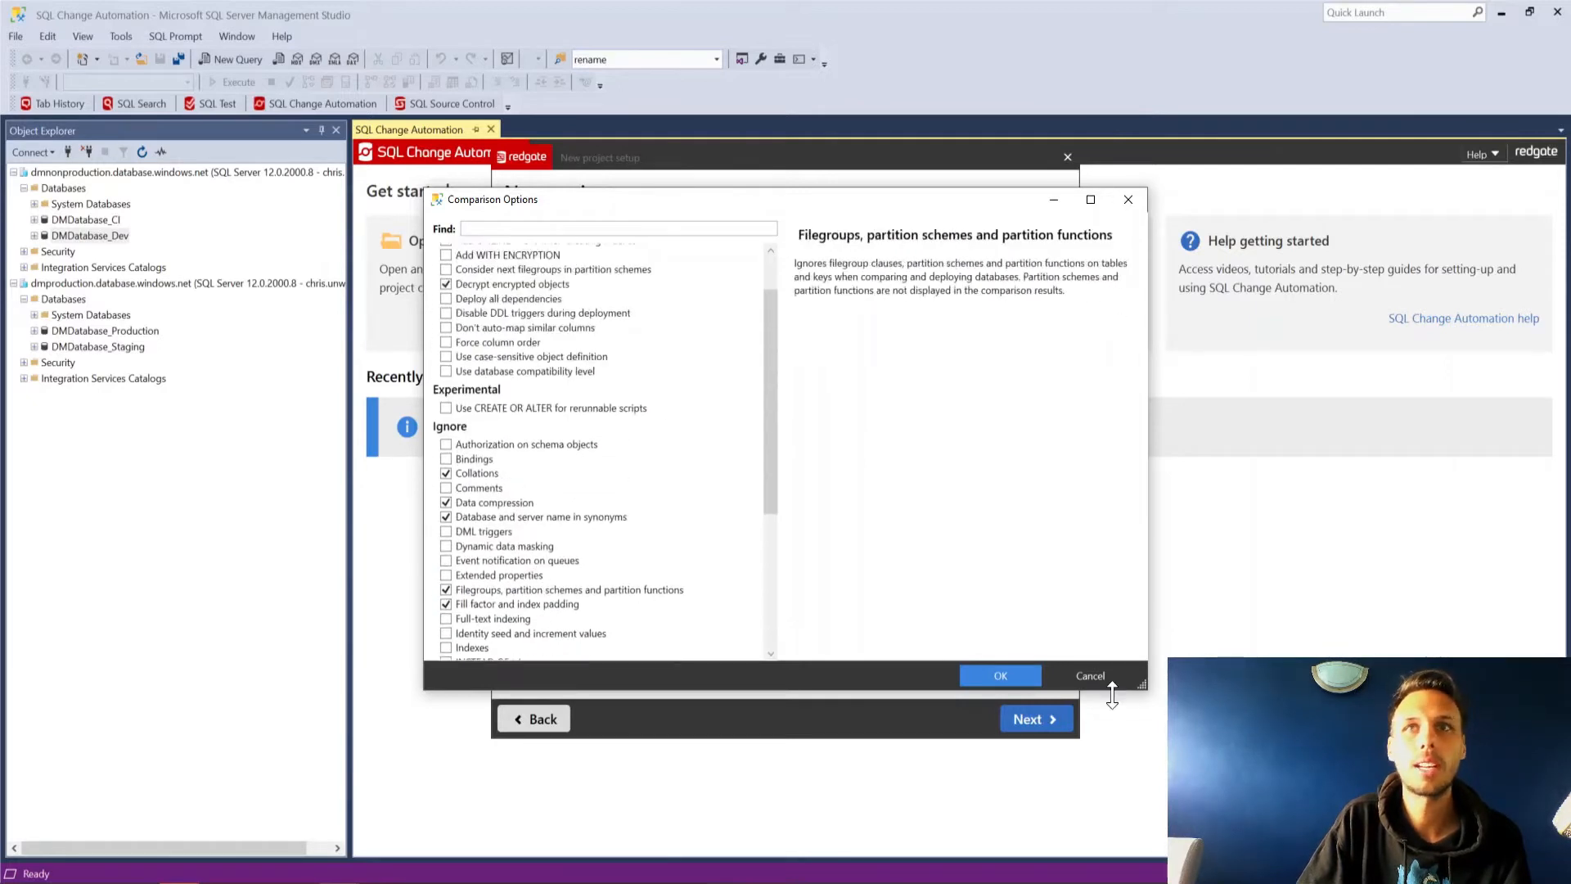
pyautogui.click(998, 674)
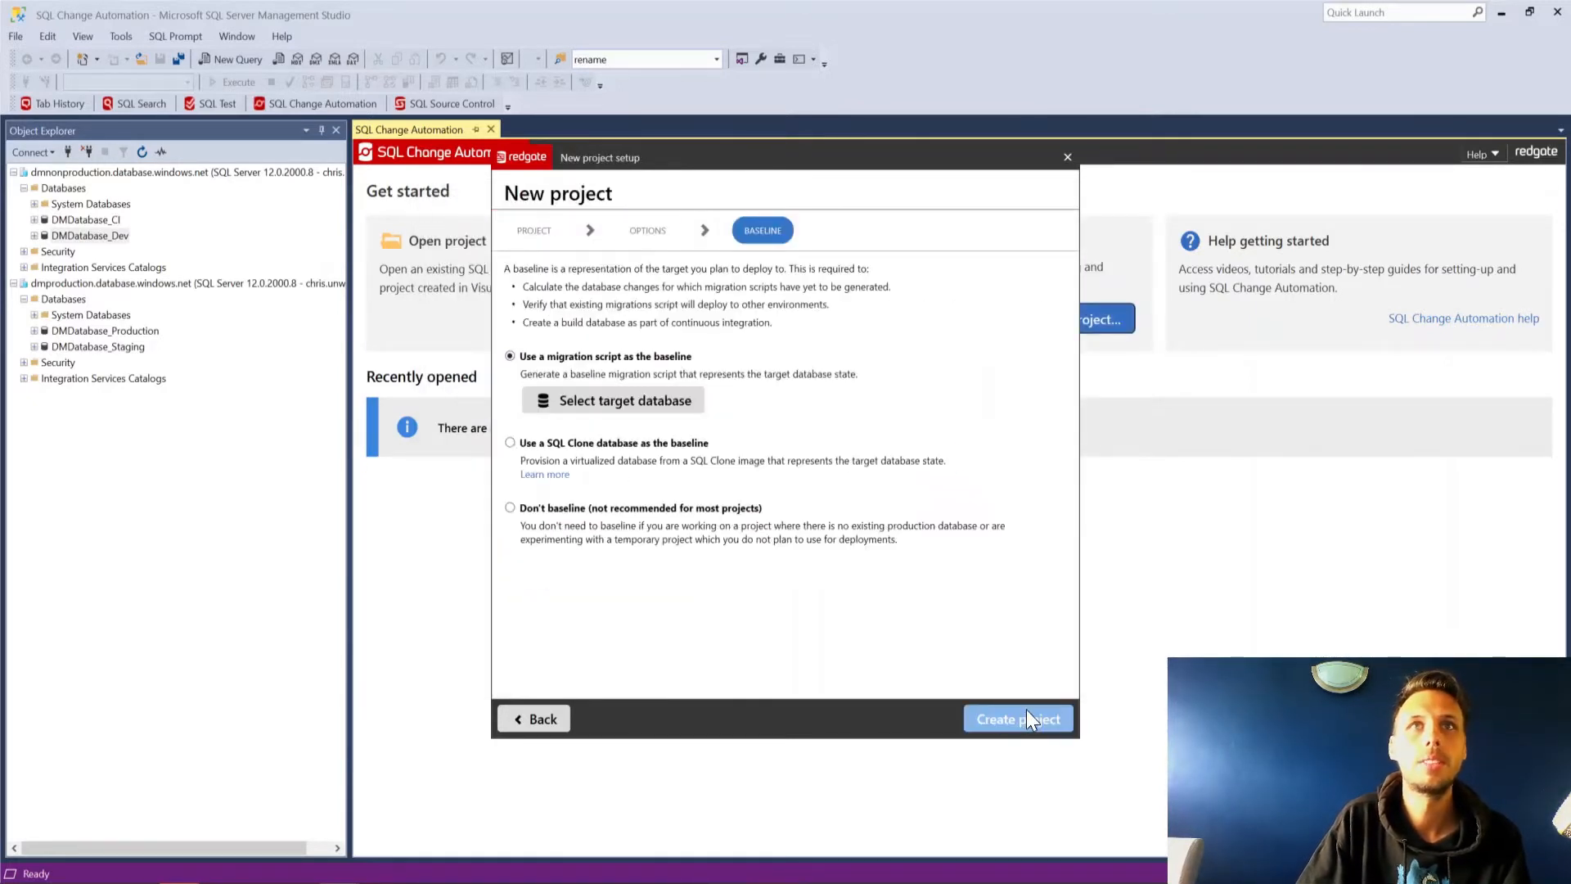
pyautogui.moveTo(612, 400)
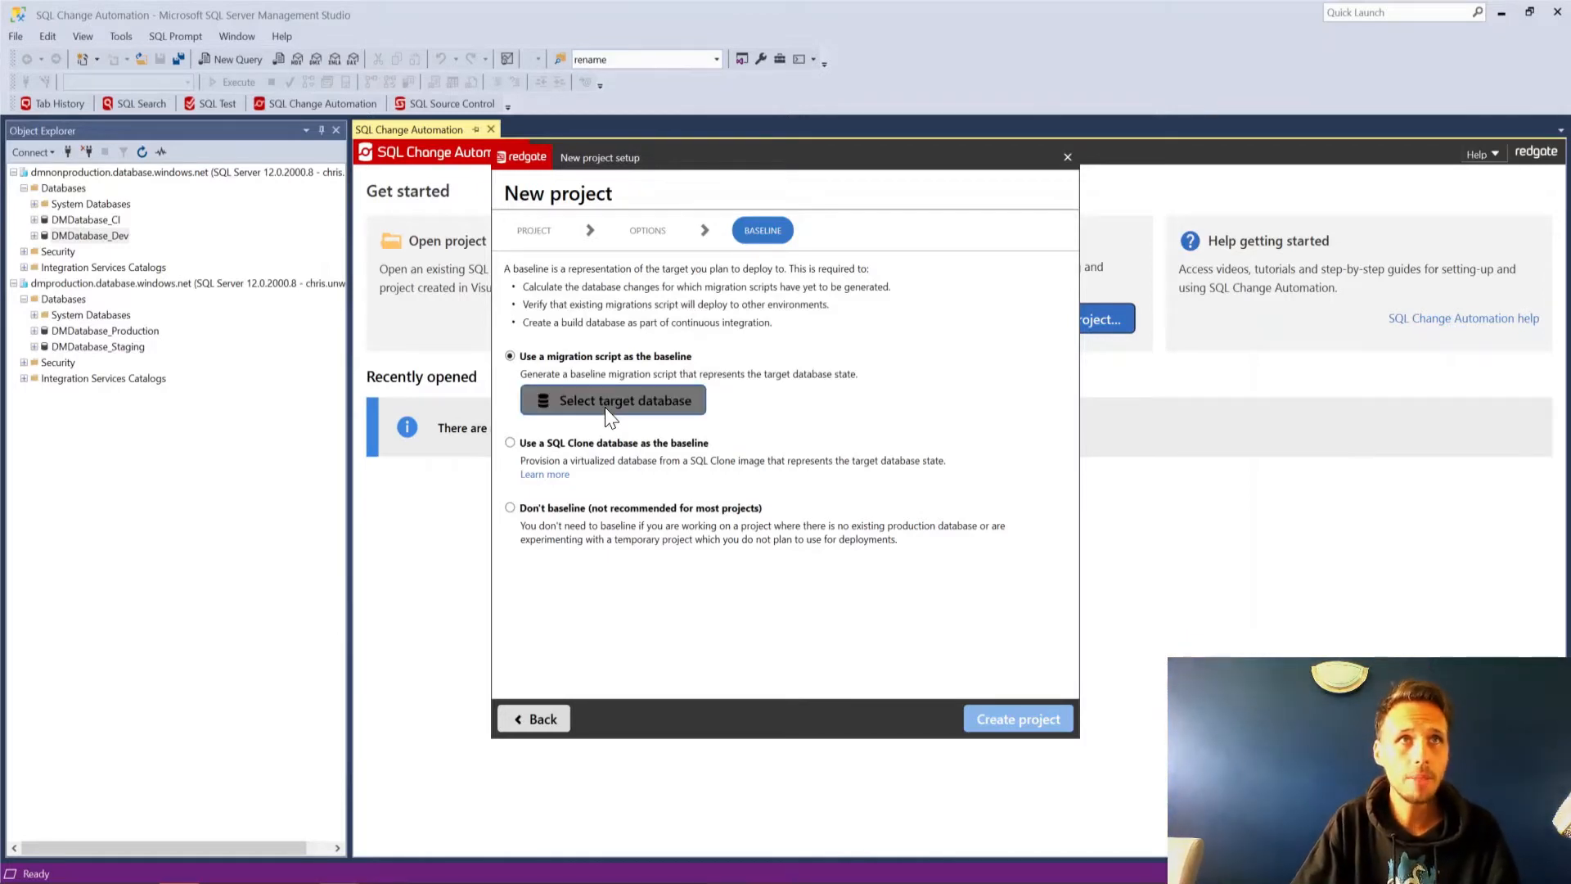
pyautogui.click(612, 400)
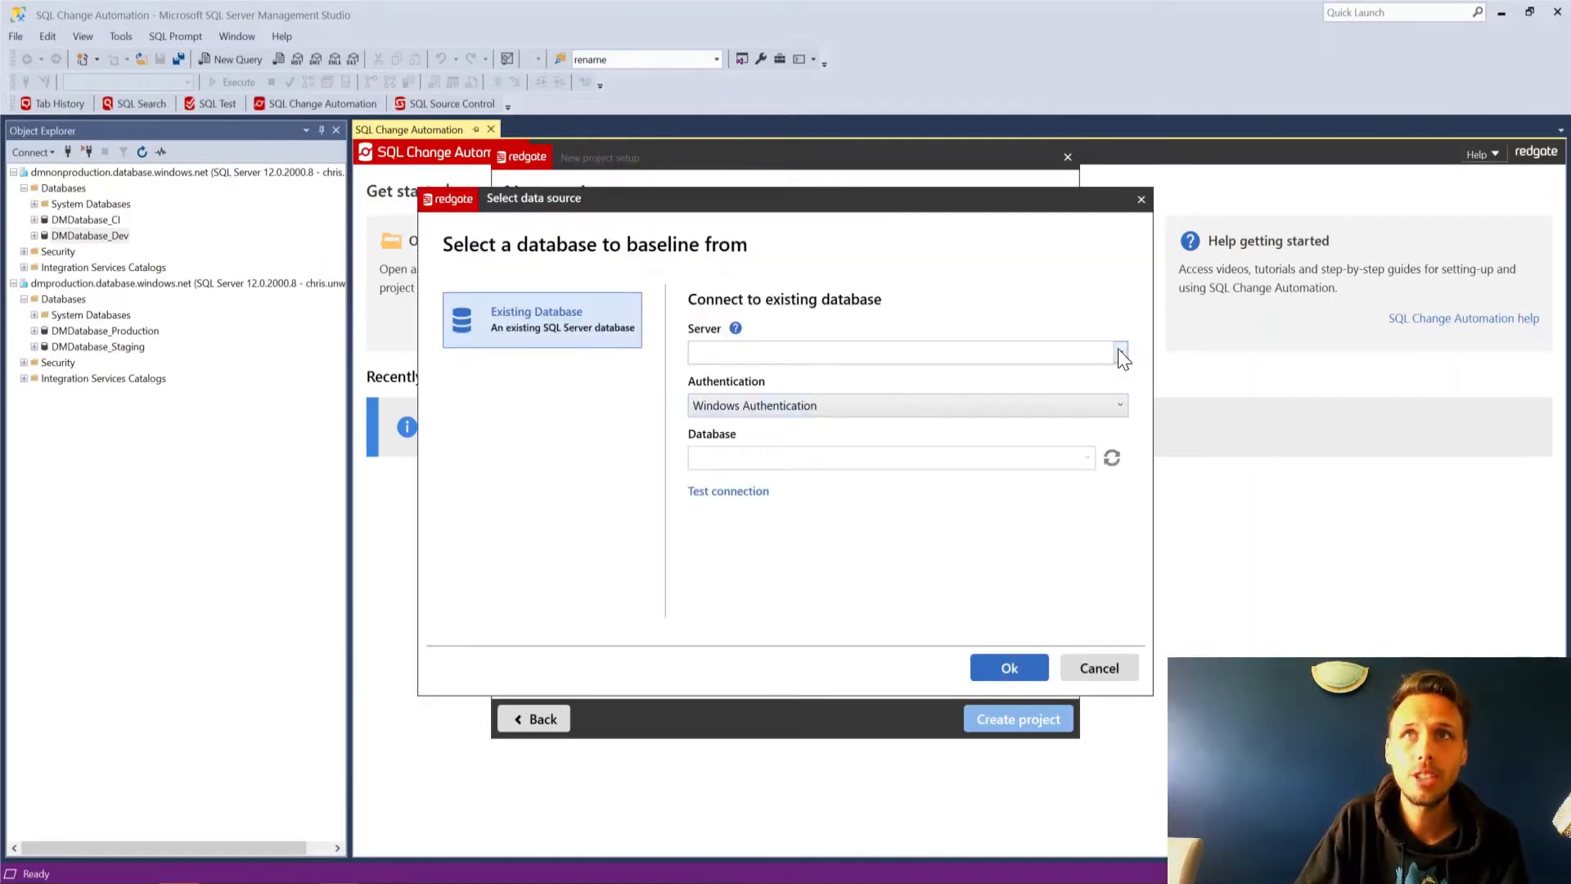
pyautogui.click(1119, 351)
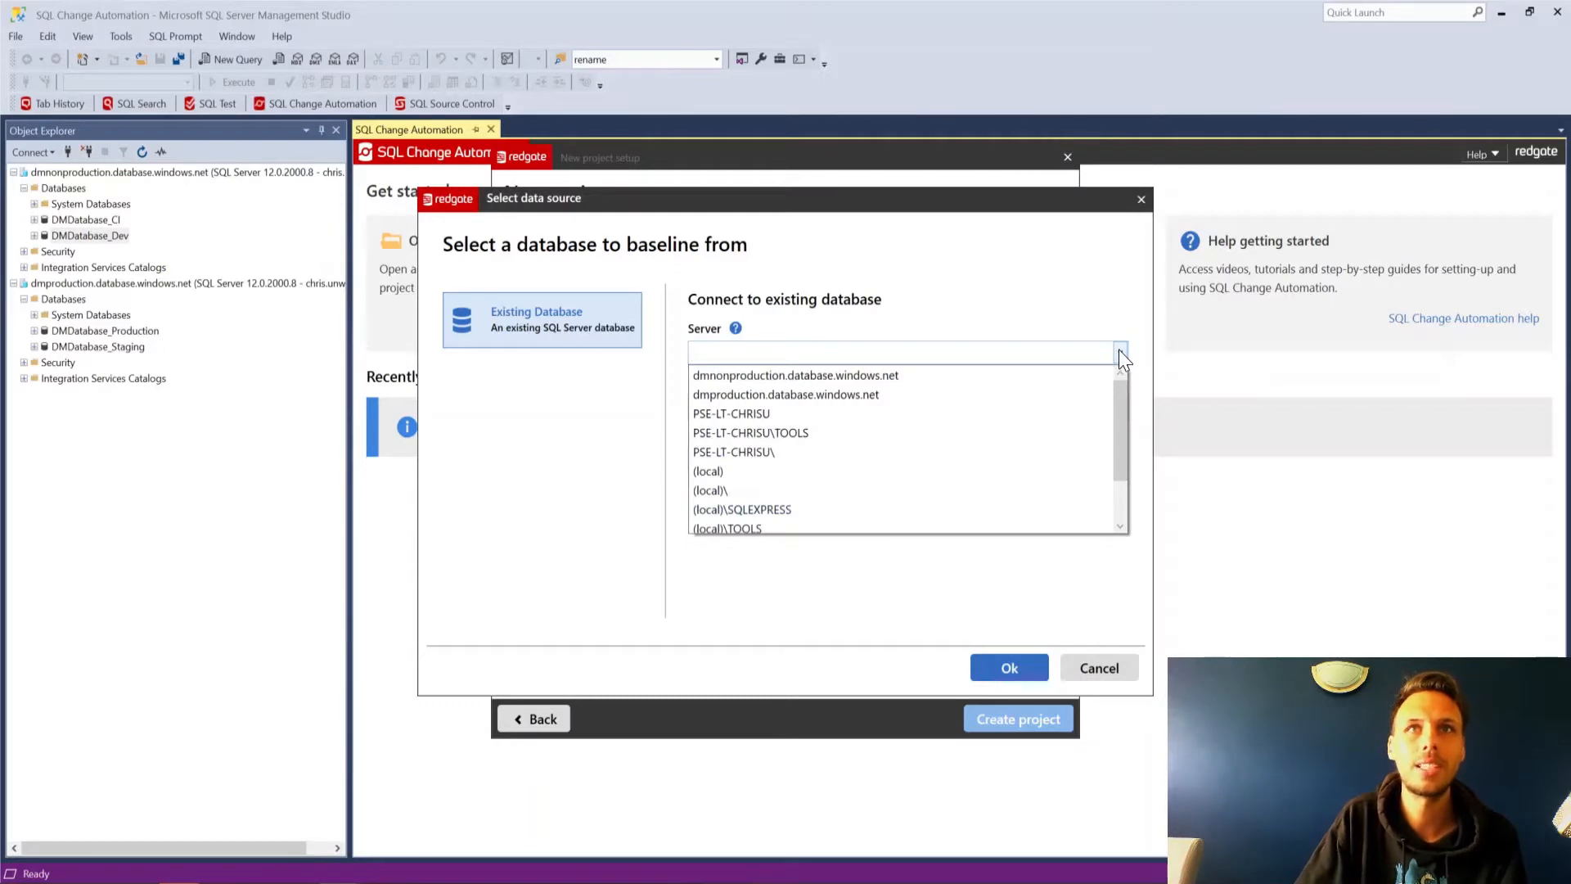
pyautogui.click(786, 394)
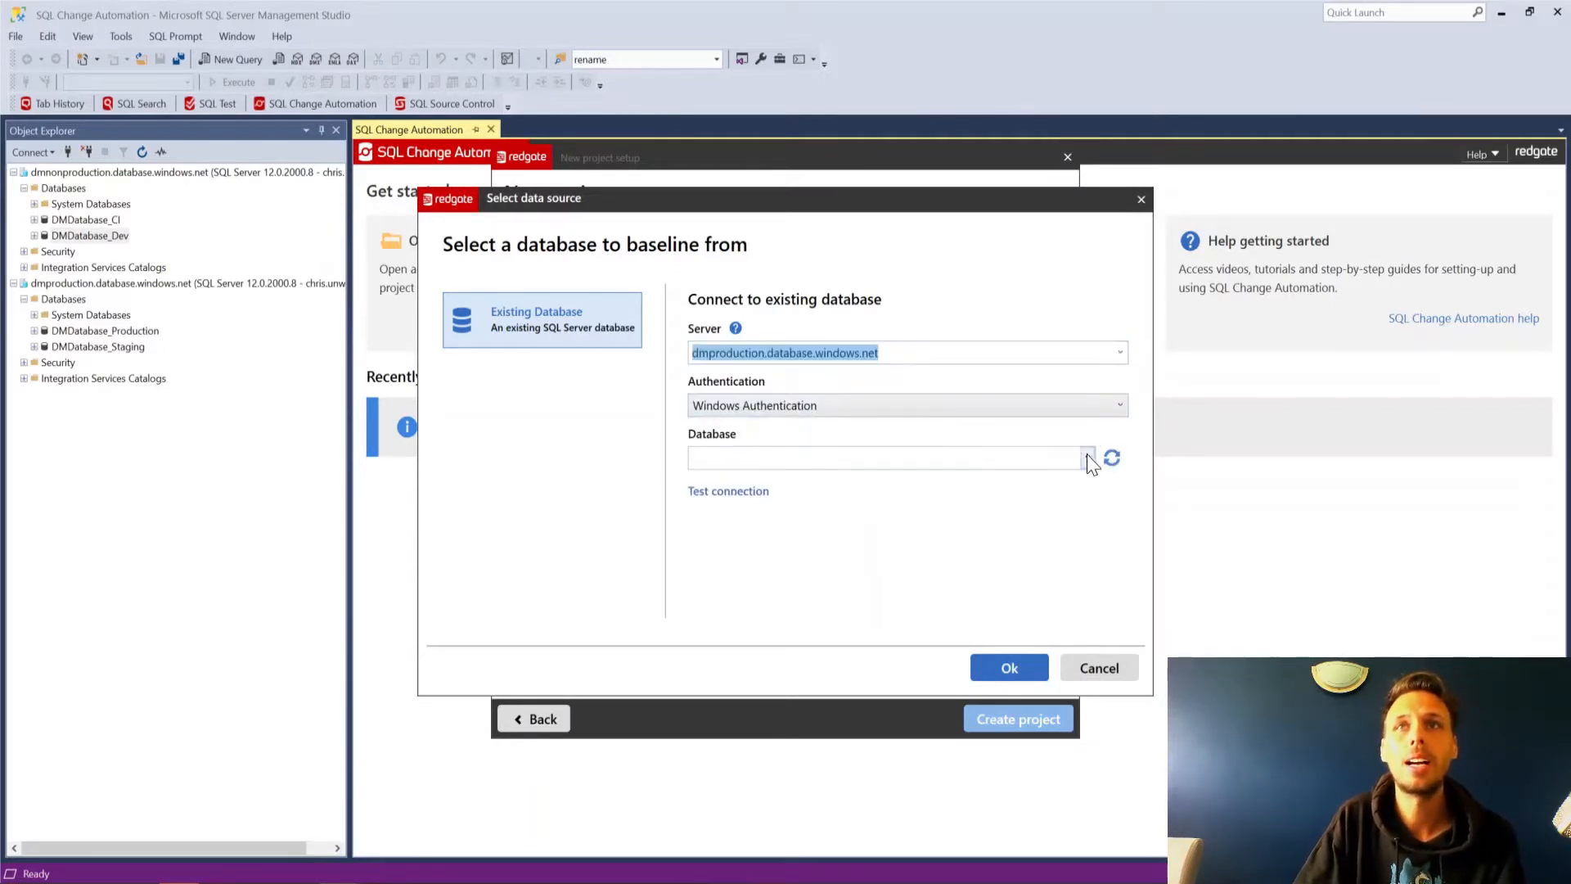
pyautogui.click(906, 405)
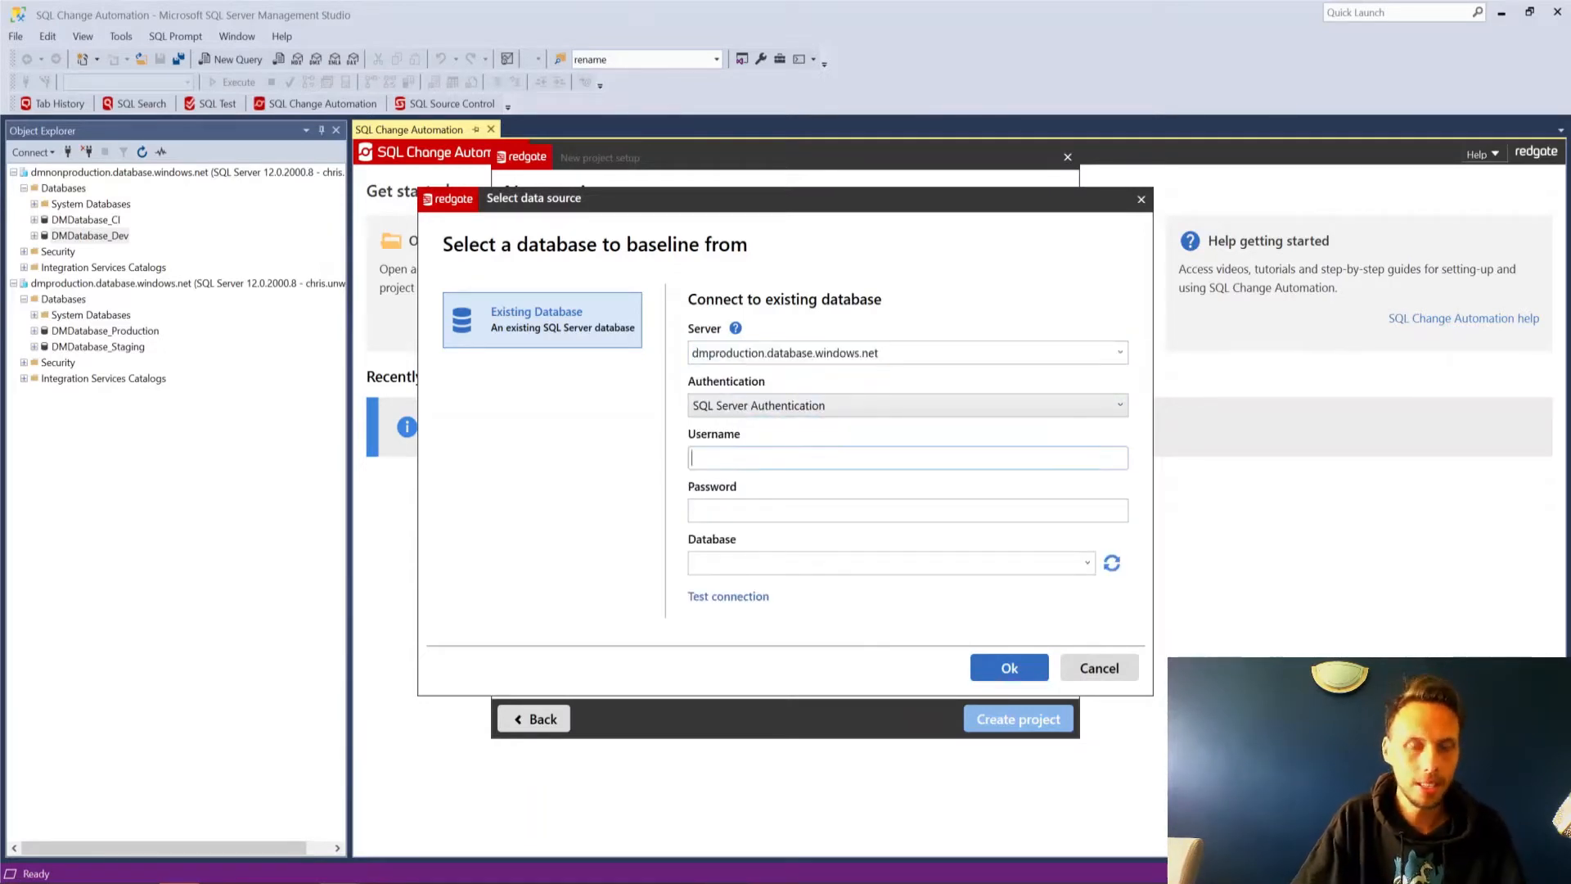
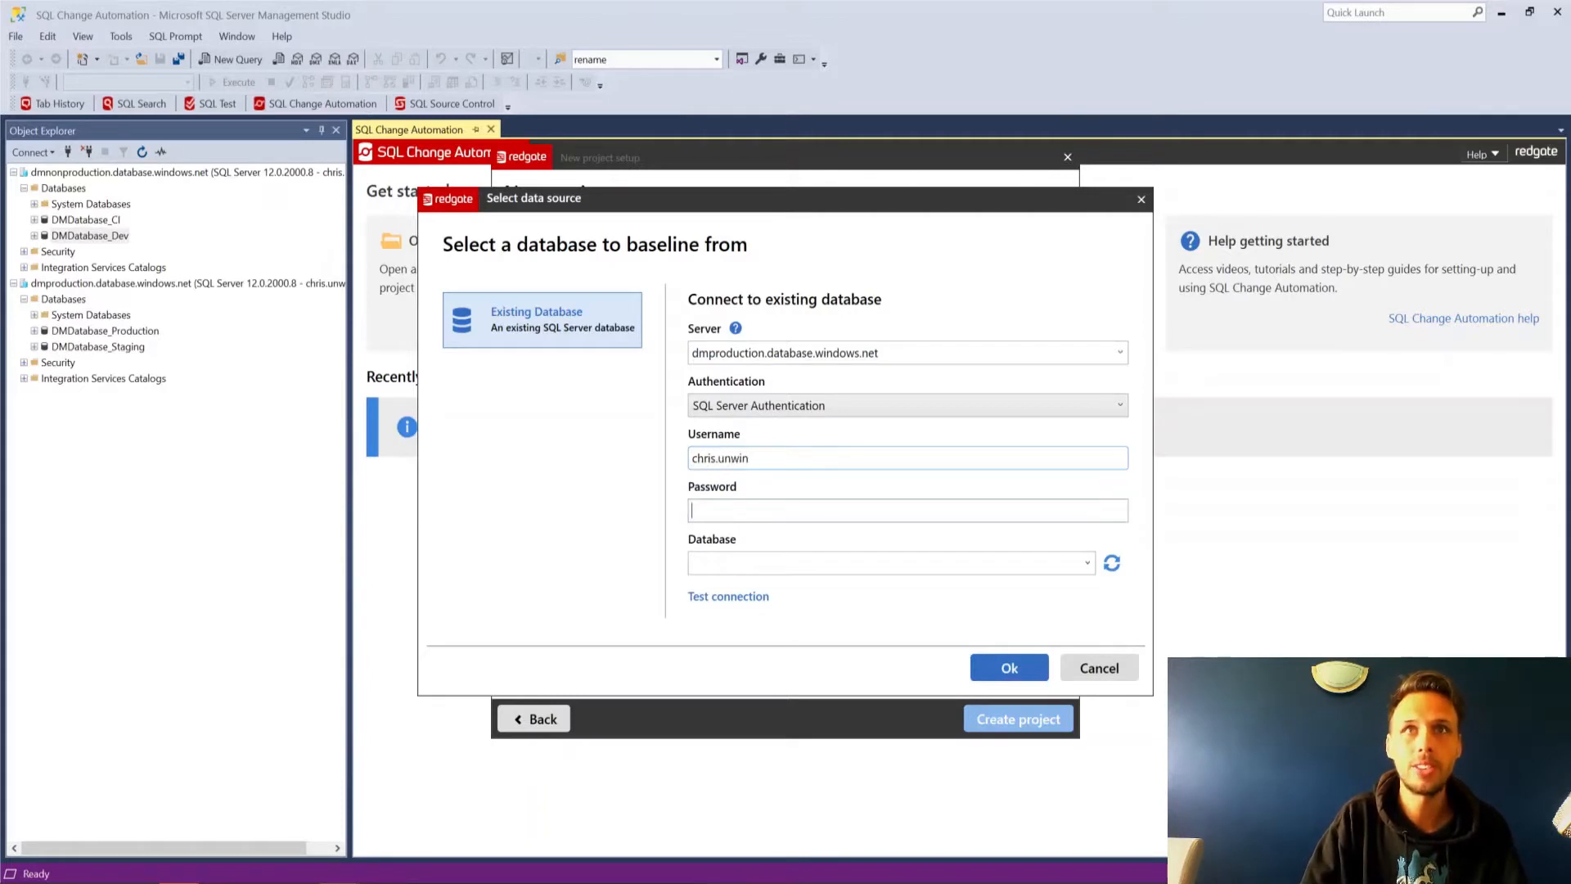
pyautogui.write('password')
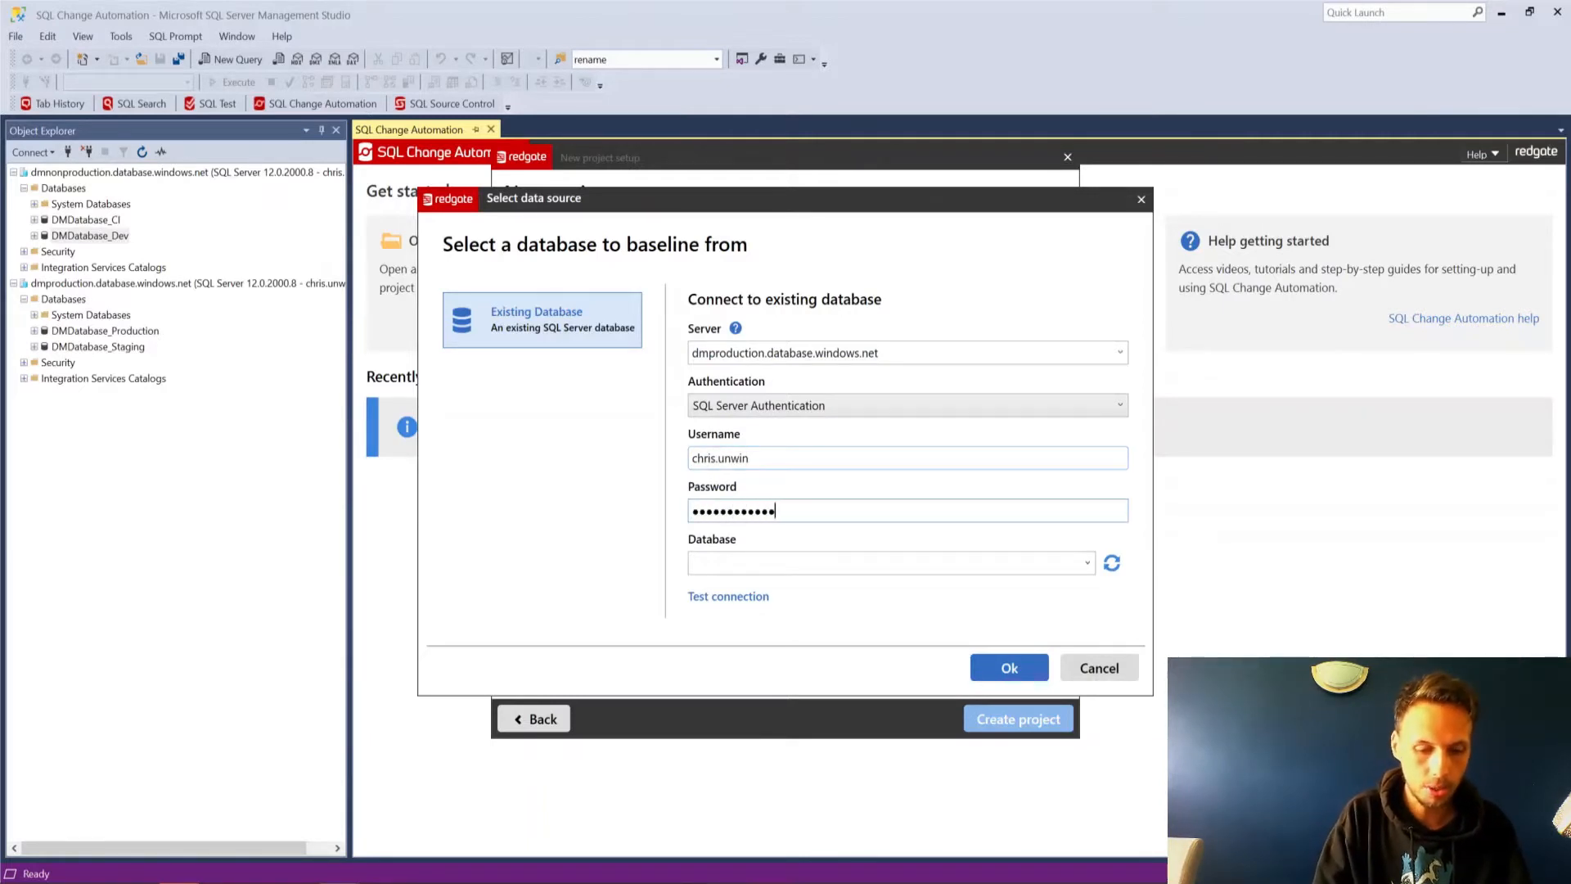
pyautogui.write('•••')
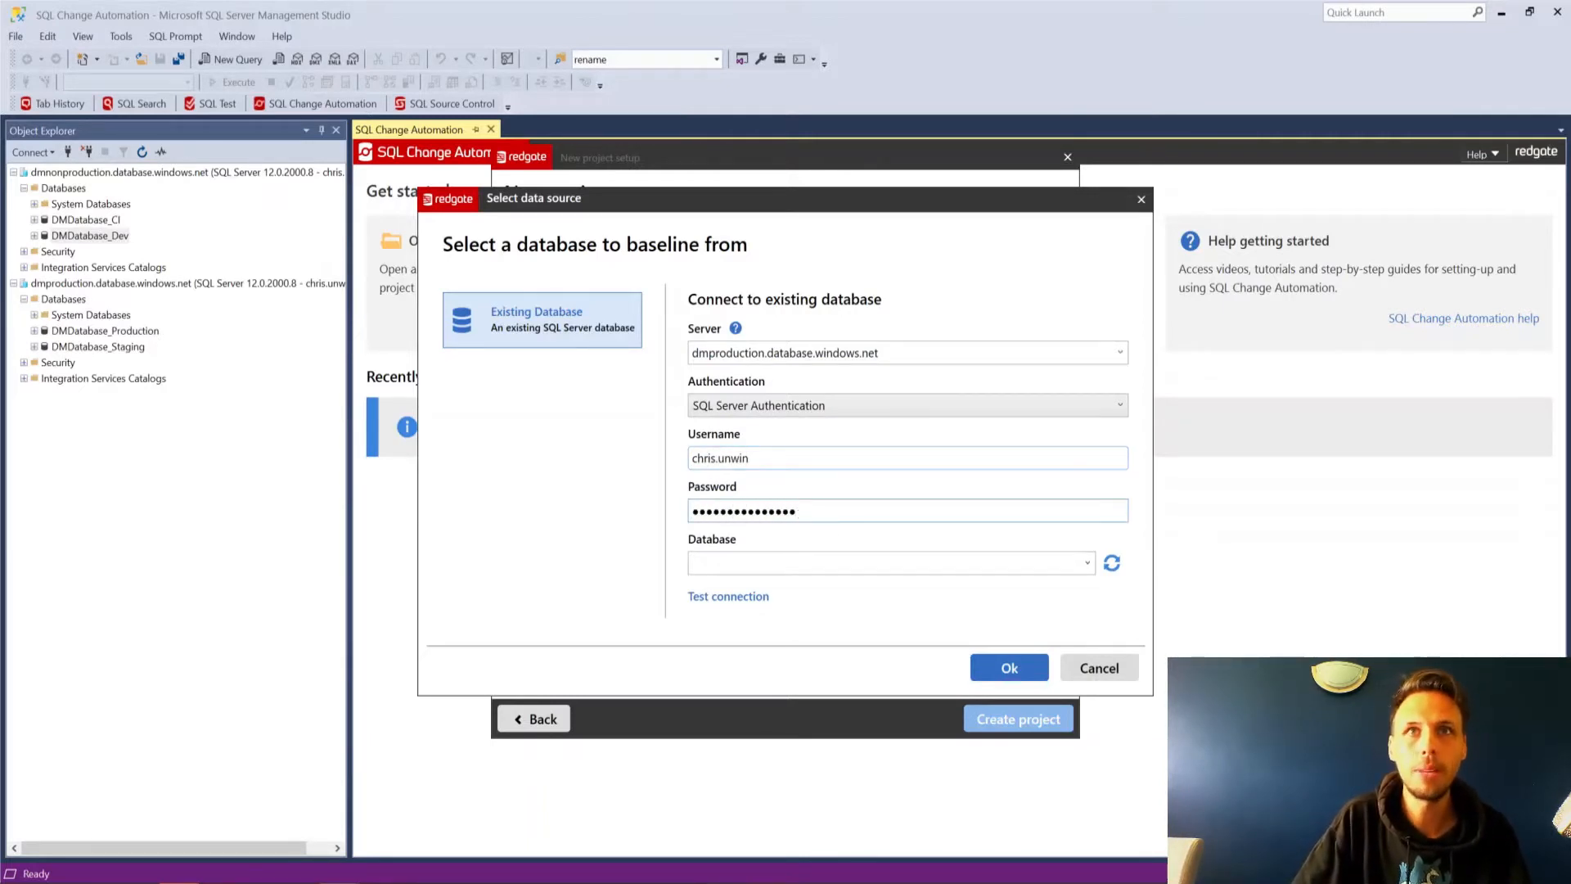
pyautogui.click(1088, 562)
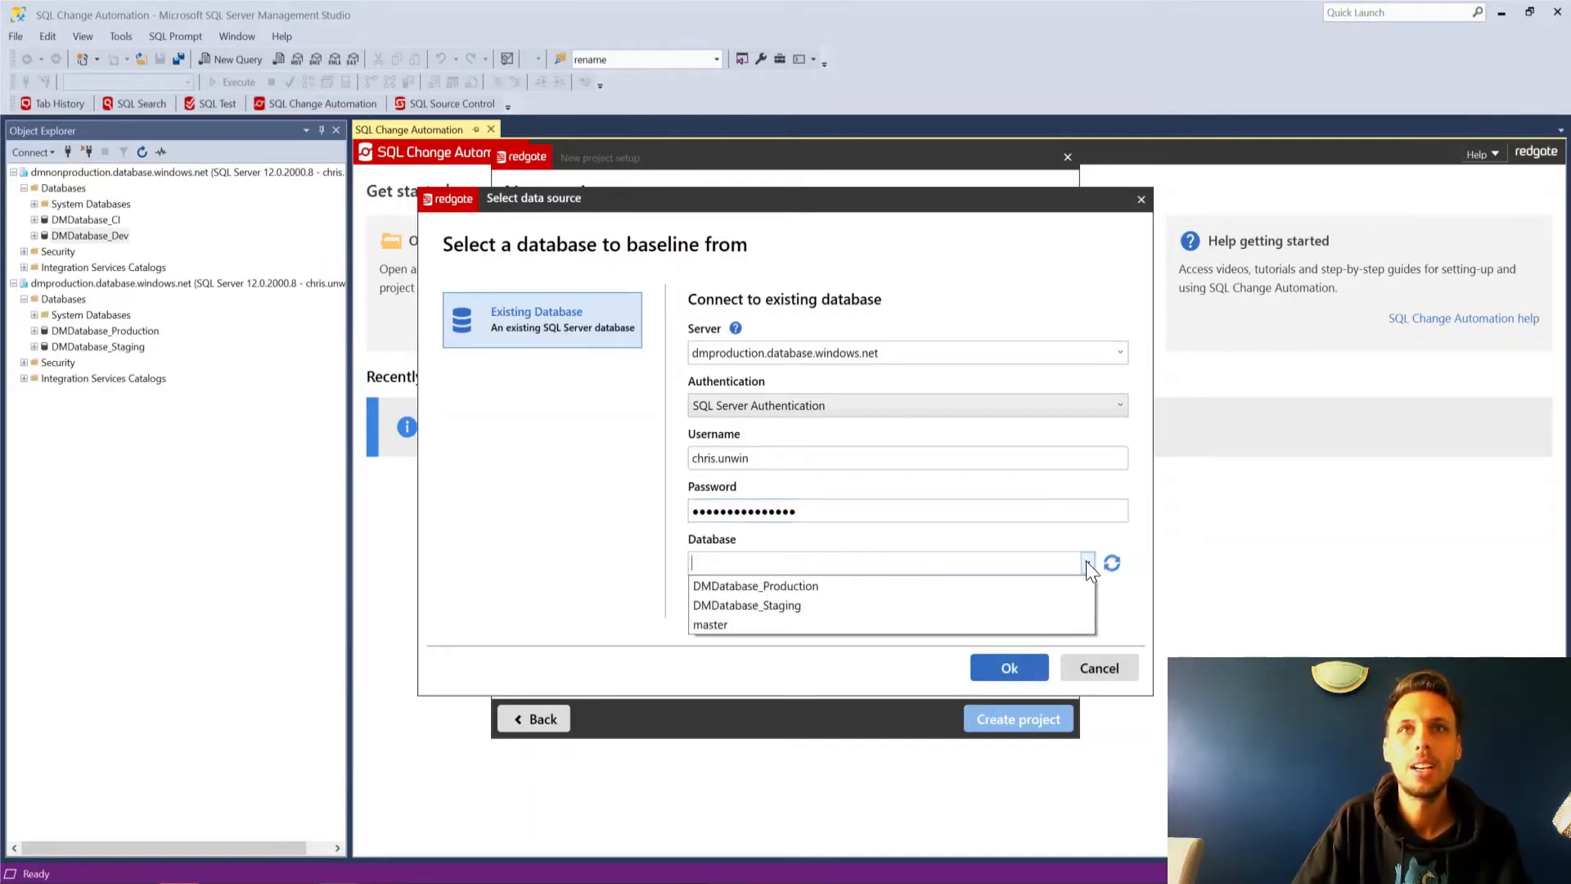
pyautogui.click(746, 606)
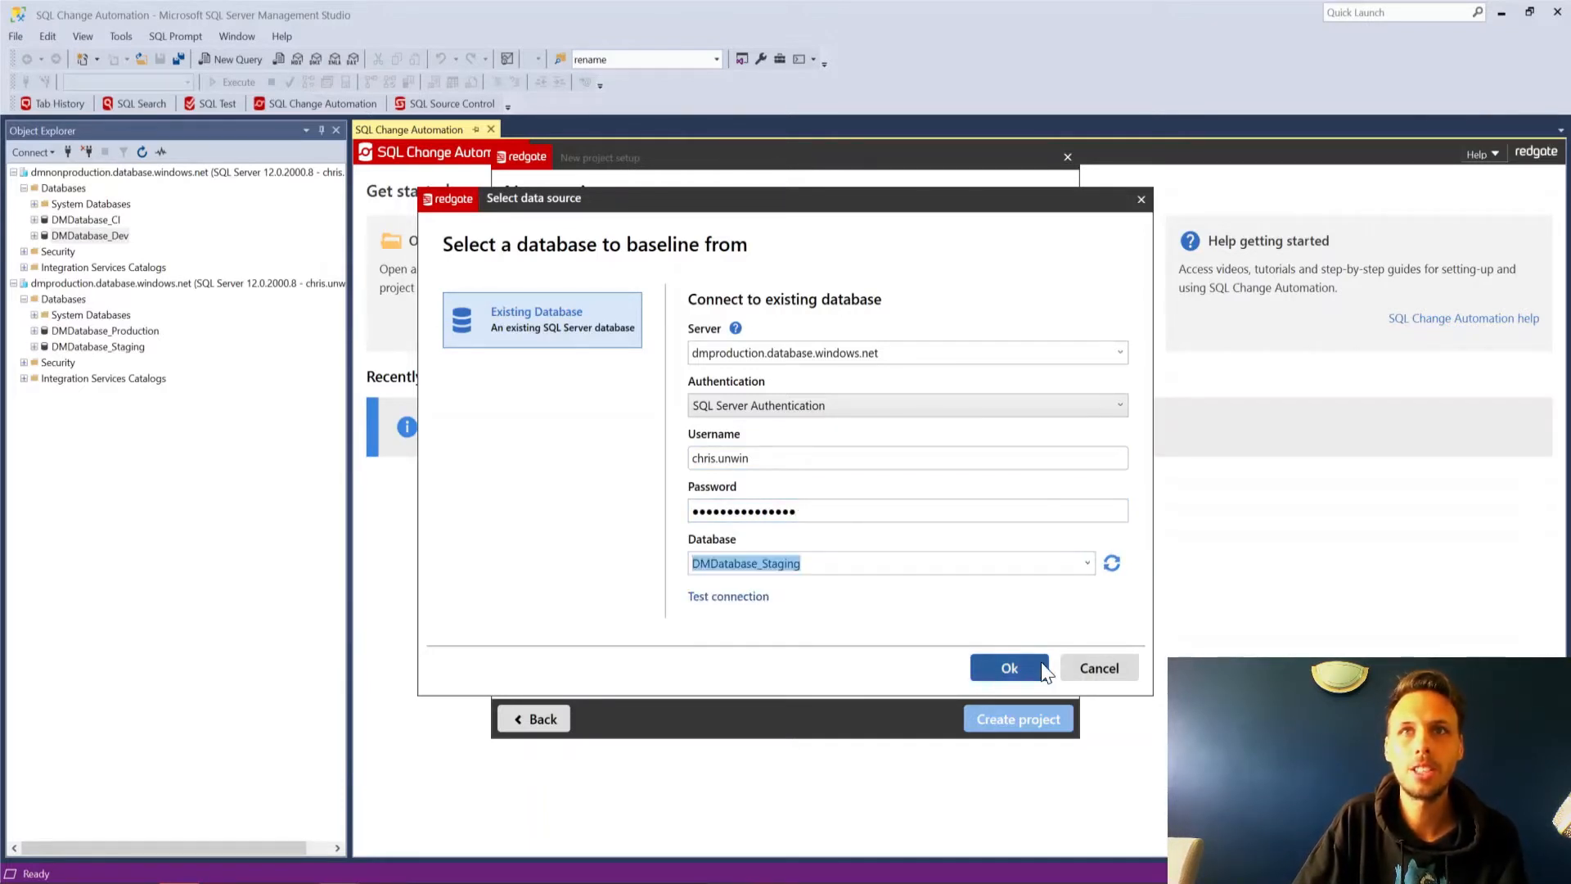
pyautogui.click(1008, 669)
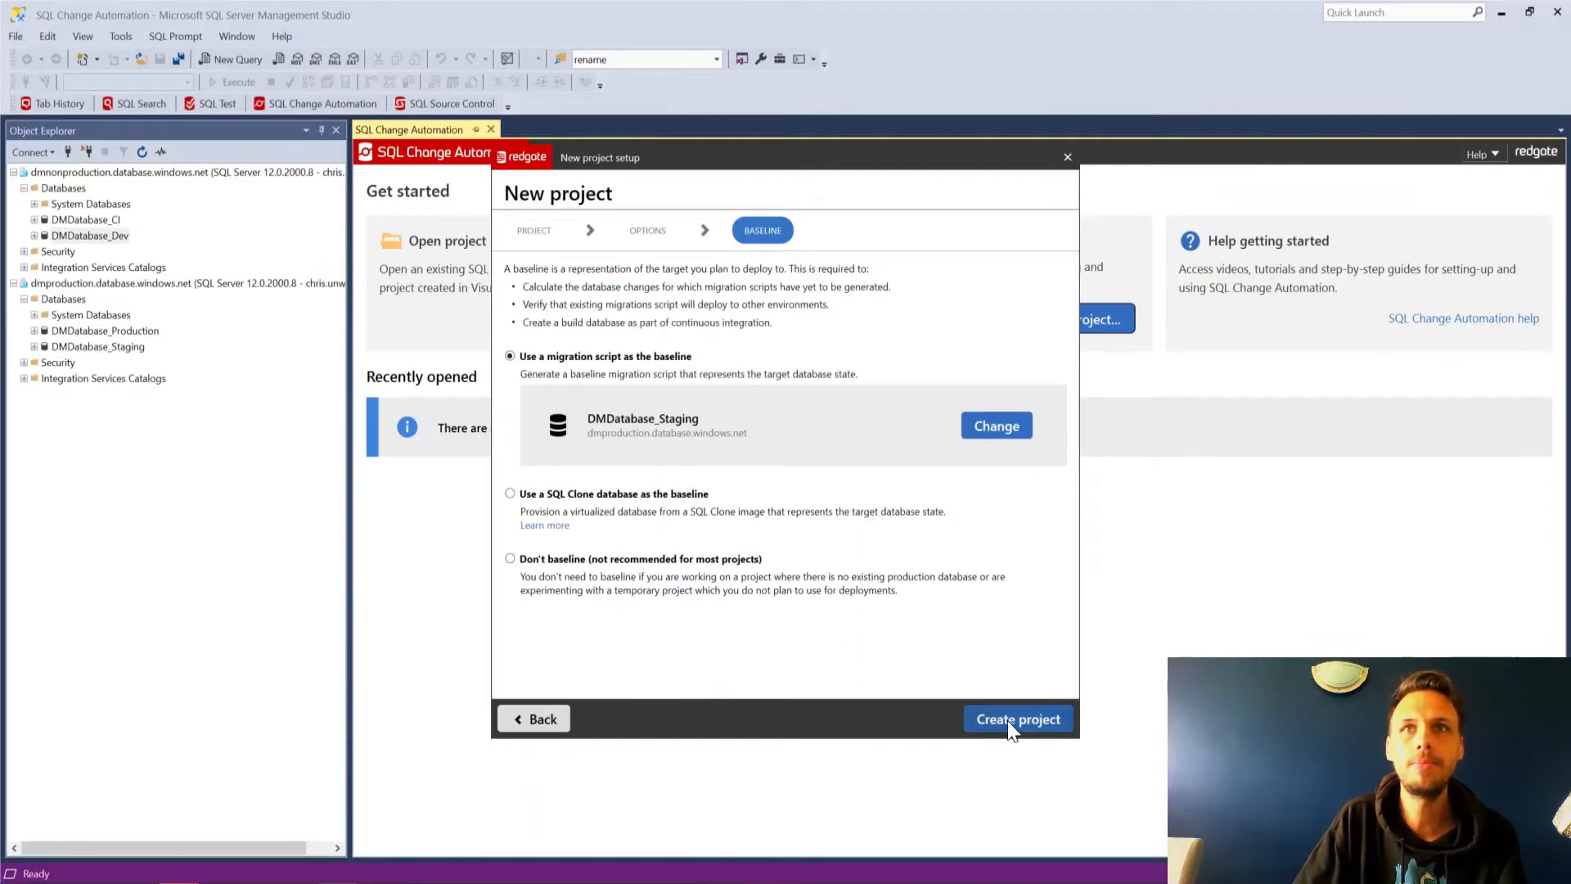
# Step: Create the AzureSQLDBProject database project
pyautogui.click(1017, 718)
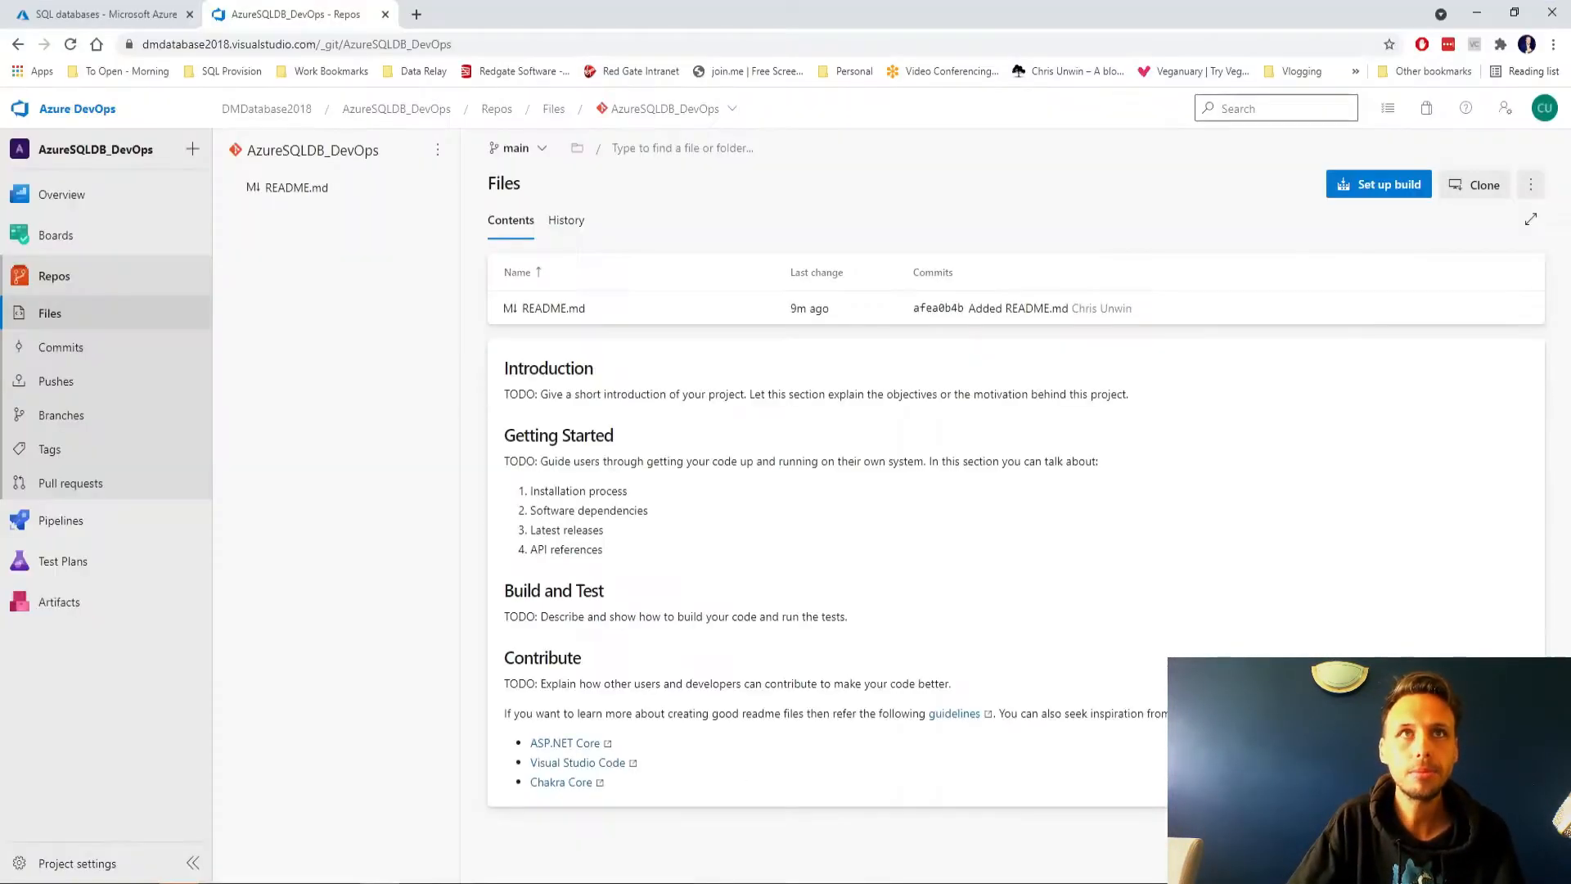
# Step: Switch to the Azure portal's SQL databases list: CI, Dev, Production and Staging
pyautogui.click(99, 13)
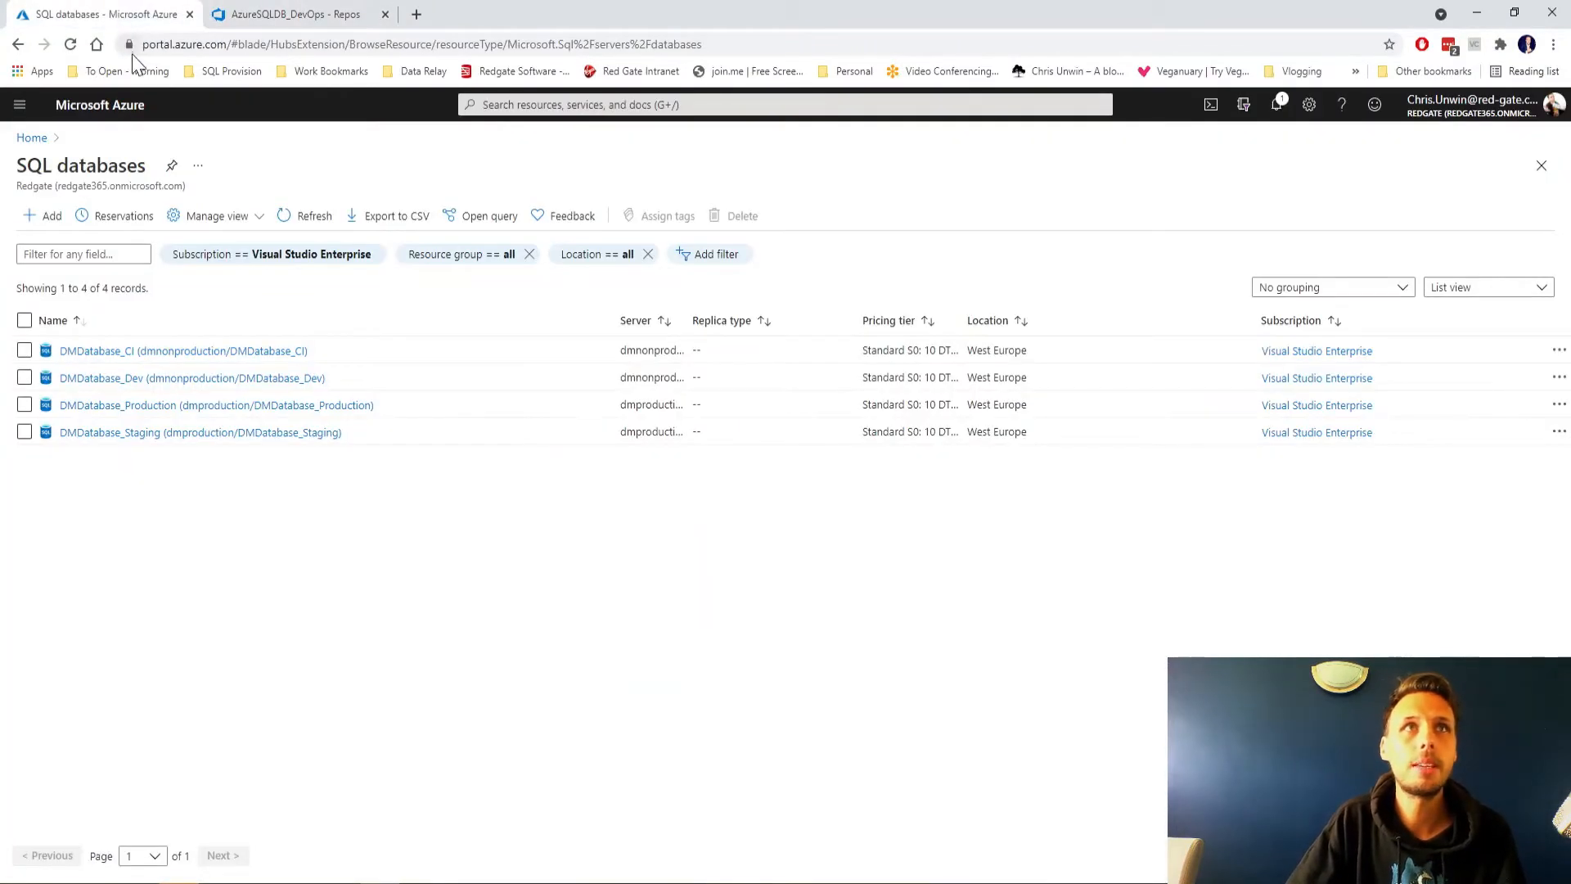
pyautogui.click(69, 44)
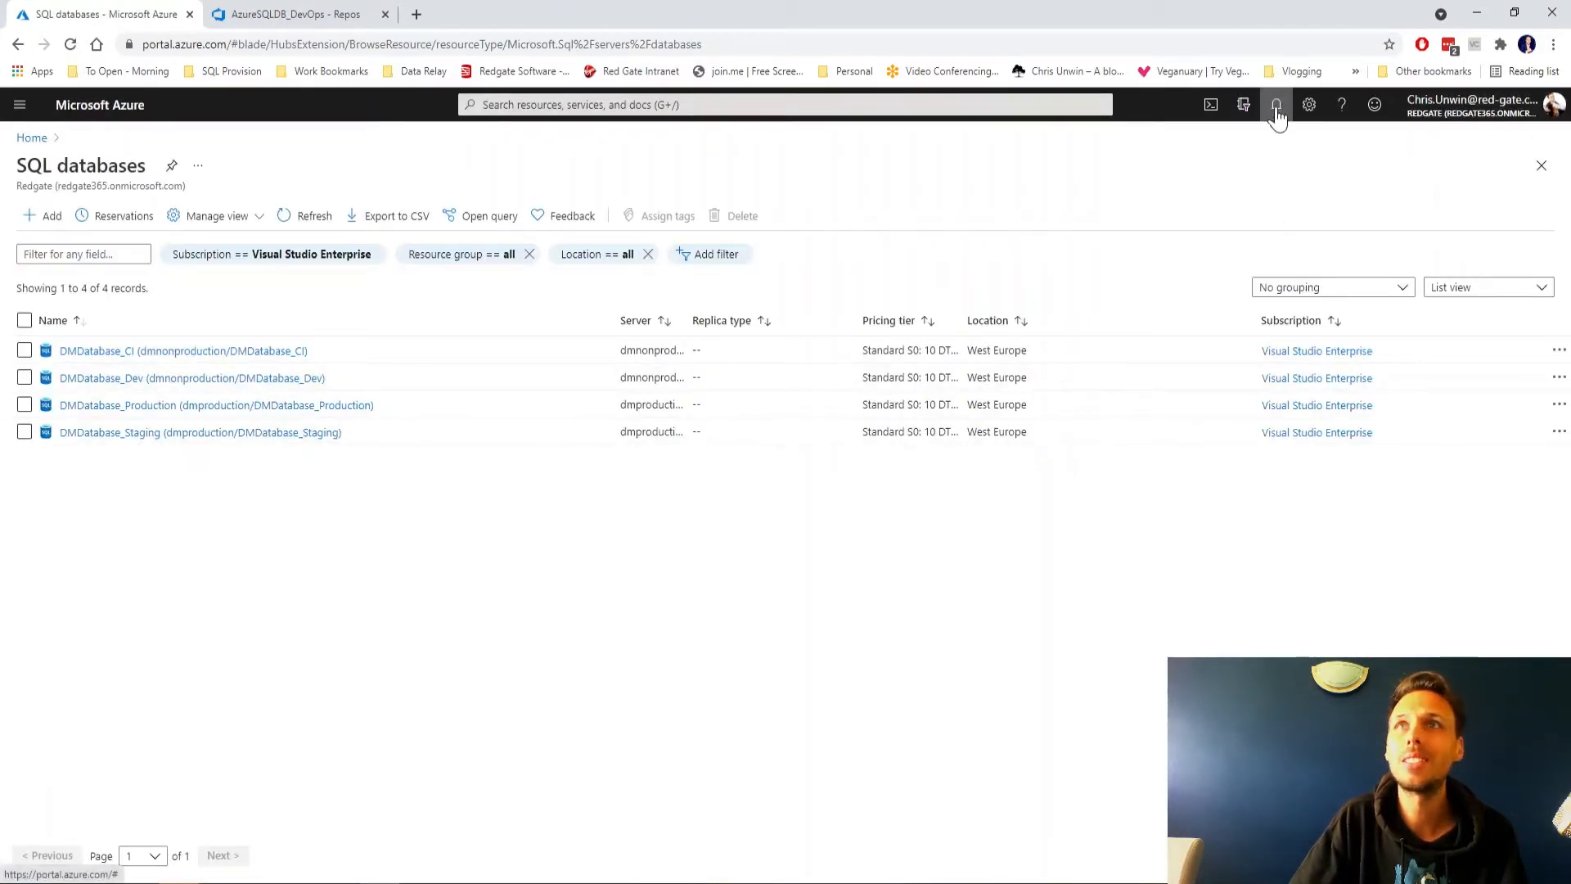
pyautogui.moveTo(314, 216)
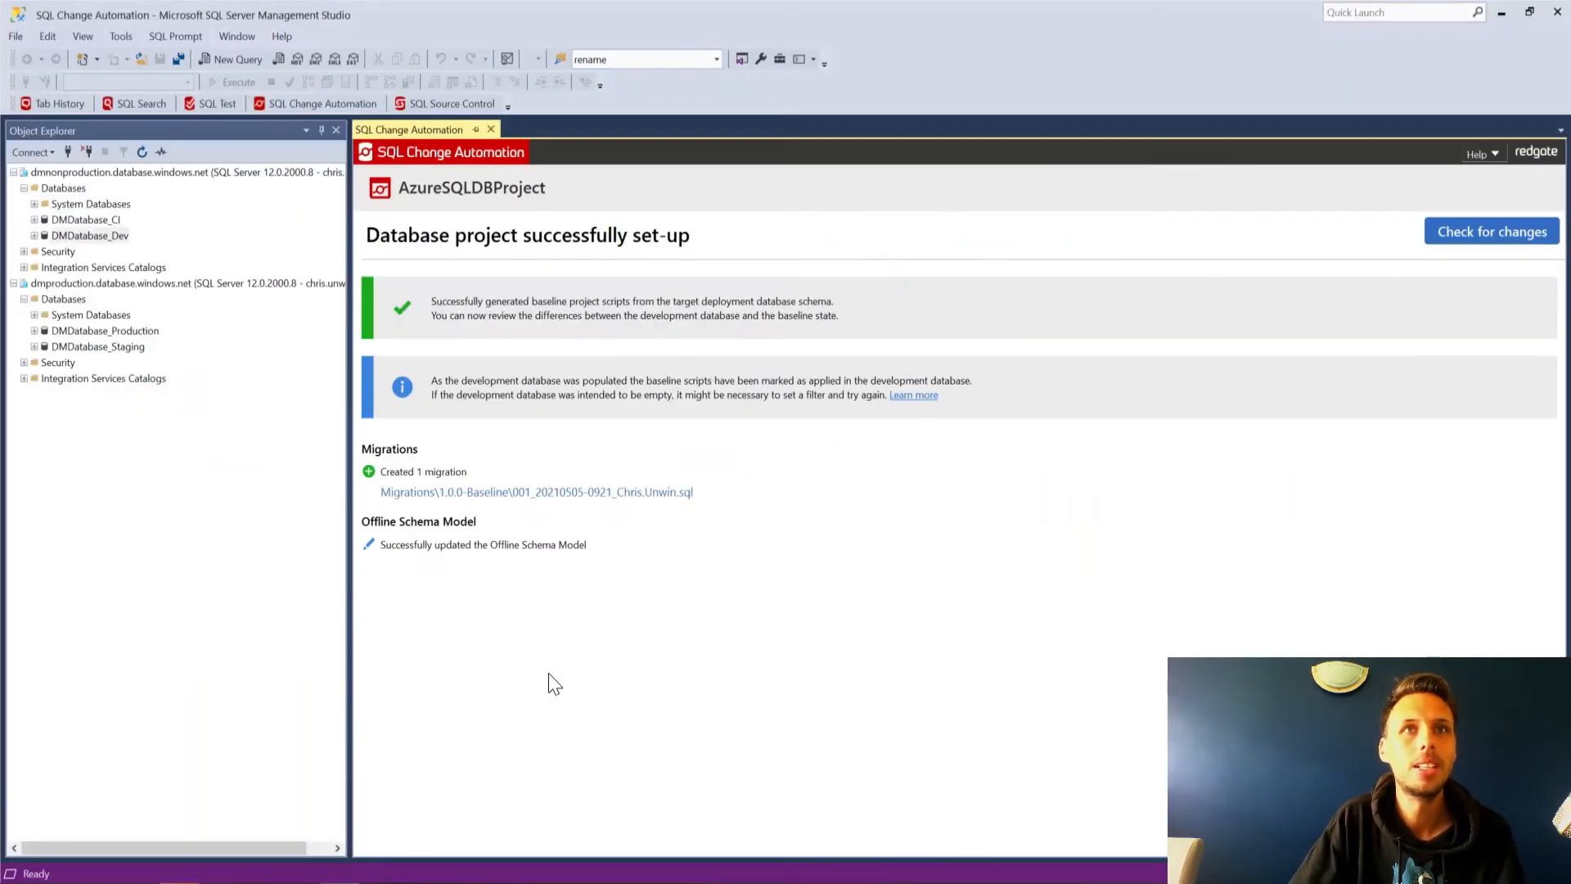
pyautogui.moveTo(586, 313)
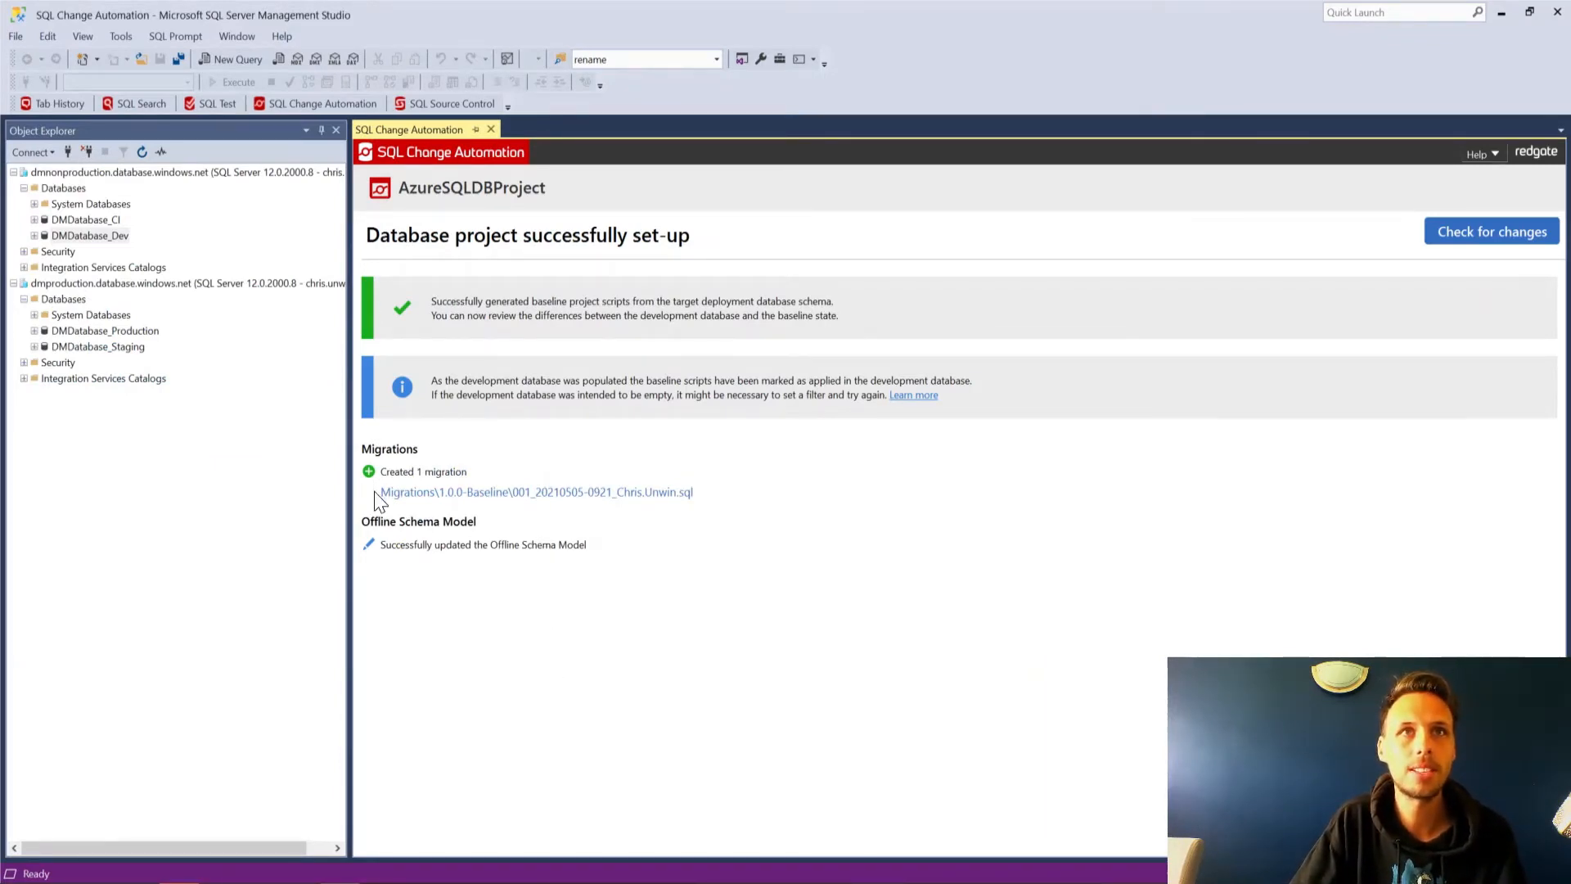
pyautogui.moveTo(429, 498)
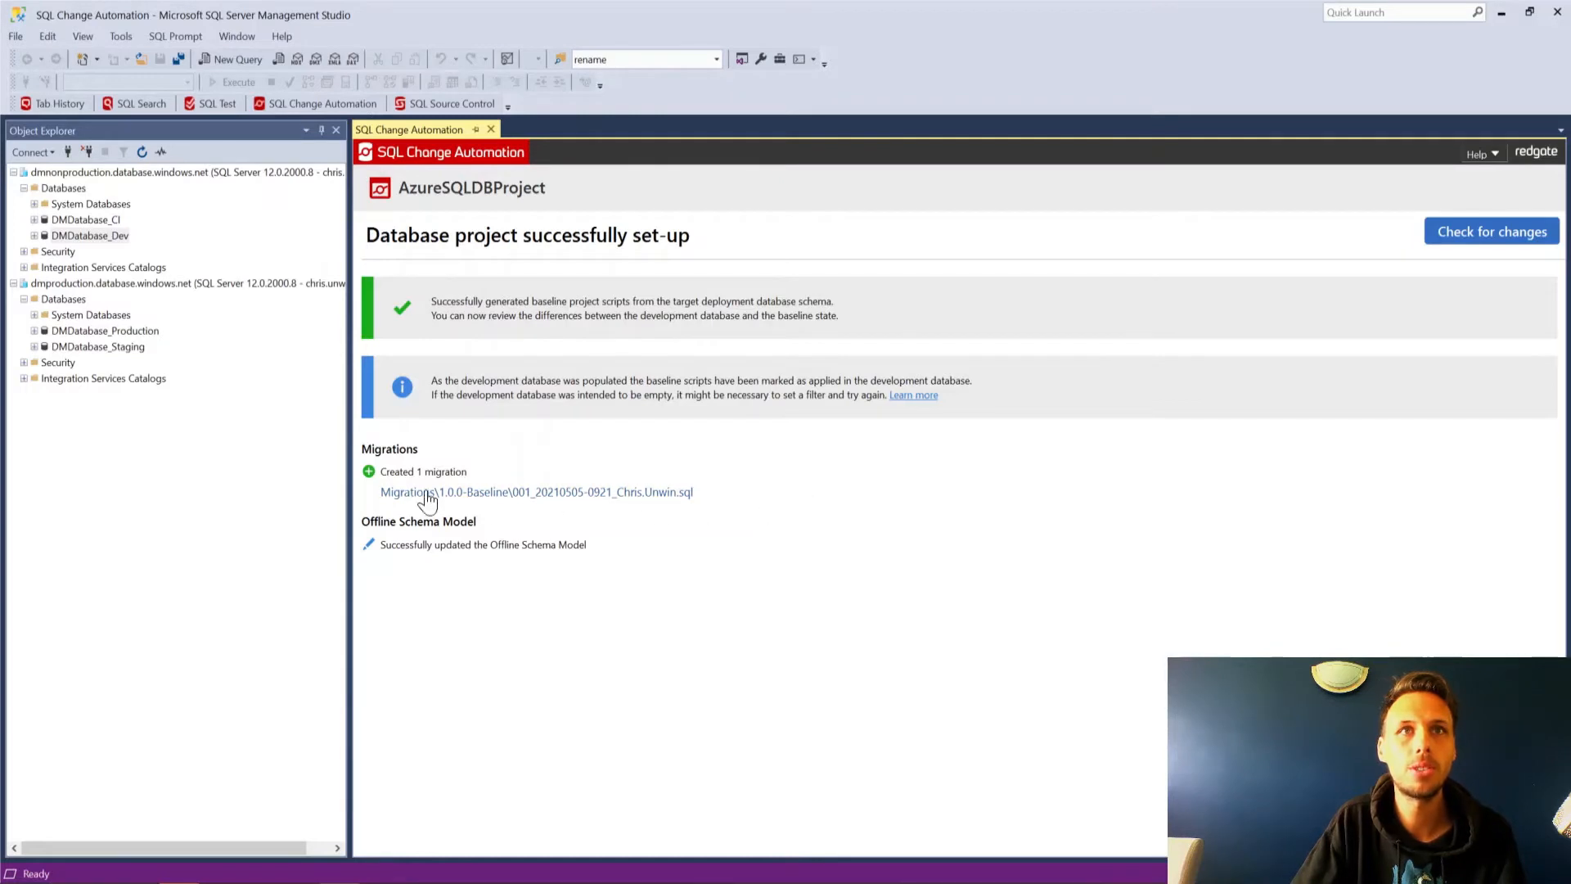
pyautogui.moveTo(642, 510)
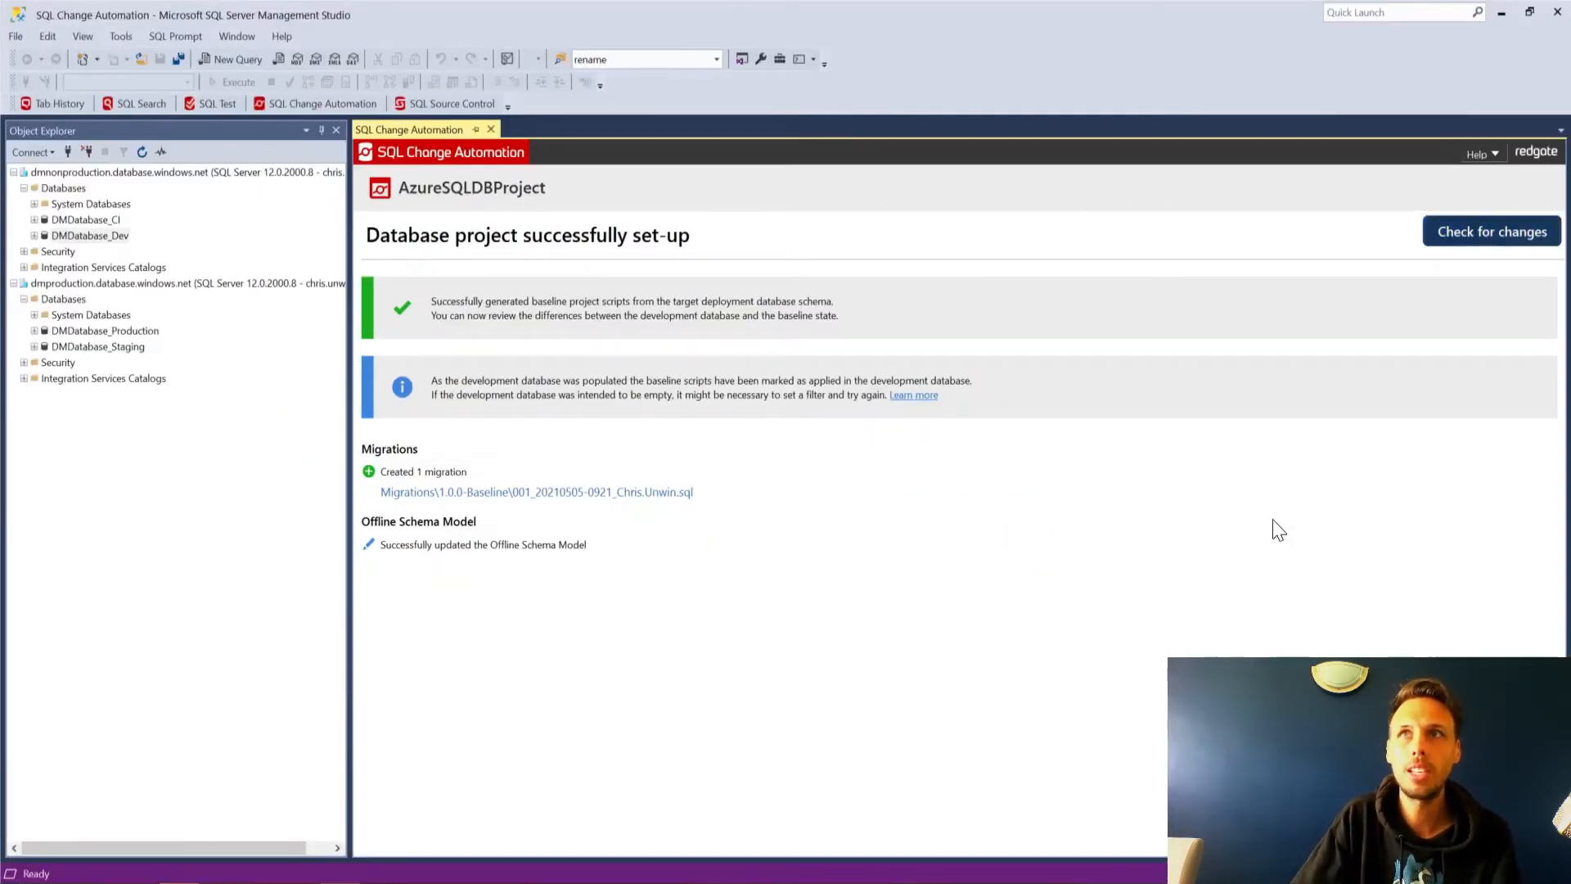
# Step: Start comparing DMDatabase_Dev against the new AzureSQLDBProject from the set-up page
pyautogui.click(1490, 232)
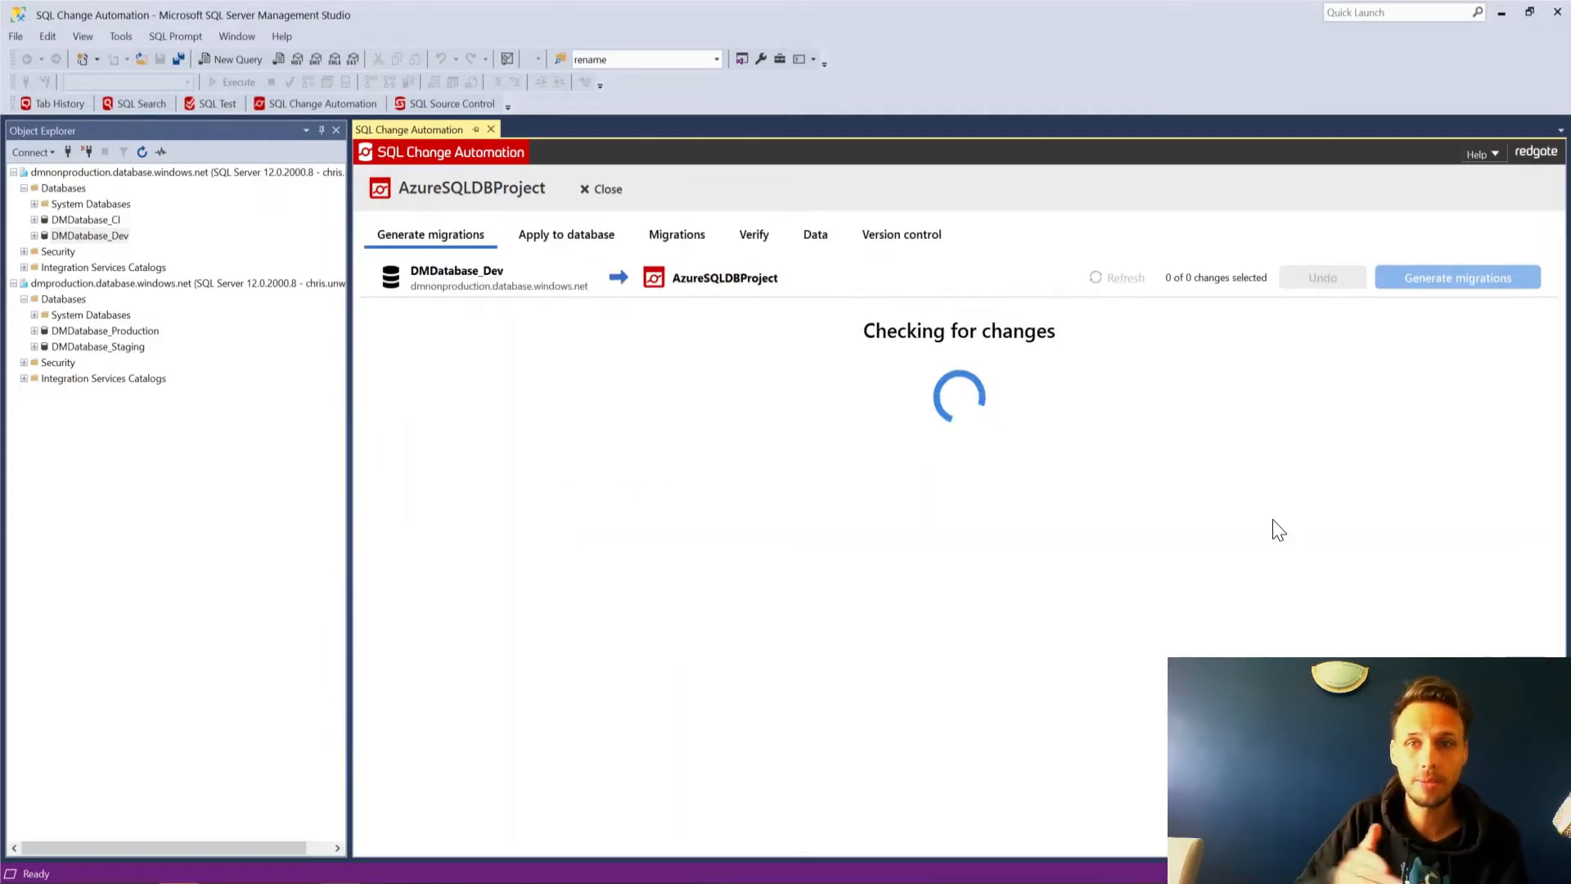
pyautogui.moveTo(1290, 491)
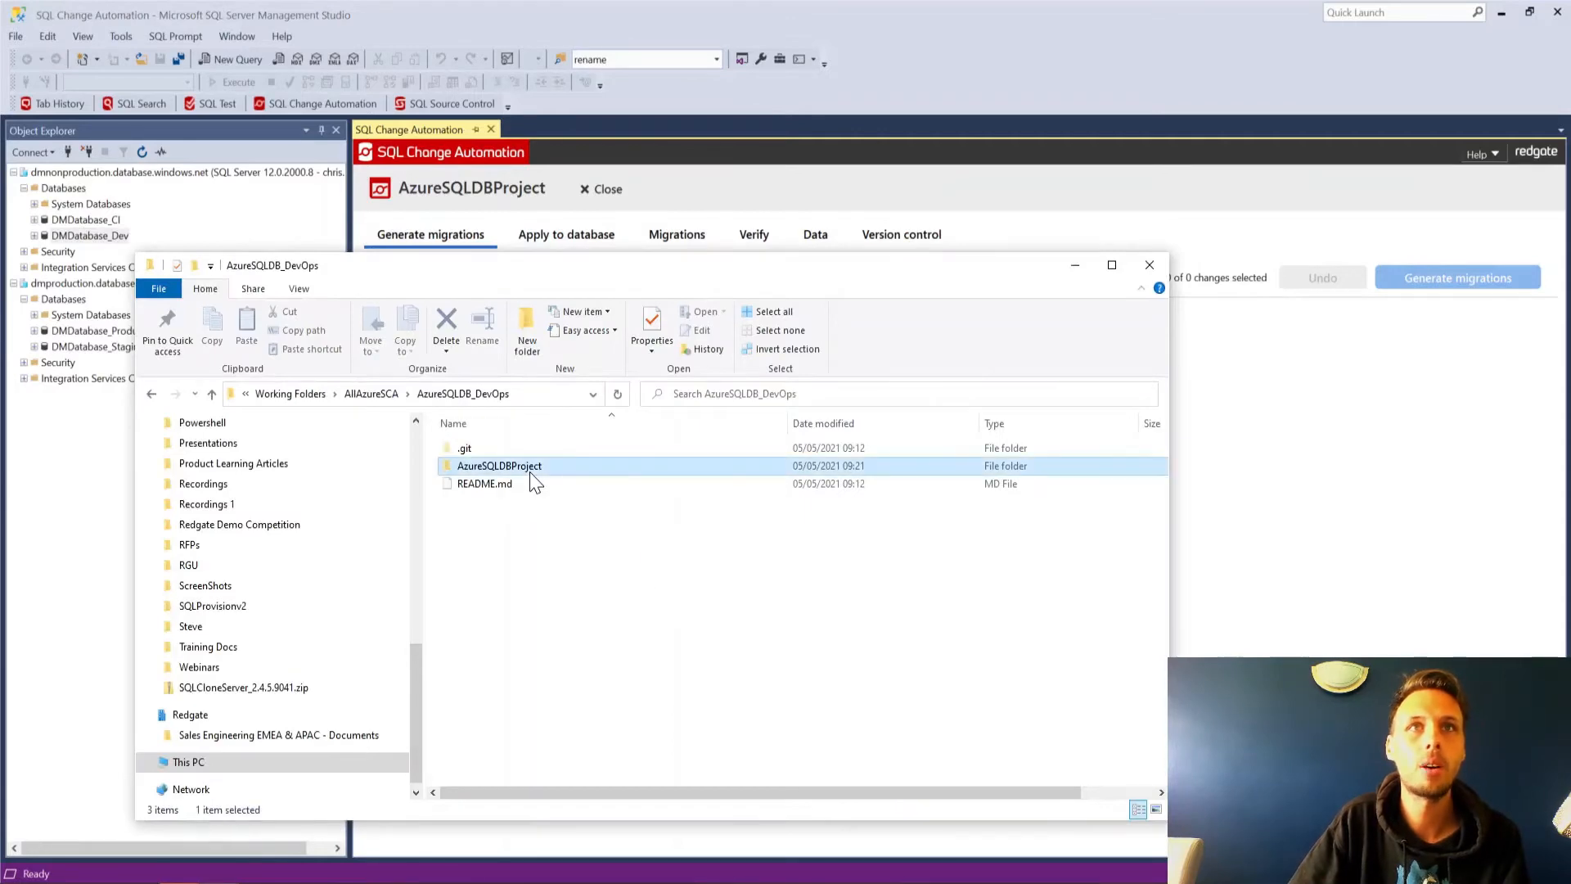
# Step: Inspect the new AzureSQLDBProject folder inside the local AzureSQLDB_DevOps clone
pyautogui.doubleClick(499, 465)
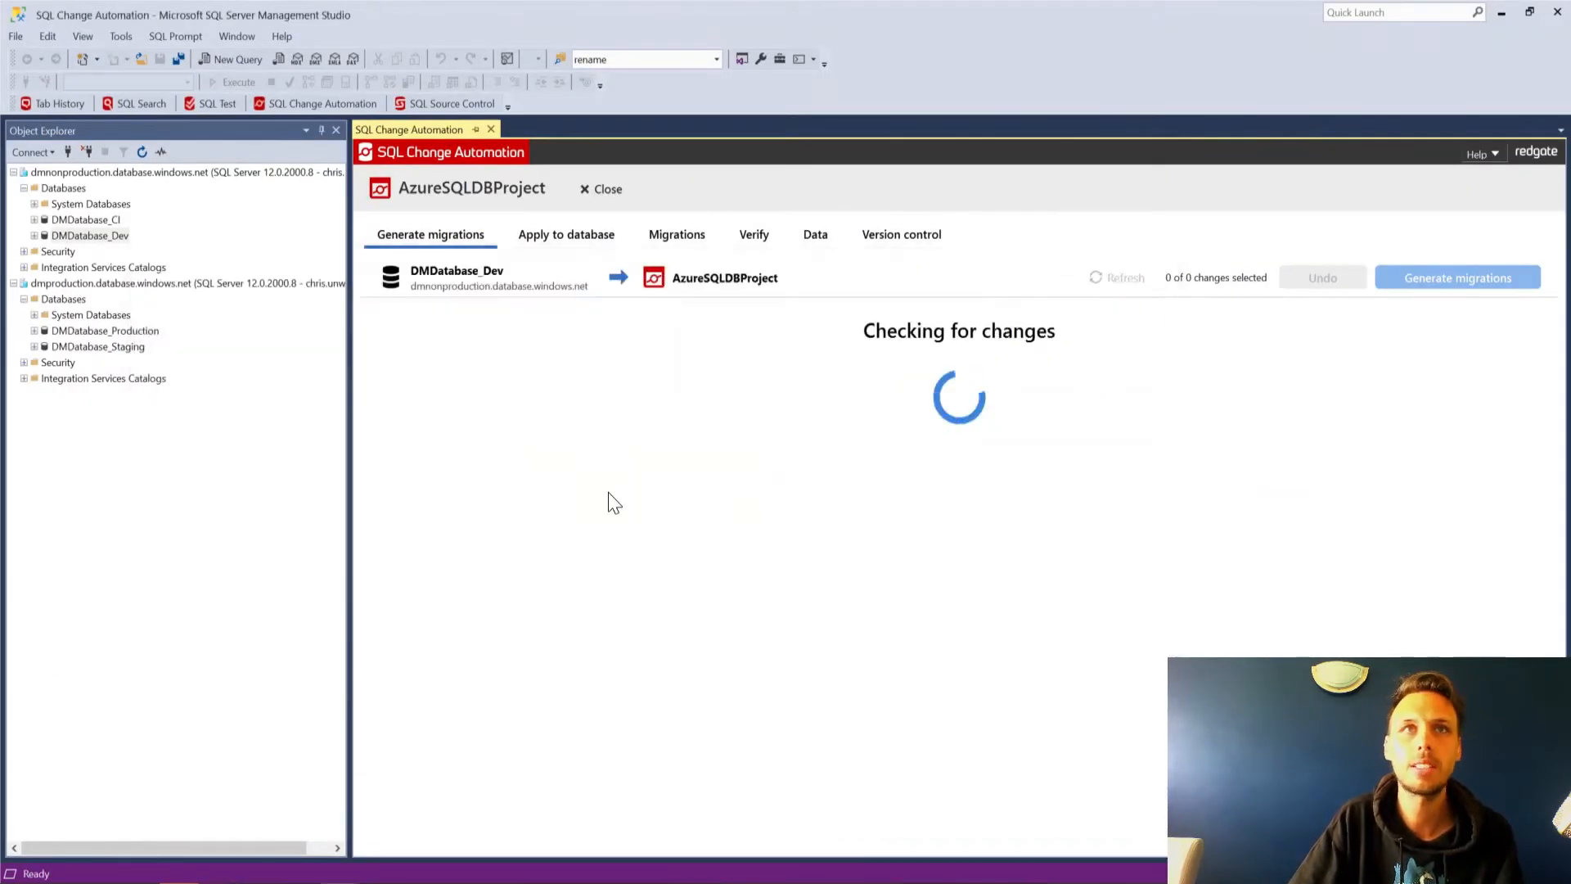
pyautogui.moveTo(729, 525)
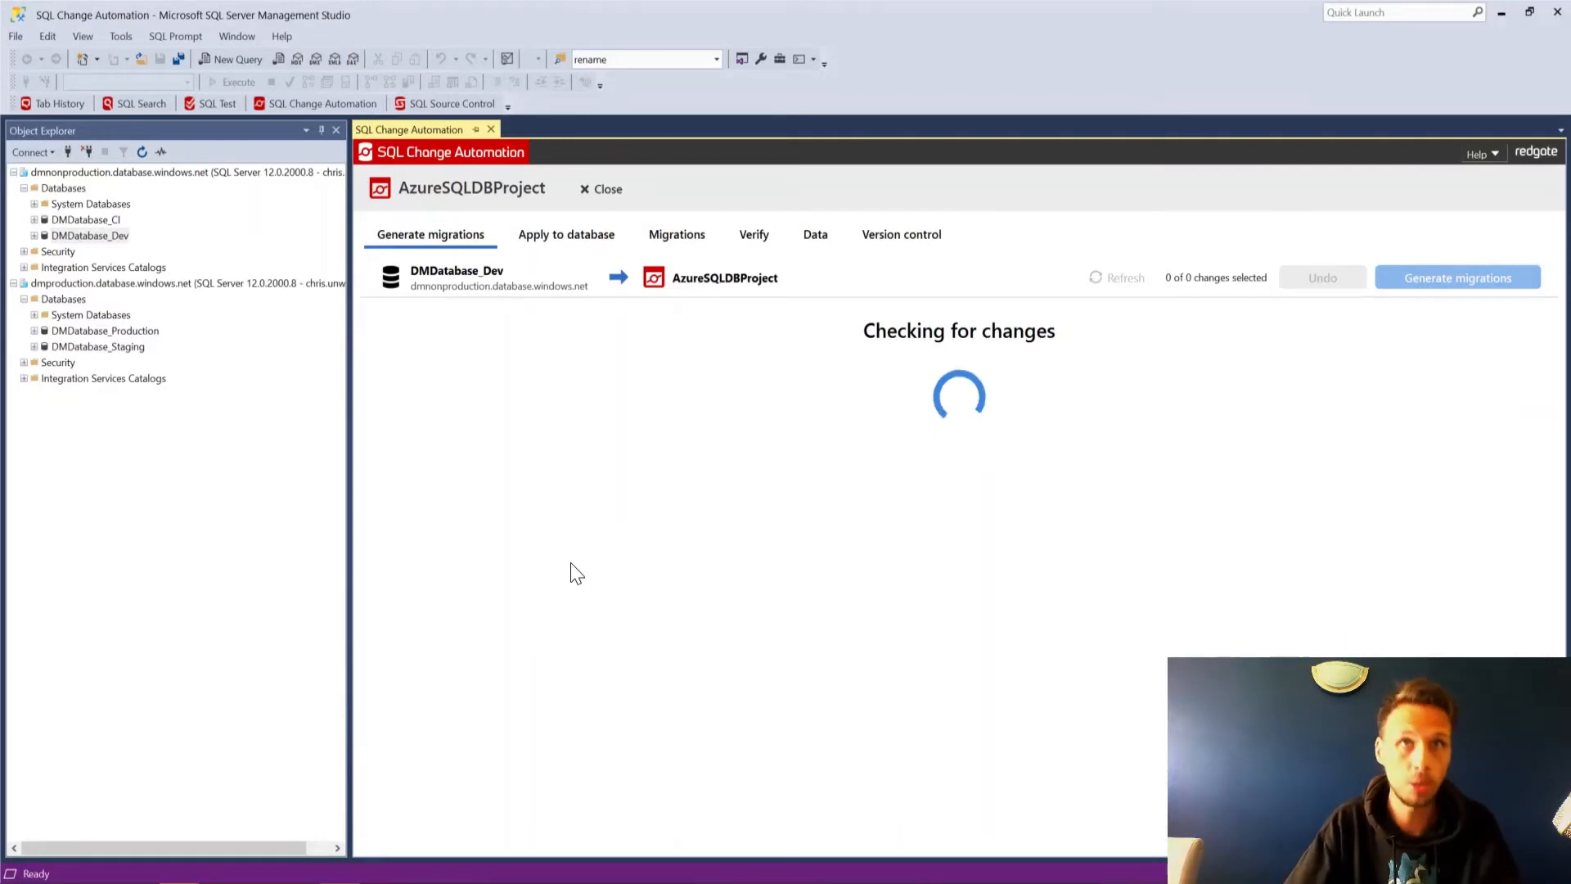
pyautogui.moveTo(612, 585)
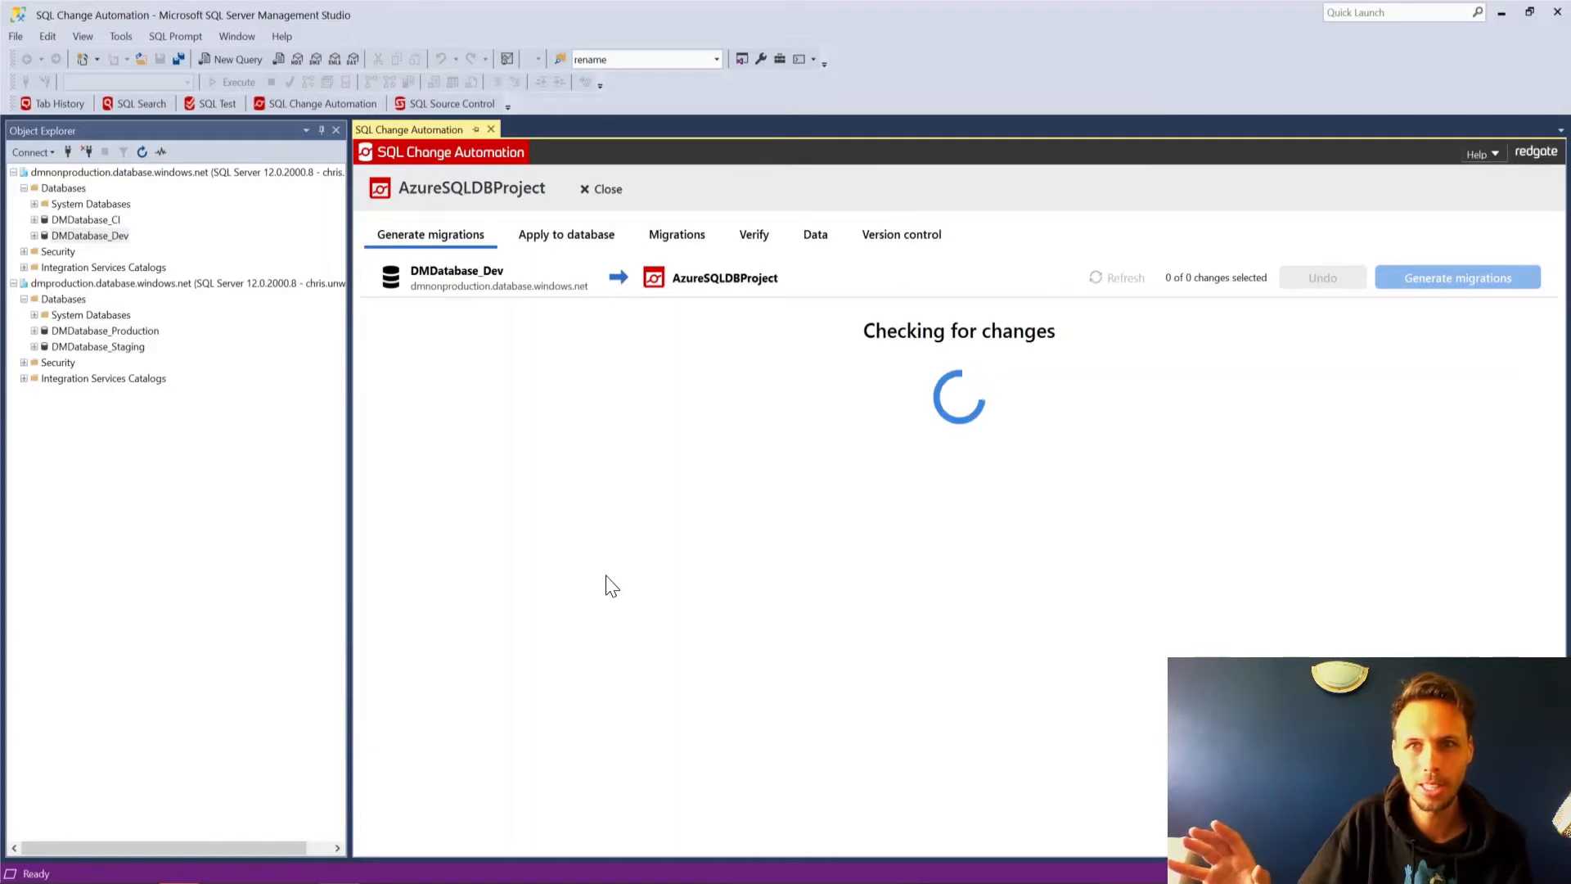
pyautogui.moveTo(587, 574)
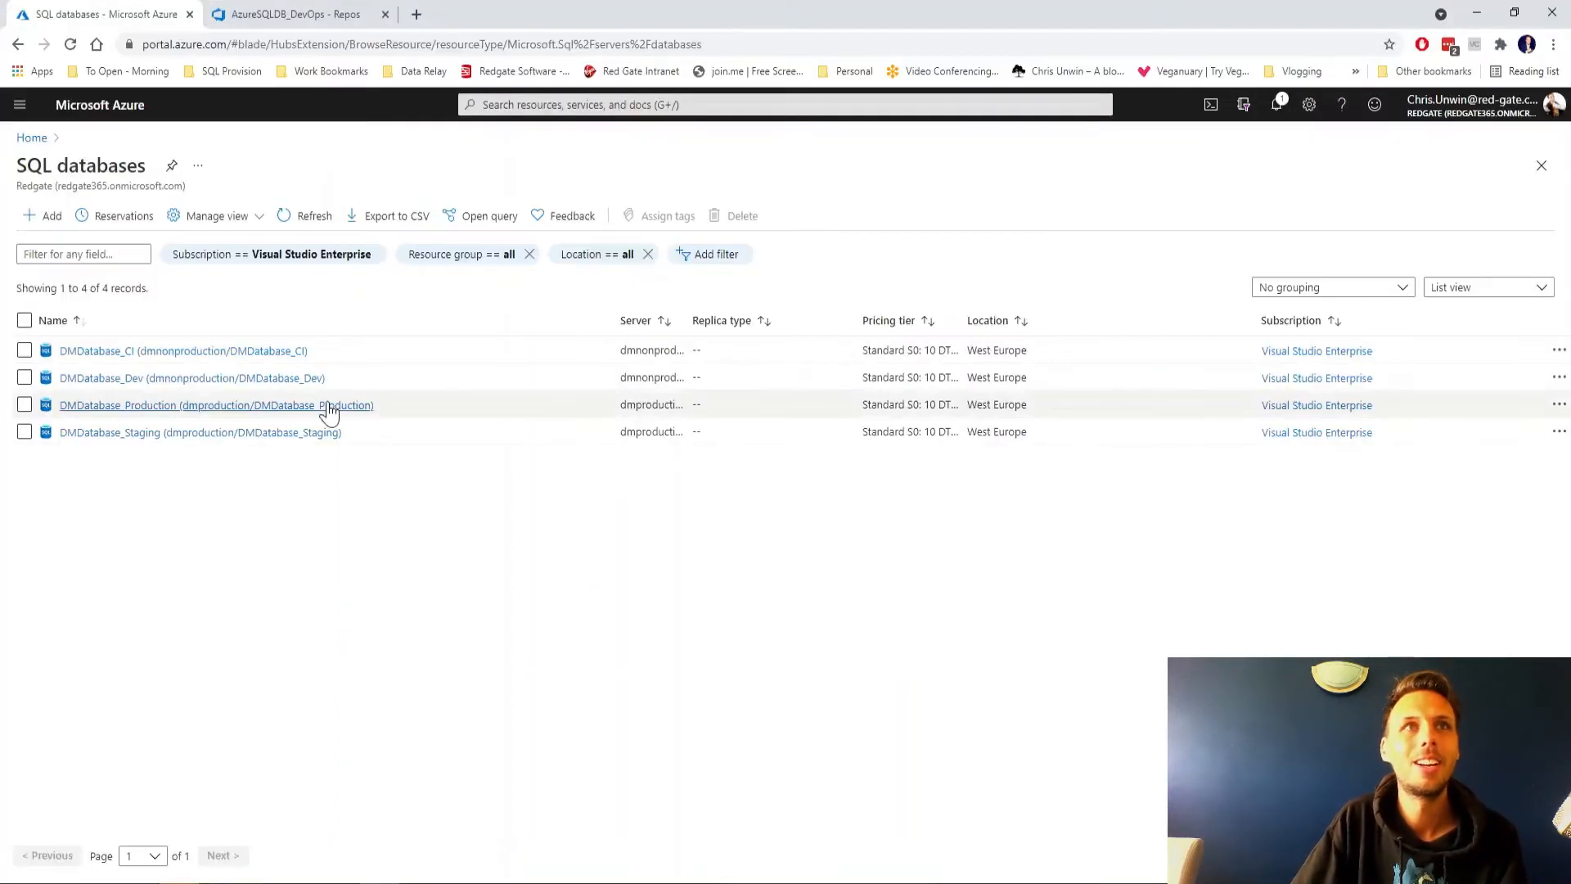
# Step: Open DMDatabase_Dev's Overview to review its S0 tier and compute utilization chart
pyautogui.click(314, 215)
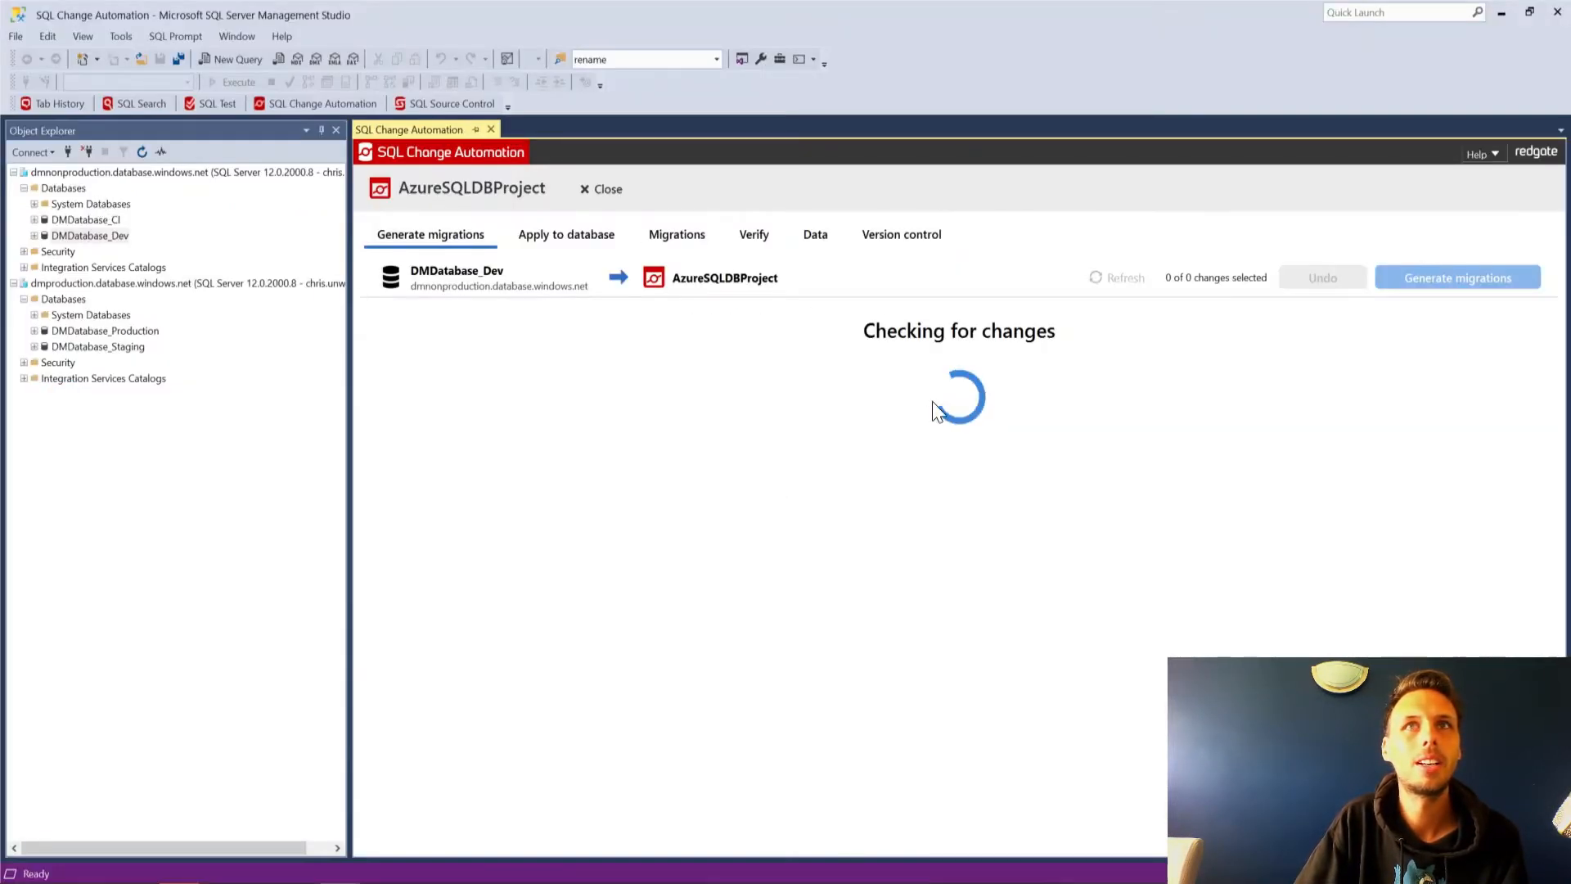
pyautogui.moveTo(905, 545)
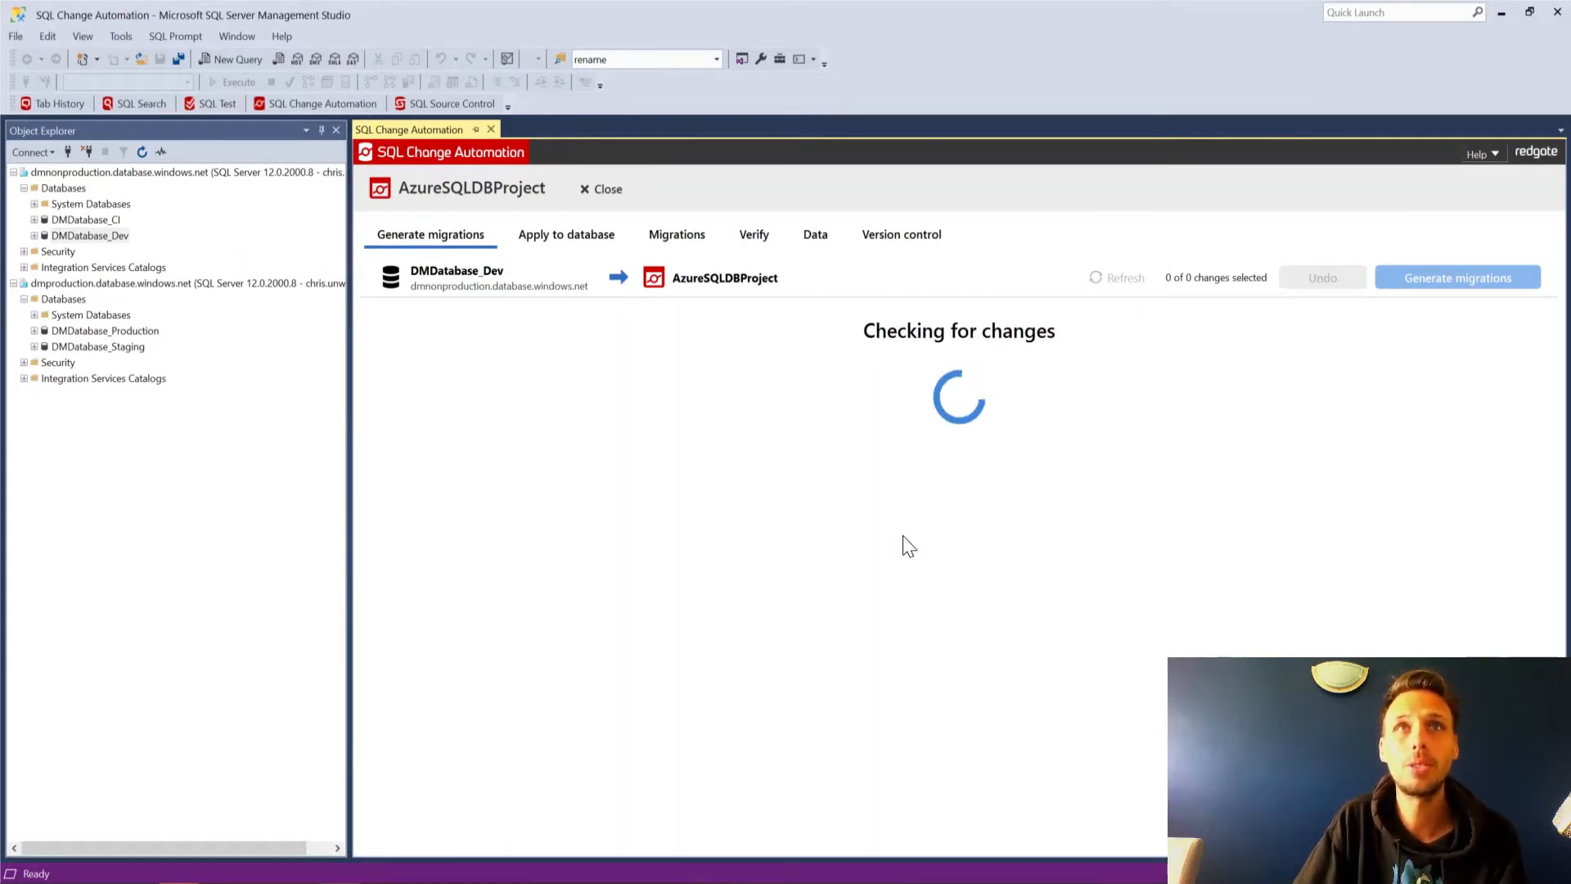
pyautogui.moveTo(407, 816)
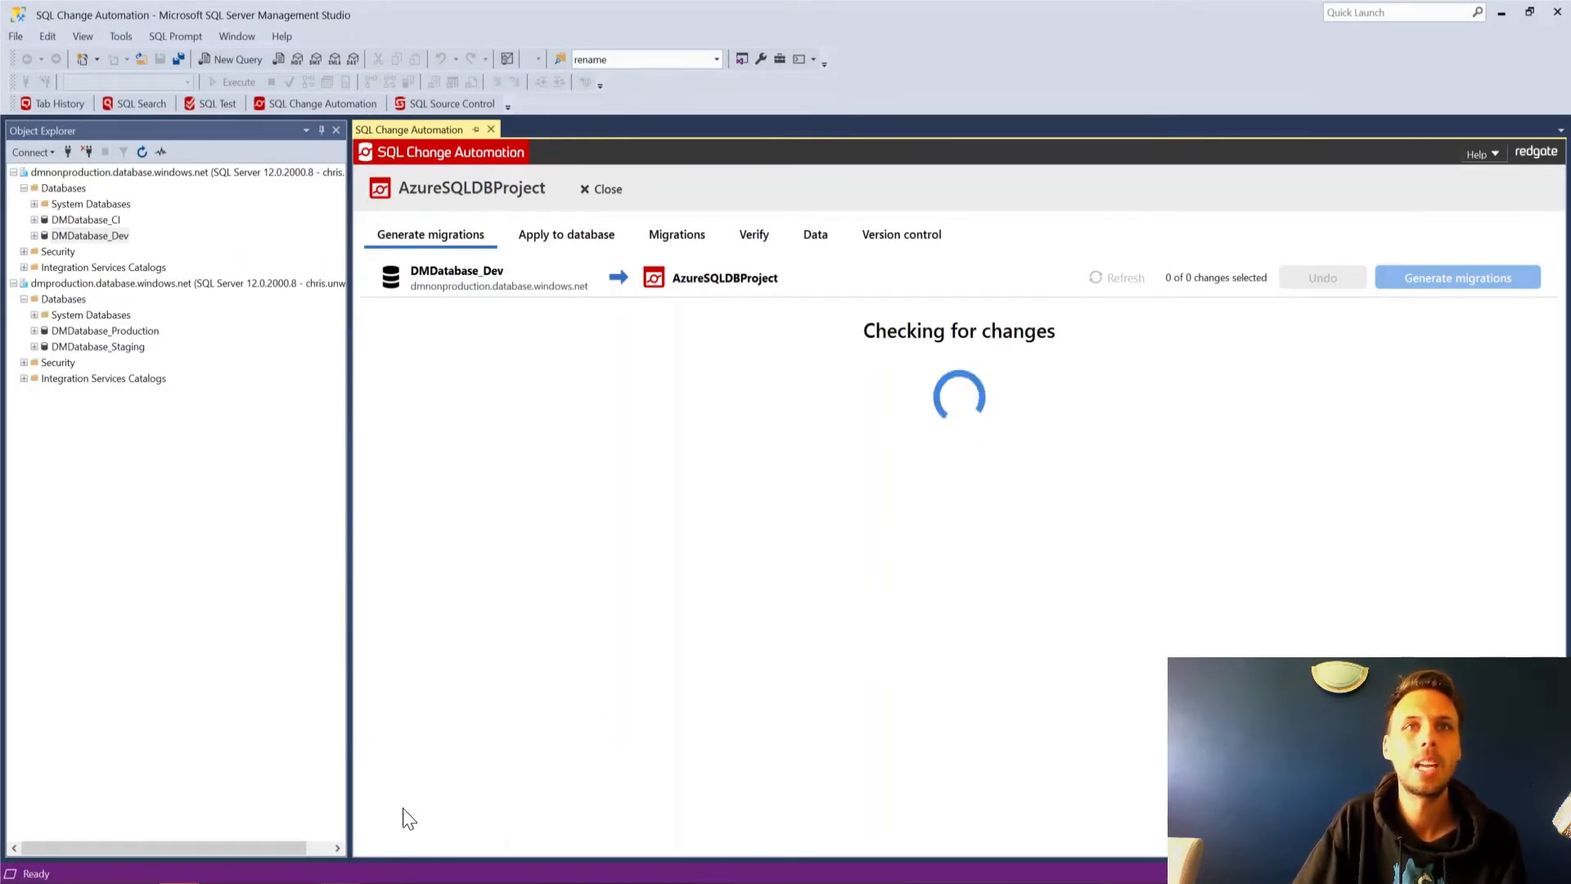
pyautogui.moveTo(500, 673)
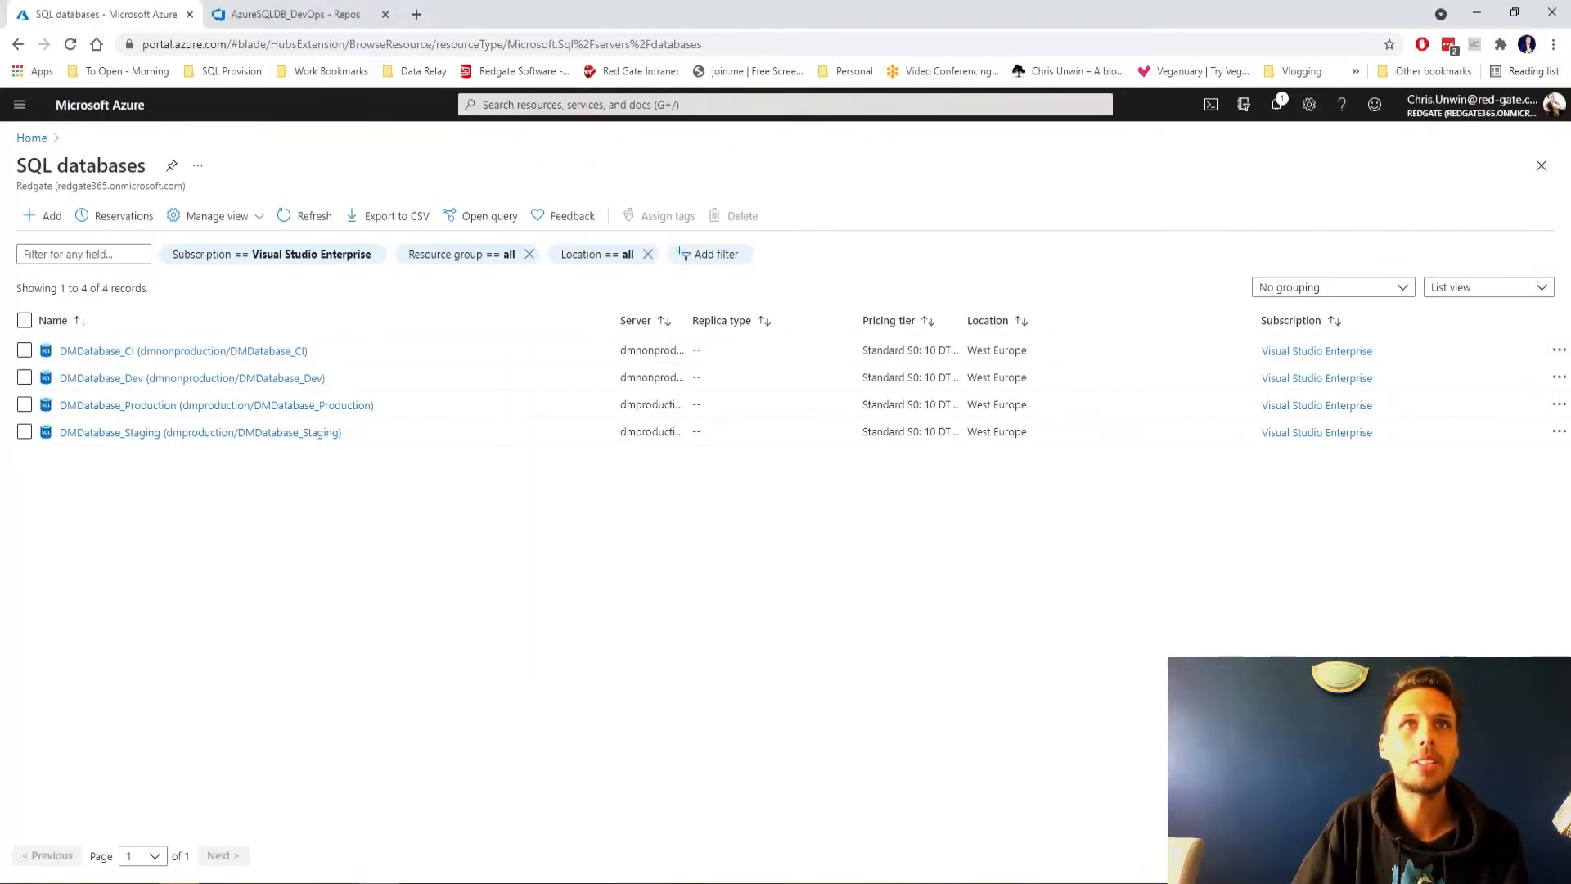
pyautogui.moveTo(311, 378)
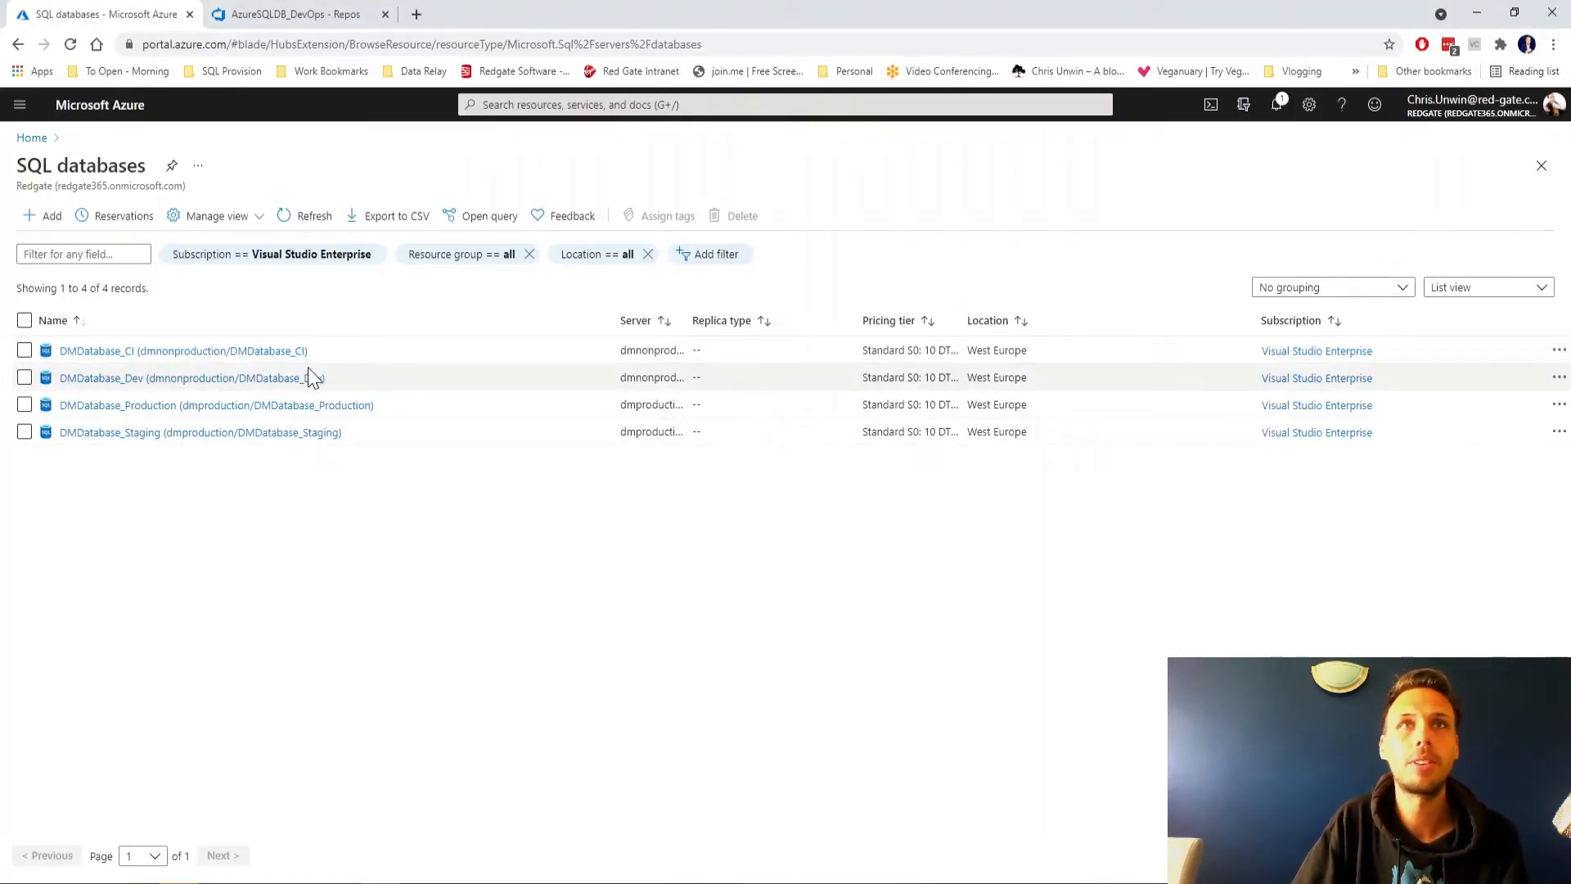
pyautogui.click(183, 378)
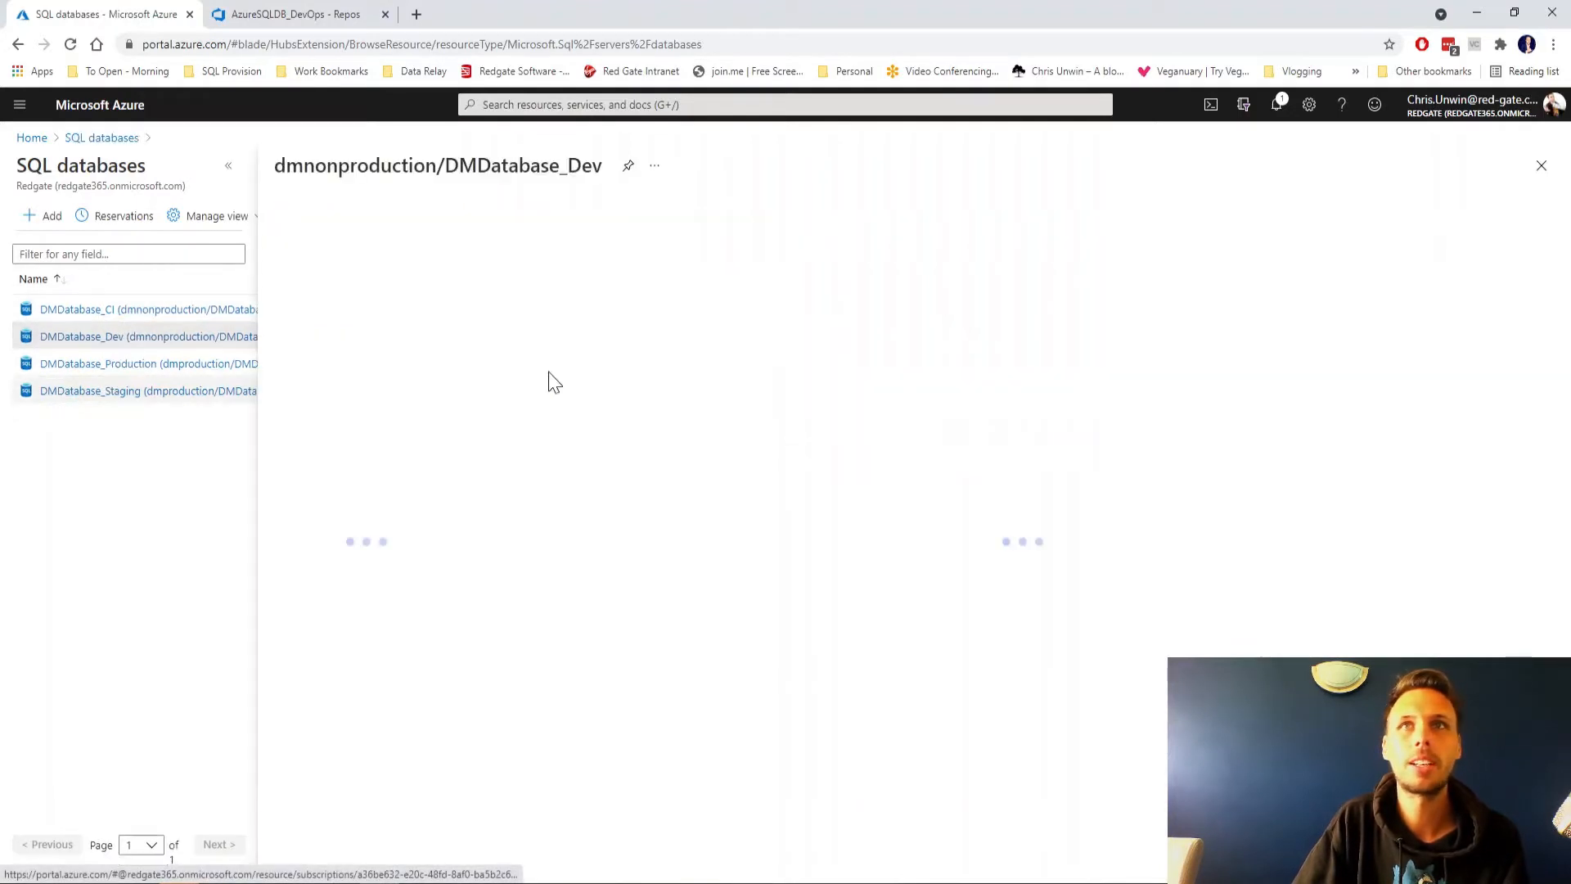
pyautogui.click(120, 335)
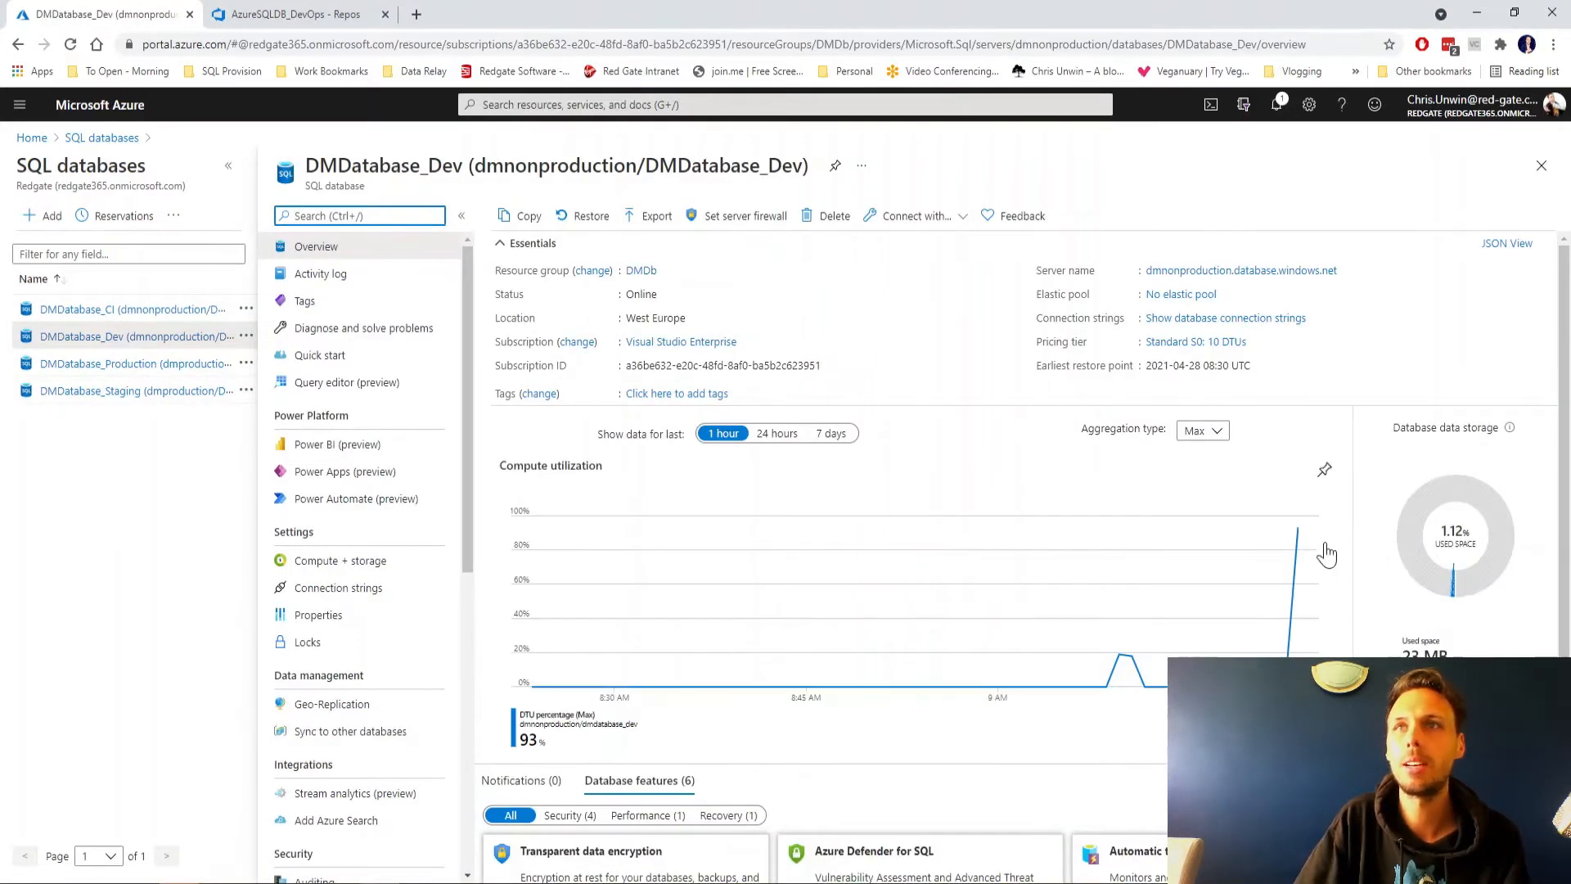
pyautogui.moveTo(1299, 551)
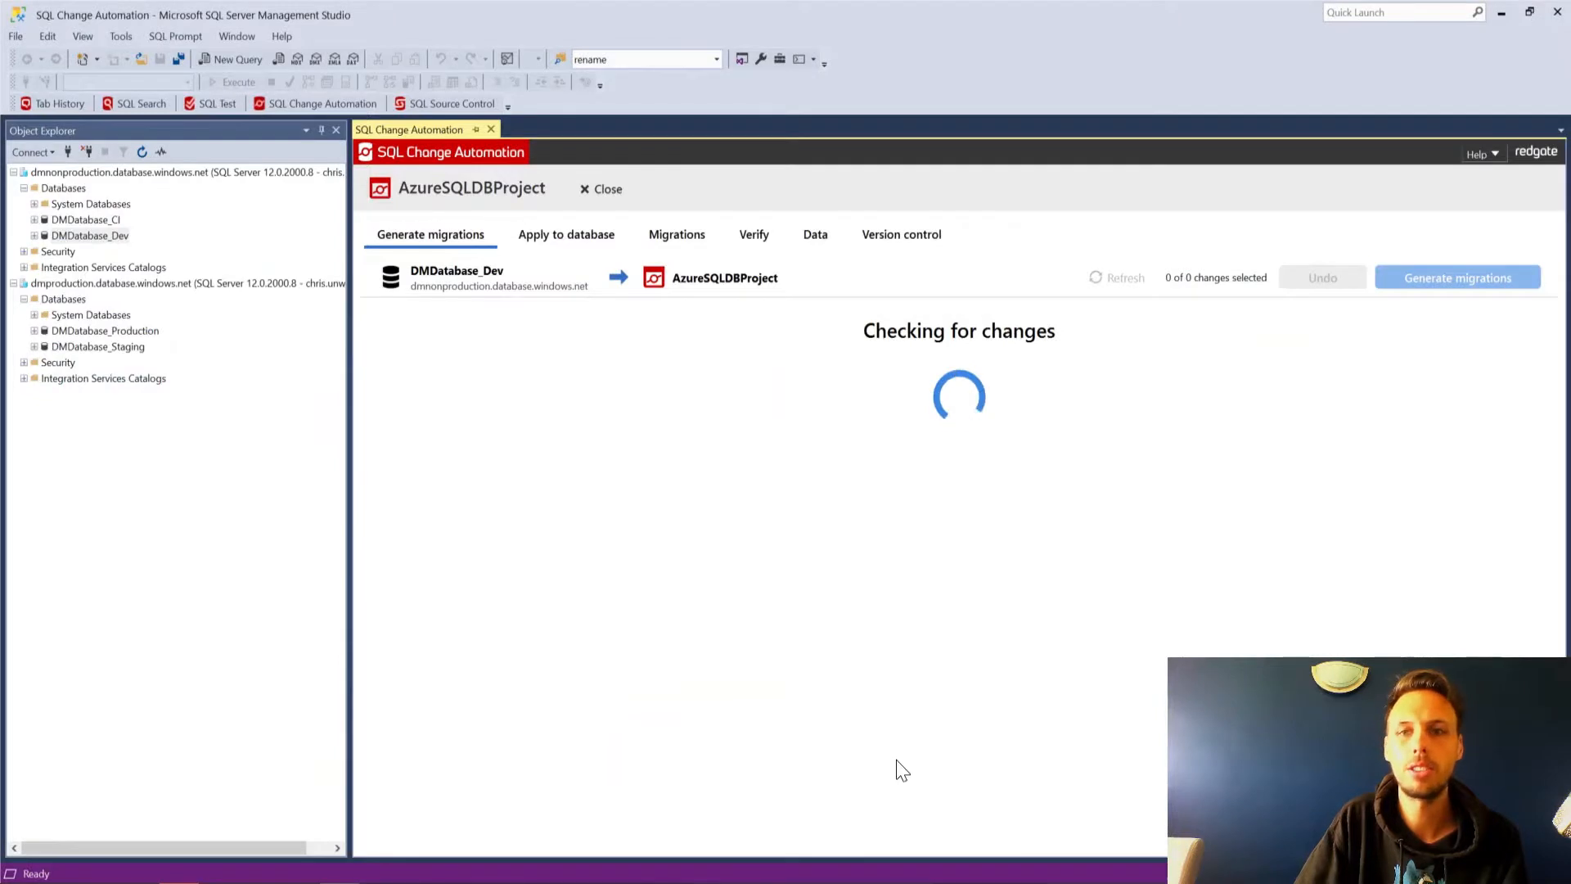
pyautogui.moveTo(949, 563)
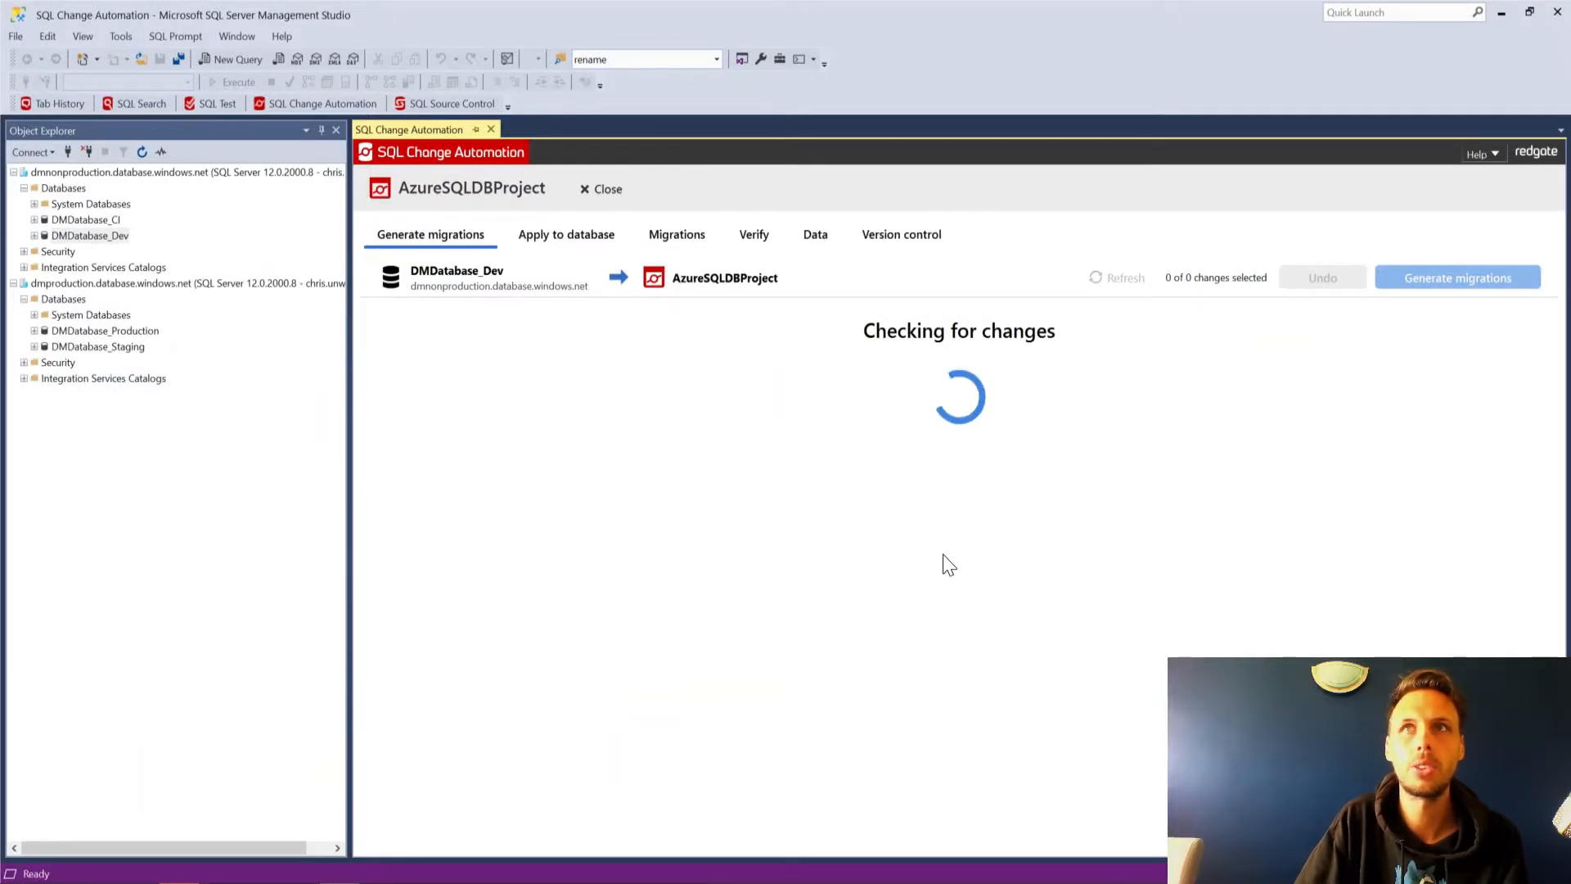
pyautogui.moveTo(914, 282)
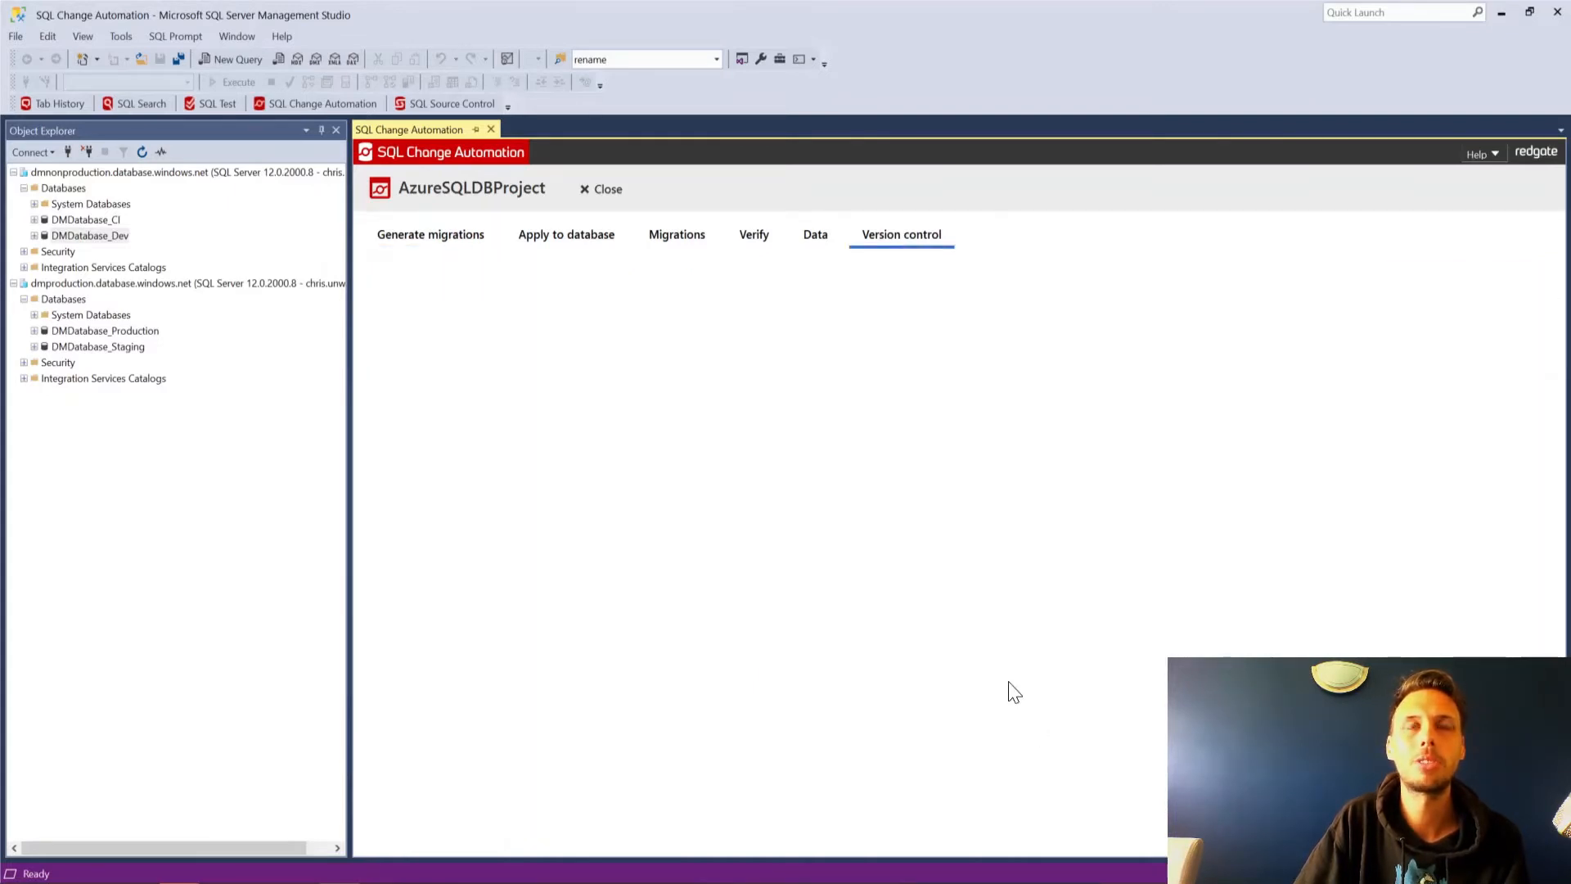
# Step: Commit all AzureSQLDBProject files with message 'Initial Commit' and push to the remote
pyautogui.click(900, 233)
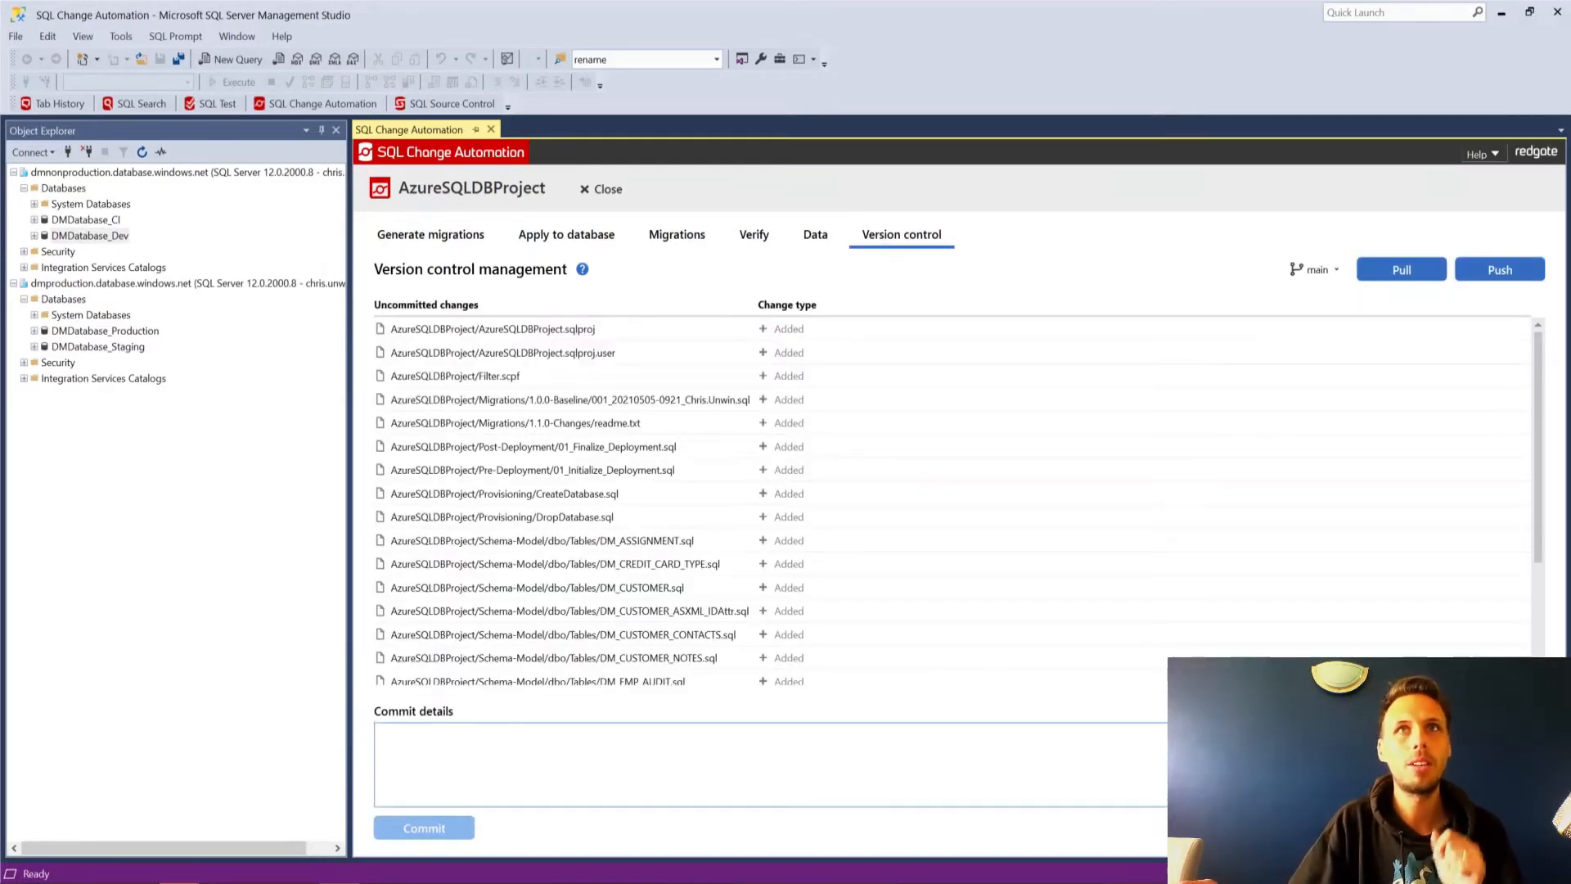
pyautogui.click(761, 762)
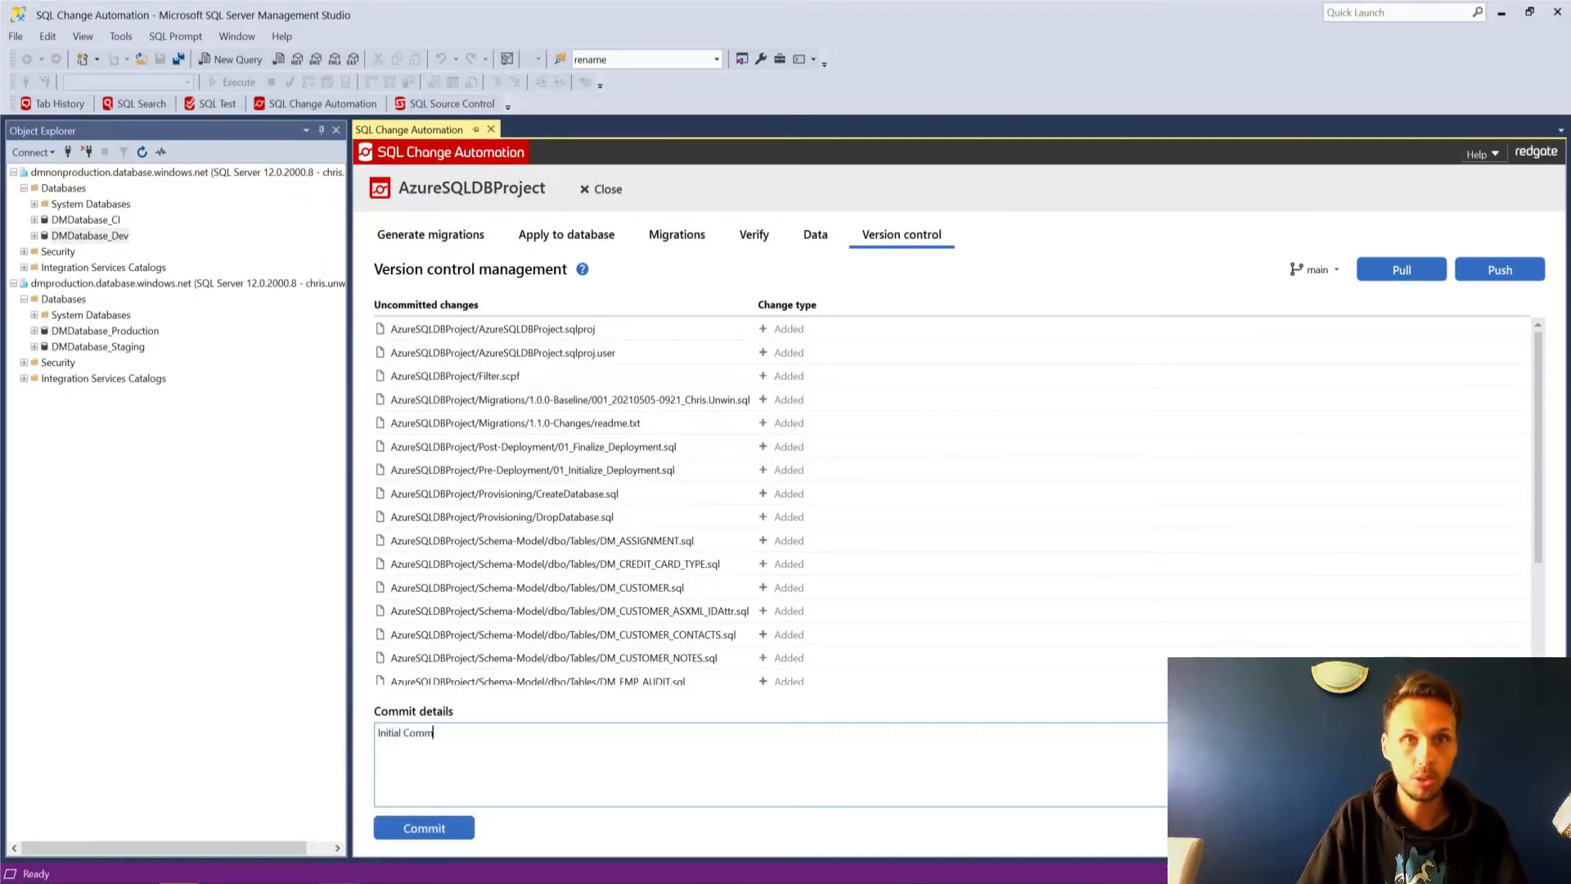
pyautogui.click(423, 827)
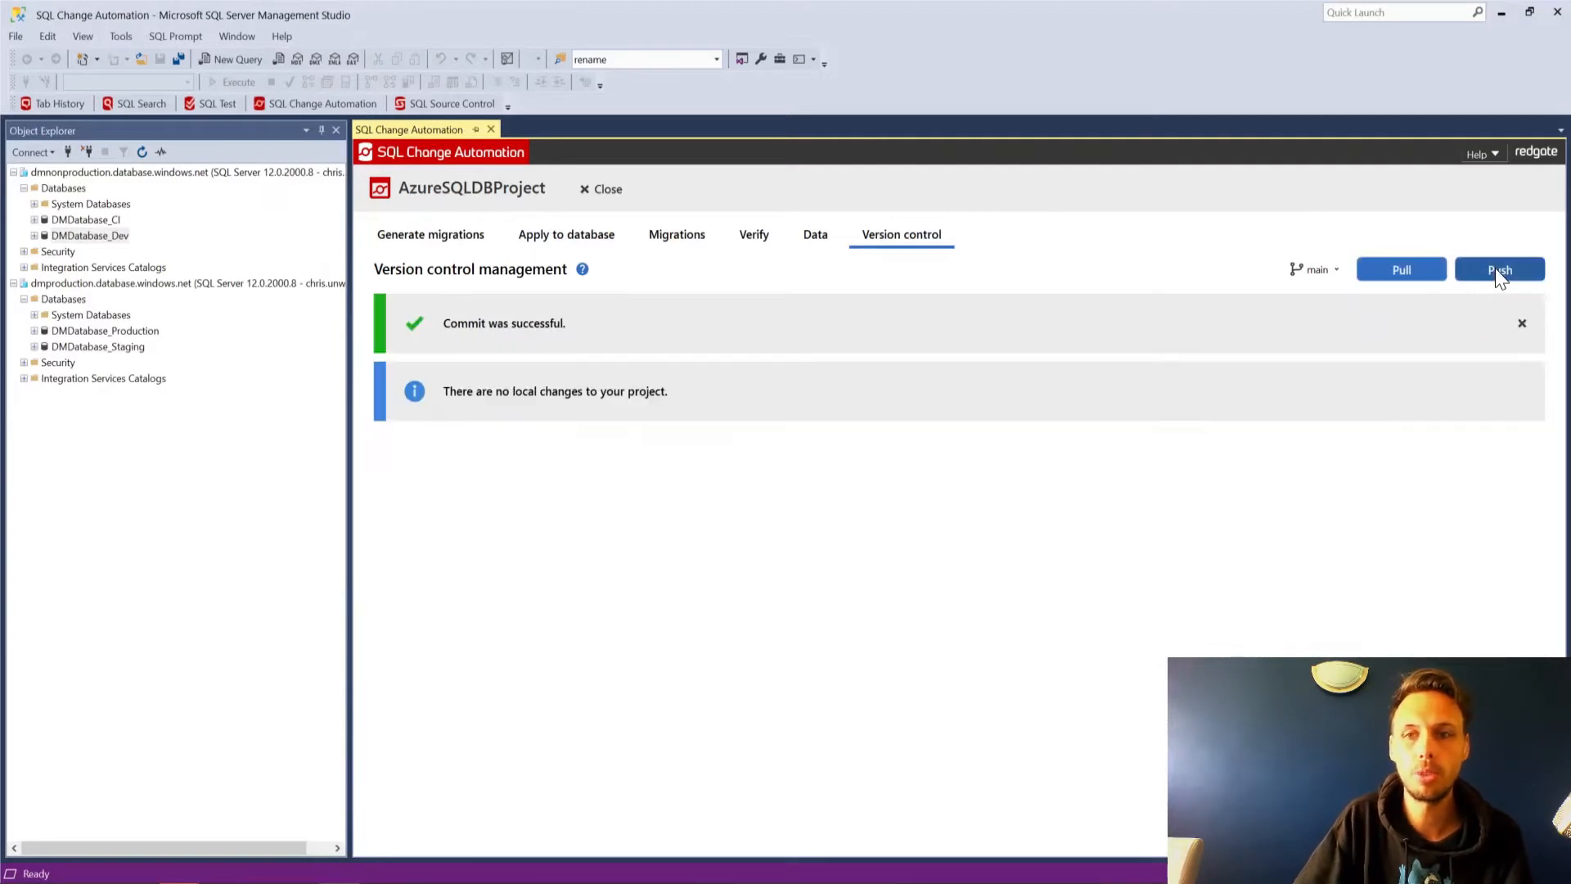
pyautogui.click(1500, 268)
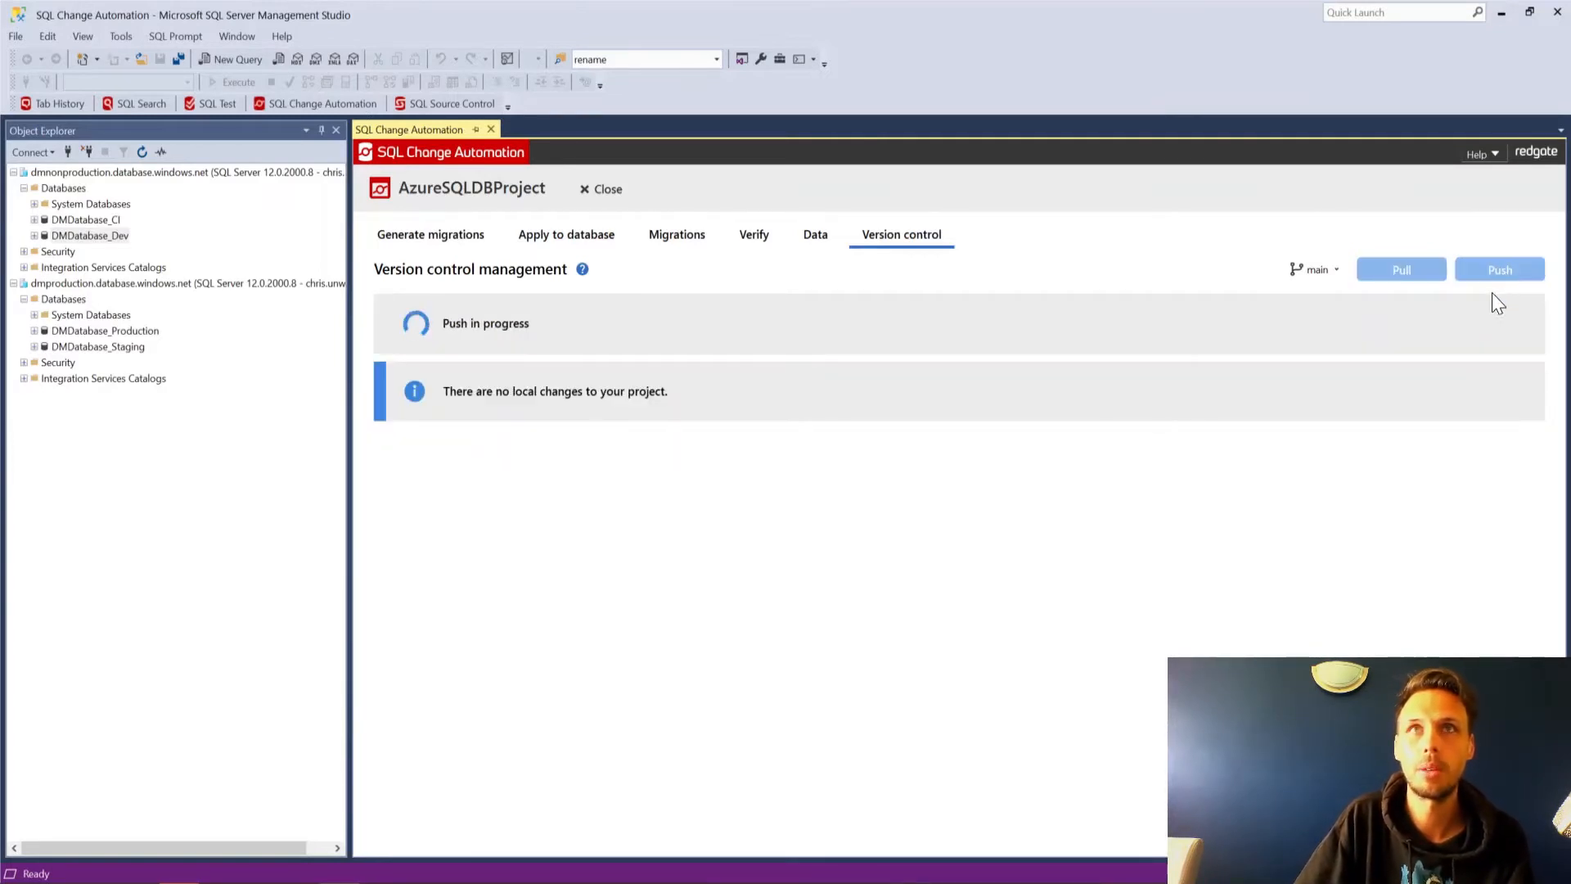
pyautogui.moveTo(450, 615)
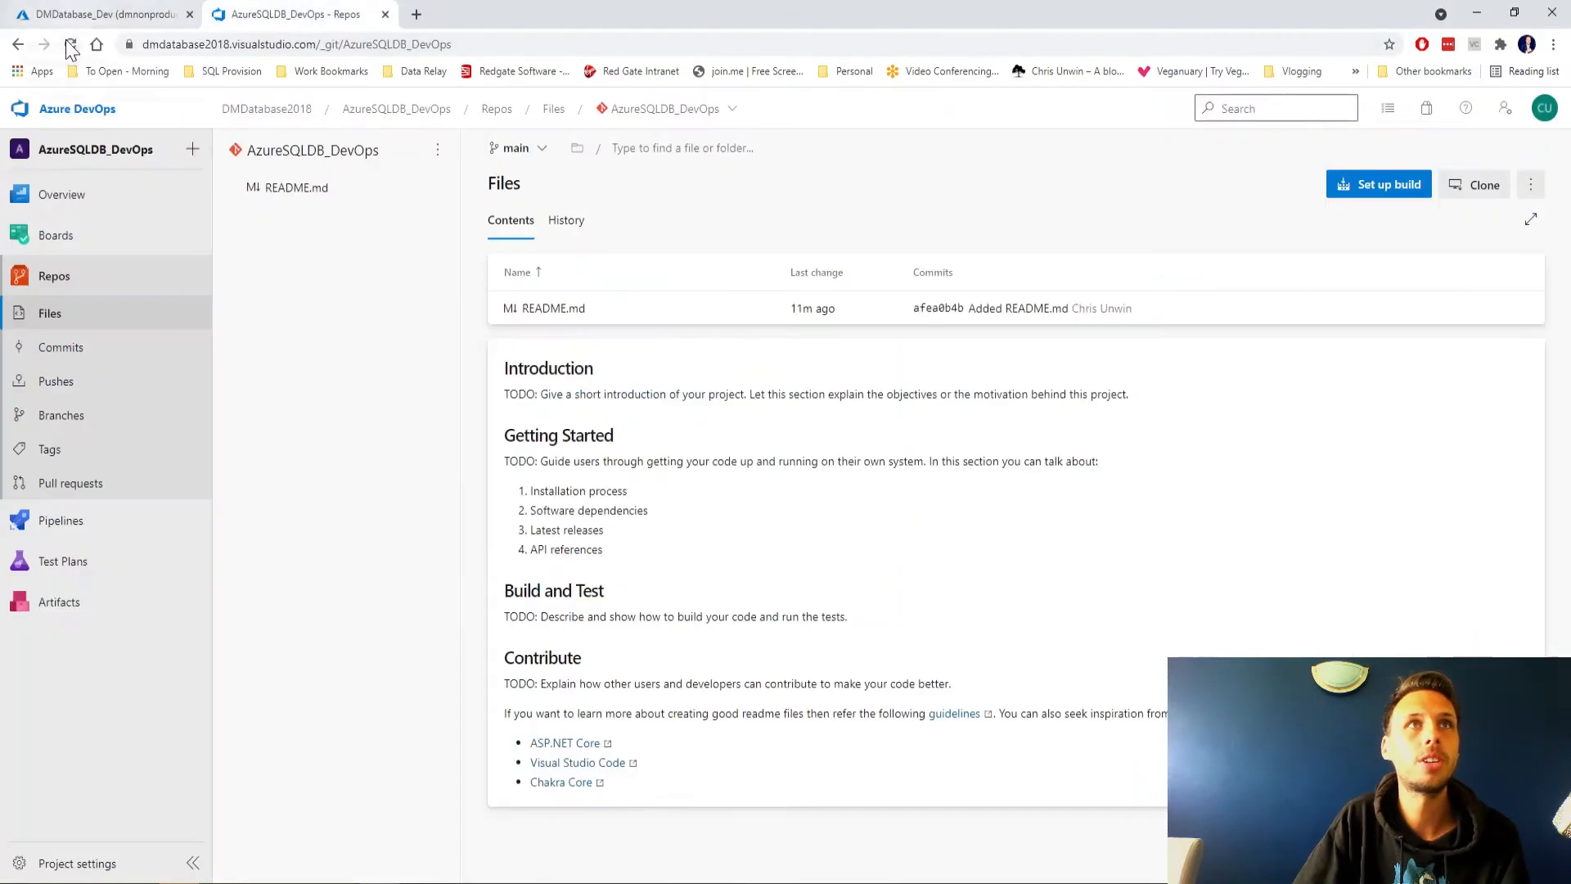
# Step: Refresh Repos Files to see the AzureSQLDBProject folder, then go to Pipelines
pyautogui.click(69, 44)
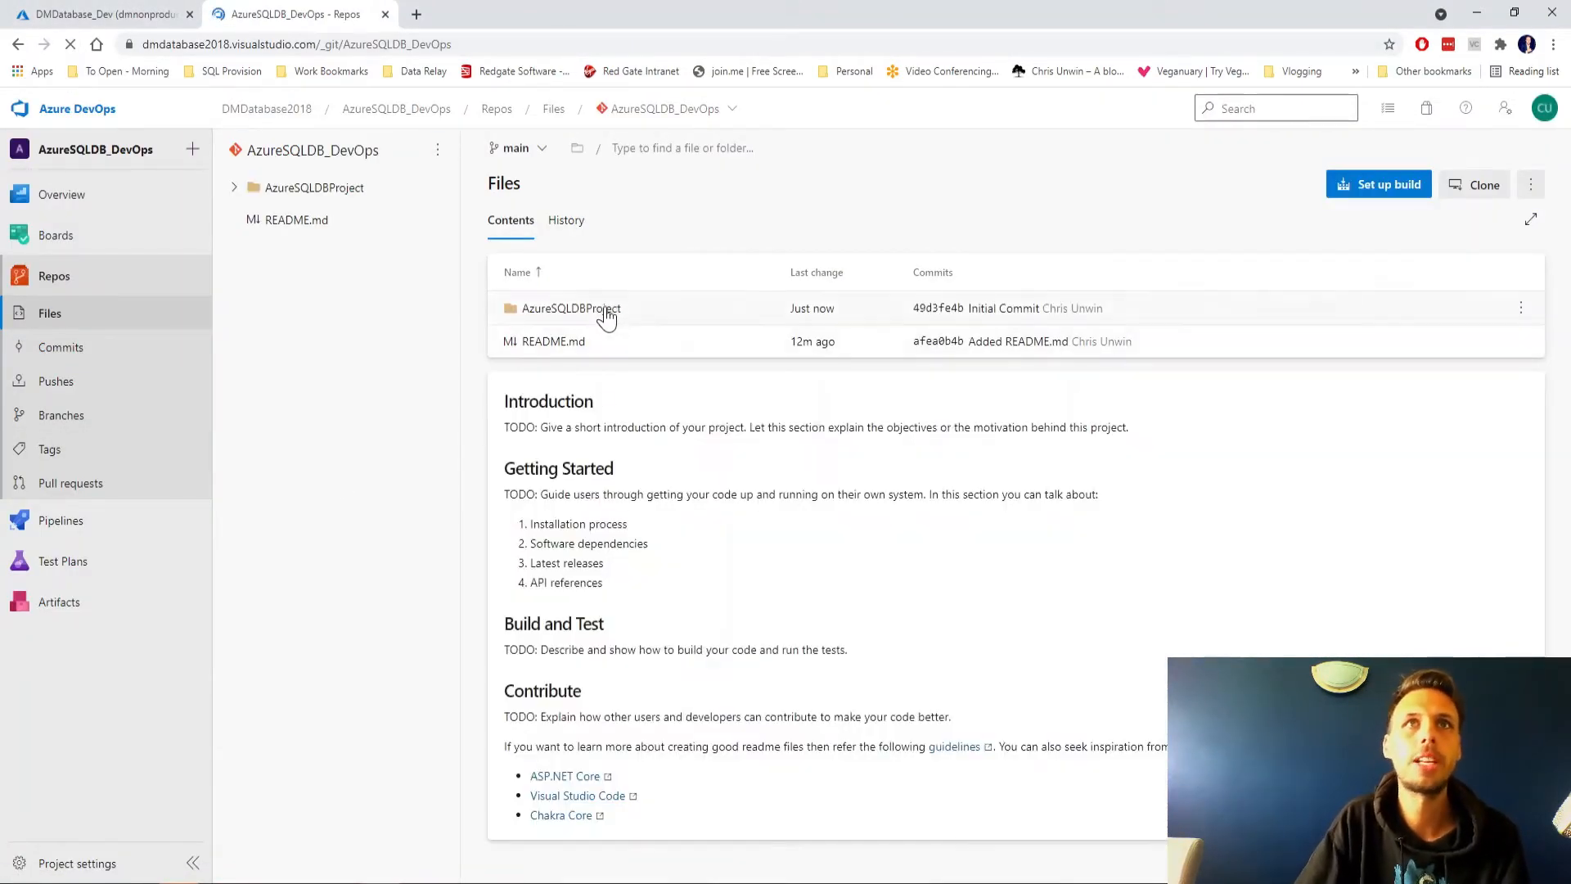
pyautogui.click(571, 308)
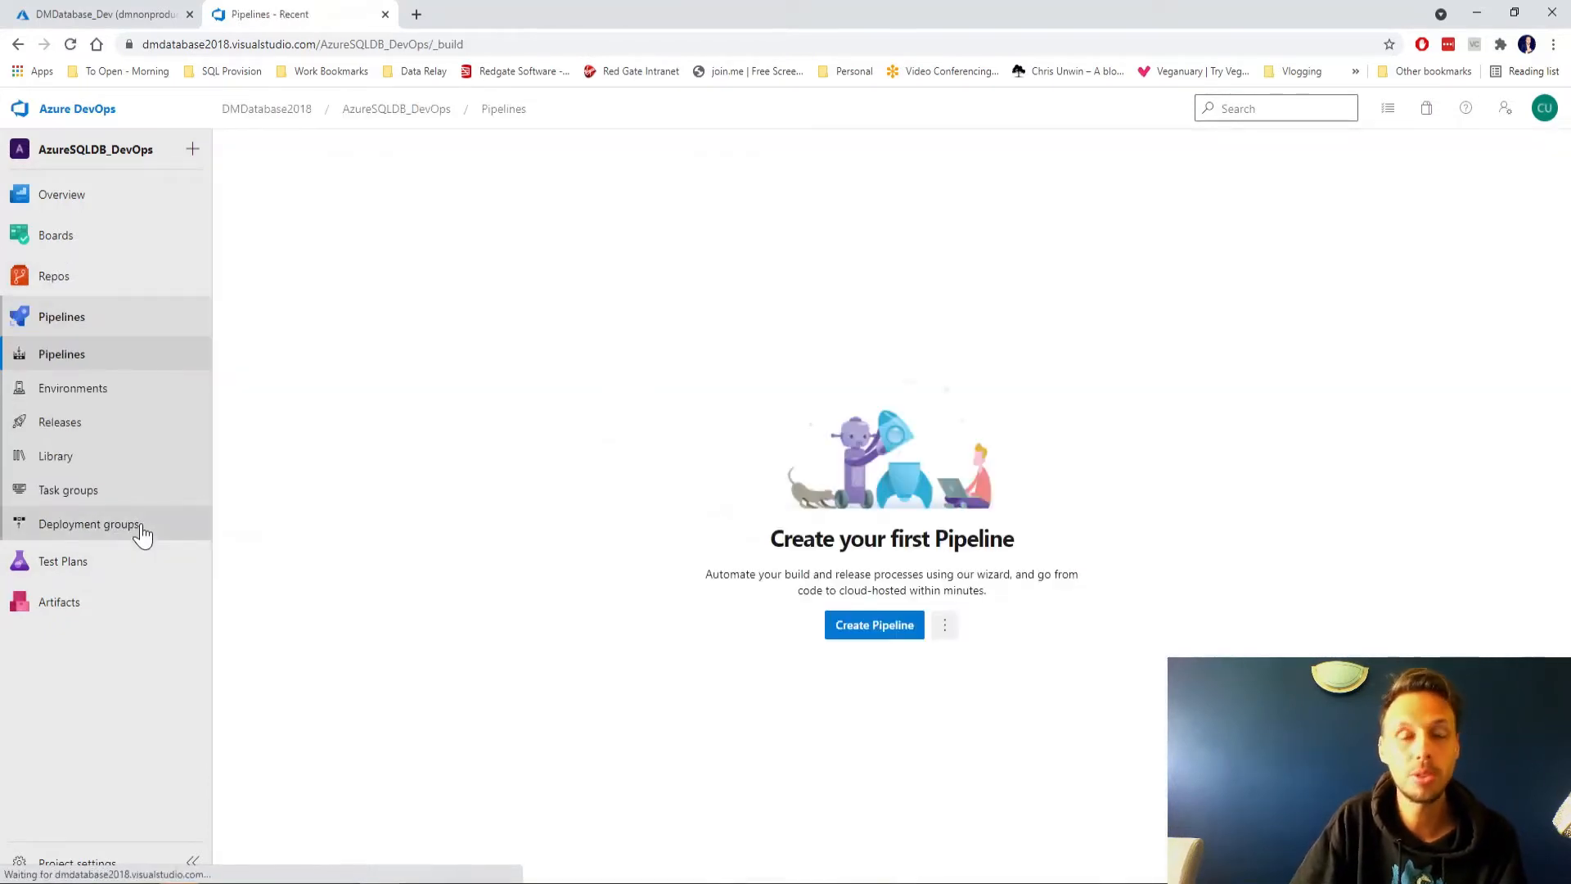
# Step: Create a starter pipeline from the AzureSQLDB_DevOps Azure Repos Git repository
pyautogui.click(873, 624)
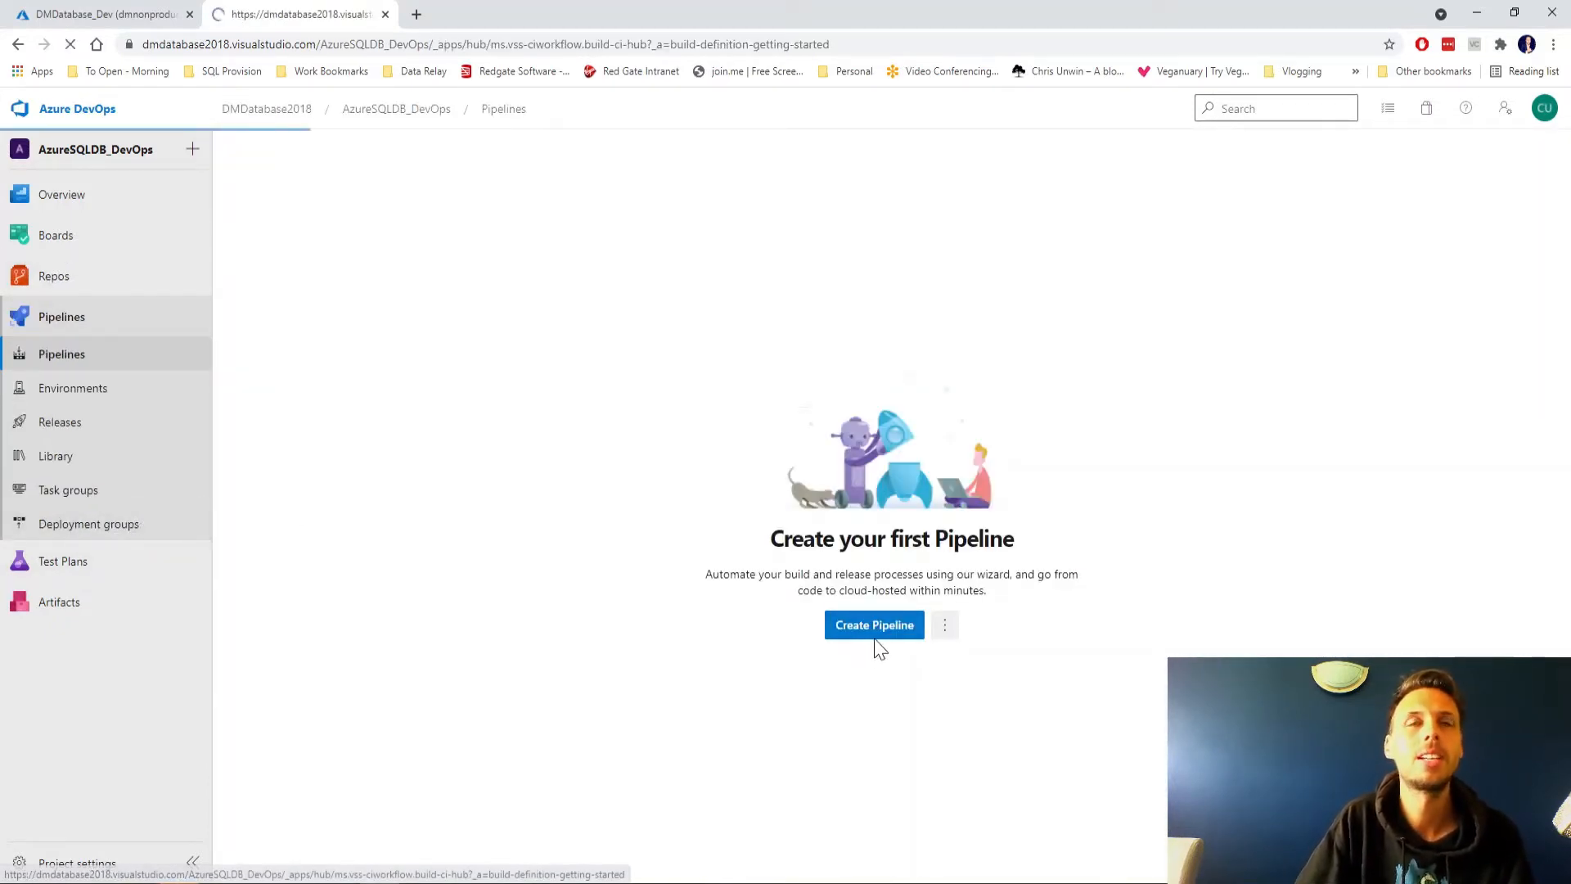
pyautogui.click(873, 624)
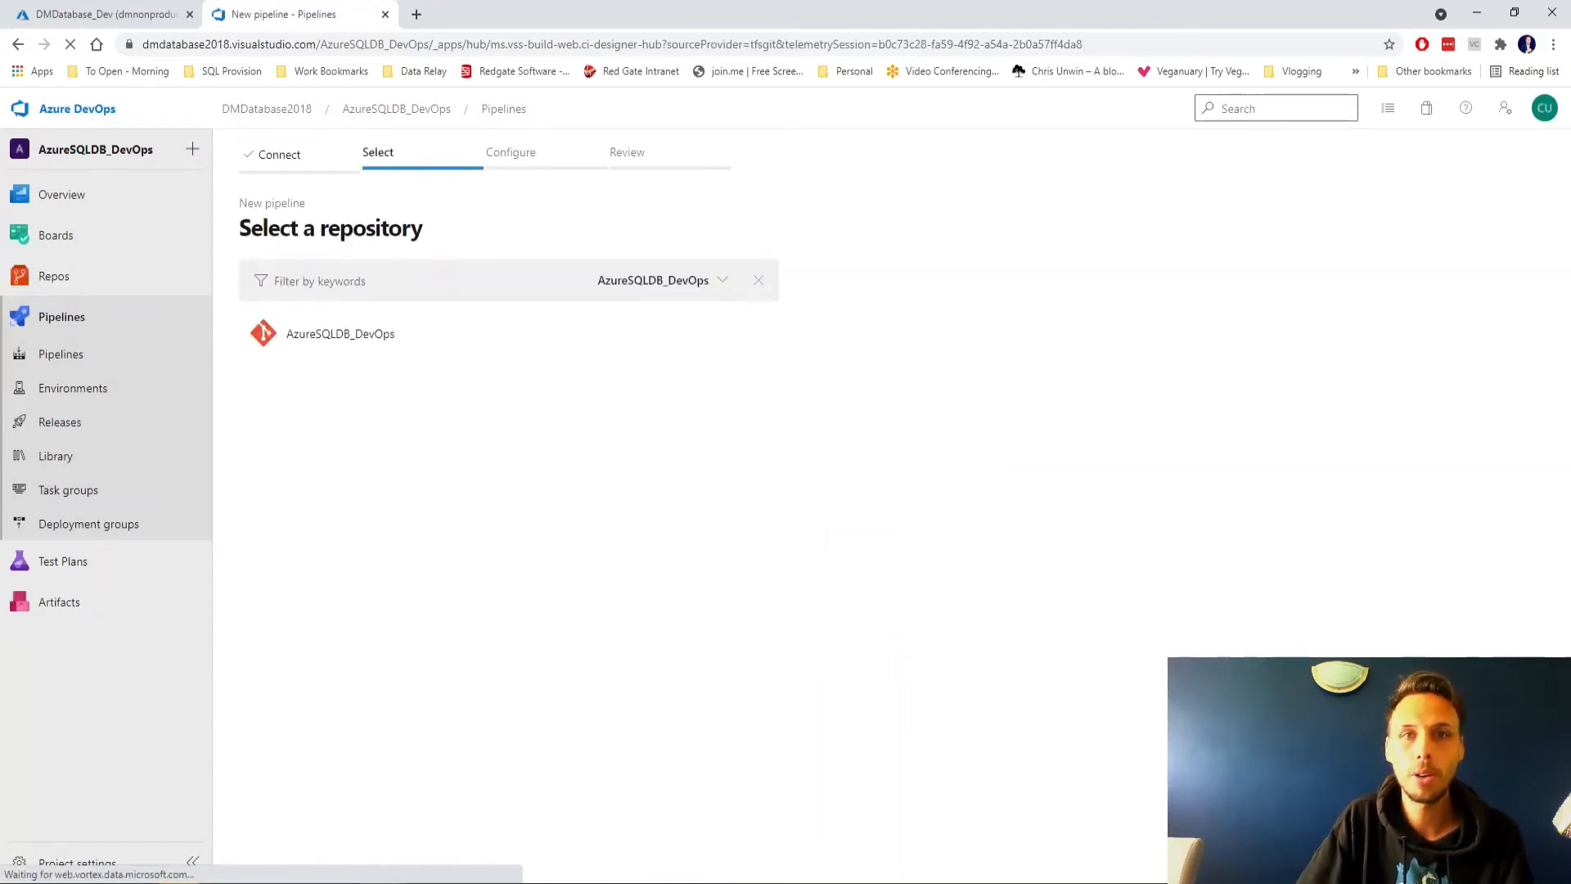
pyautogui.click(339, 333)
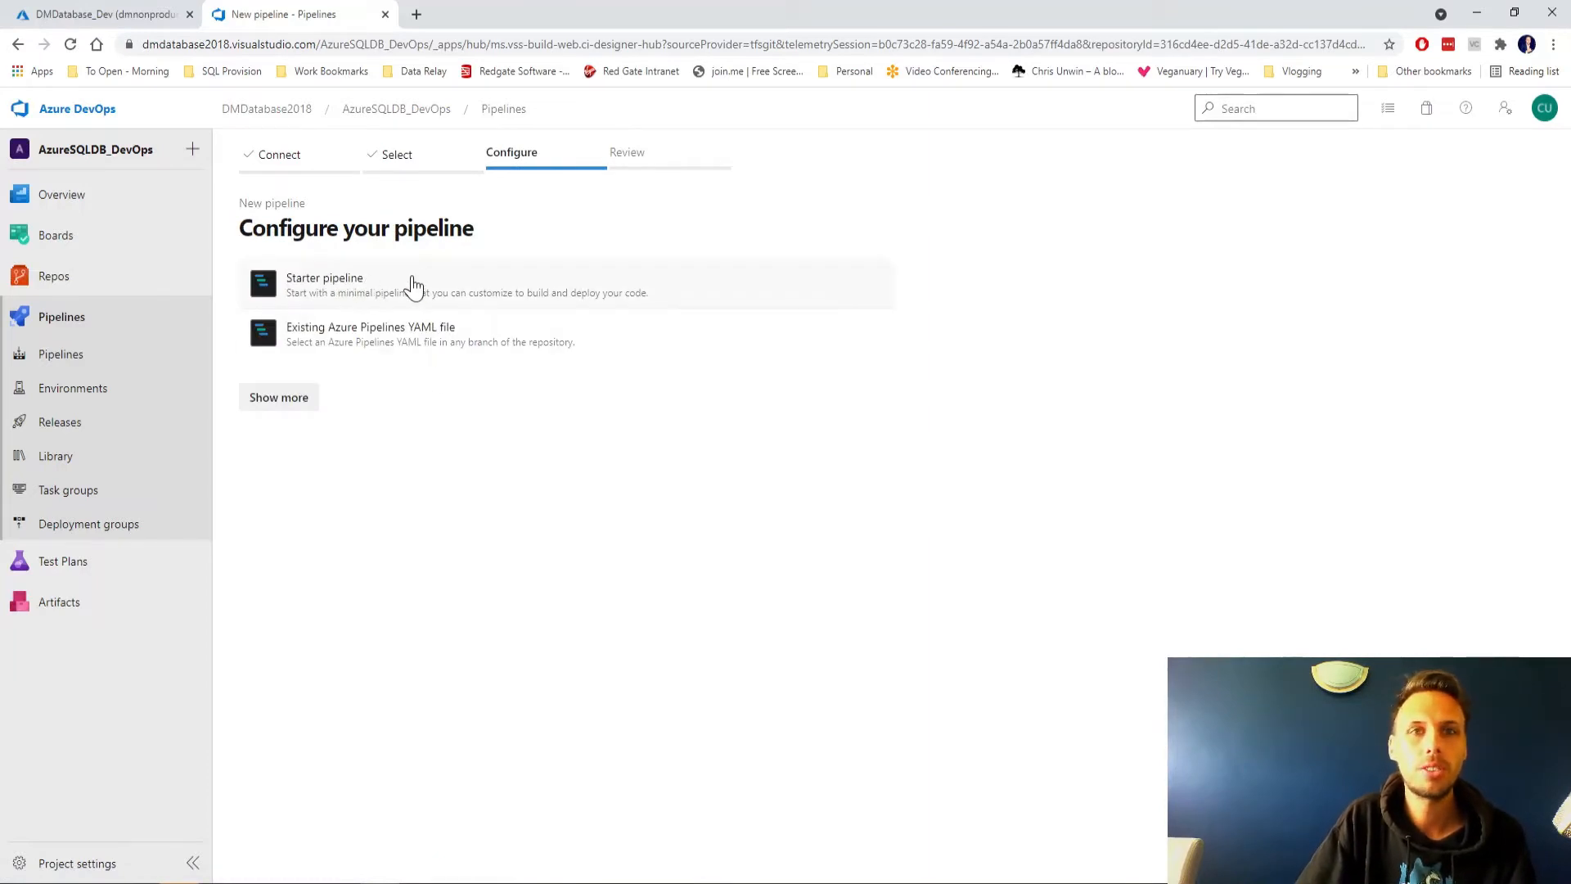
pyautogui.click(325, 285)
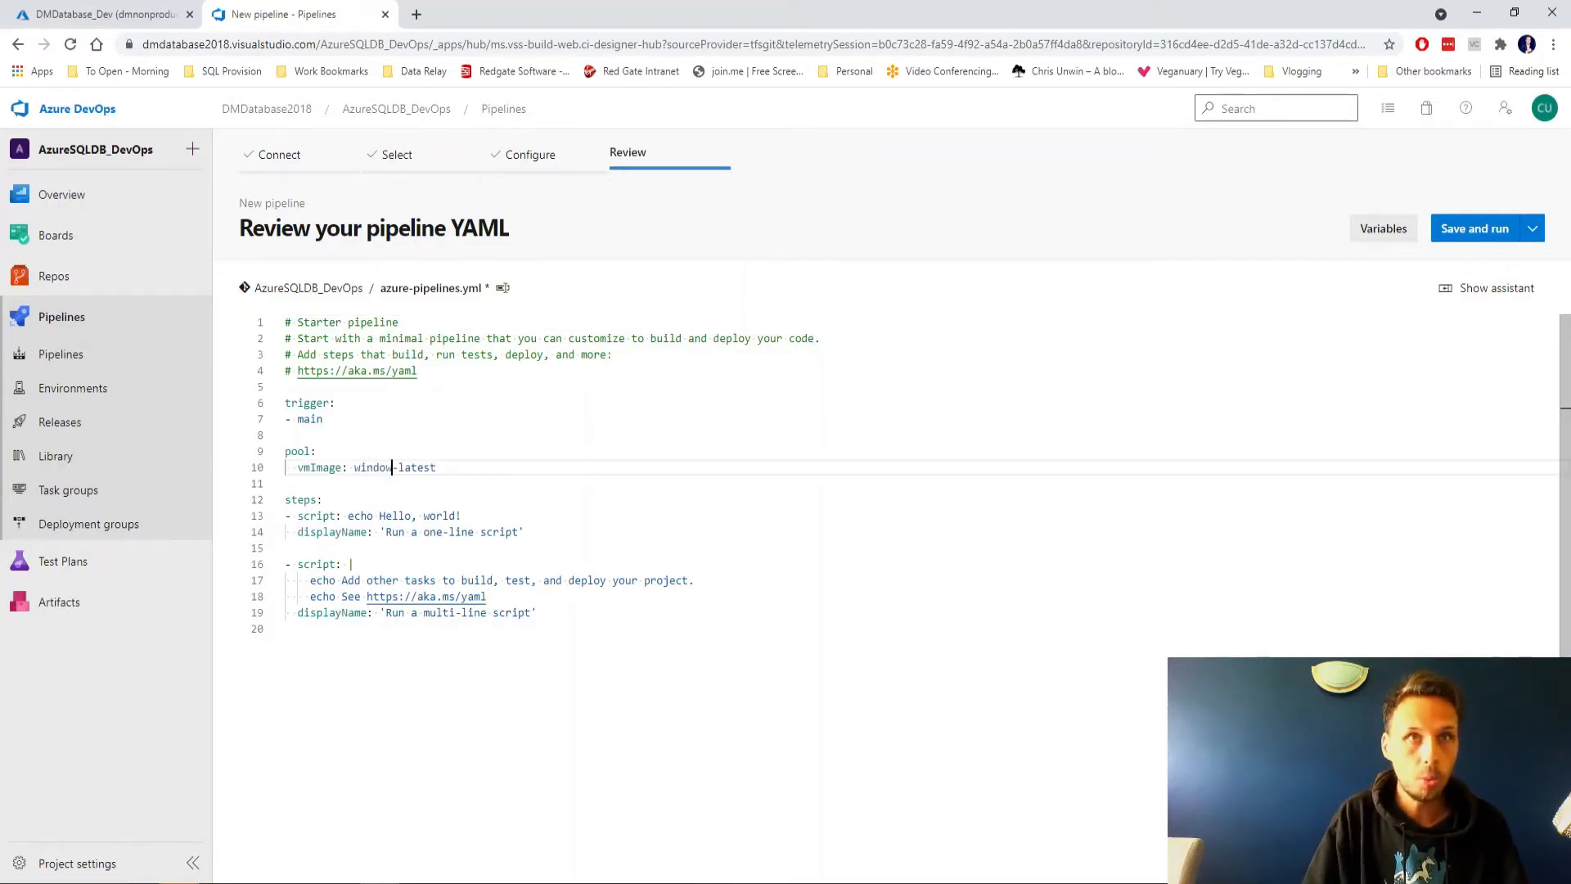
# Step: Delete the starter YAML's sample script steps and show the task assistant
pyautogui.write('s')
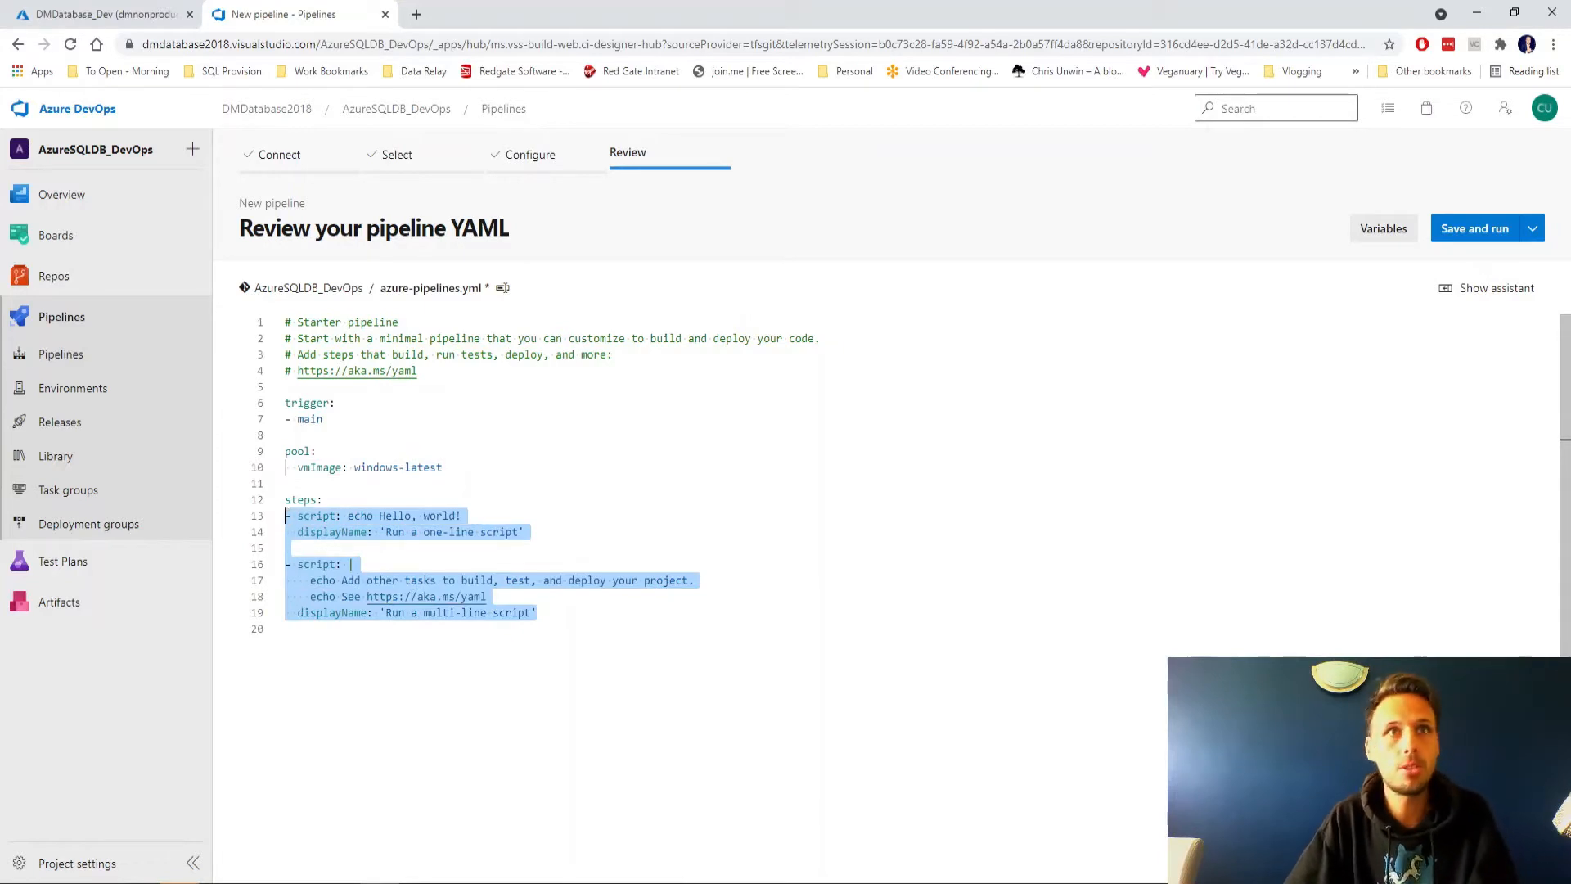
pyautogui.press('Delete')
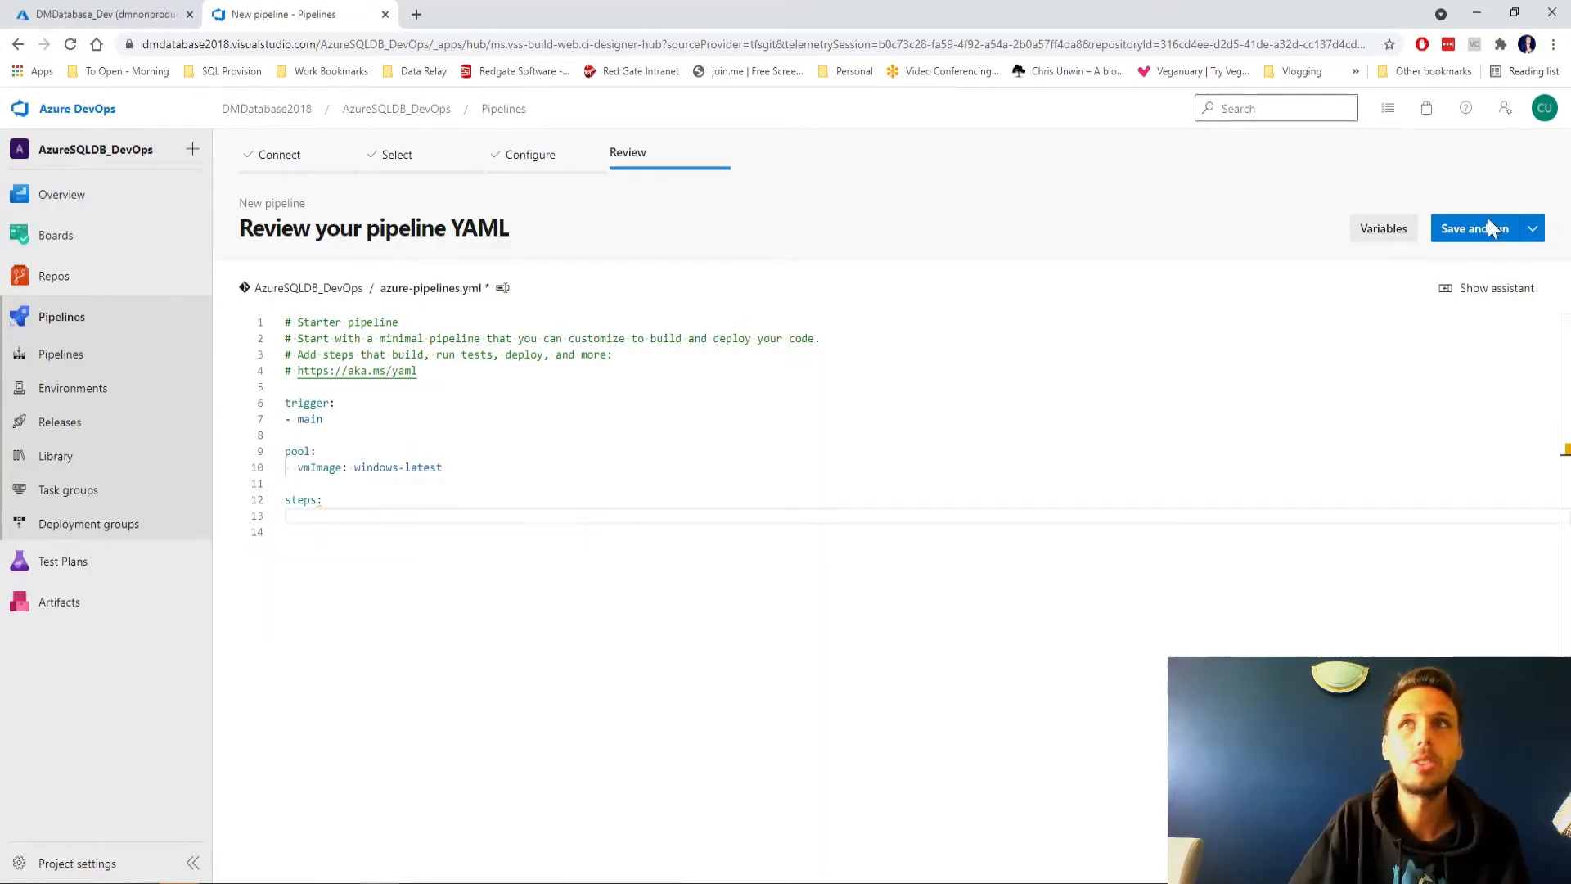
pyautogui.click(1496, 287)
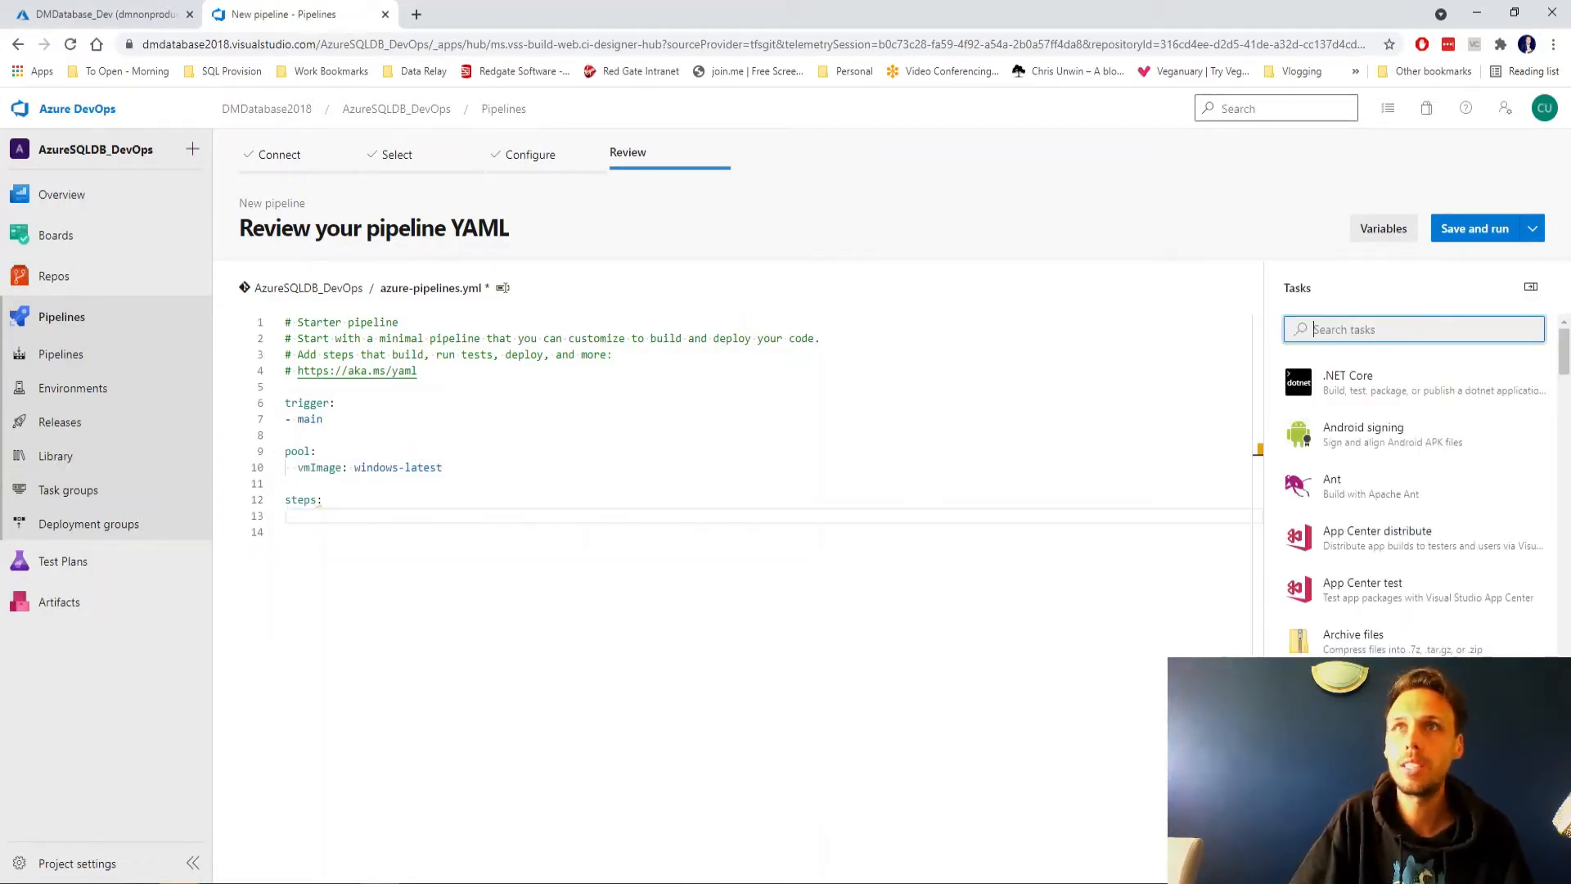
# Step: Pick the Redgate SQL Change Automation: Build task, begin its project path, and close the SSMS project
pyautogui.write('redgate')
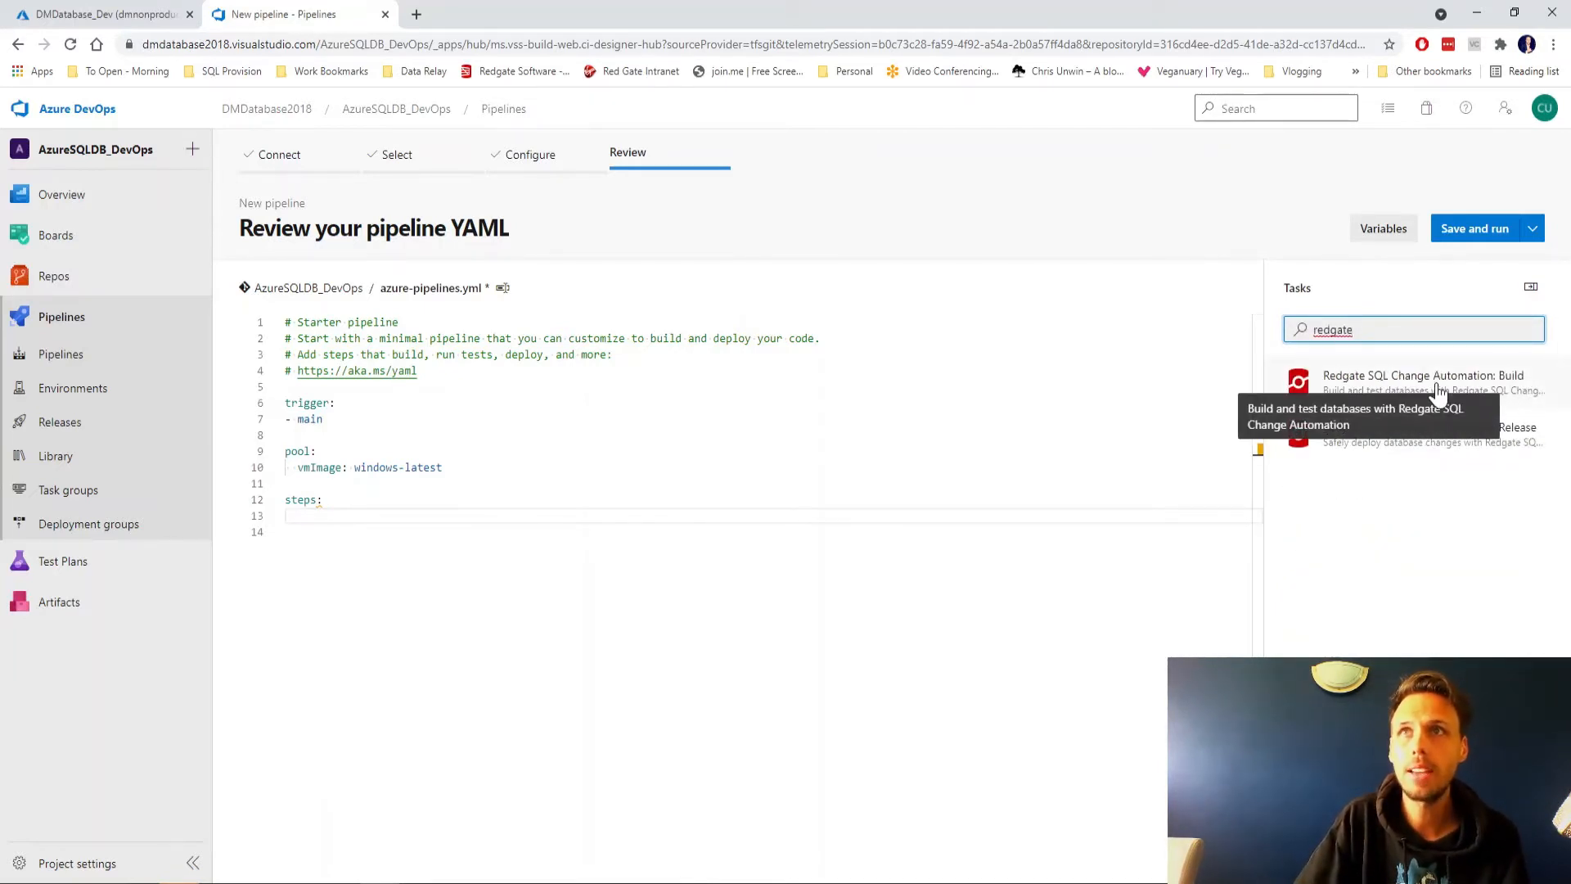
pyautogui.click(1422, 382)
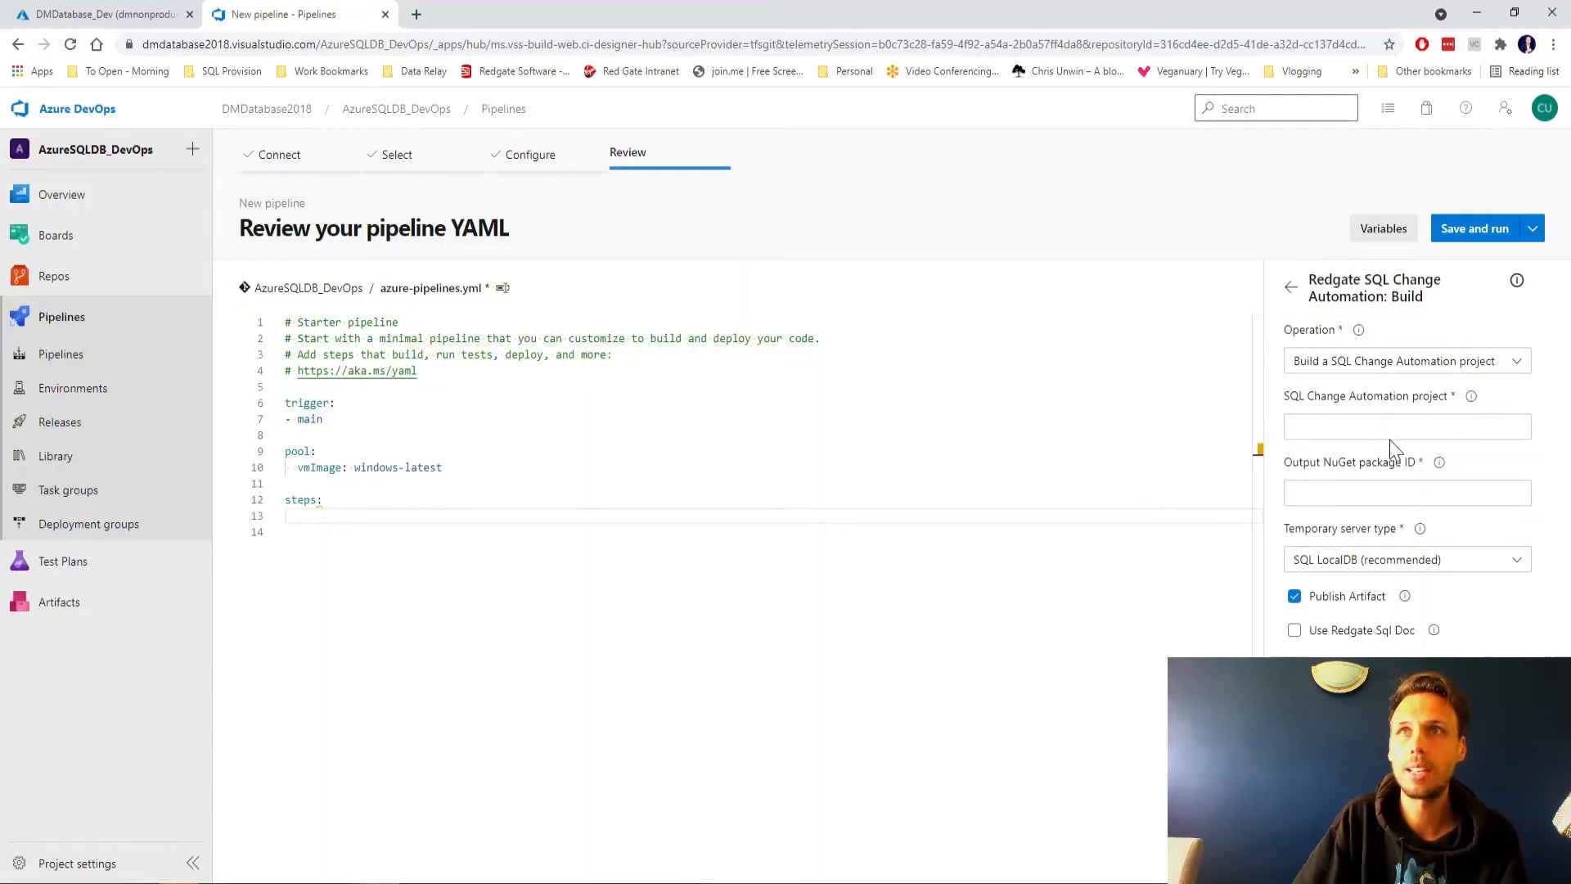
pyautogui.click(1406, 425)
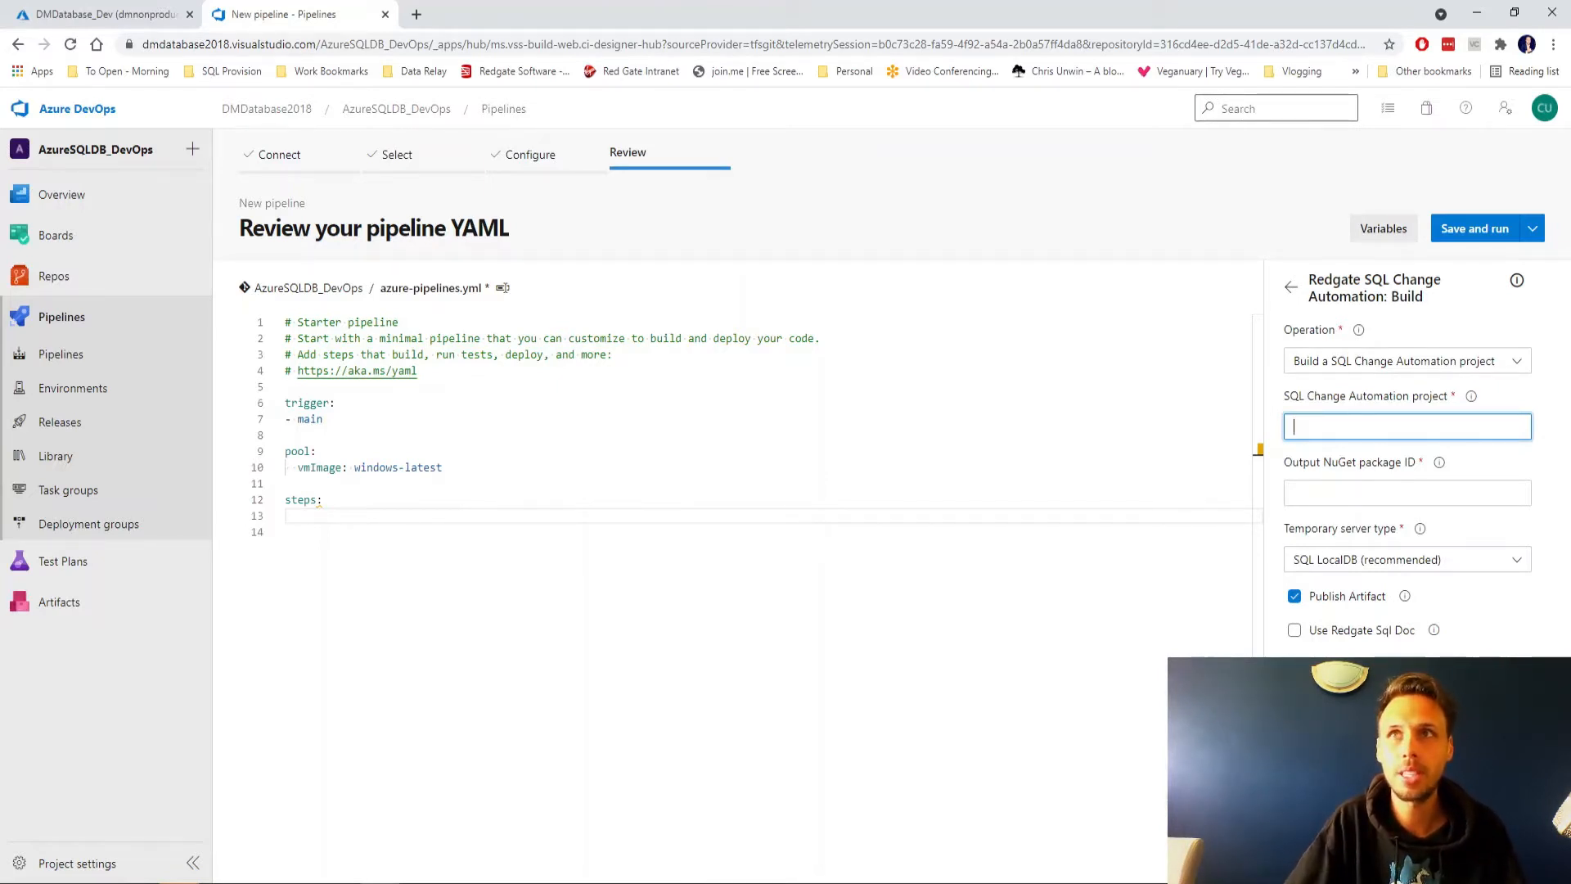
pyautogui.write('reSQLDB_DevOps/_git/AzureSQLDB_DevOps')
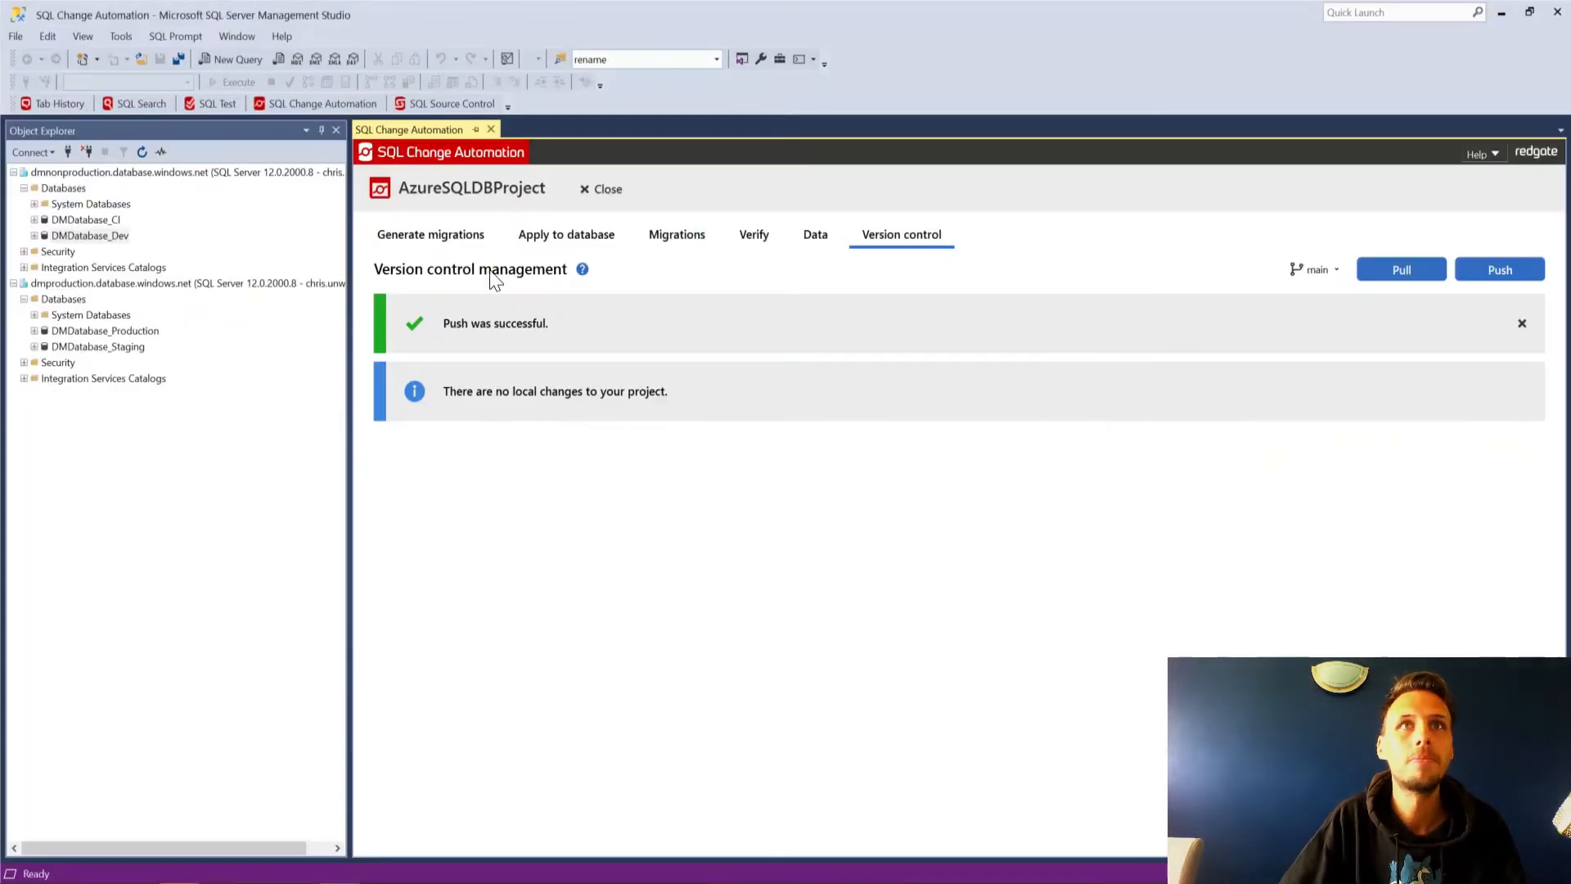
pyautogui.click(602, 188)
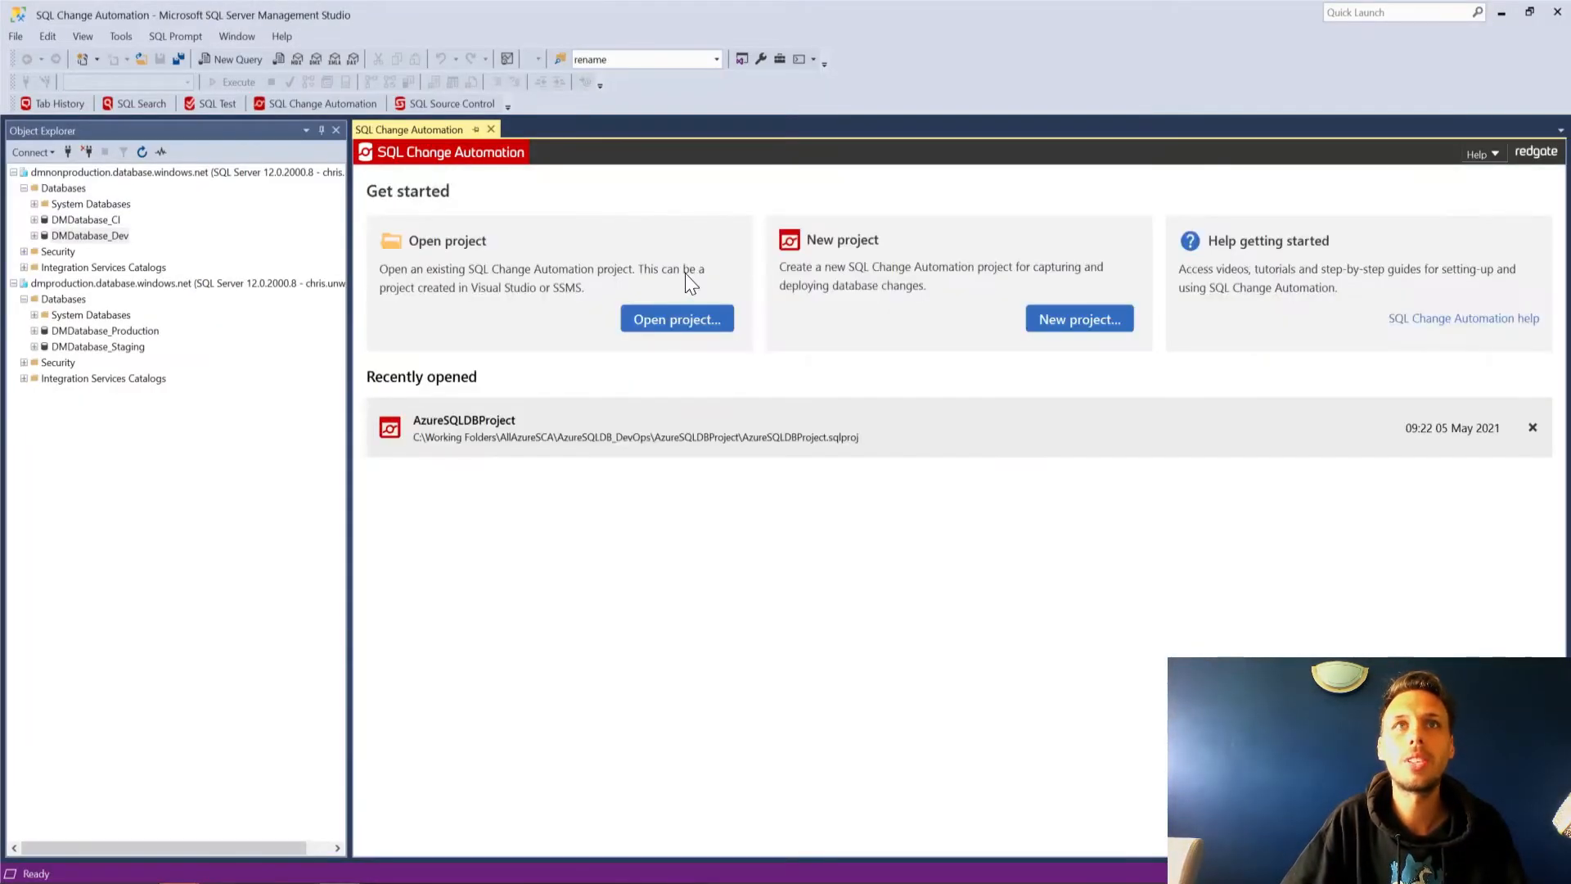
pyautogui.moveTo(1376, 216)
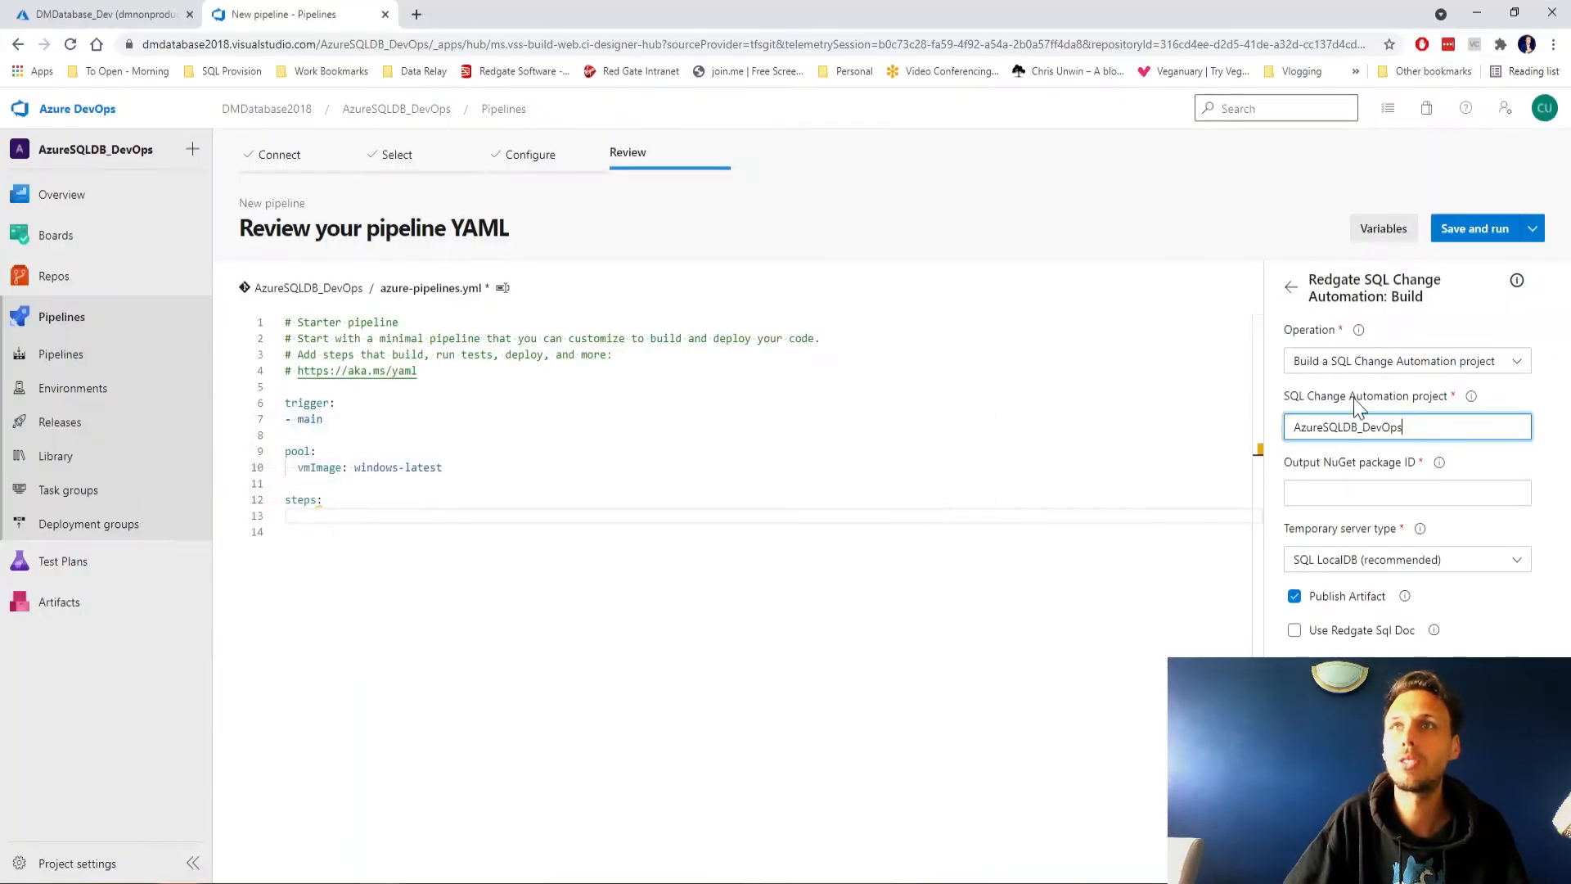
# Step: Point the SCA Build task at AzureSQLDBProject.sqlproj with package ID AzureDB.Database and add it
pyautogui.write('\\Azu')
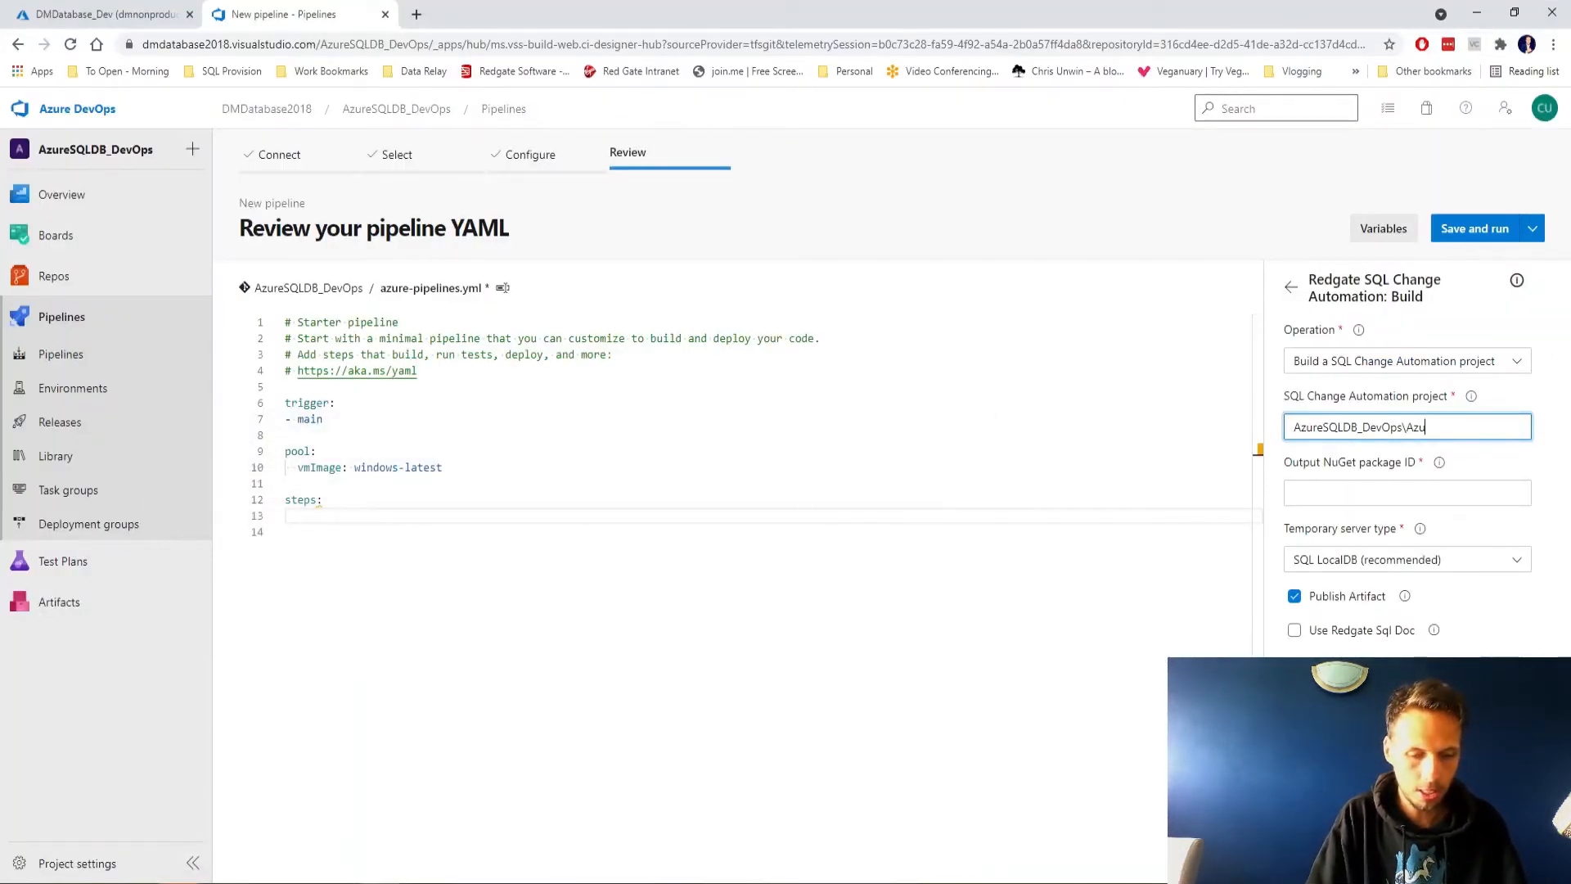
pyautogui.write('reSQLDBProject.sqlproj')
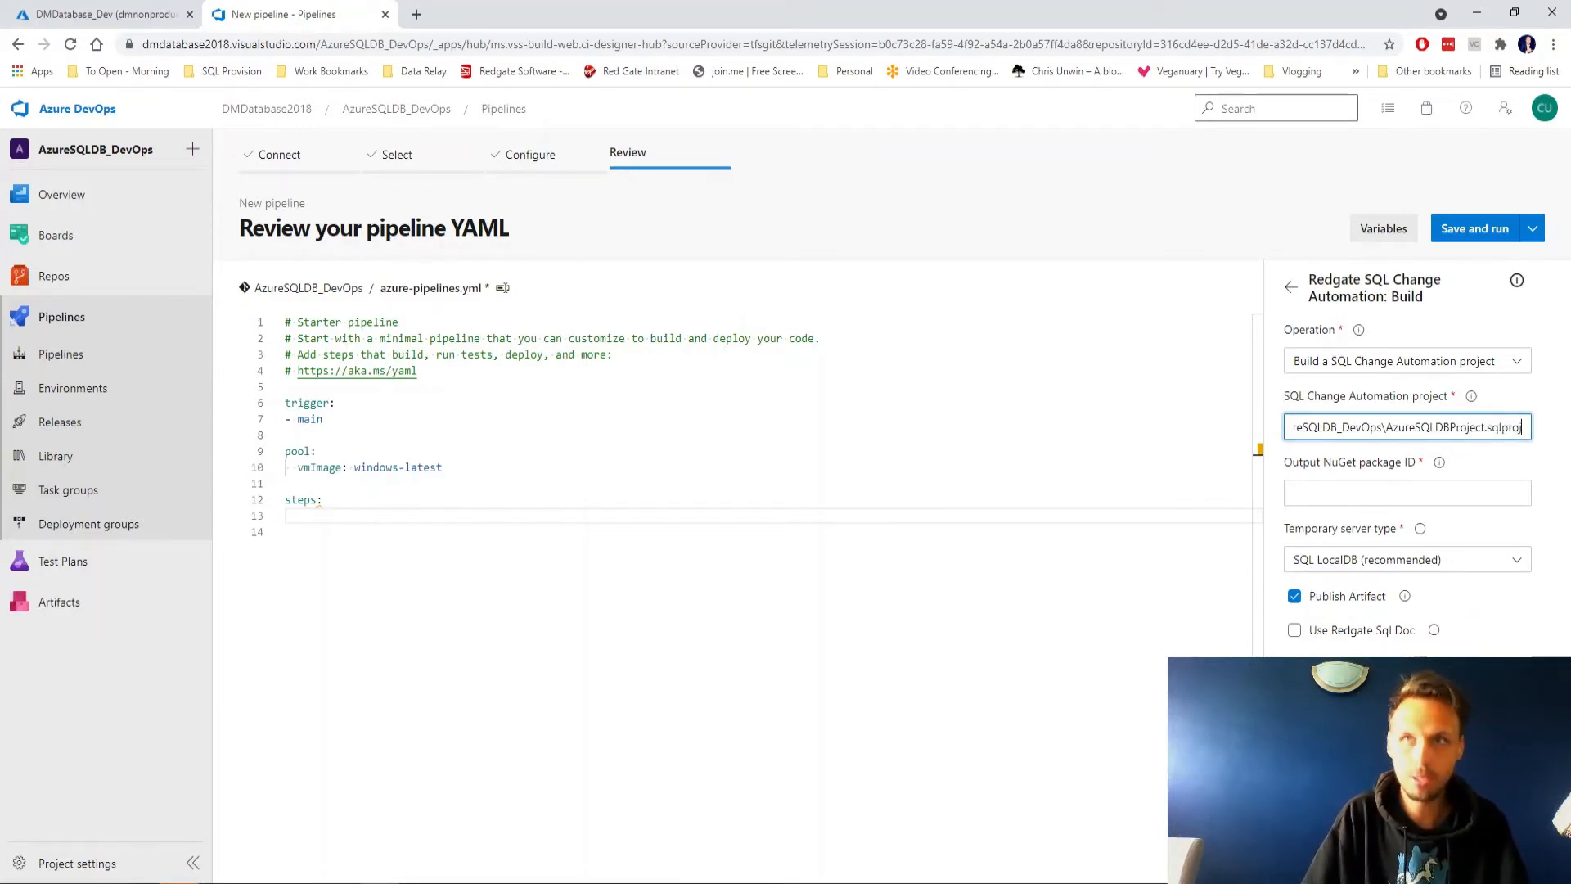
pyautogui.click(1407, 492)
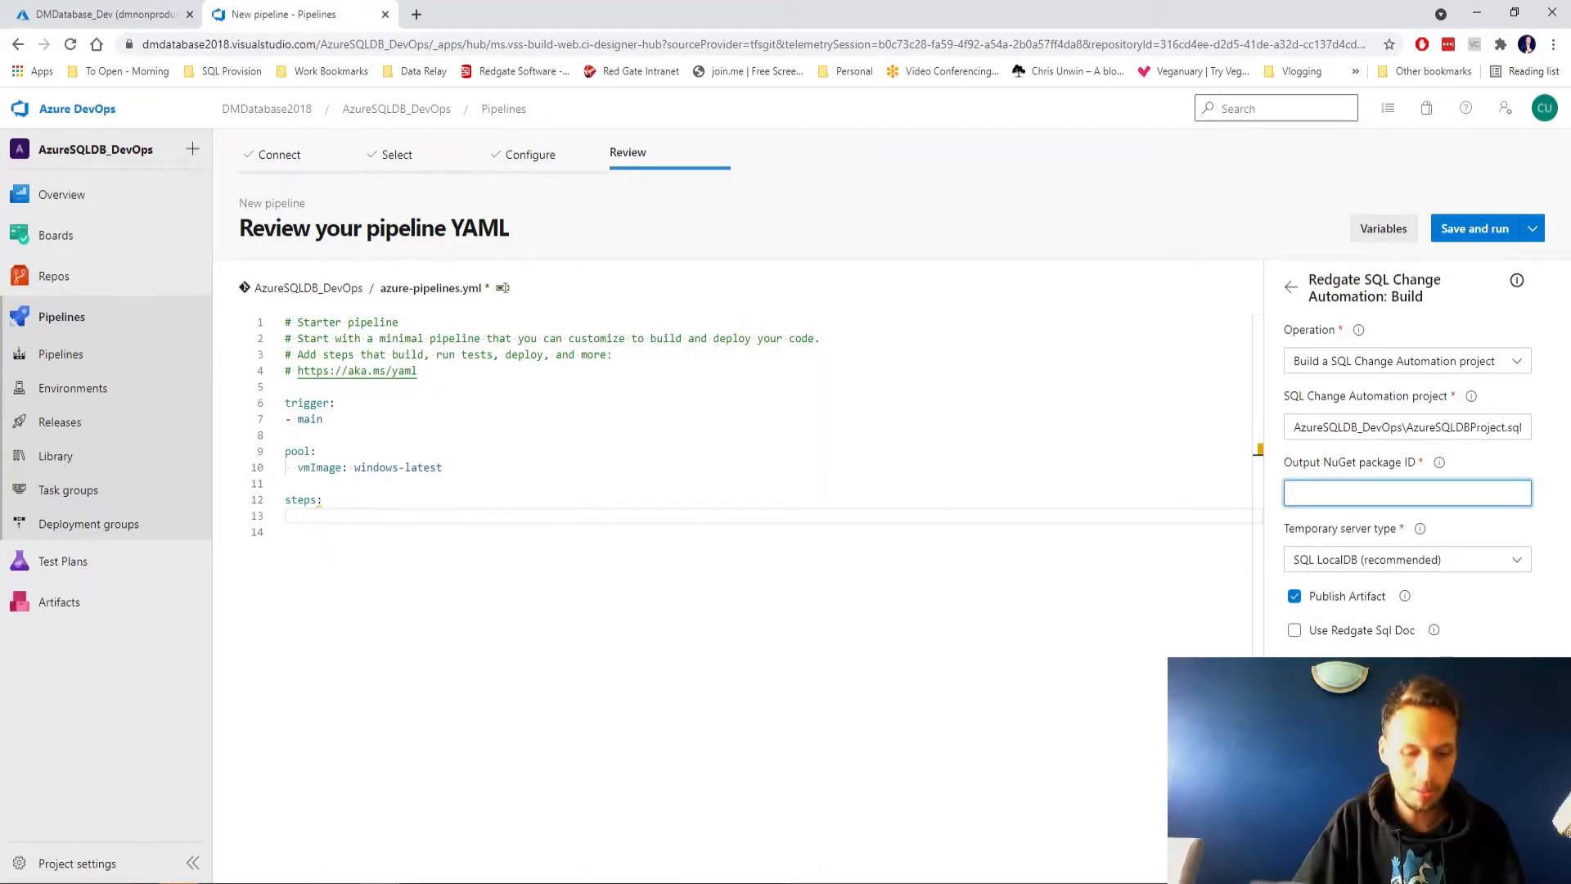
pyautogui.write('Azure')
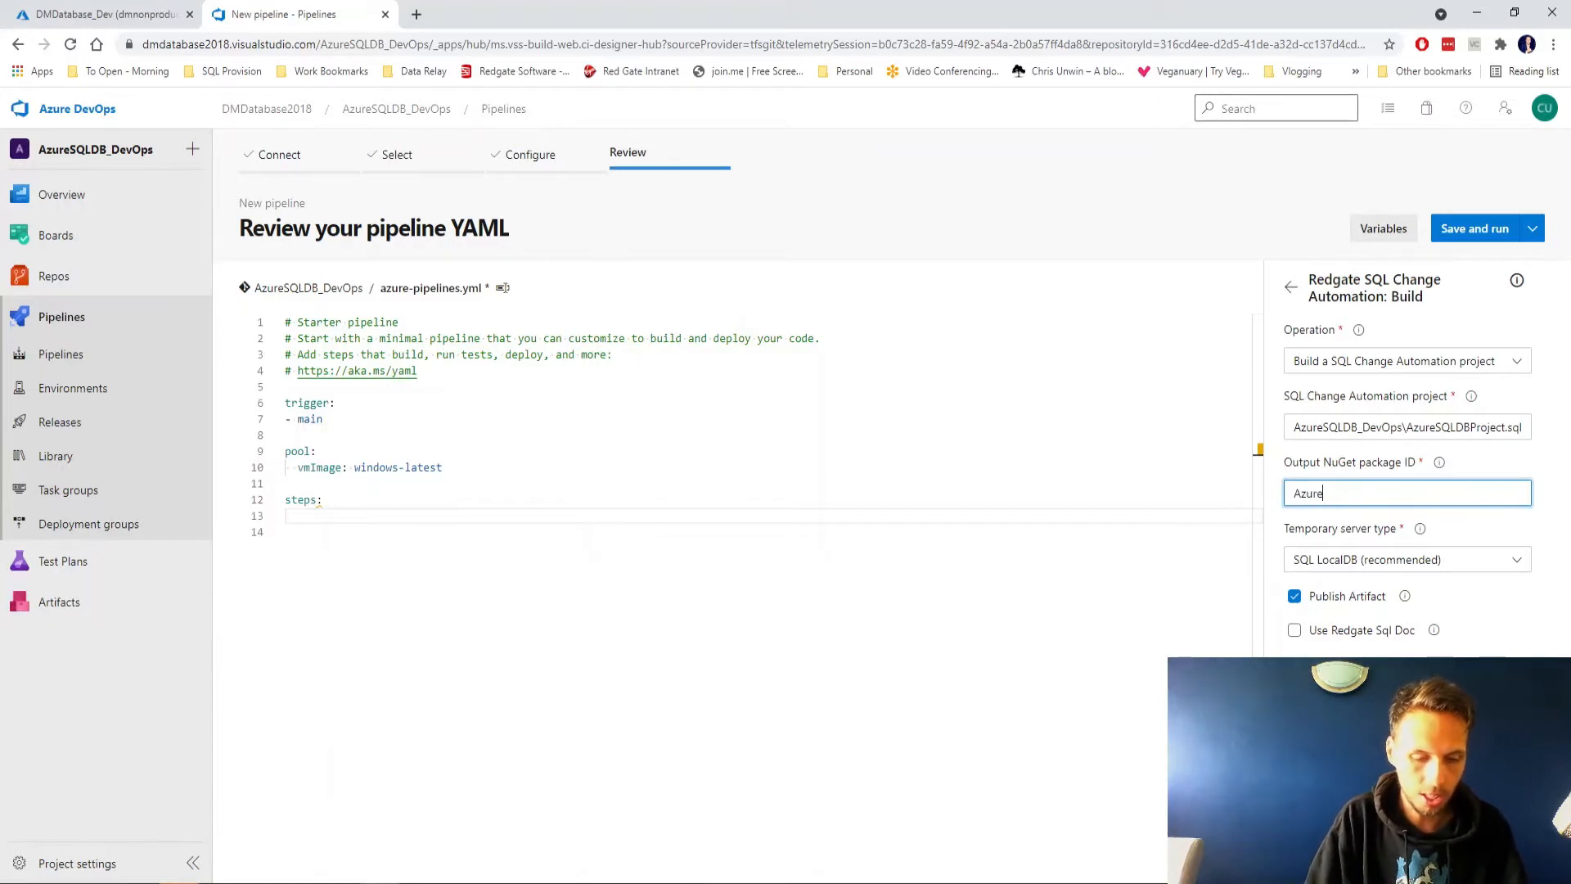
pyautogui.write('DB.Database')
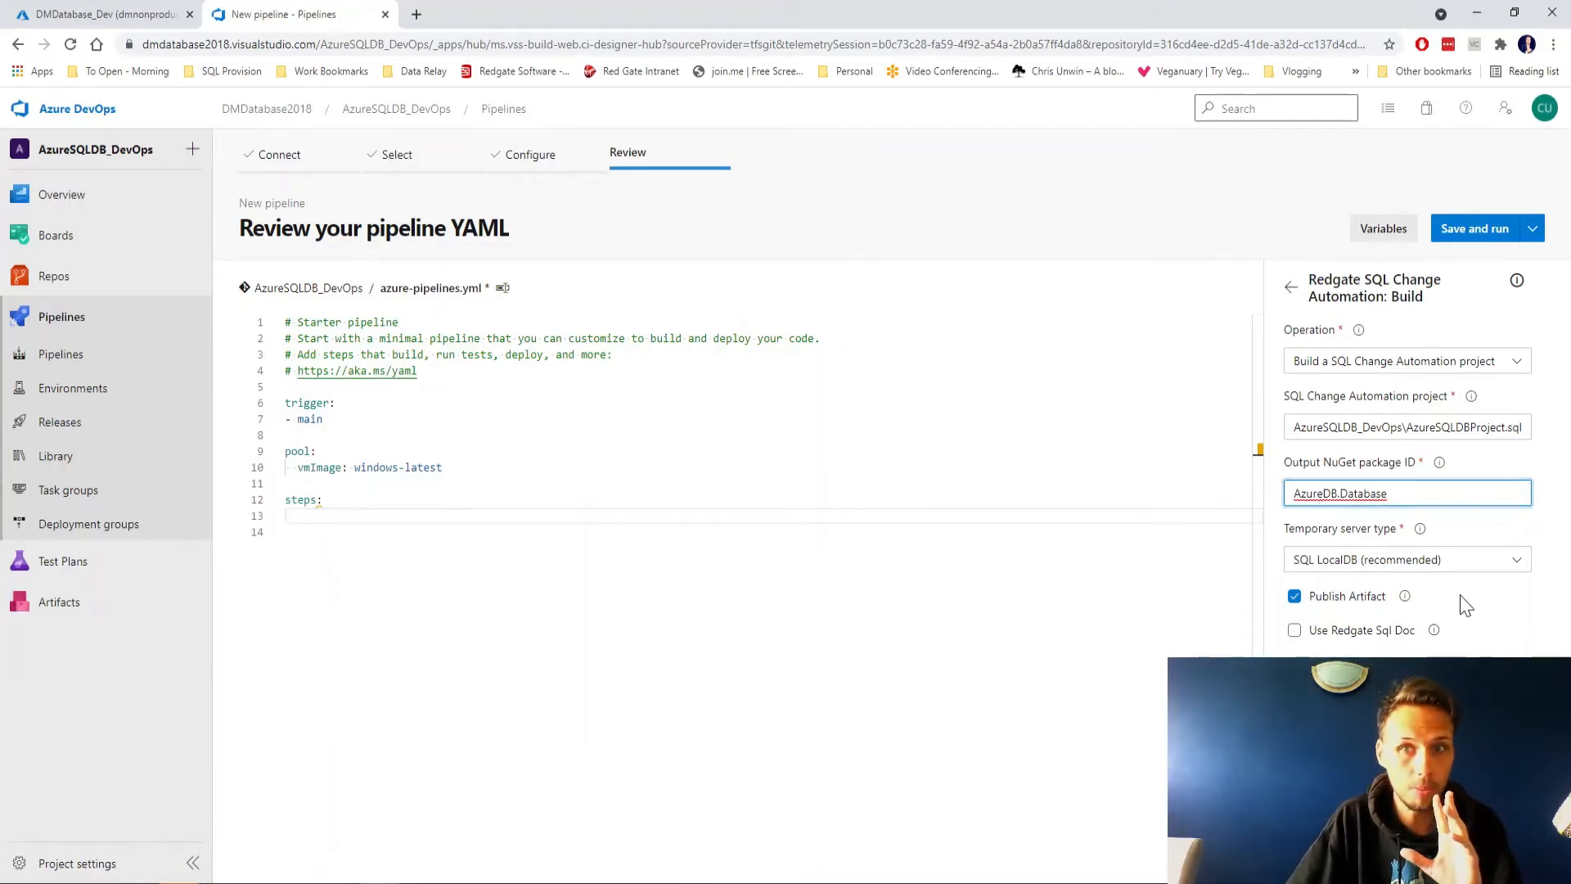
pyautogui.moveTo(1483, 597)
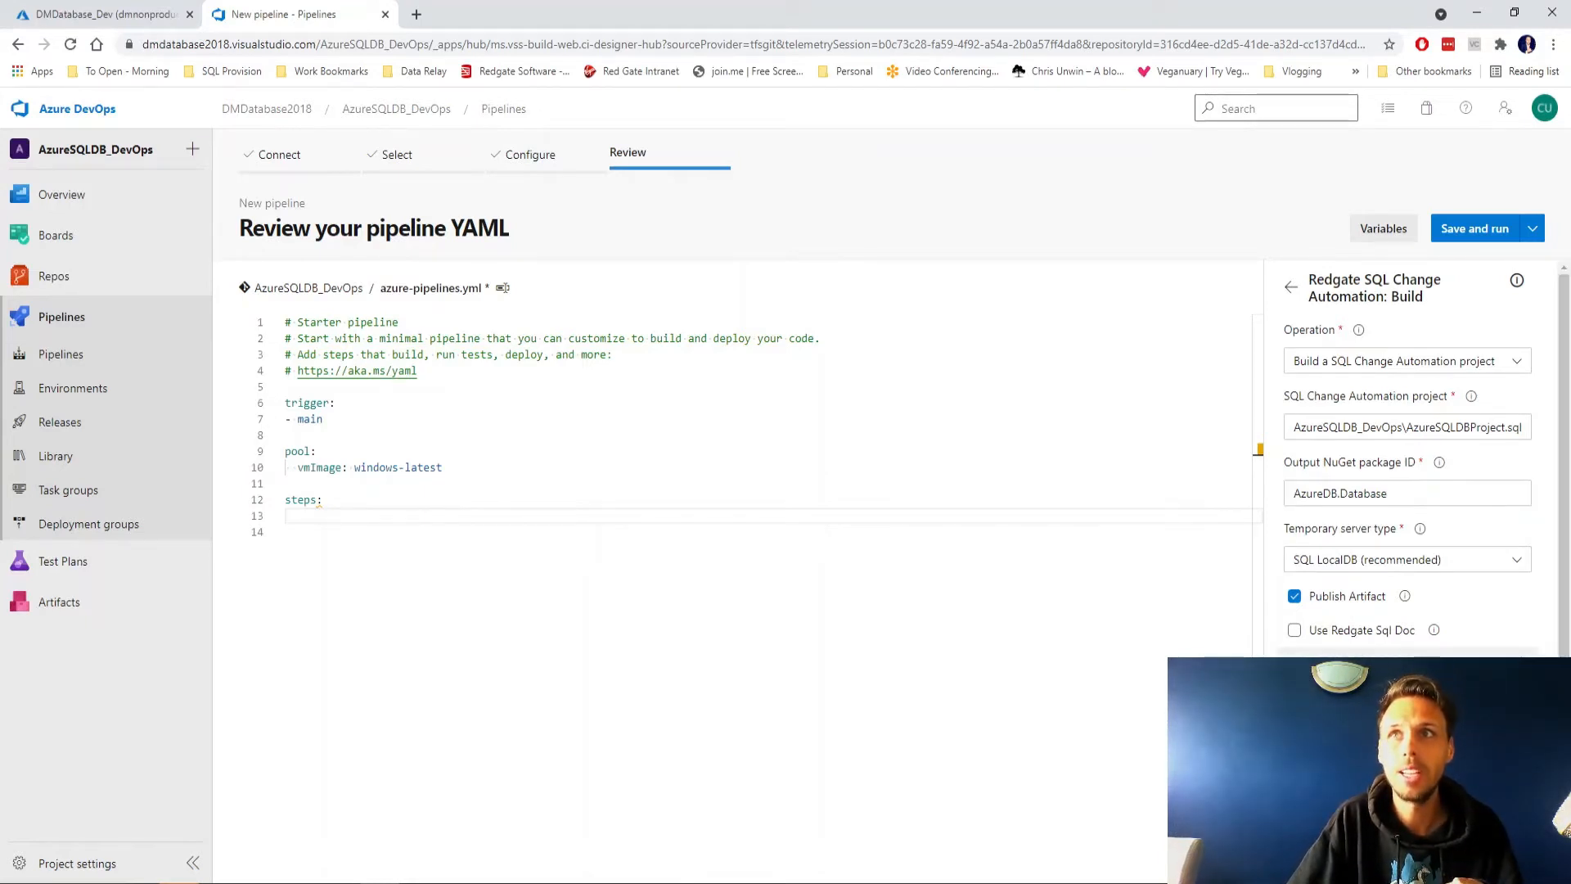
pyautogui.scroll(-3)
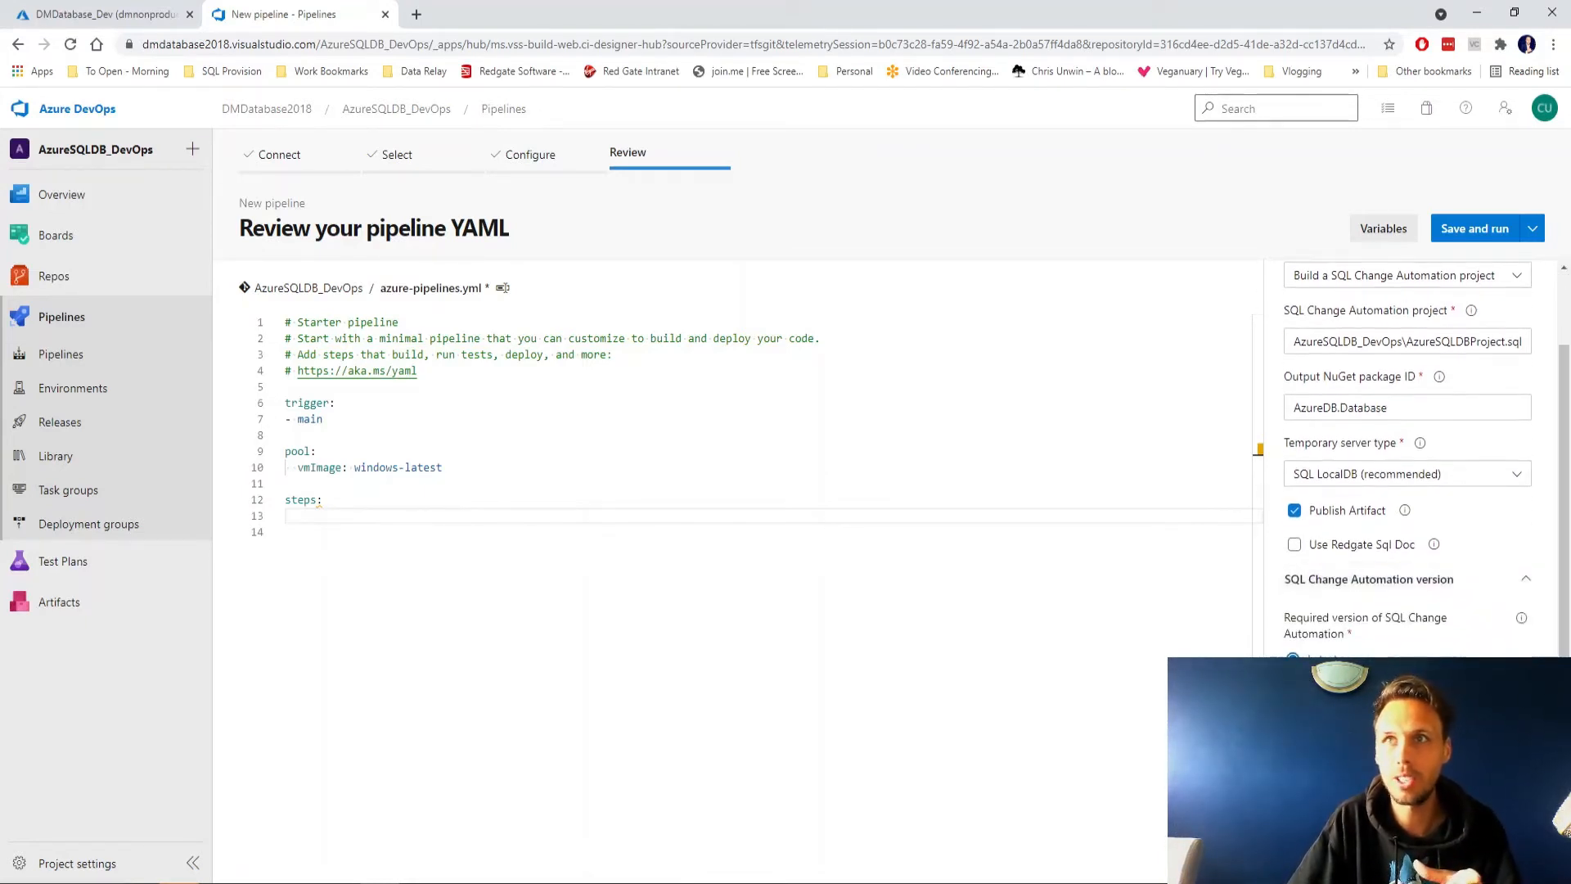
pyautogui.scroll(-3)
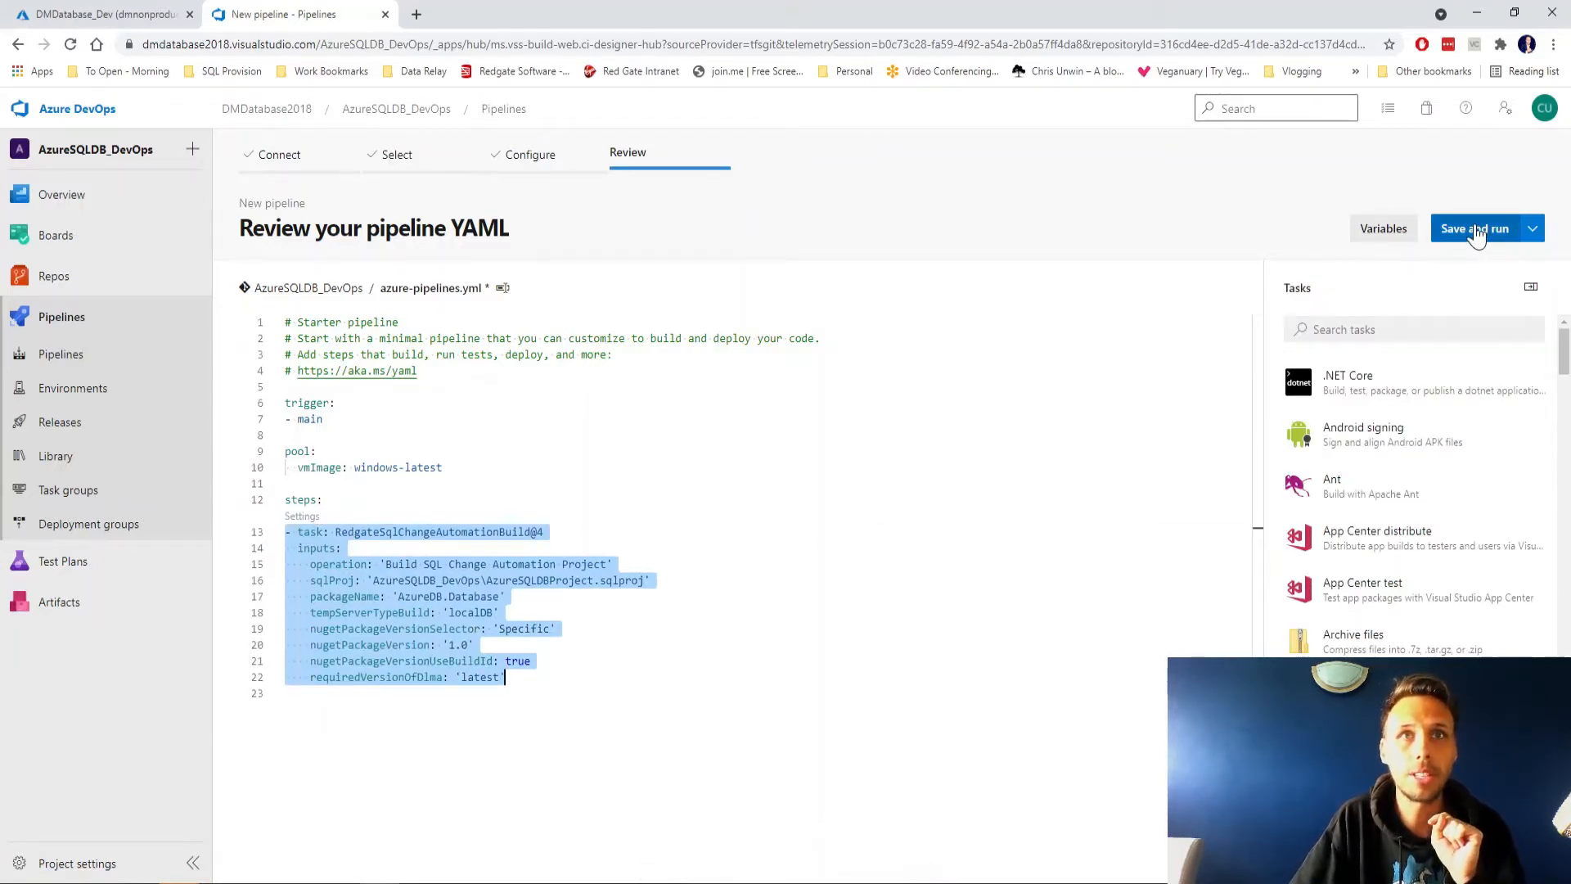
# Step: Save and run build #20210505.1, viewing the checkout and RedgateSqlChangeAutomationBuild logs
pyautogui.click(1474, 228)
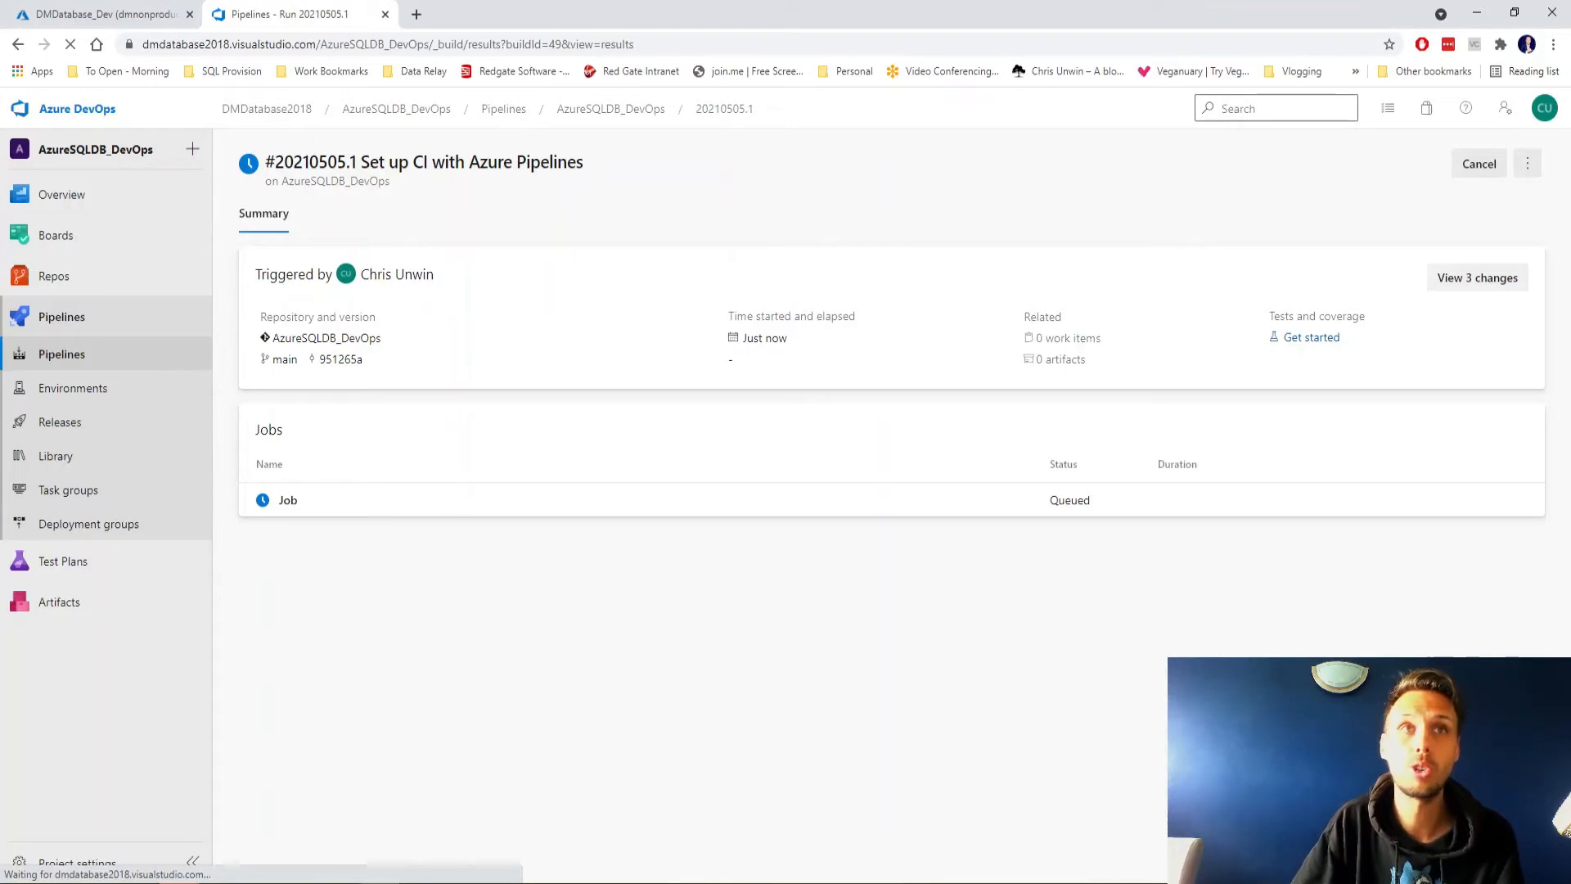
pyautogui.click(289, 500)
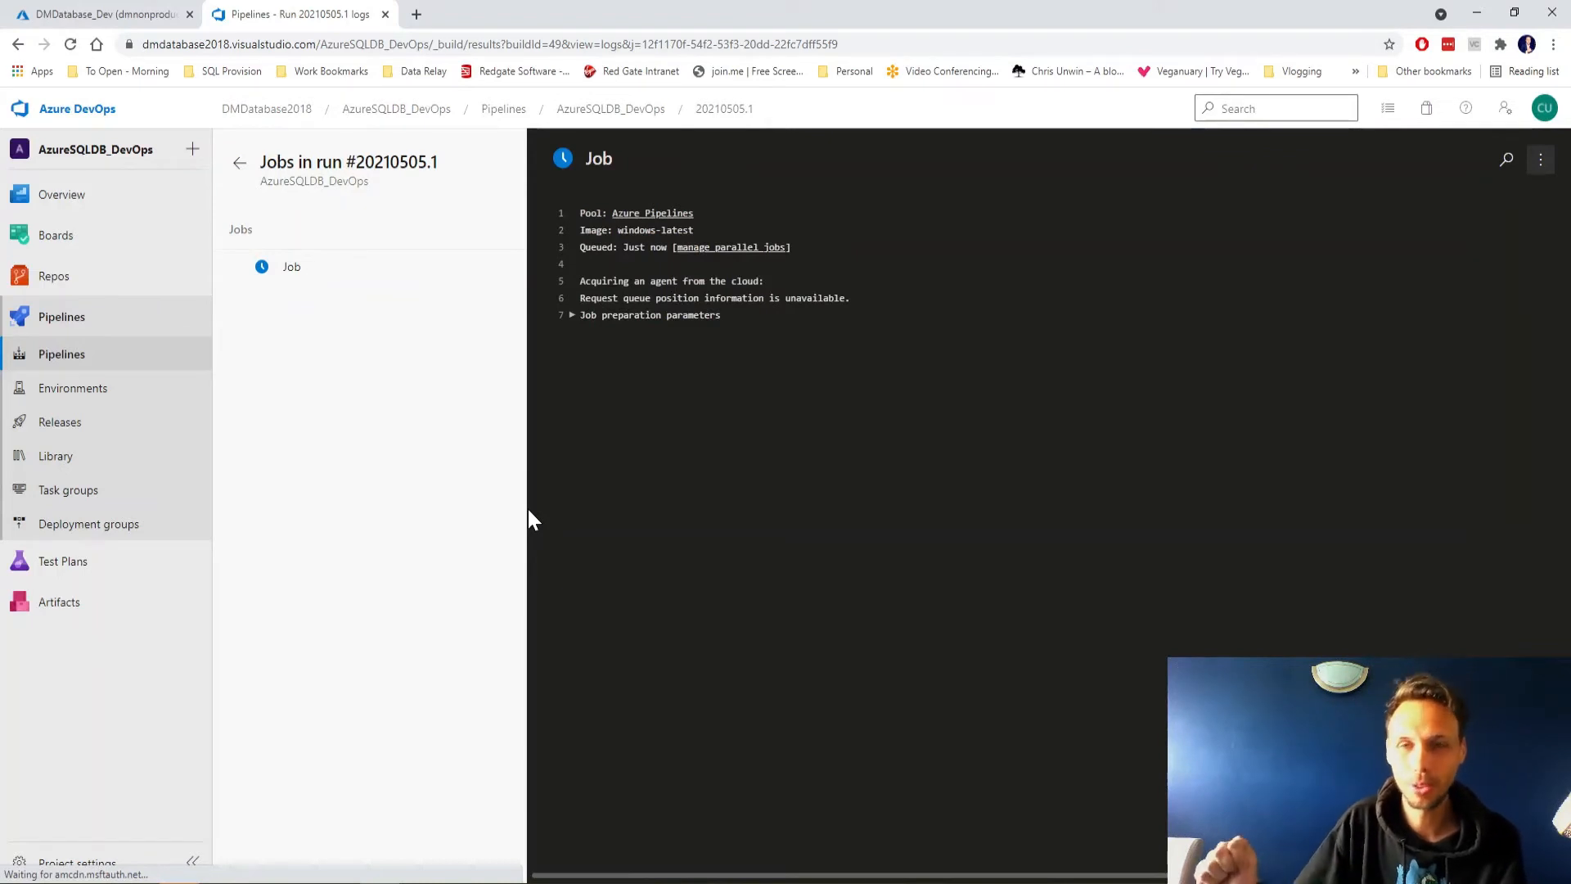
pyautogui.moveTo(489, 492)
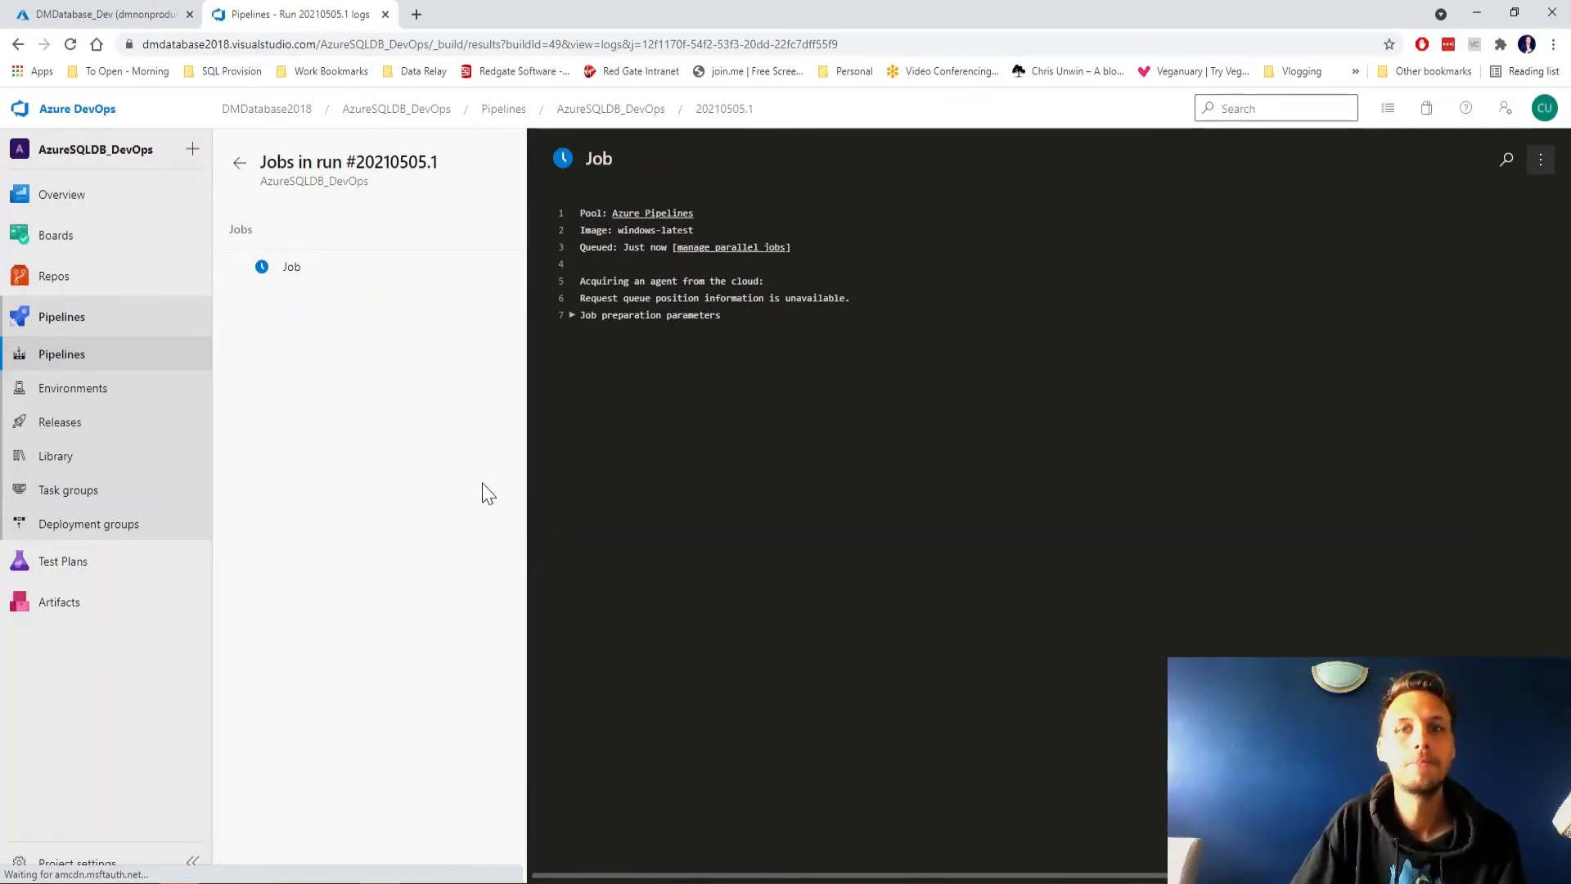
pyautogui.click(291, 265)
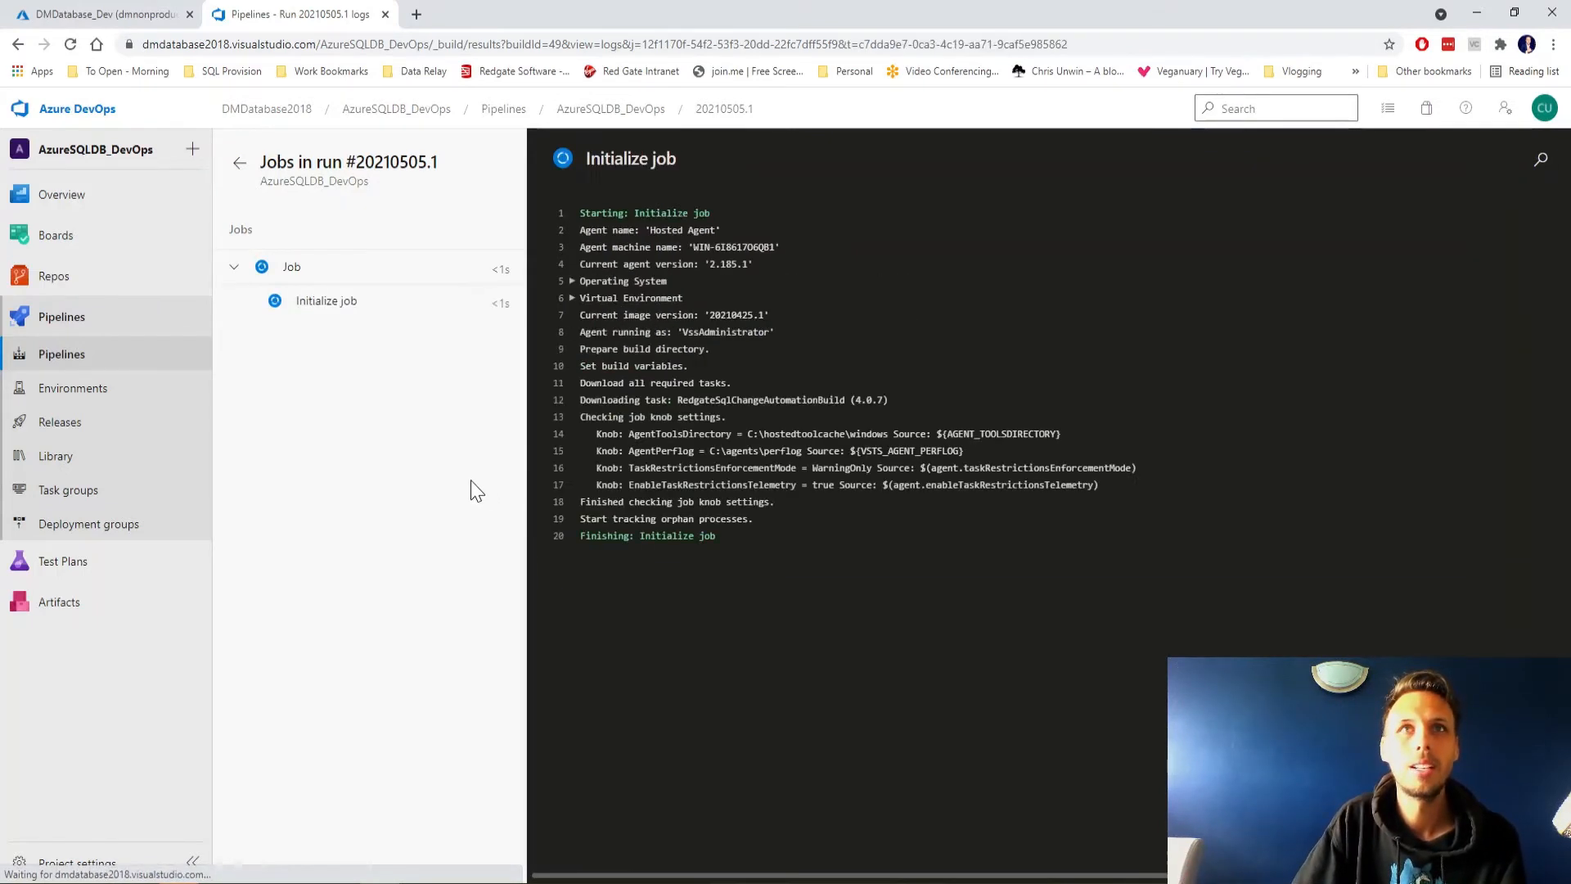
pyautogui.click(384, 334)
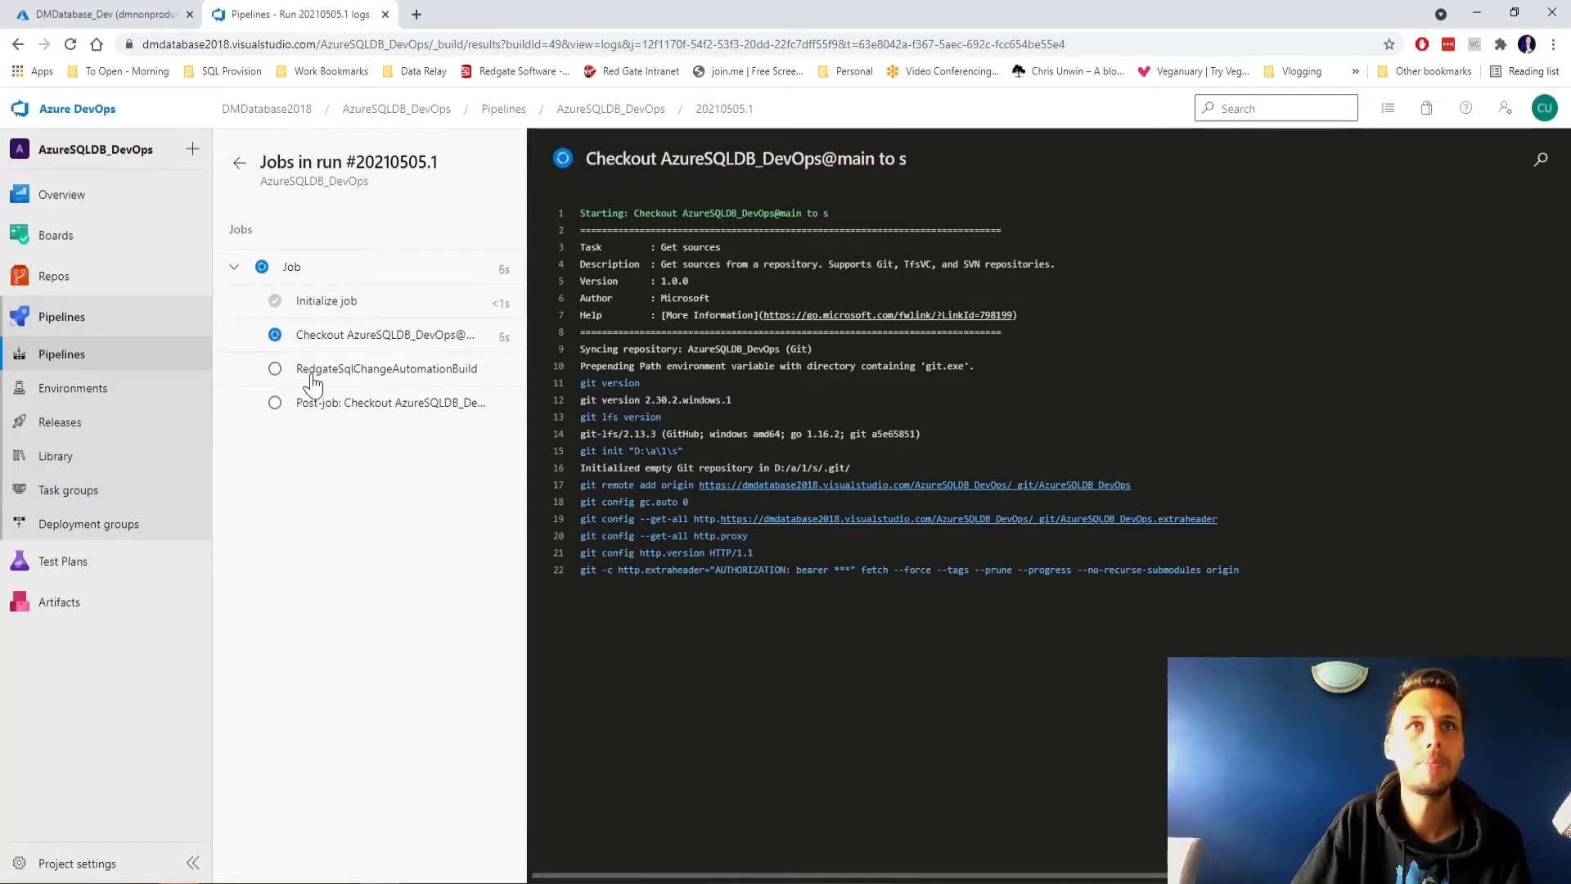
pyautogui.click(385, 367)
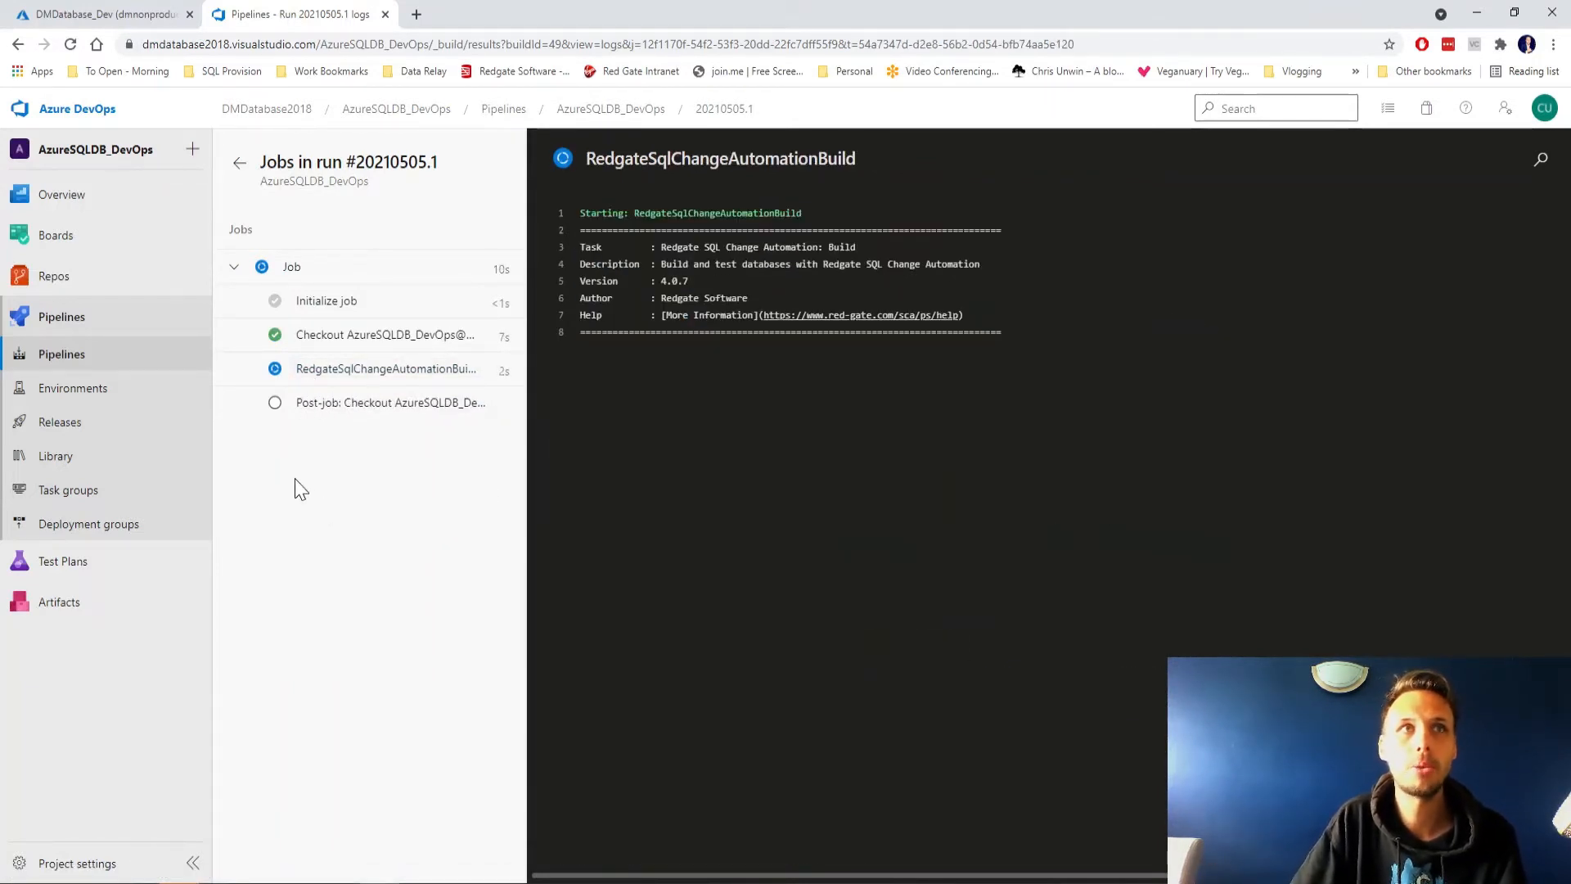
pyautogui.moveTo(361, 489)
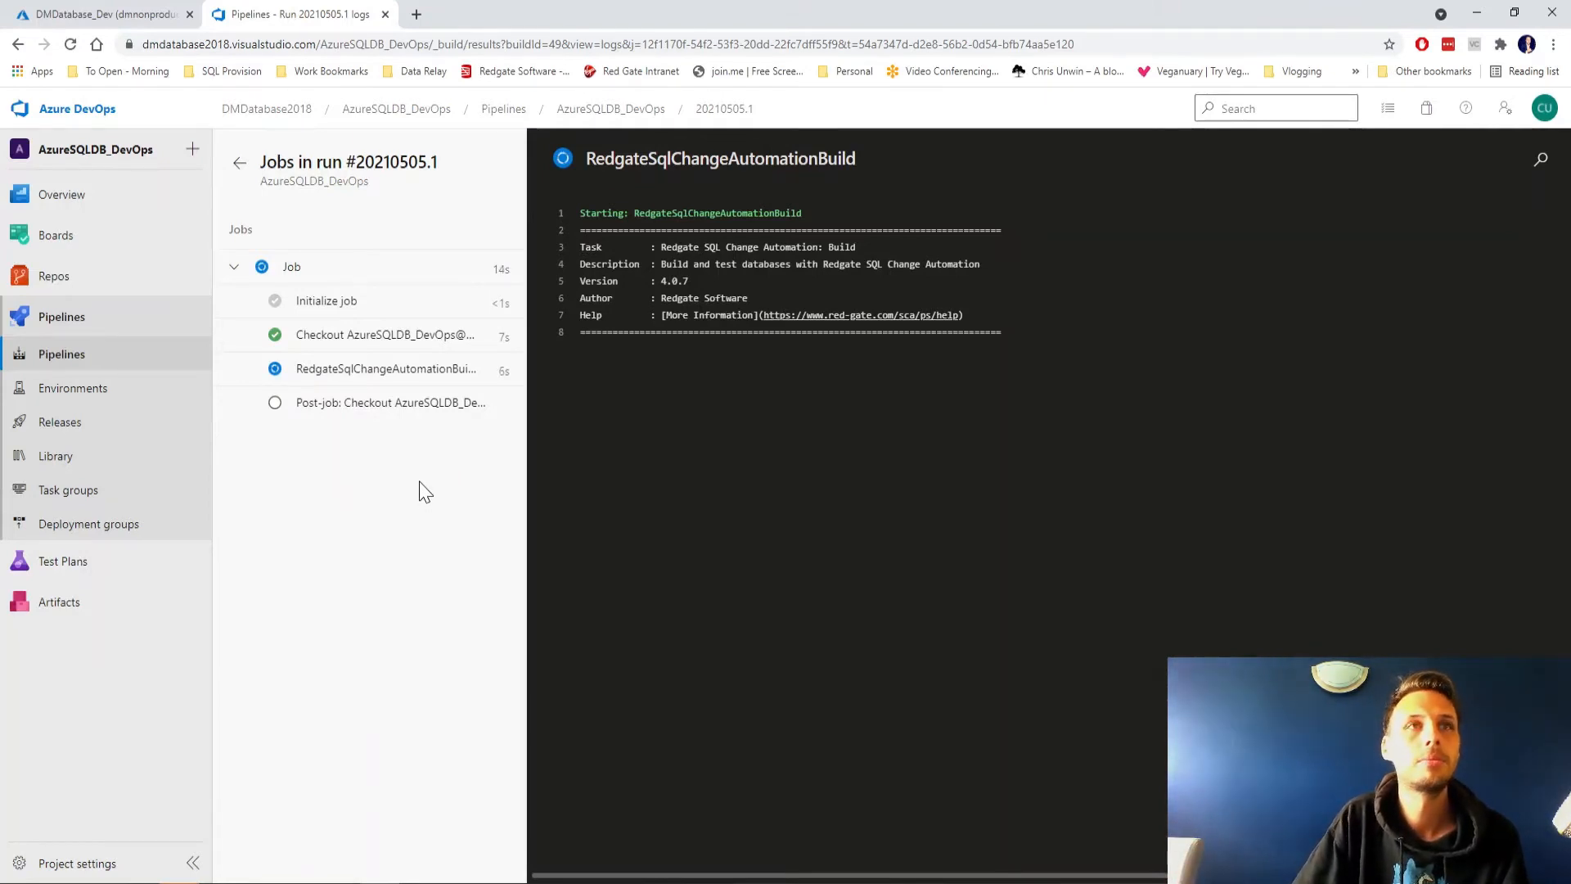
pyautogui.moveTo(267, 465)
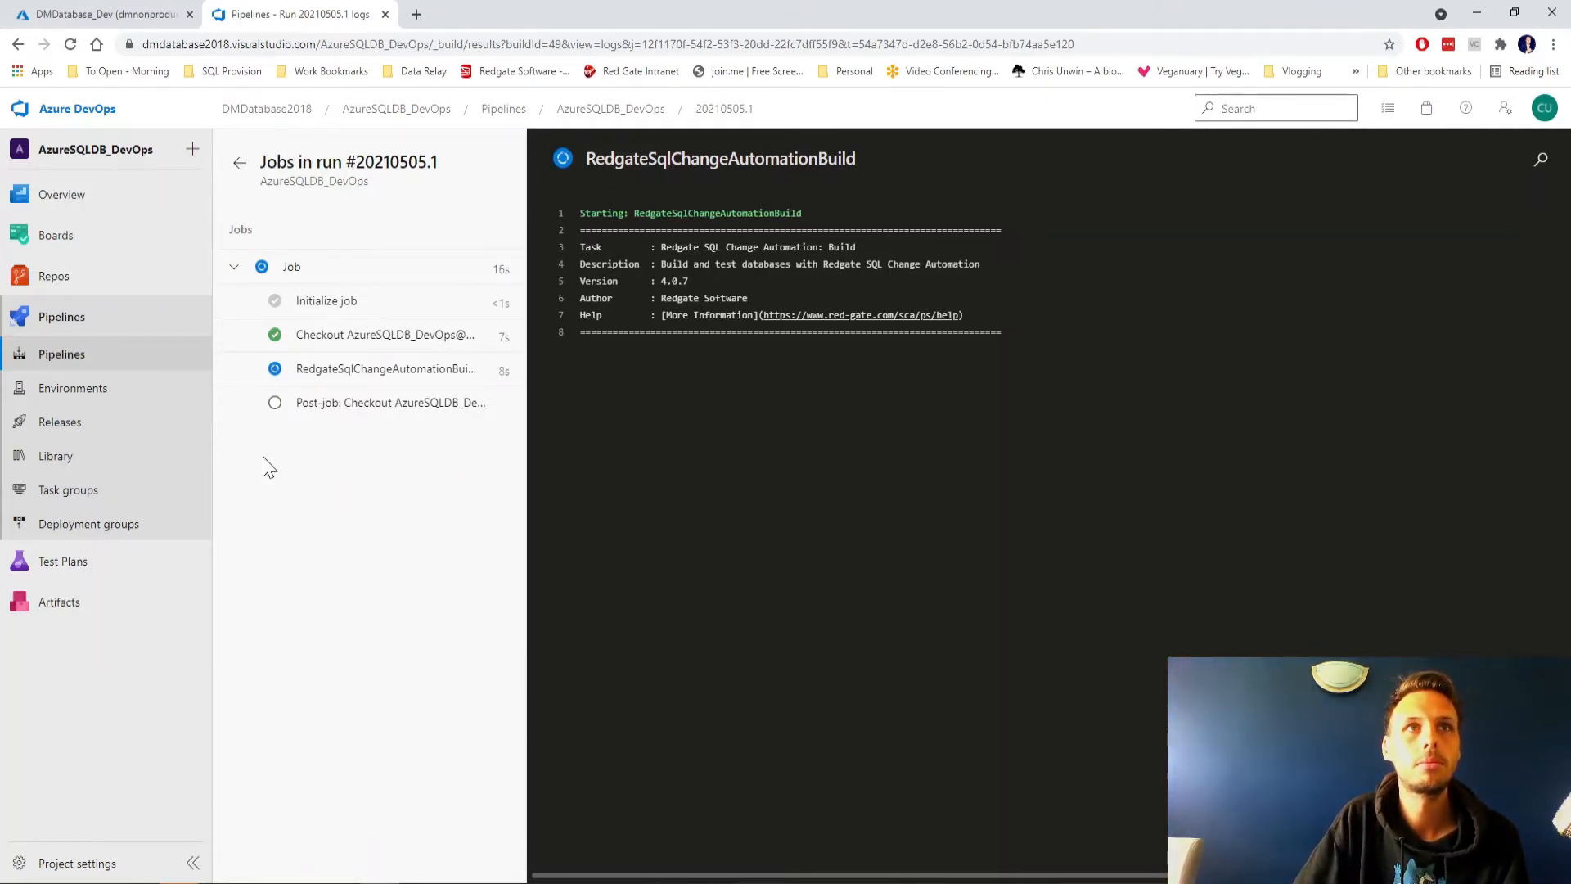
# Step: Start a new release pipeline from an empty job and rename its stage Staging
pyautogui.click(59, 422)
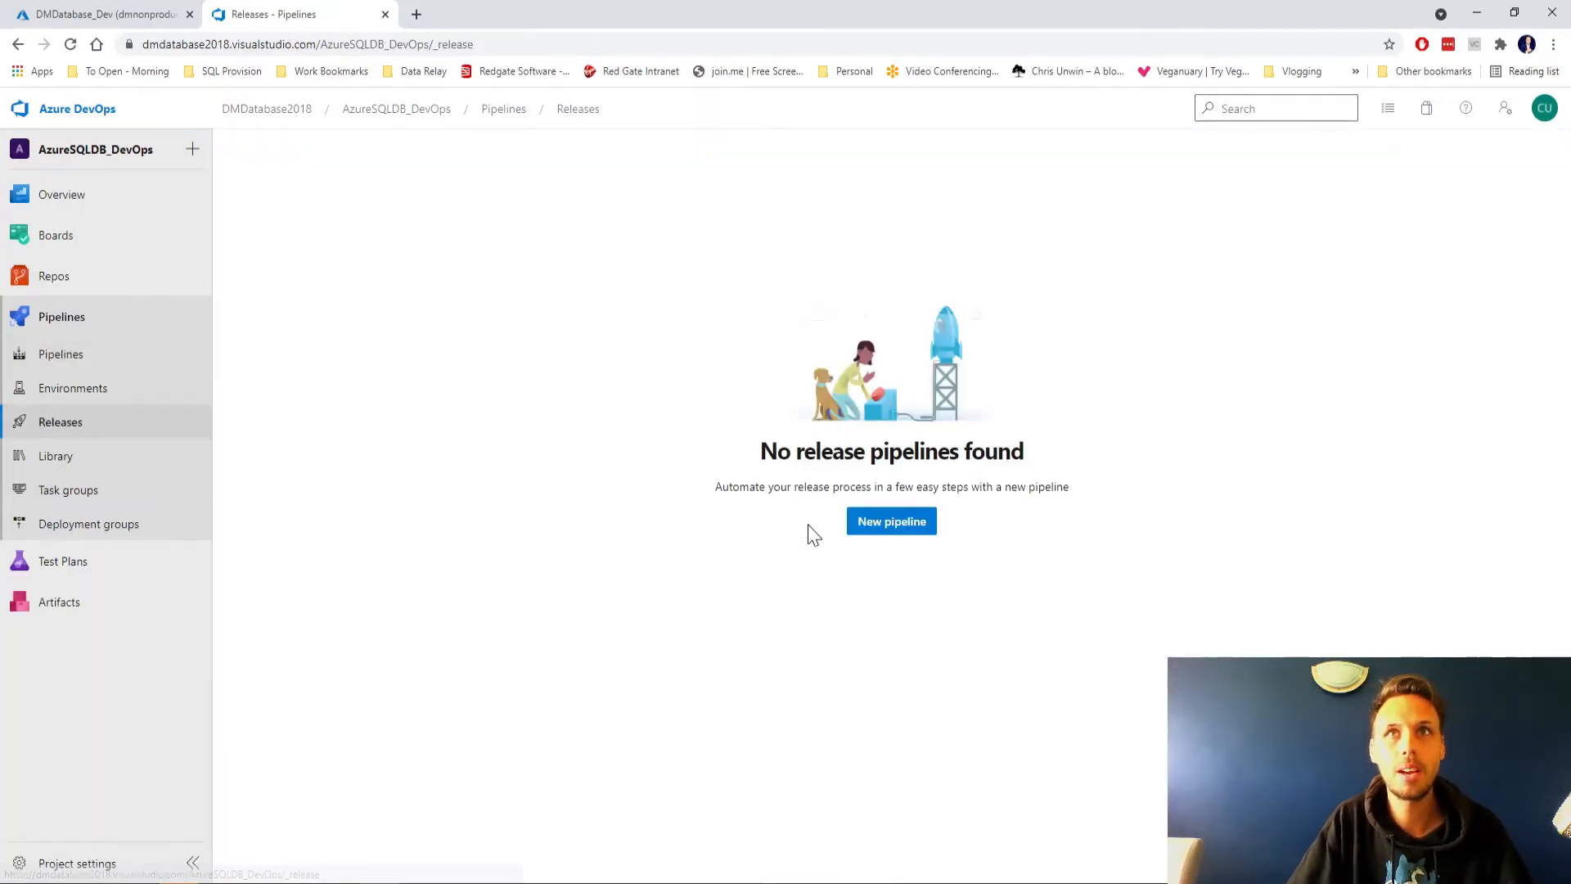
pyautogui.click(889, 521)
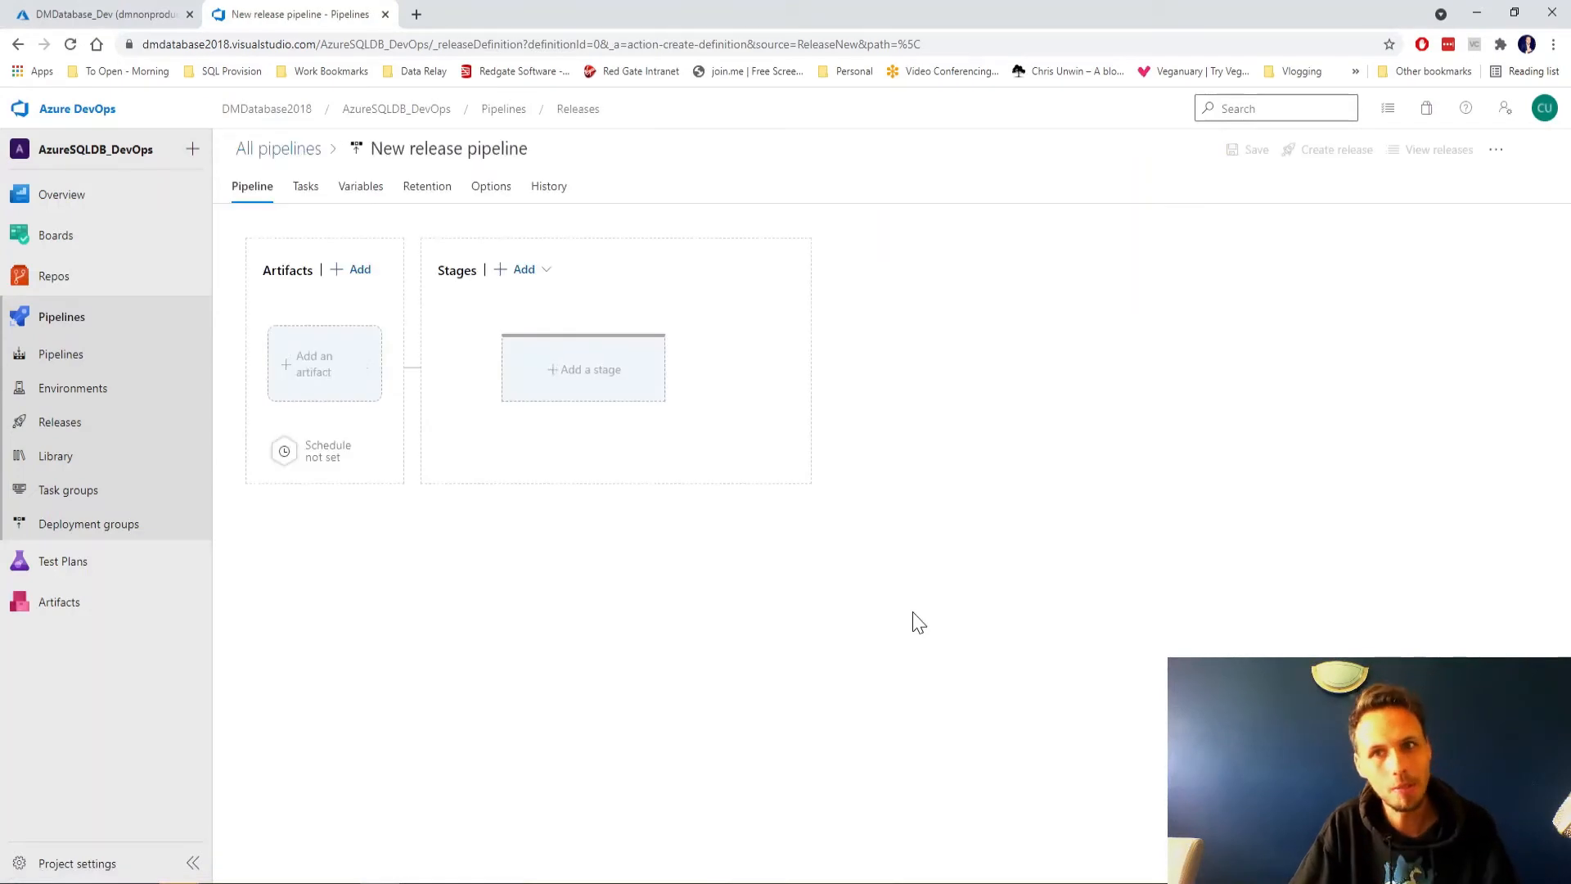
pyautogui.click(590, 369)
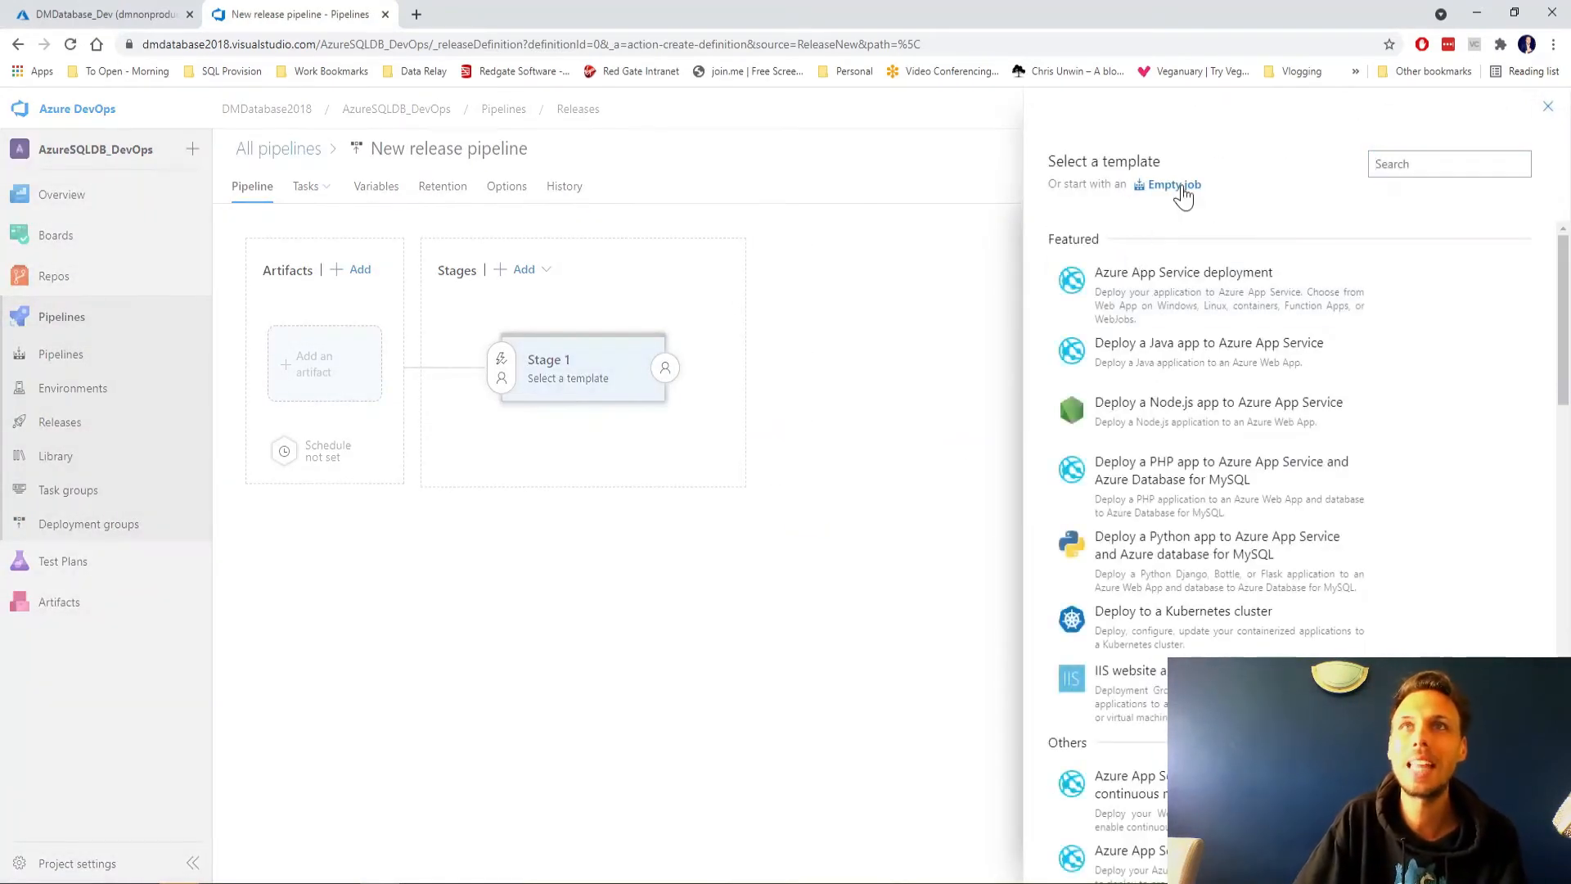
pyautogui.click(1174, 184)
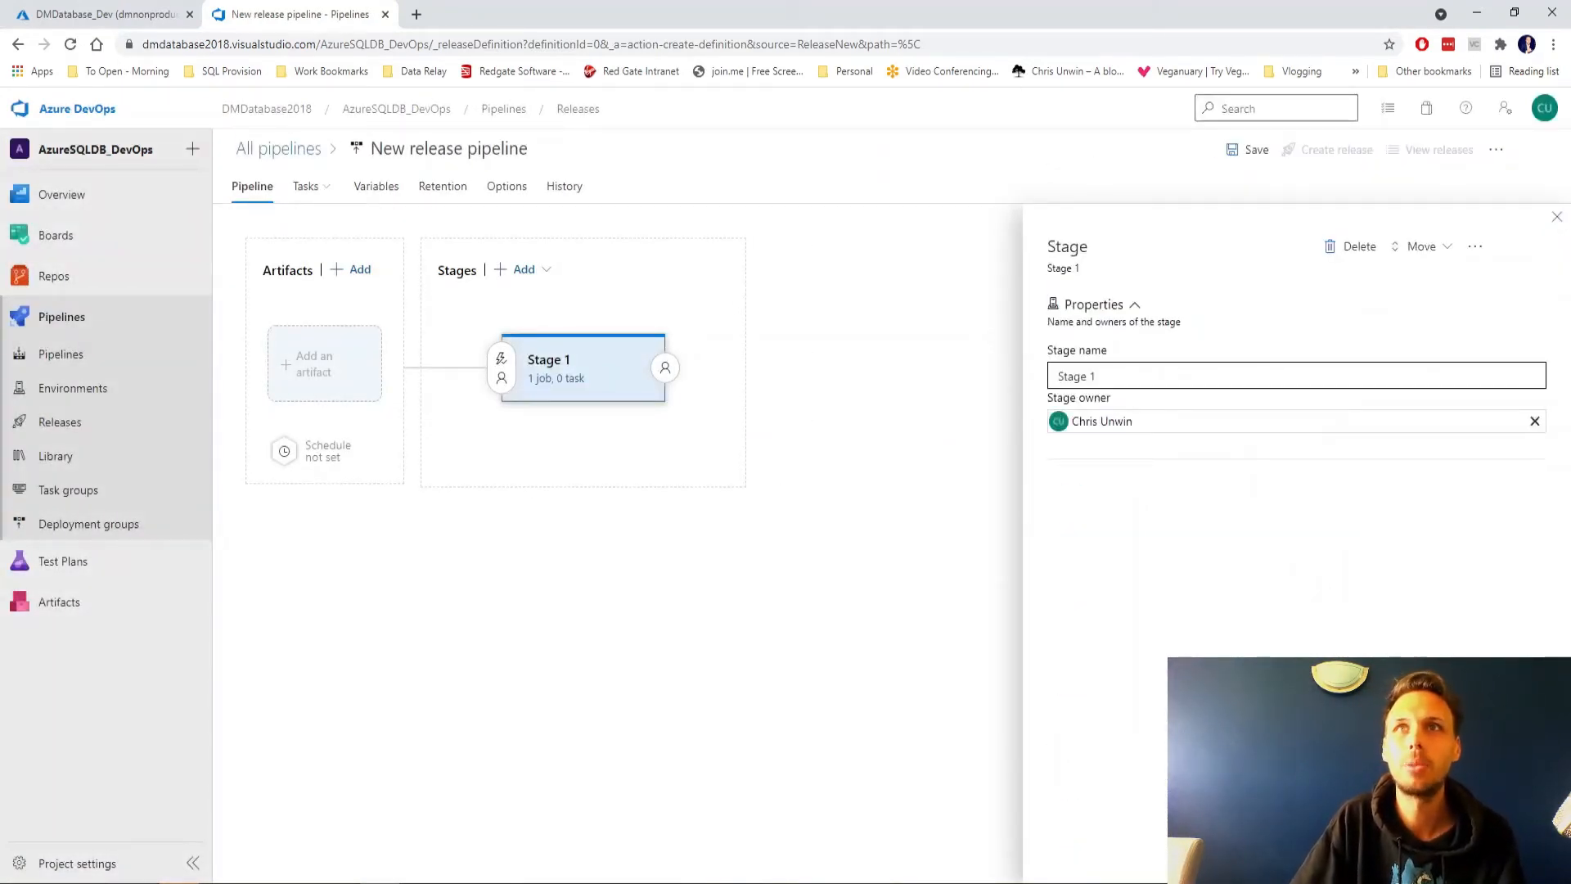
pyautogui.tripleClick(1295, 375)
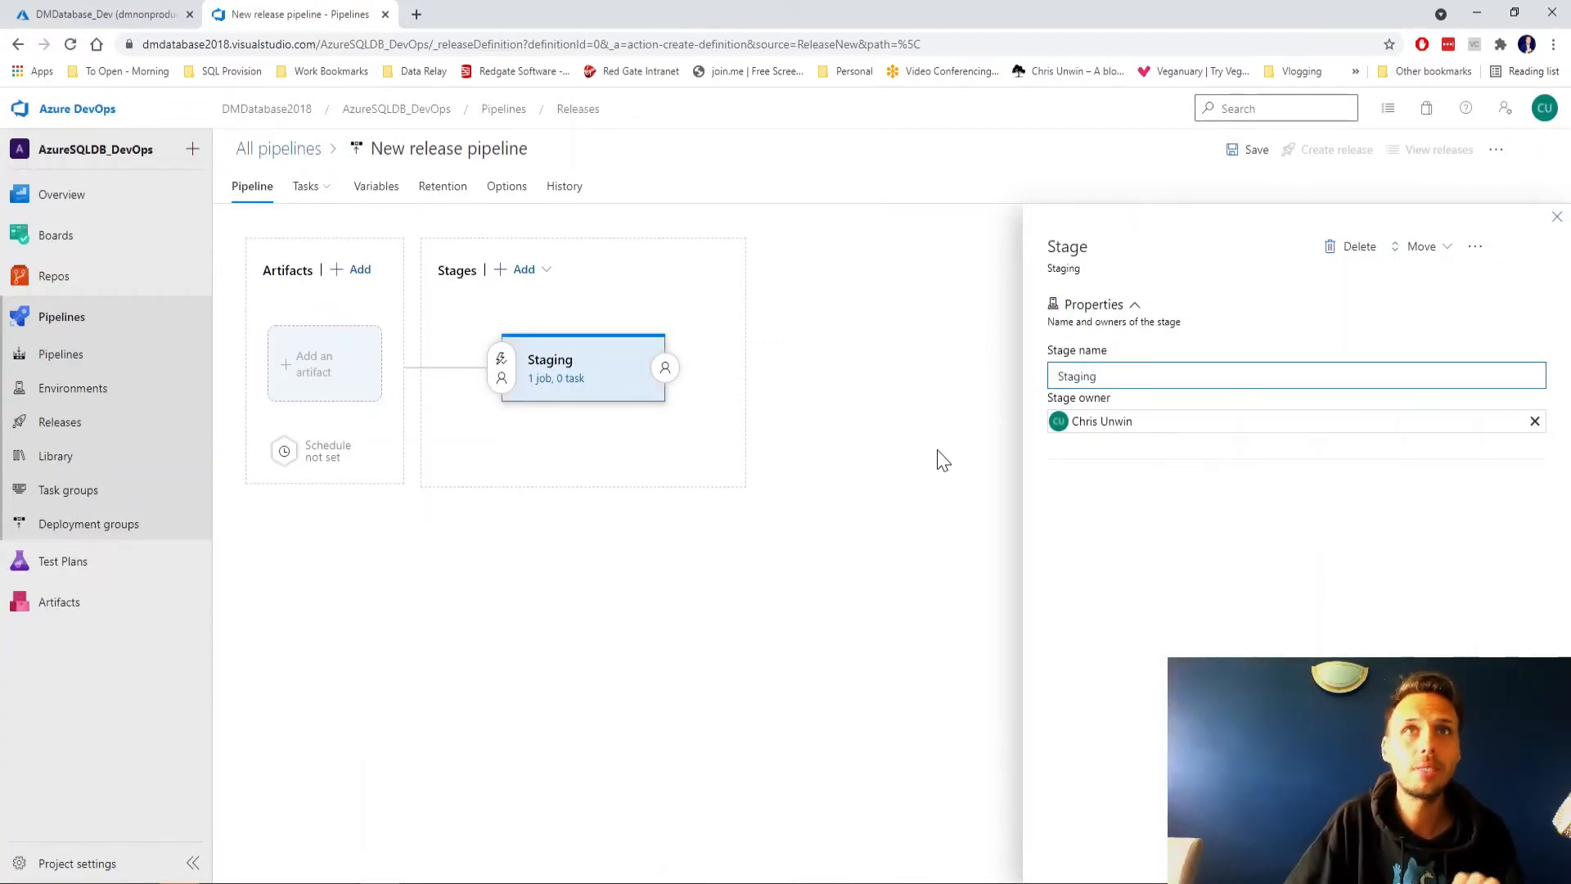
# Step: Add the AzureSQLDB_DevOps build artifact with continuous deployment and name the pipeline StagingDeploy
pyautogui.click(324, 363)
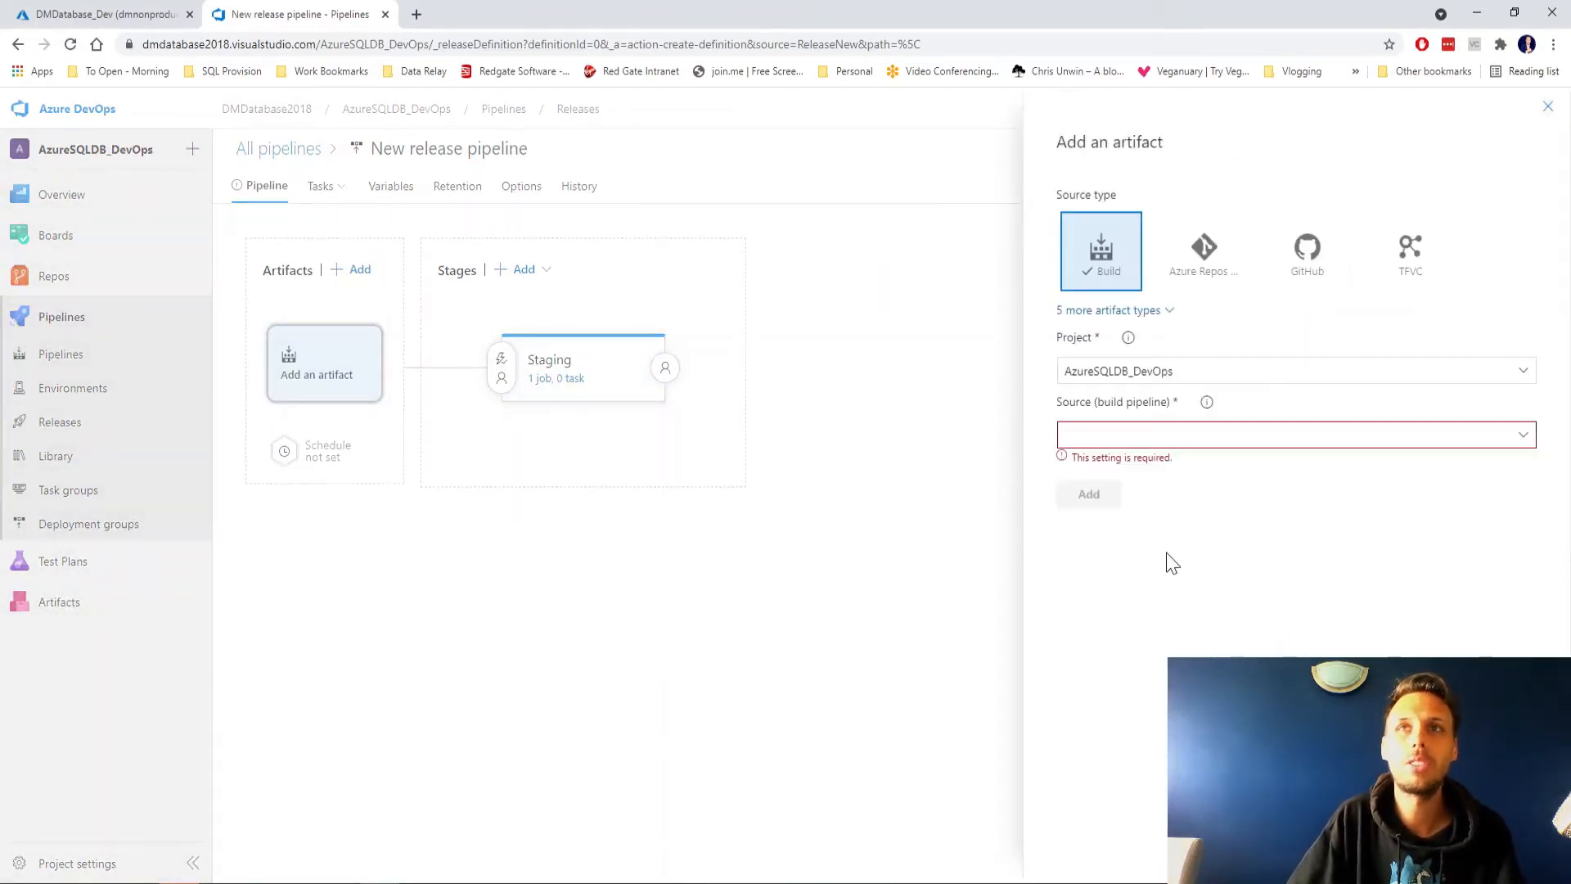
pyautogui.click(1293, 433)
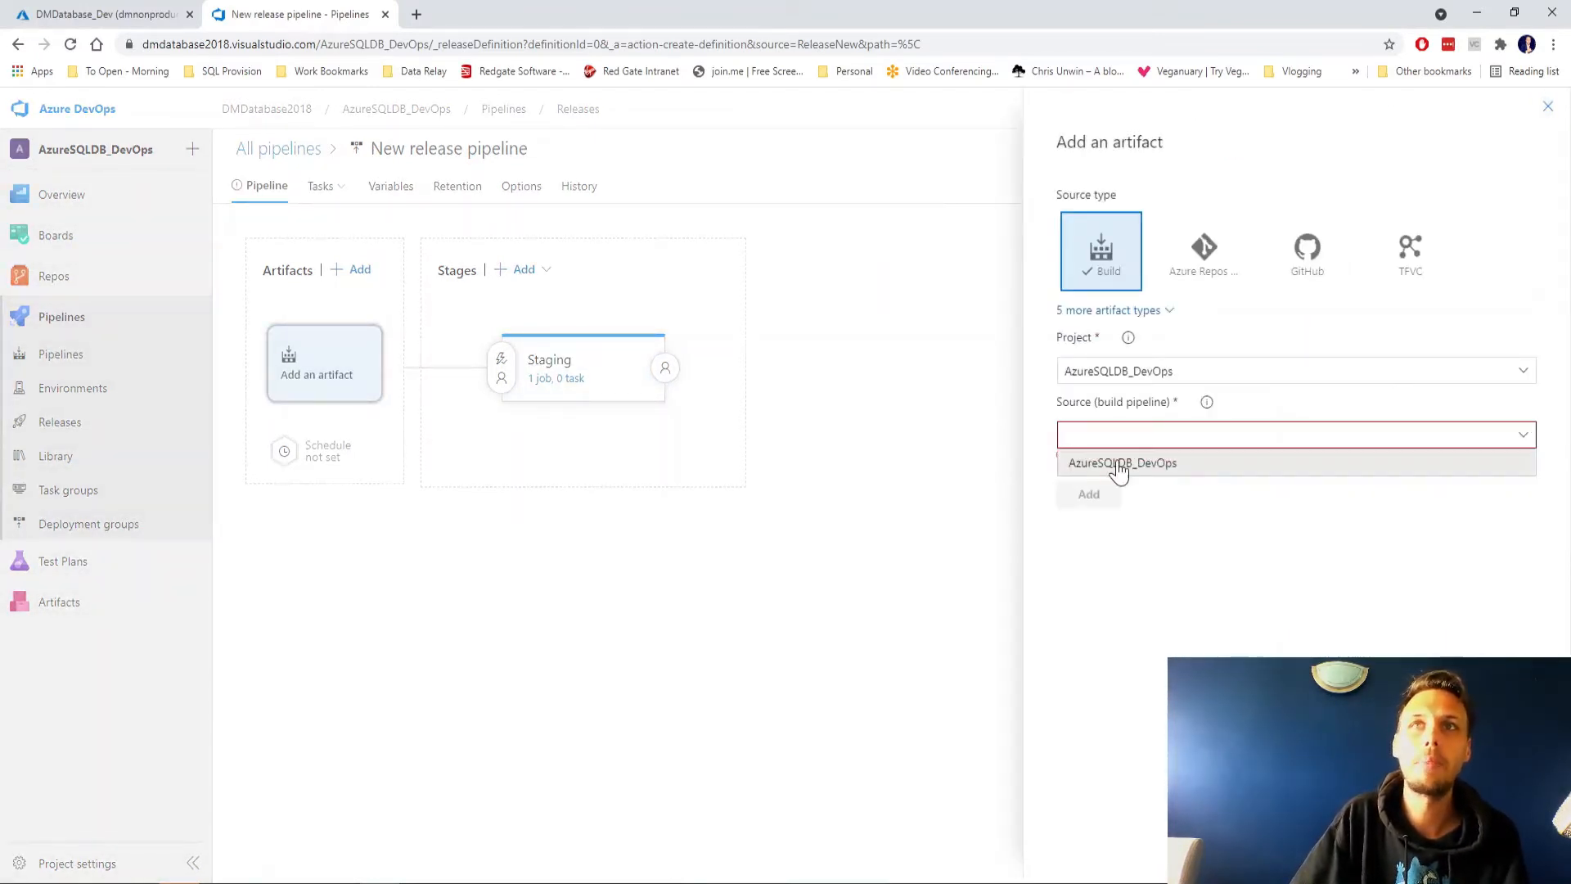
pyautogui.click(1122, 462)
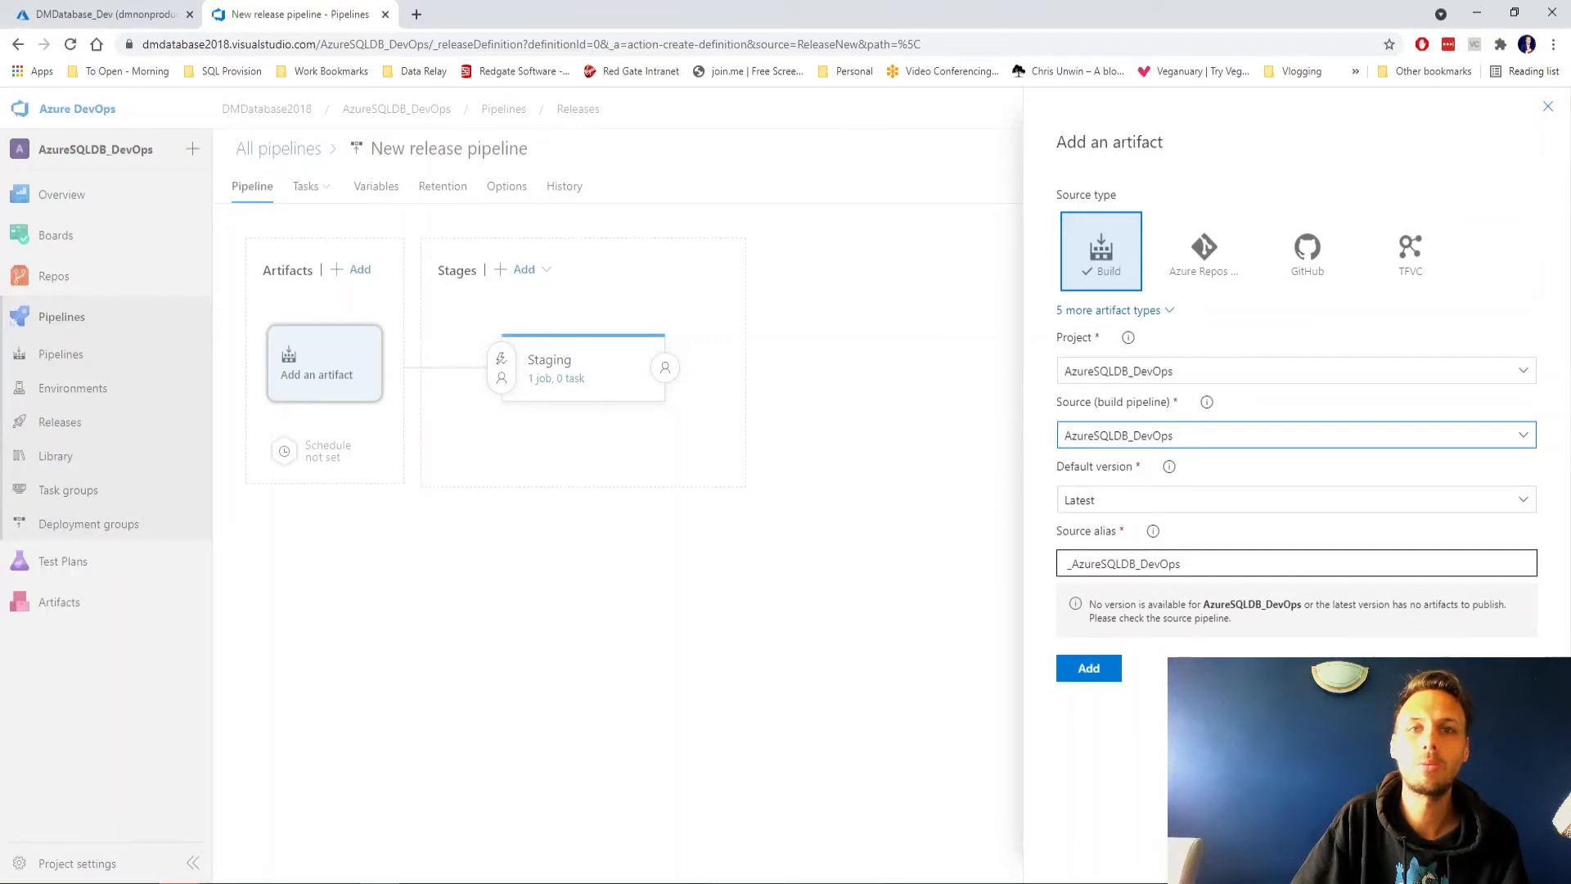
pyautogui.click(1088, 668)
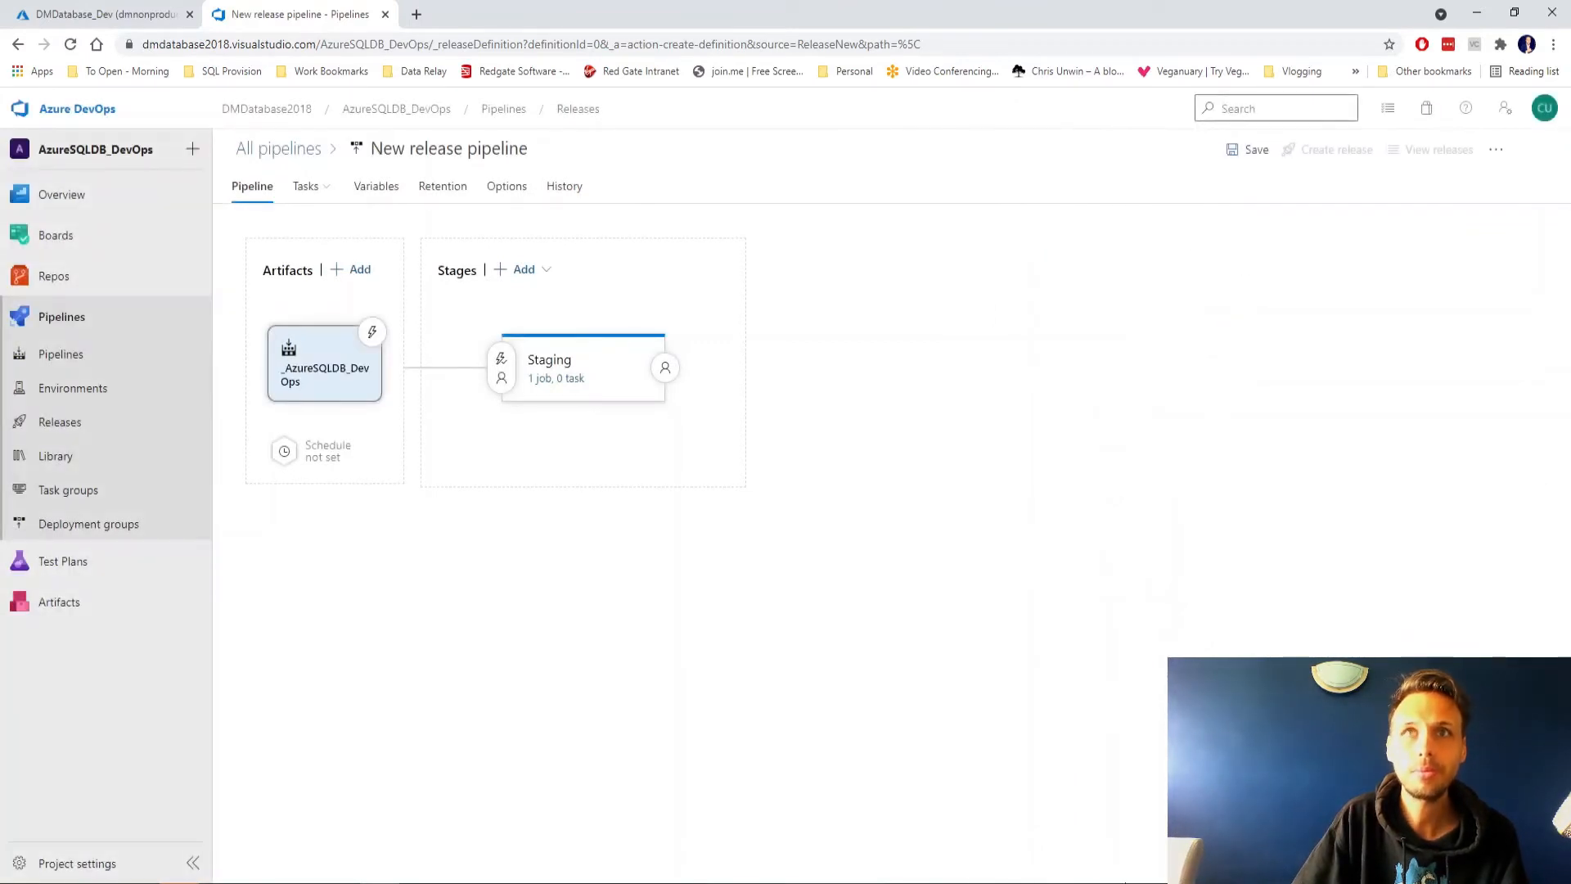
pyautogui.click(371, 332)
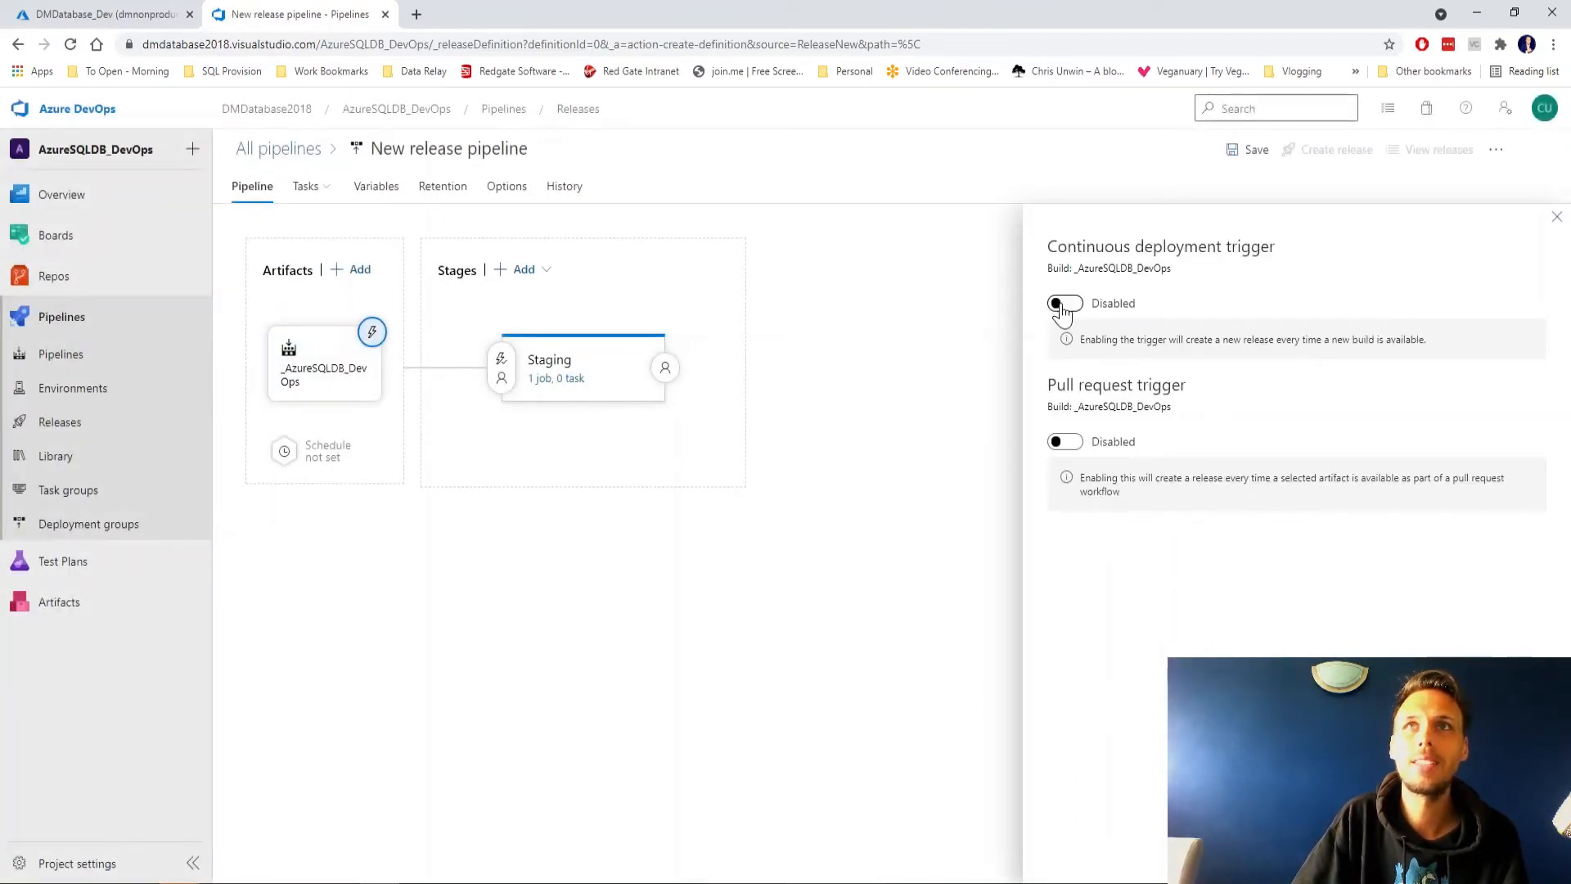
pyautogui.click(1556, 215)
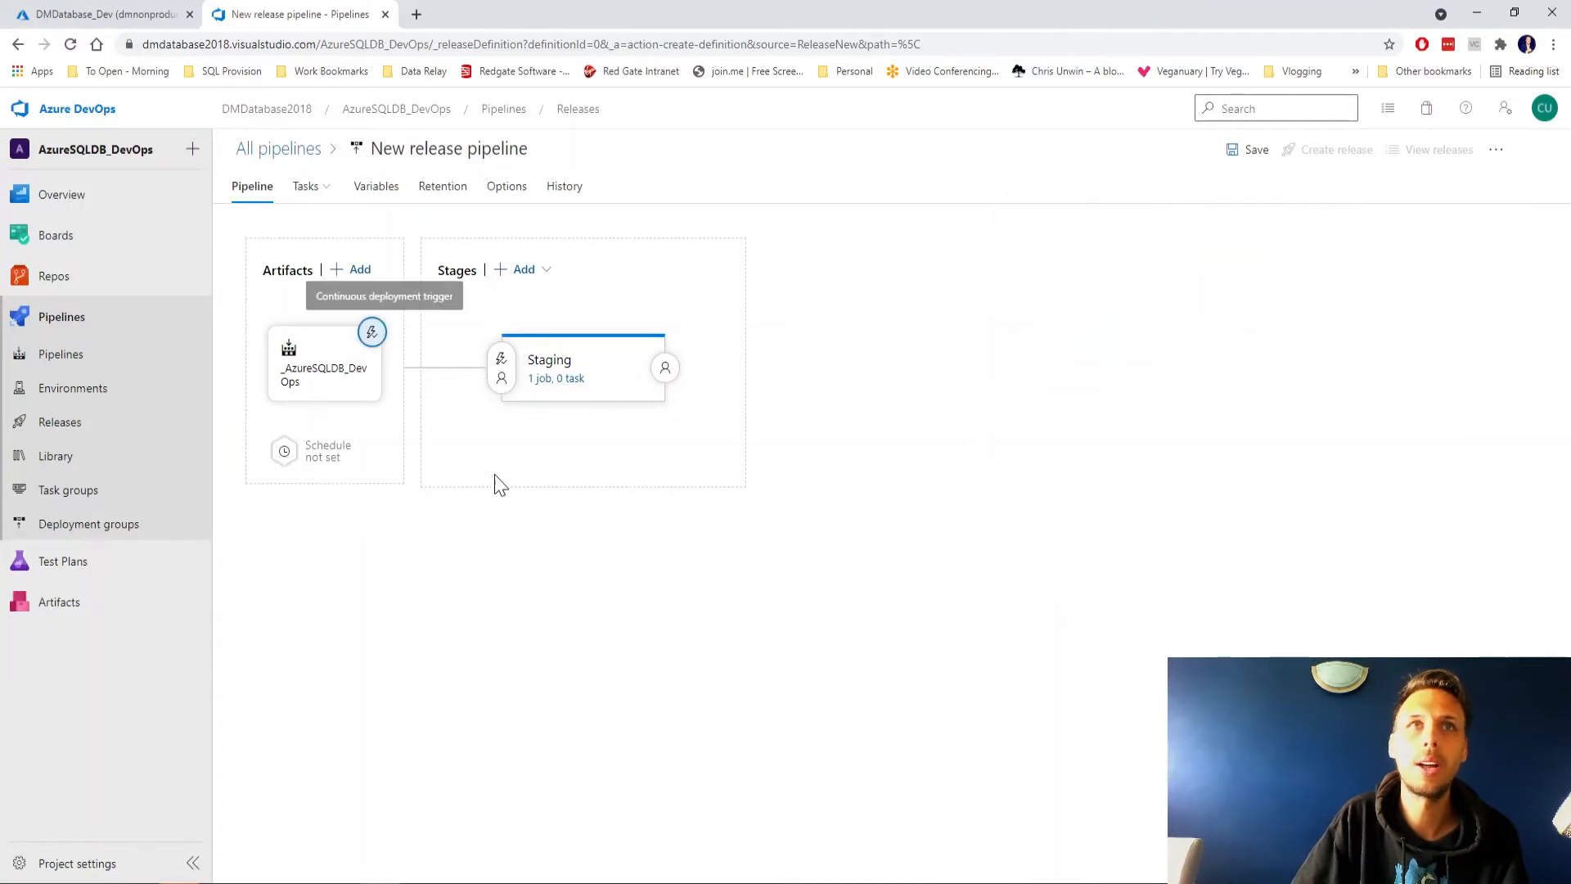
pyautogui.moveTo(554, 378)
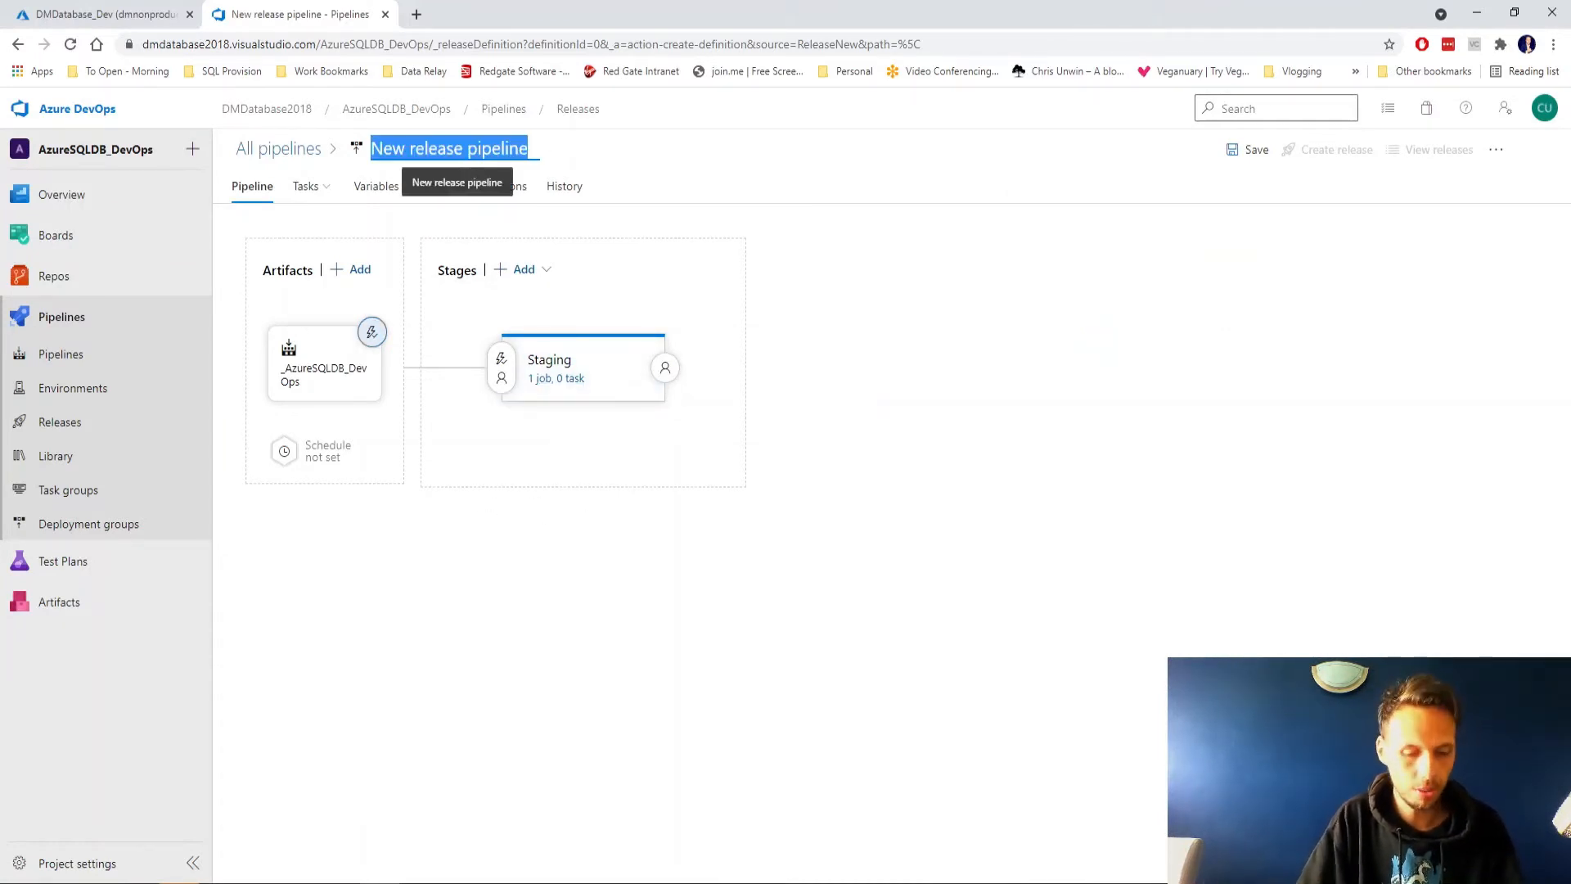
pyautogui.write('Staging')
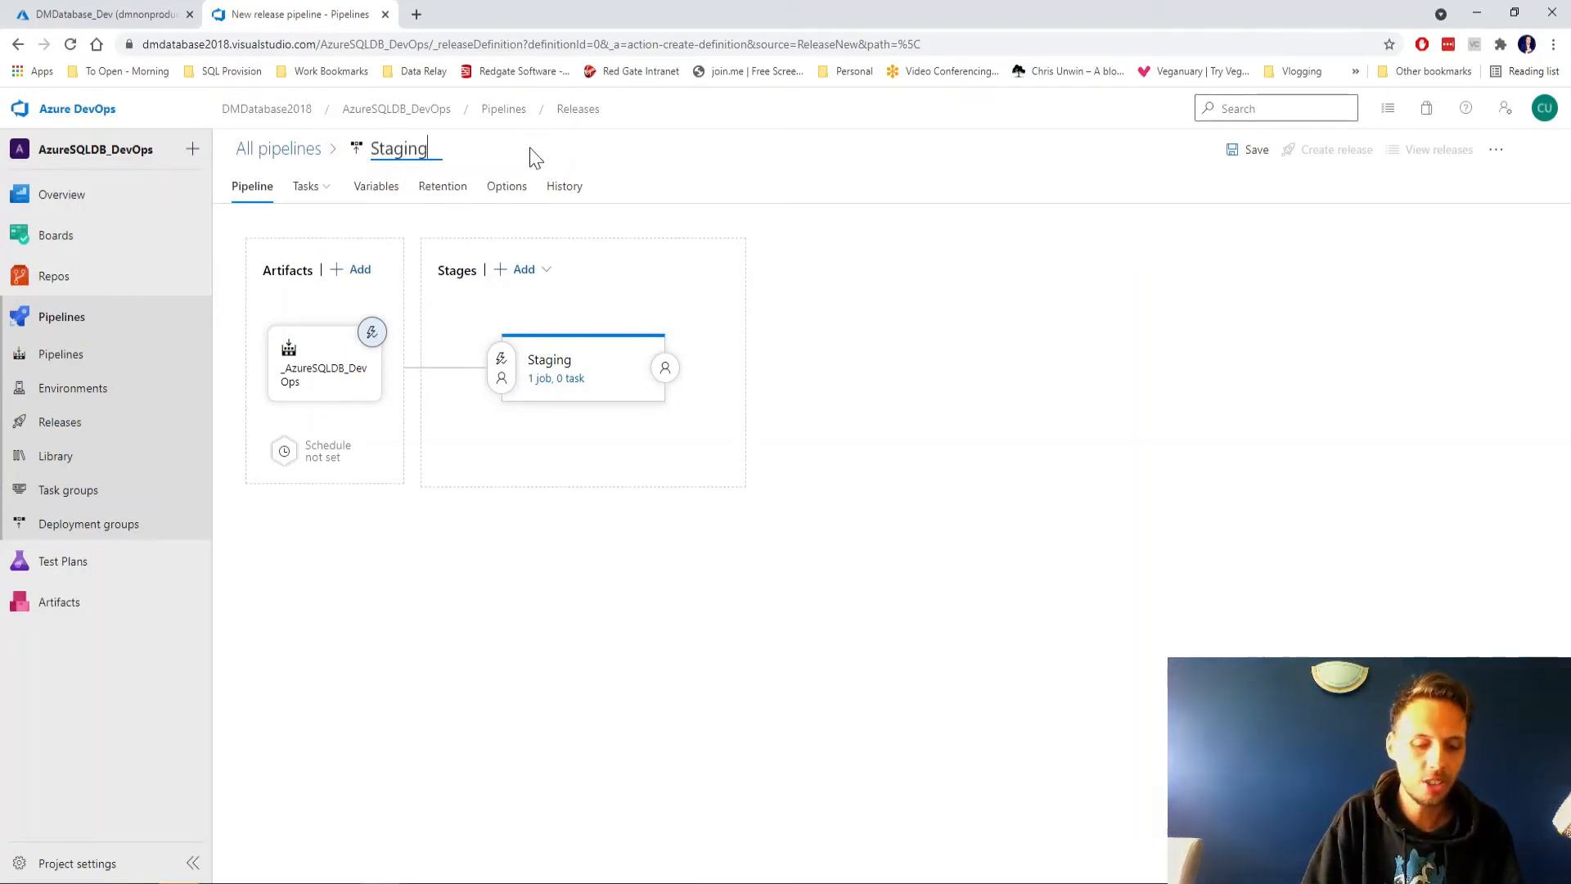
pyautogui.write('Deploy')
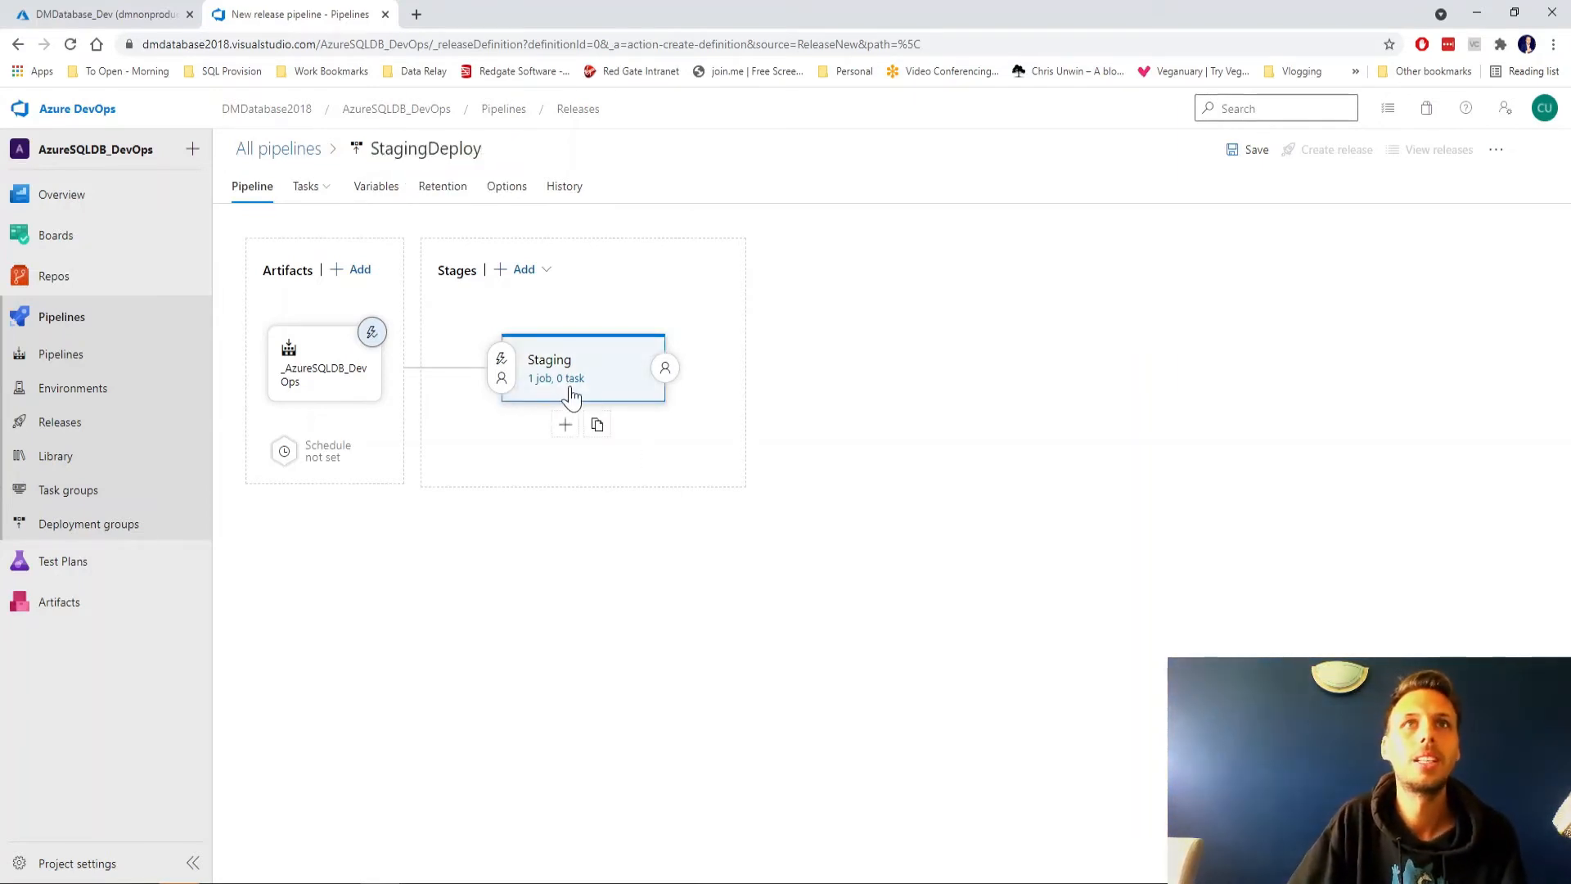
# Step: Add the Redgate SQL Change Automation: Release task to the Staging agent job
pyautogui.click(582, 367)
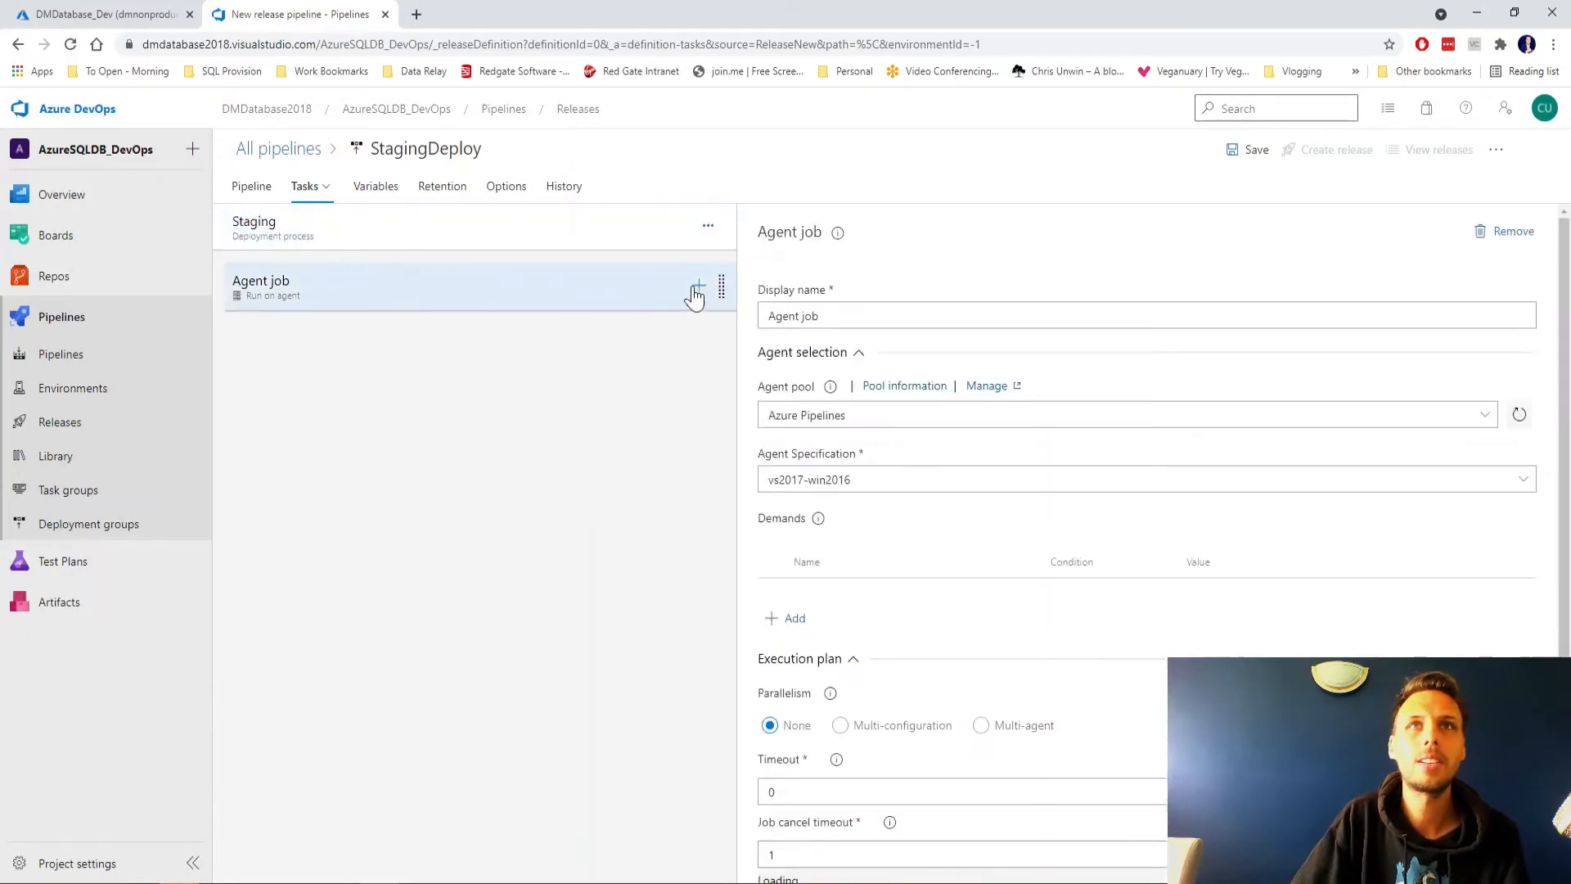
pyautogui.moveTo(698, 287)
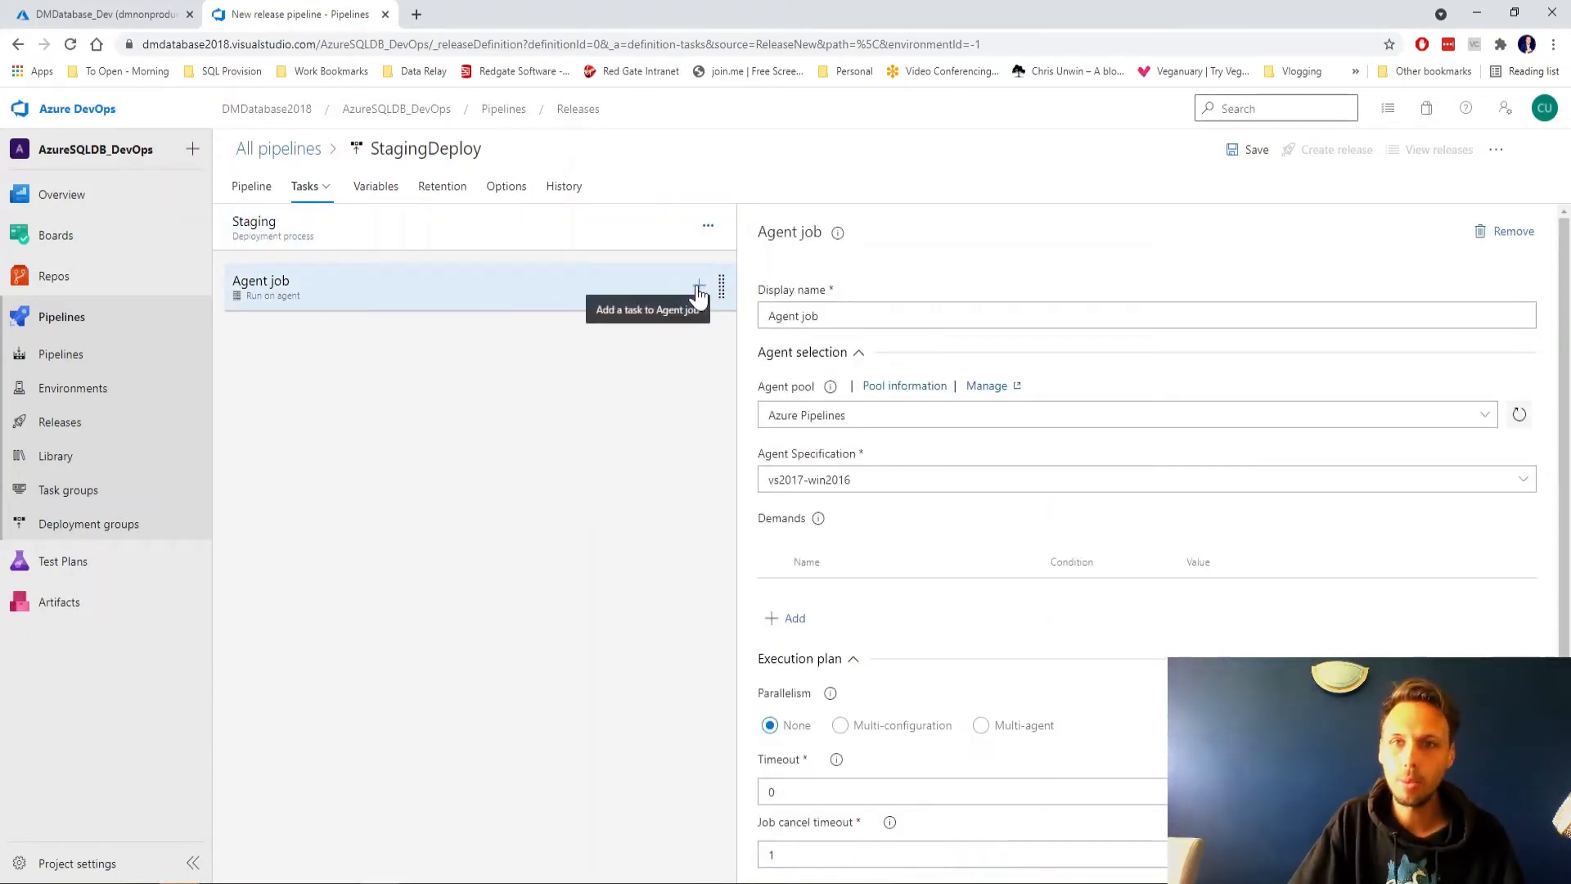
pyautogui.click(699, 285)
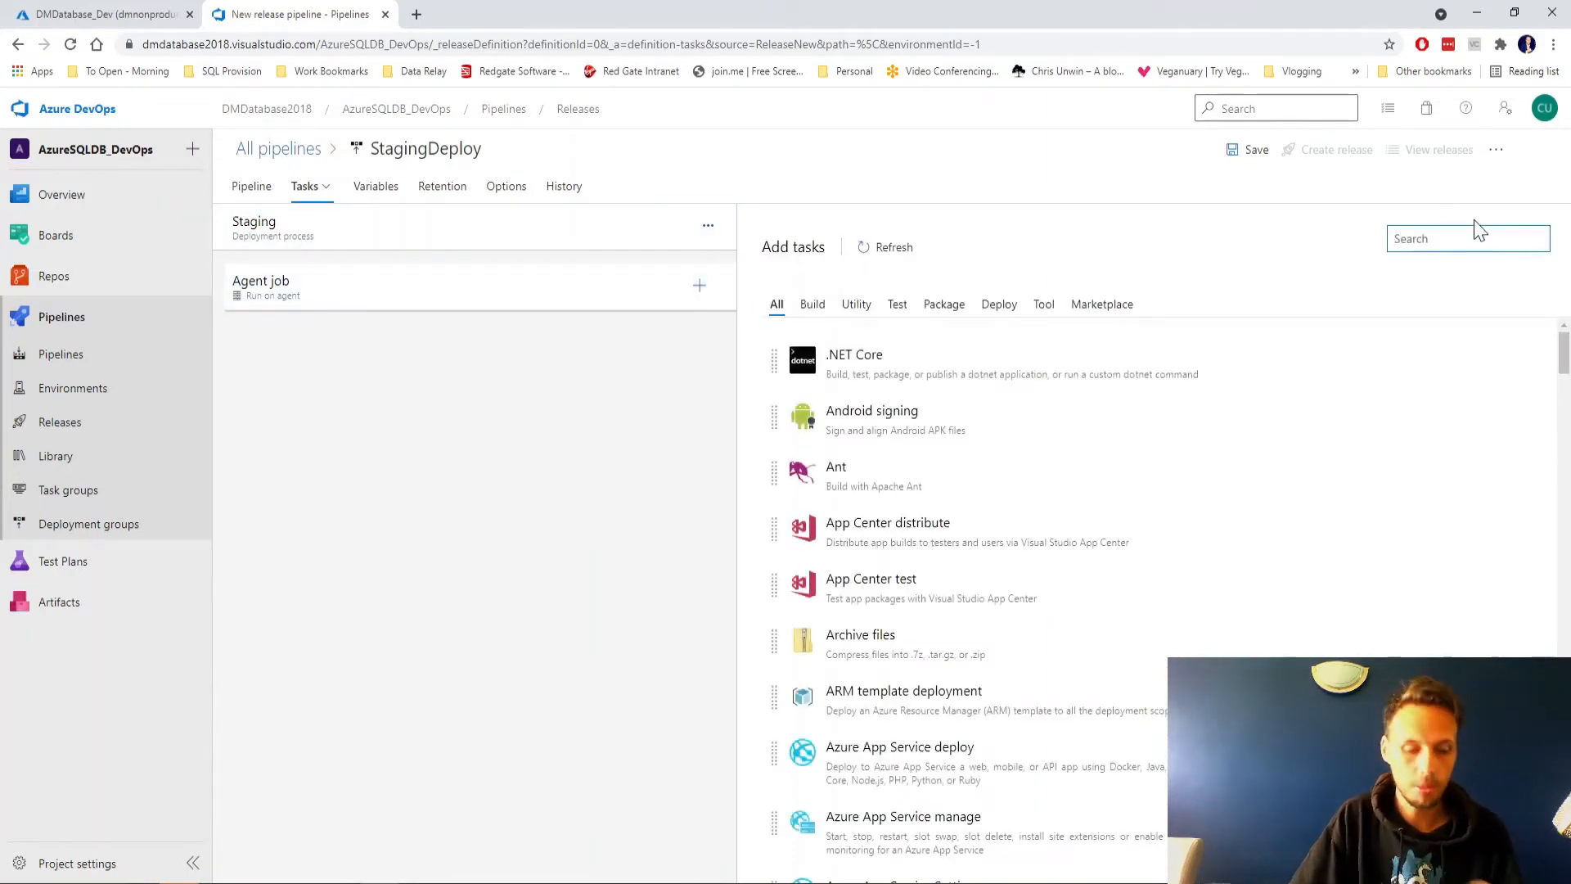
pyautogui.write('redgate')
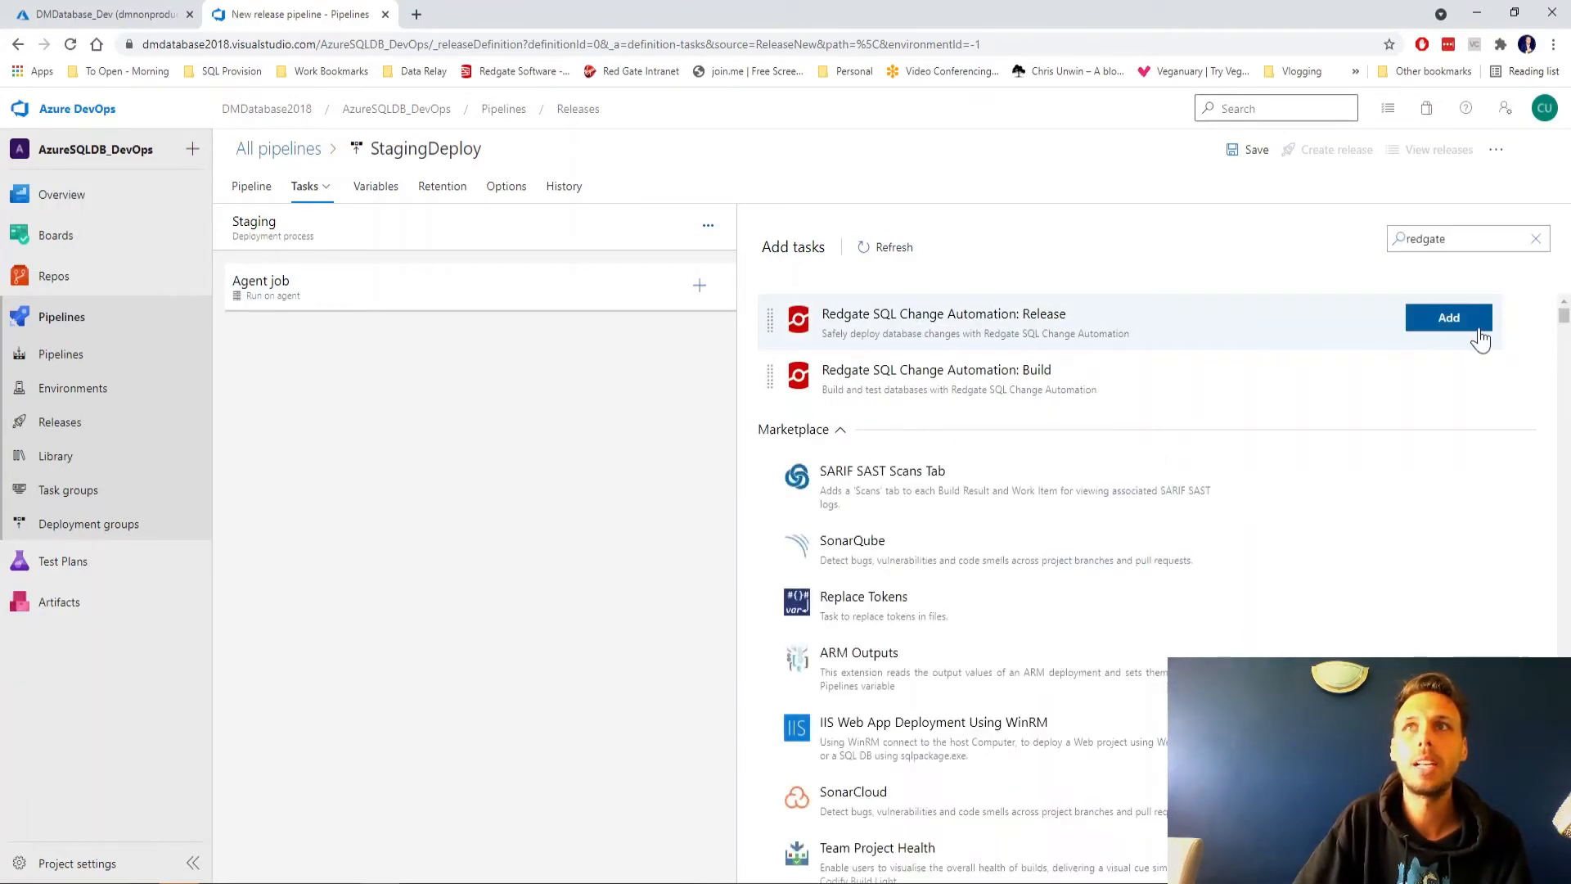
pyautogui.click(1447, 318)
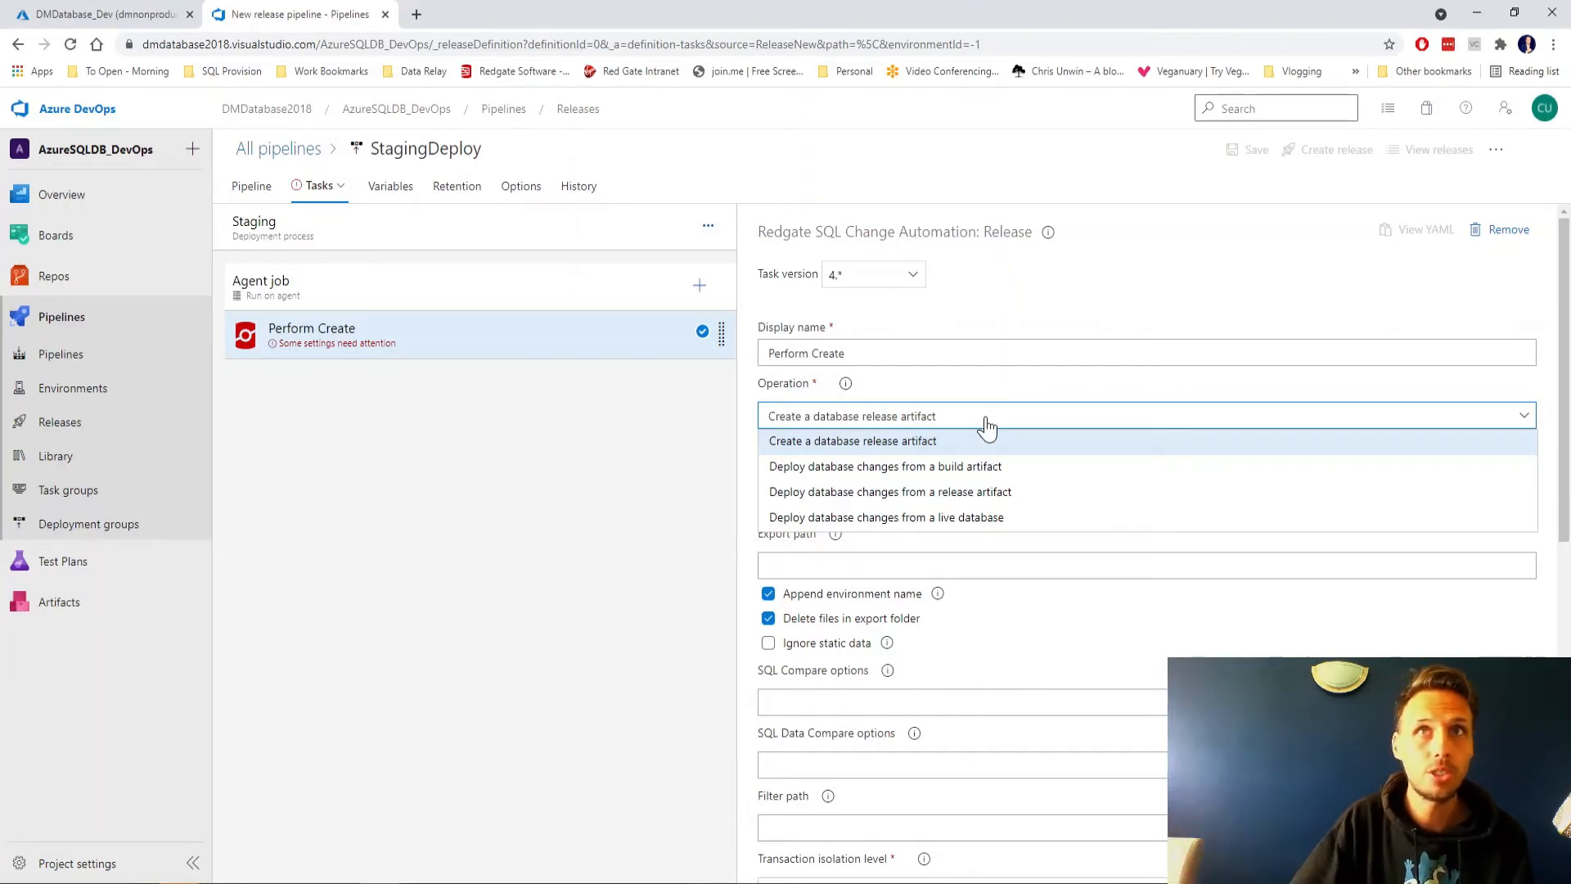
pyautogui.moveTo(907, 483)
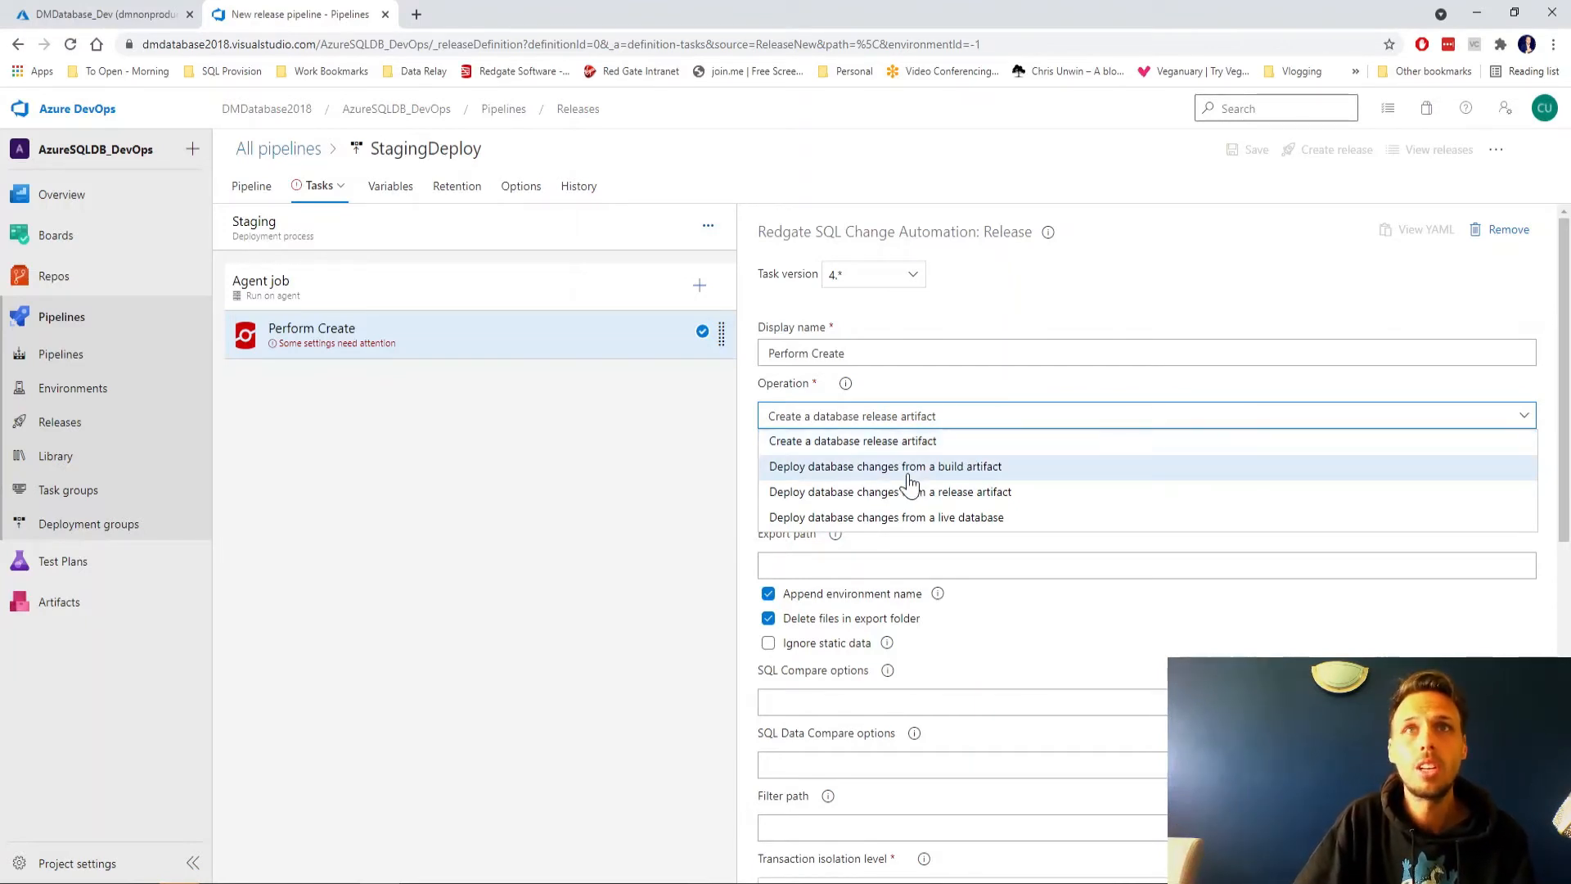
# Step: Set the task operation to 'Deploy database changes from a build artifact', leaving package path empty
pyautogui.click(884, 466)
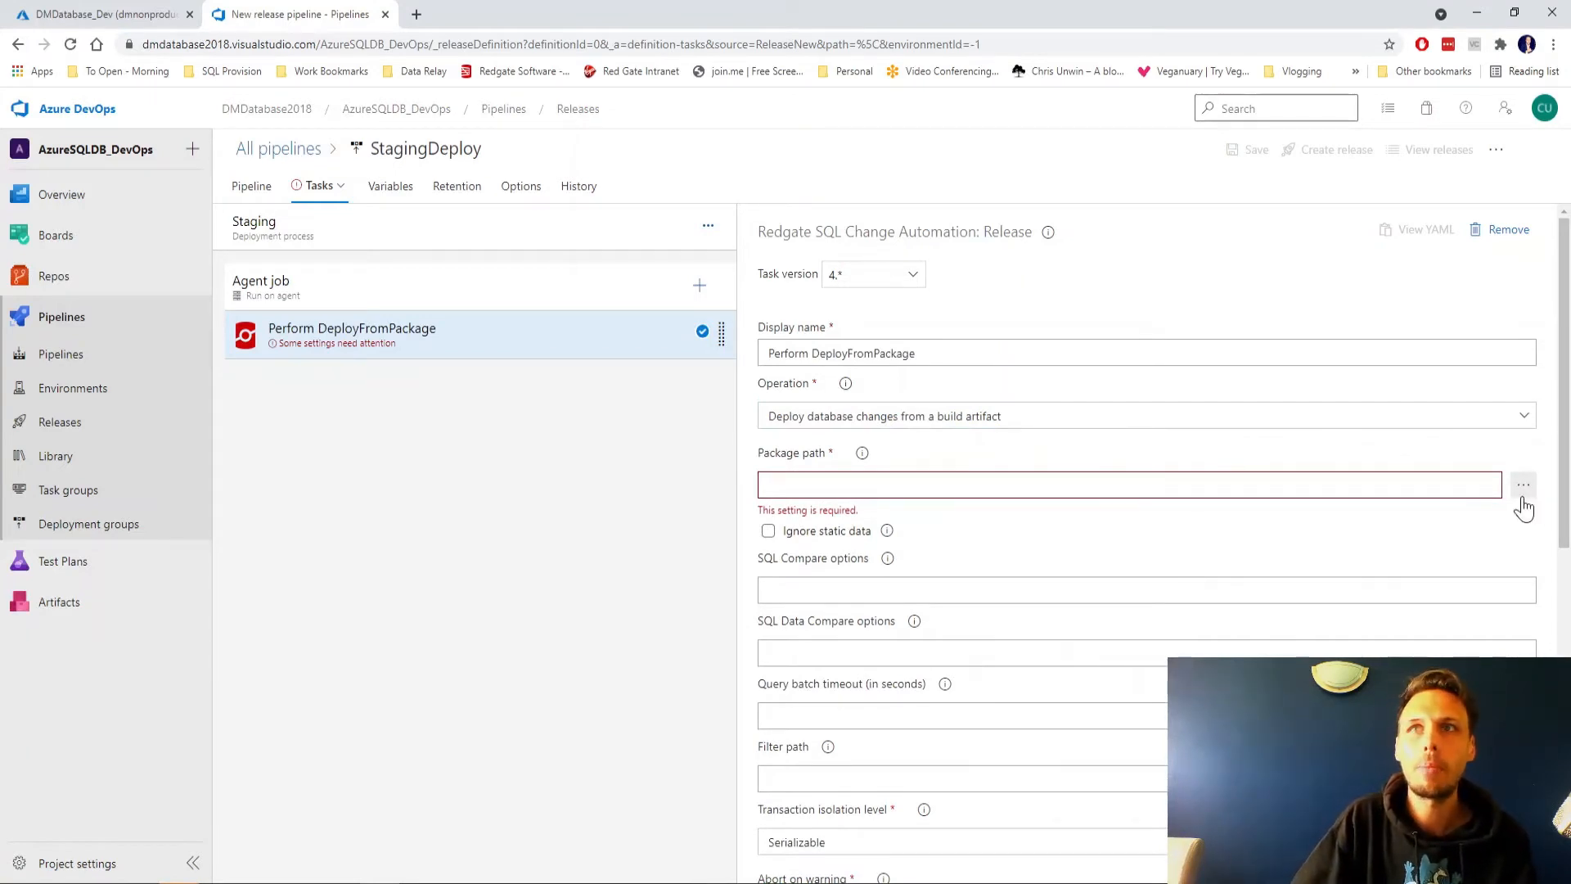
pyautogui.click(1523, 485)
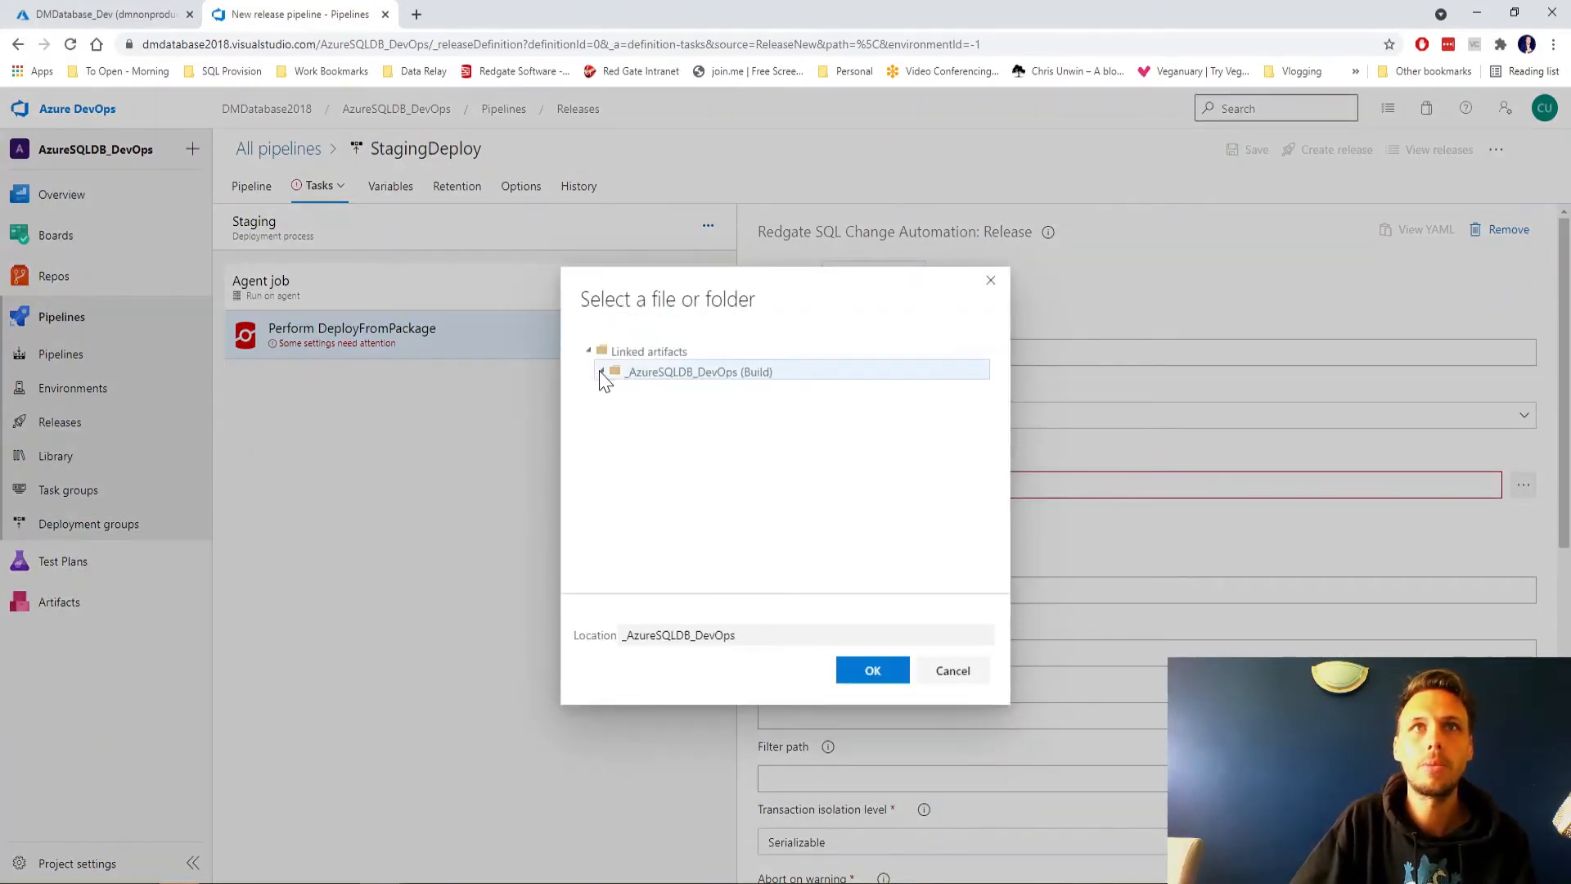
pyautogui.click(951, 670)
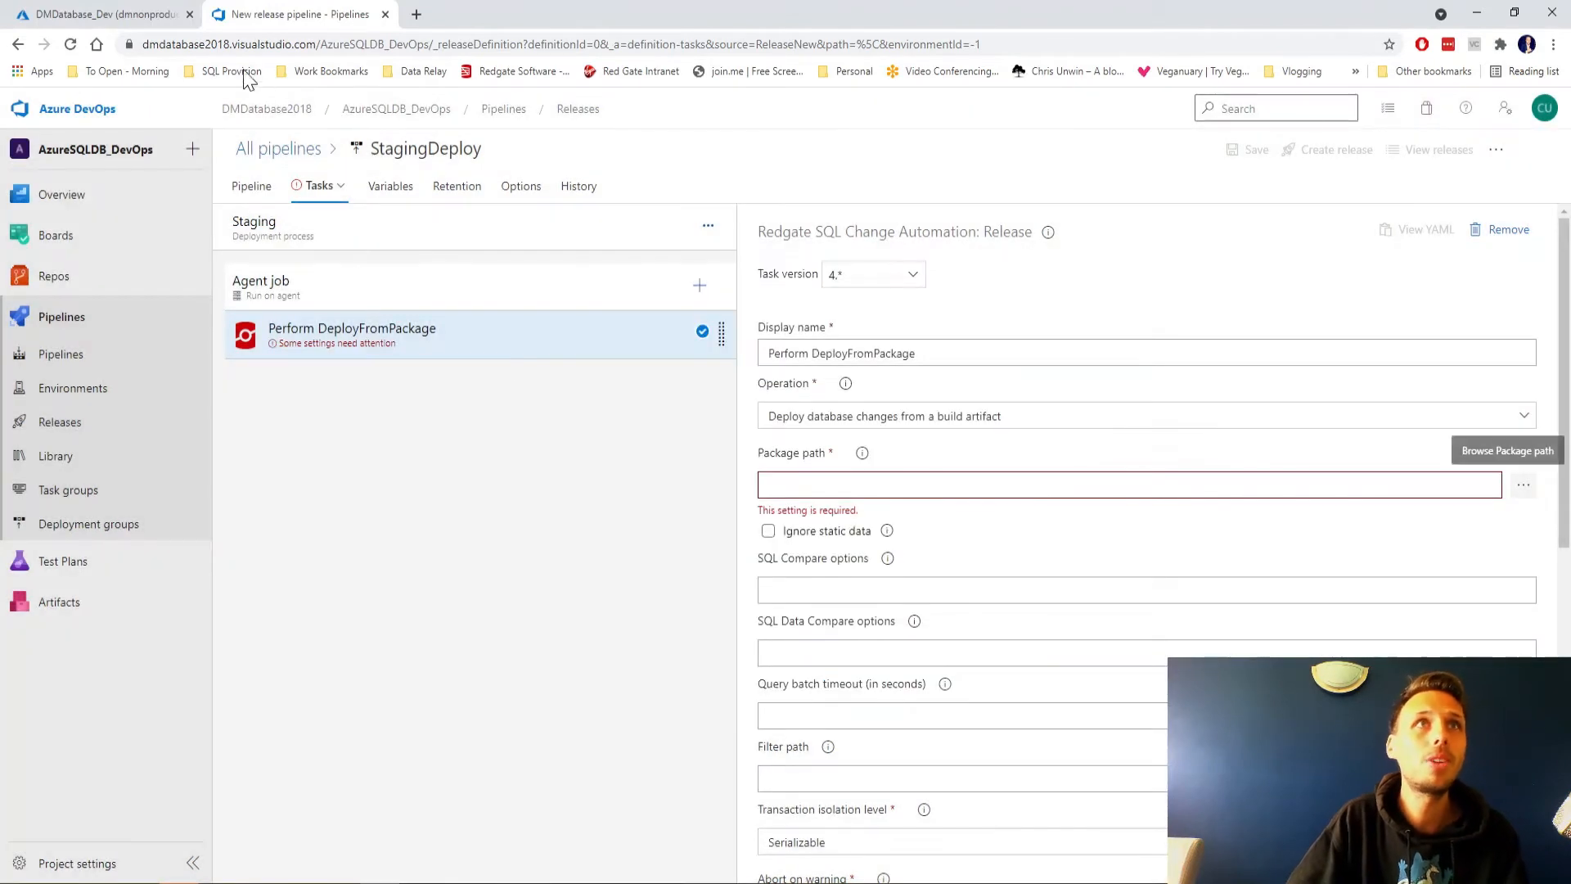
pyautogui.moveTo(100, 14)
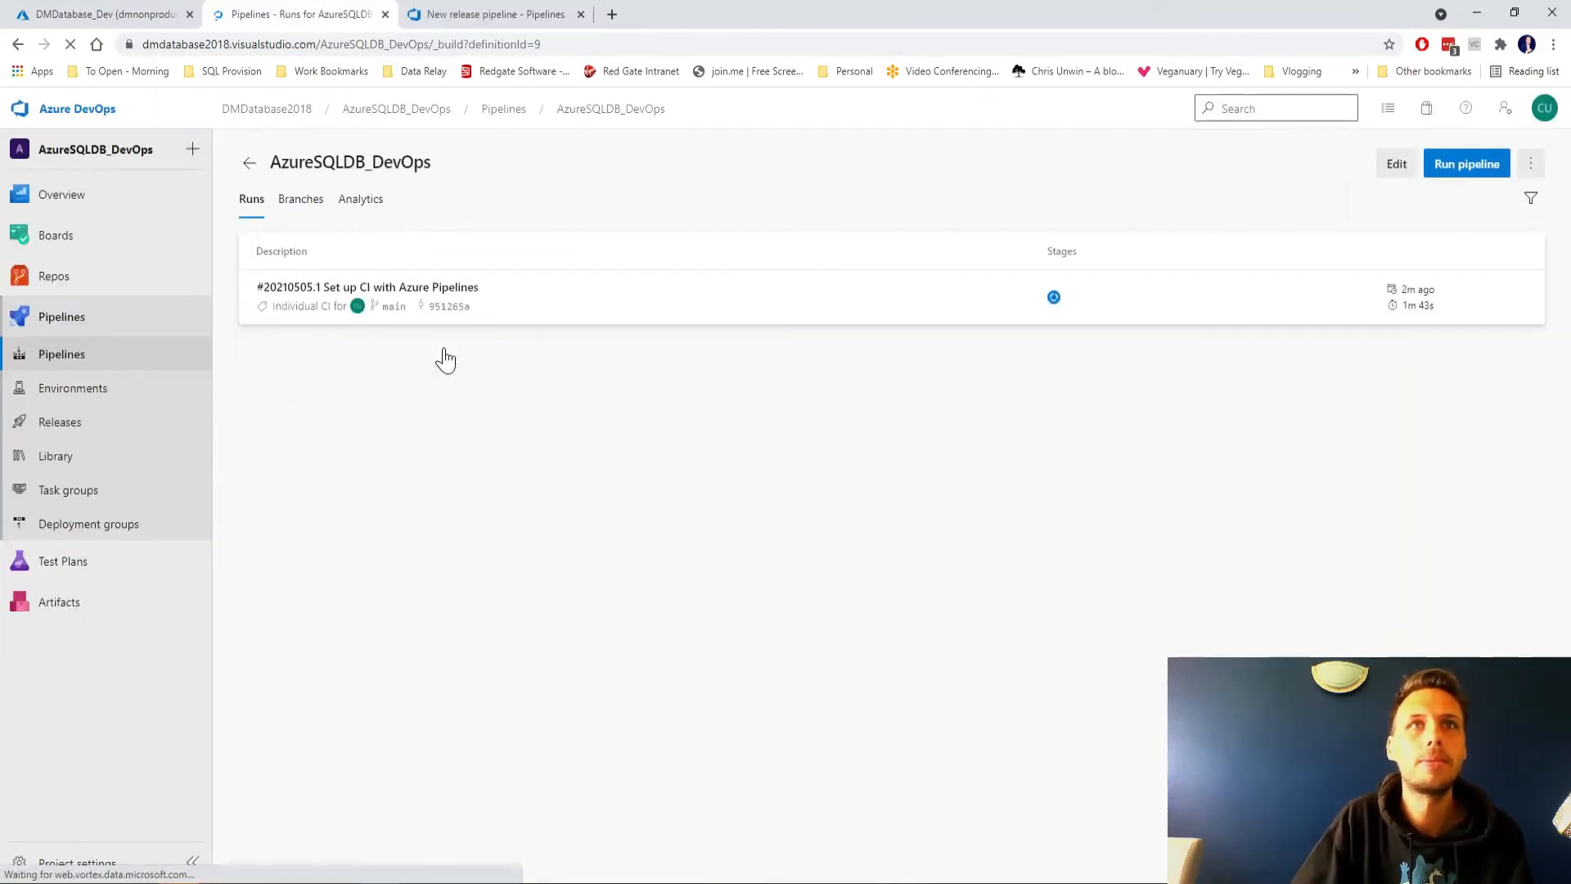
# Step: Check build run #20210505.1's job log, then return to the StagingDeploy release pipeline
pyautogui.click(366, 287)
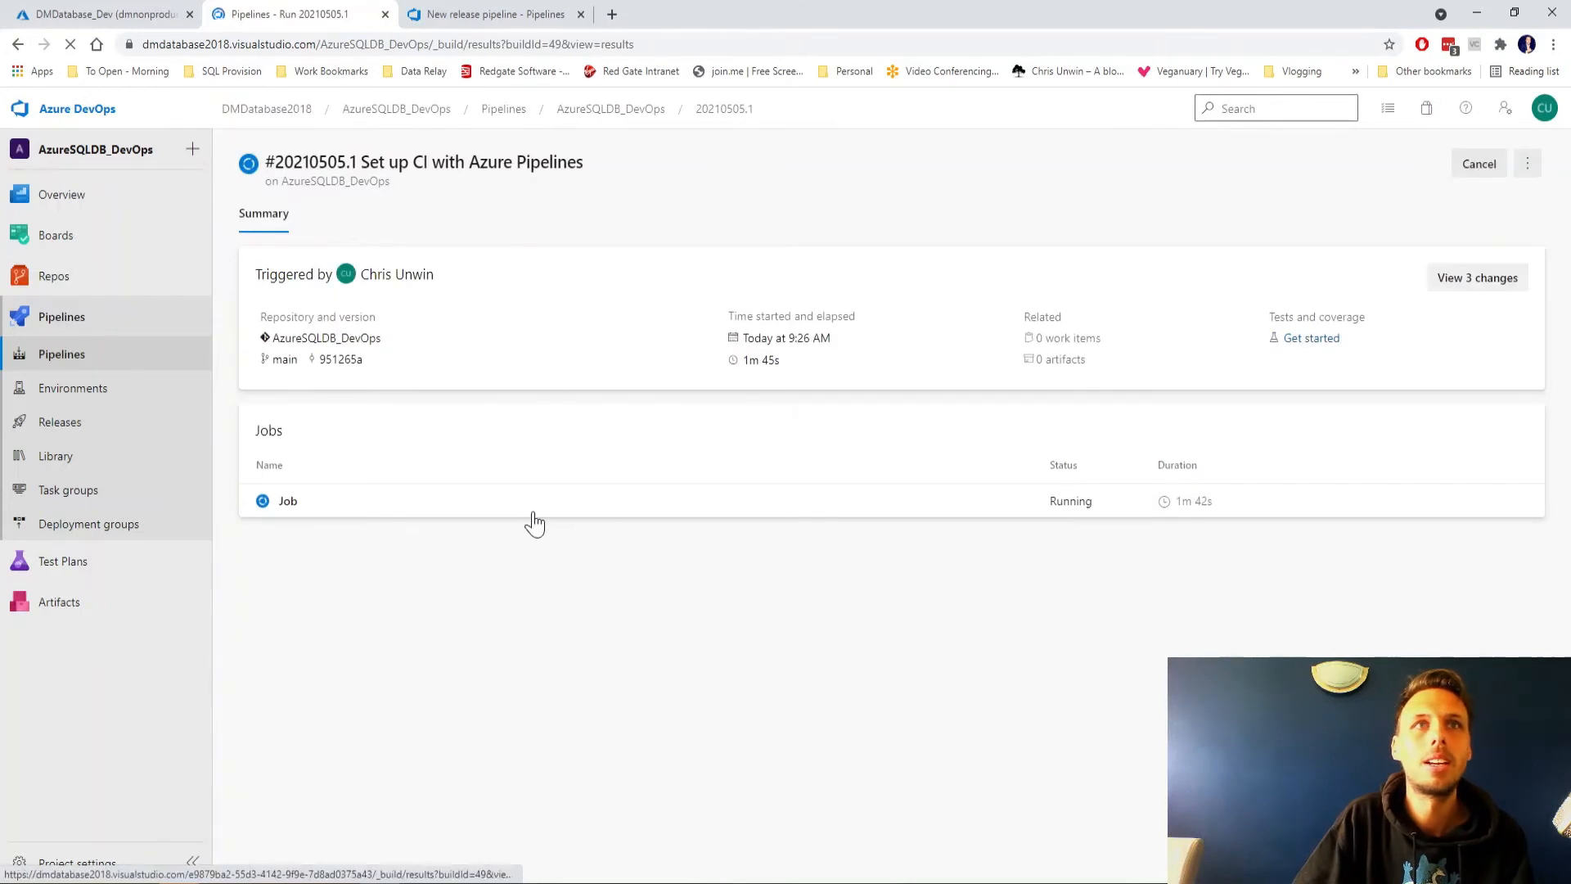
pyautogui.click(287, 500)
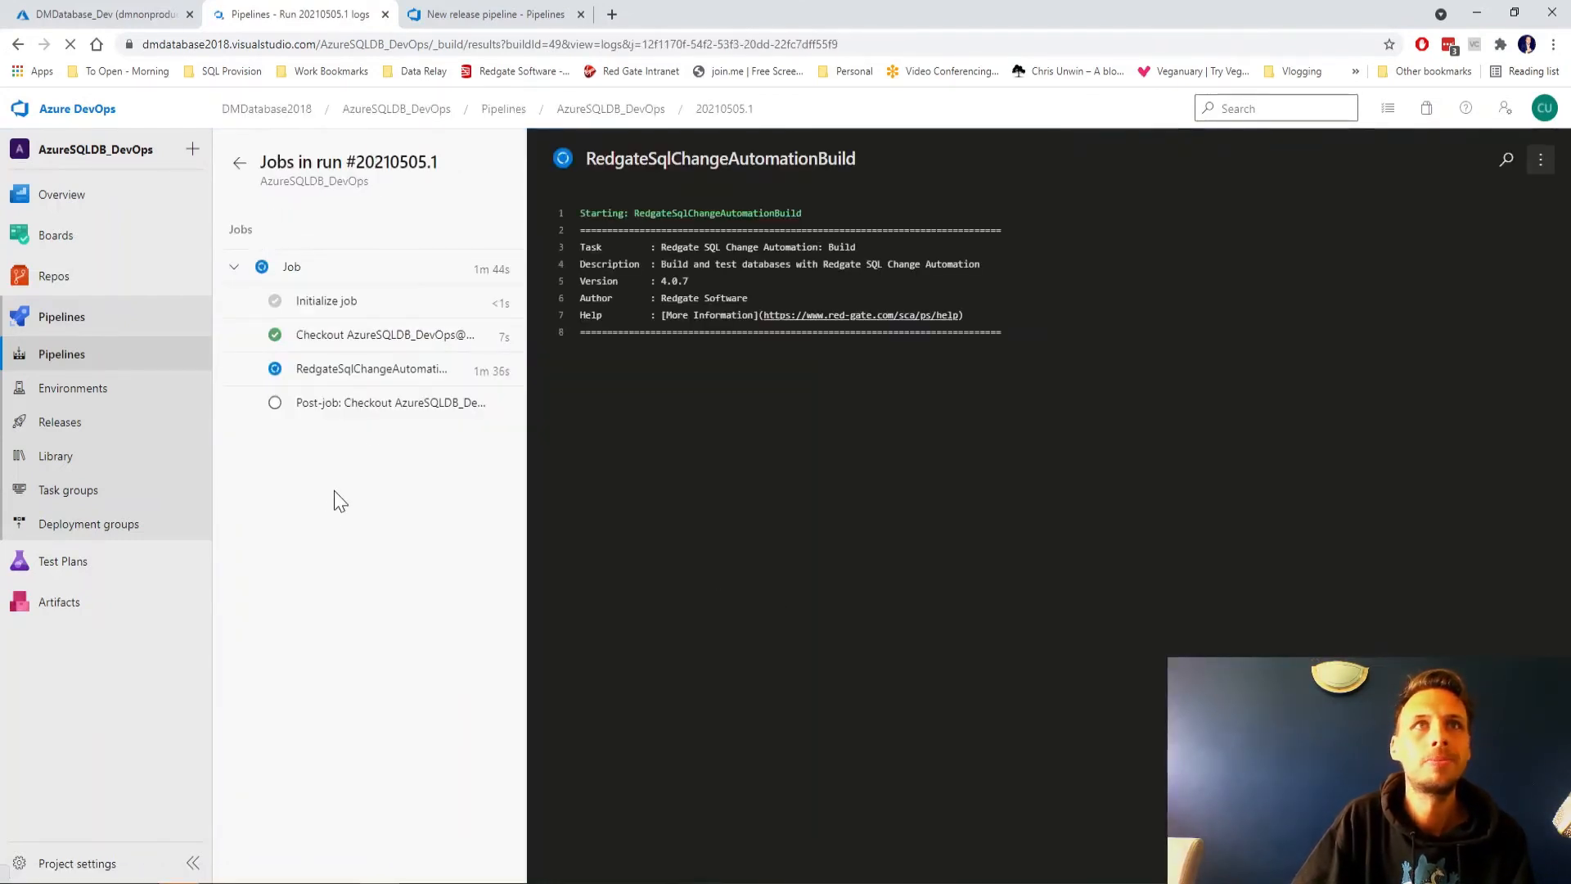
pyautogui.moveTo(370, 369)
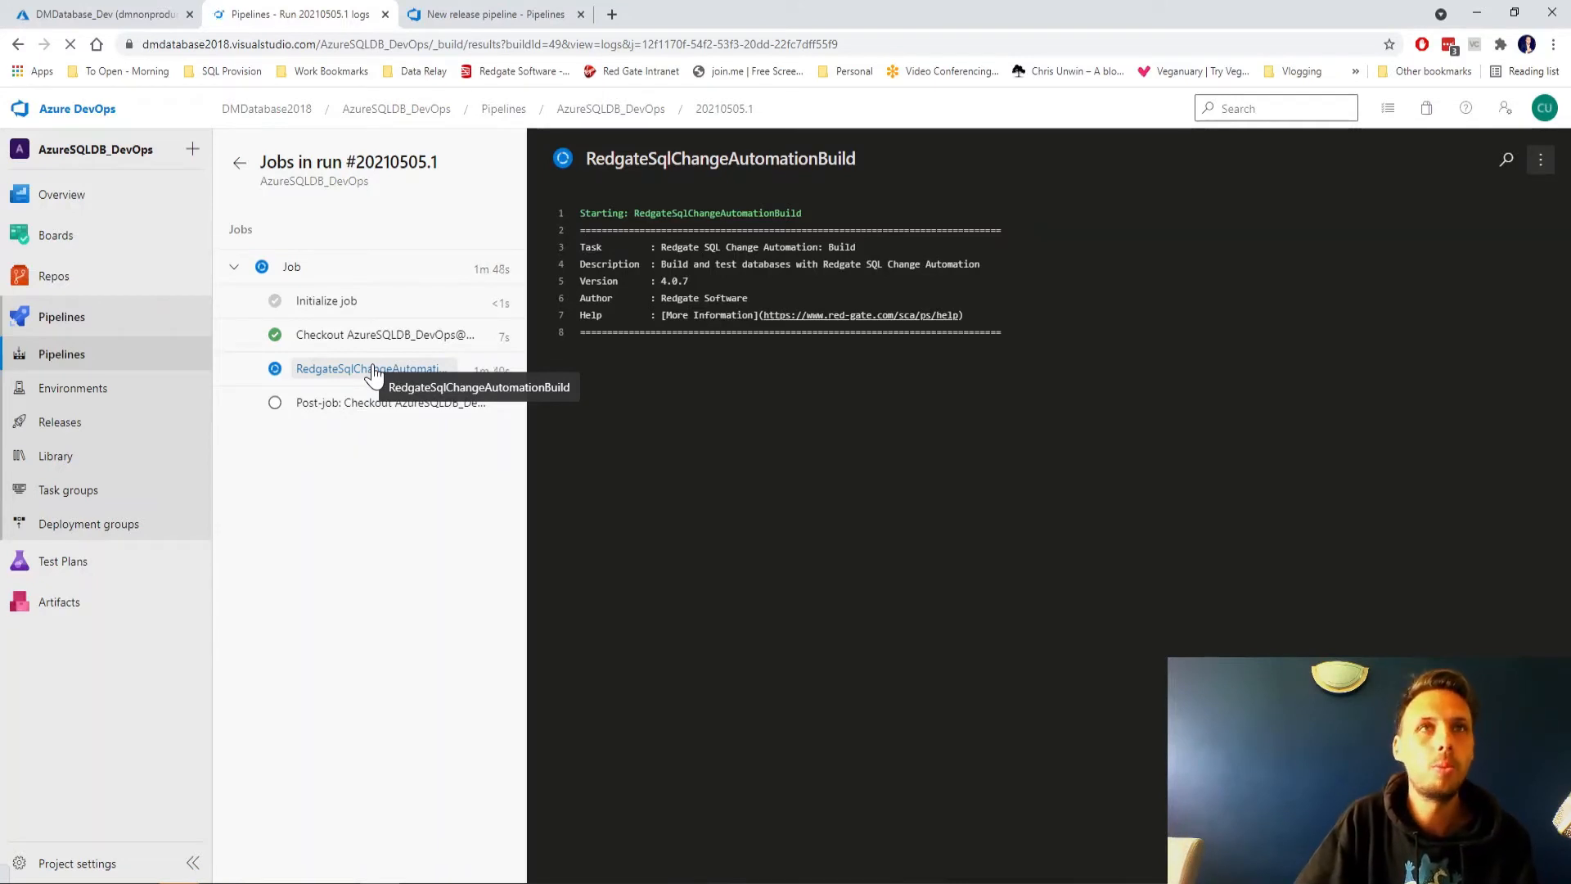
pyautogui.moveTo(472, 570)
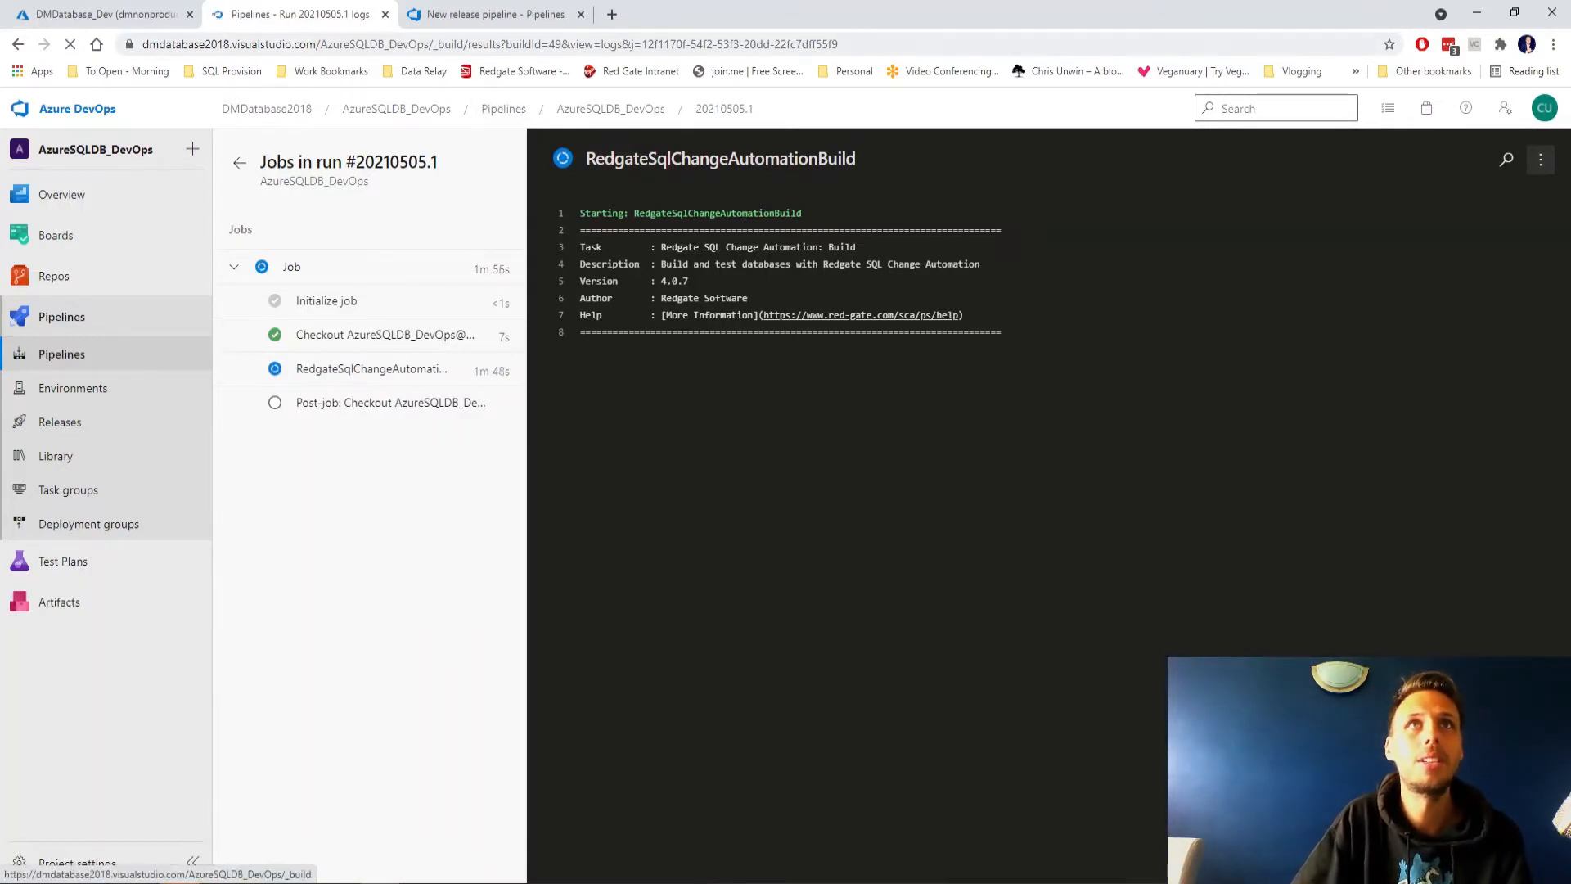
pyautogui.click(491, 14)
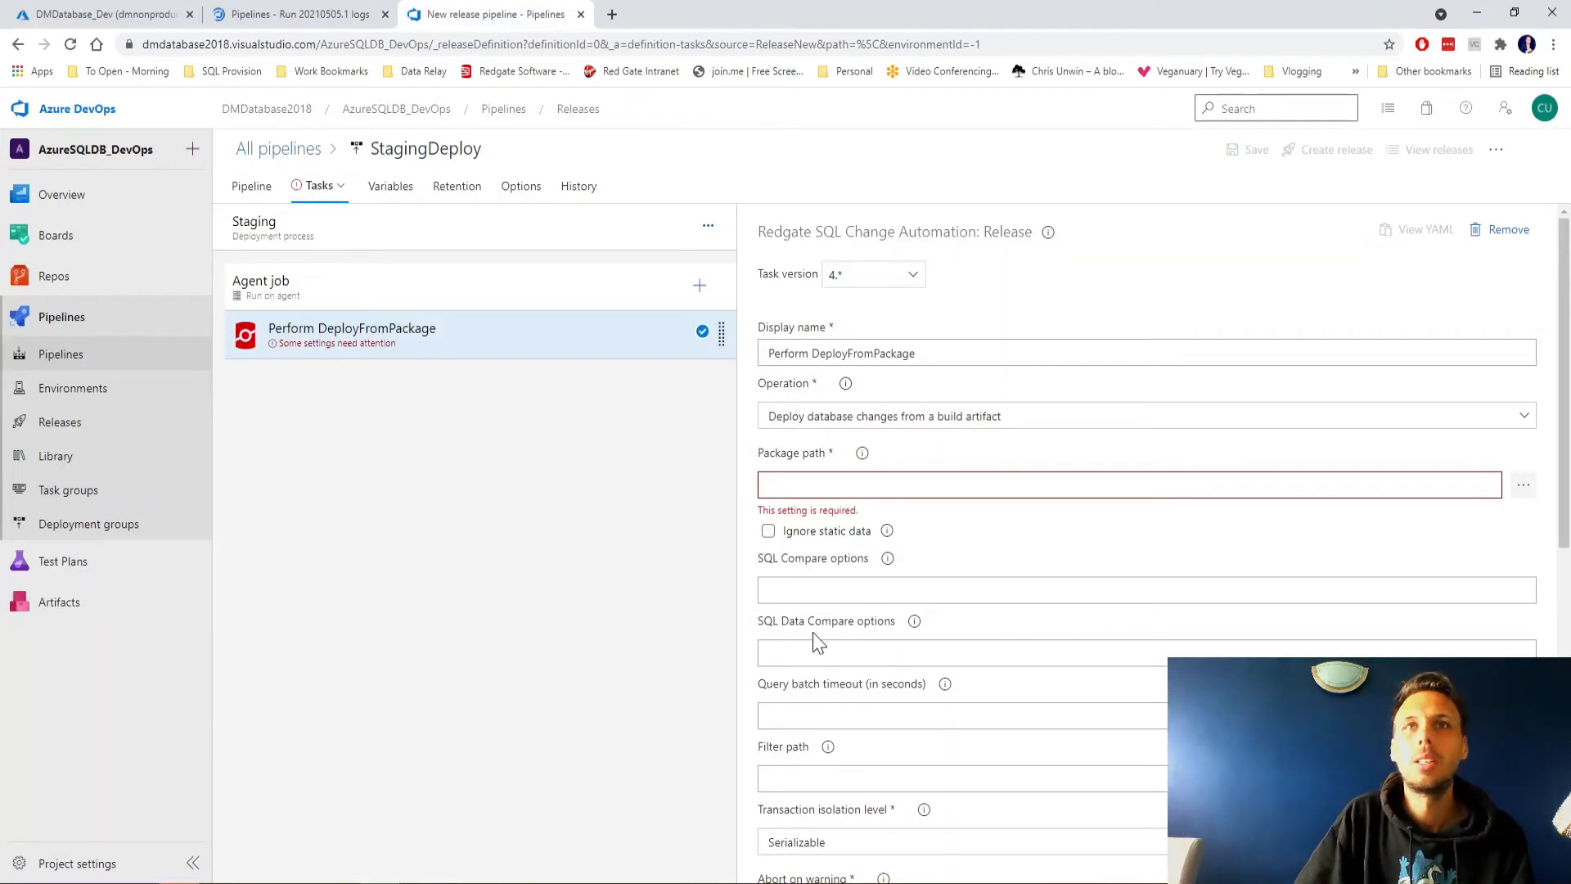
pyautogui.scroll(-3)
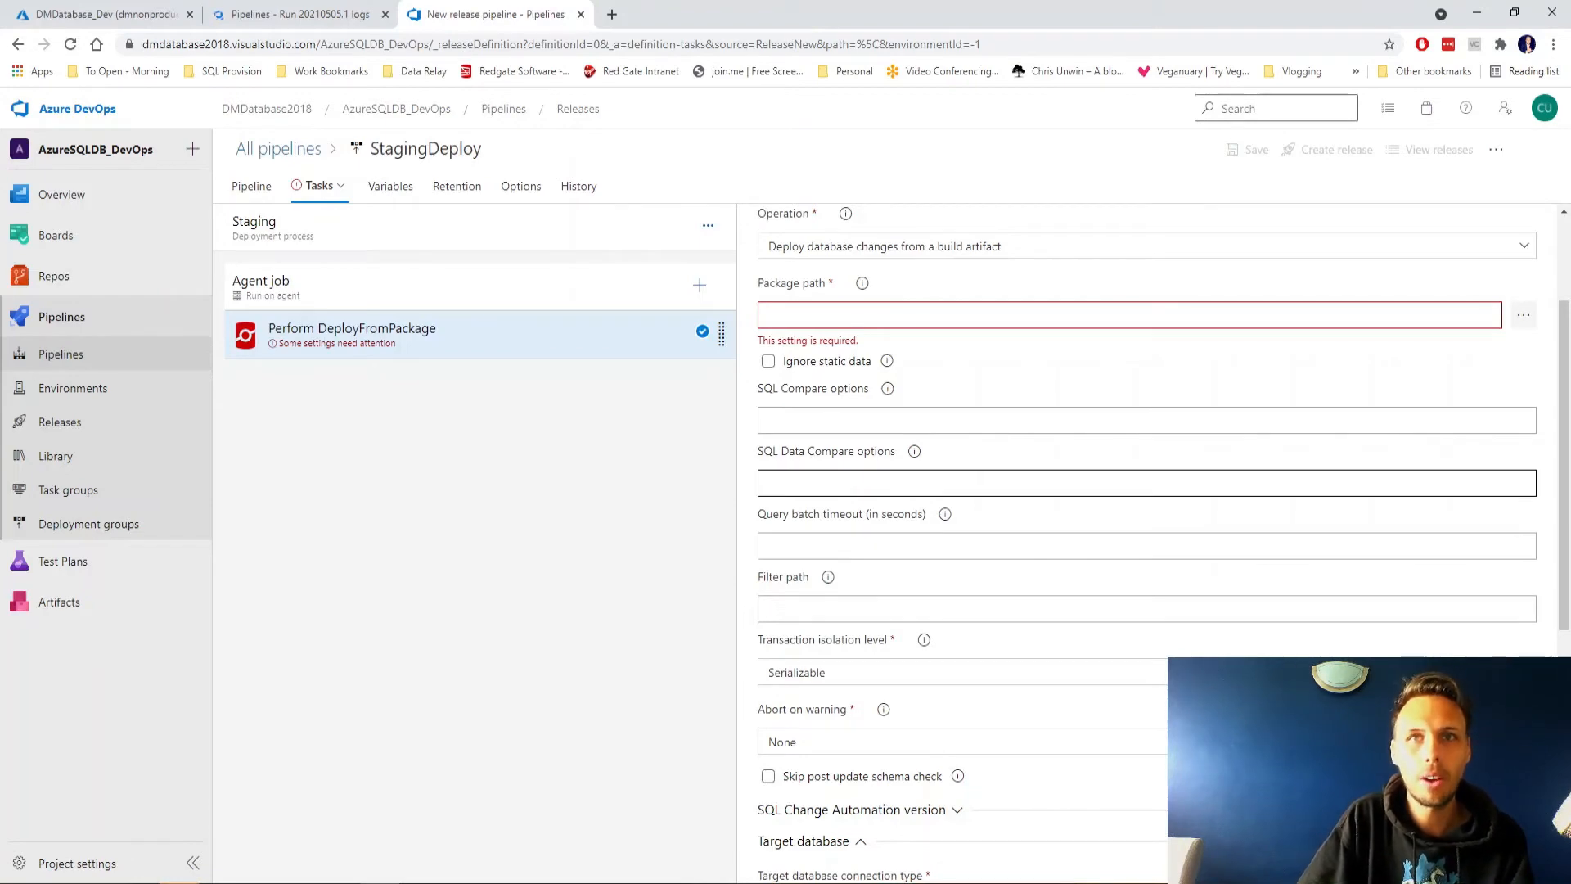
pyautogui.scroll(-3)
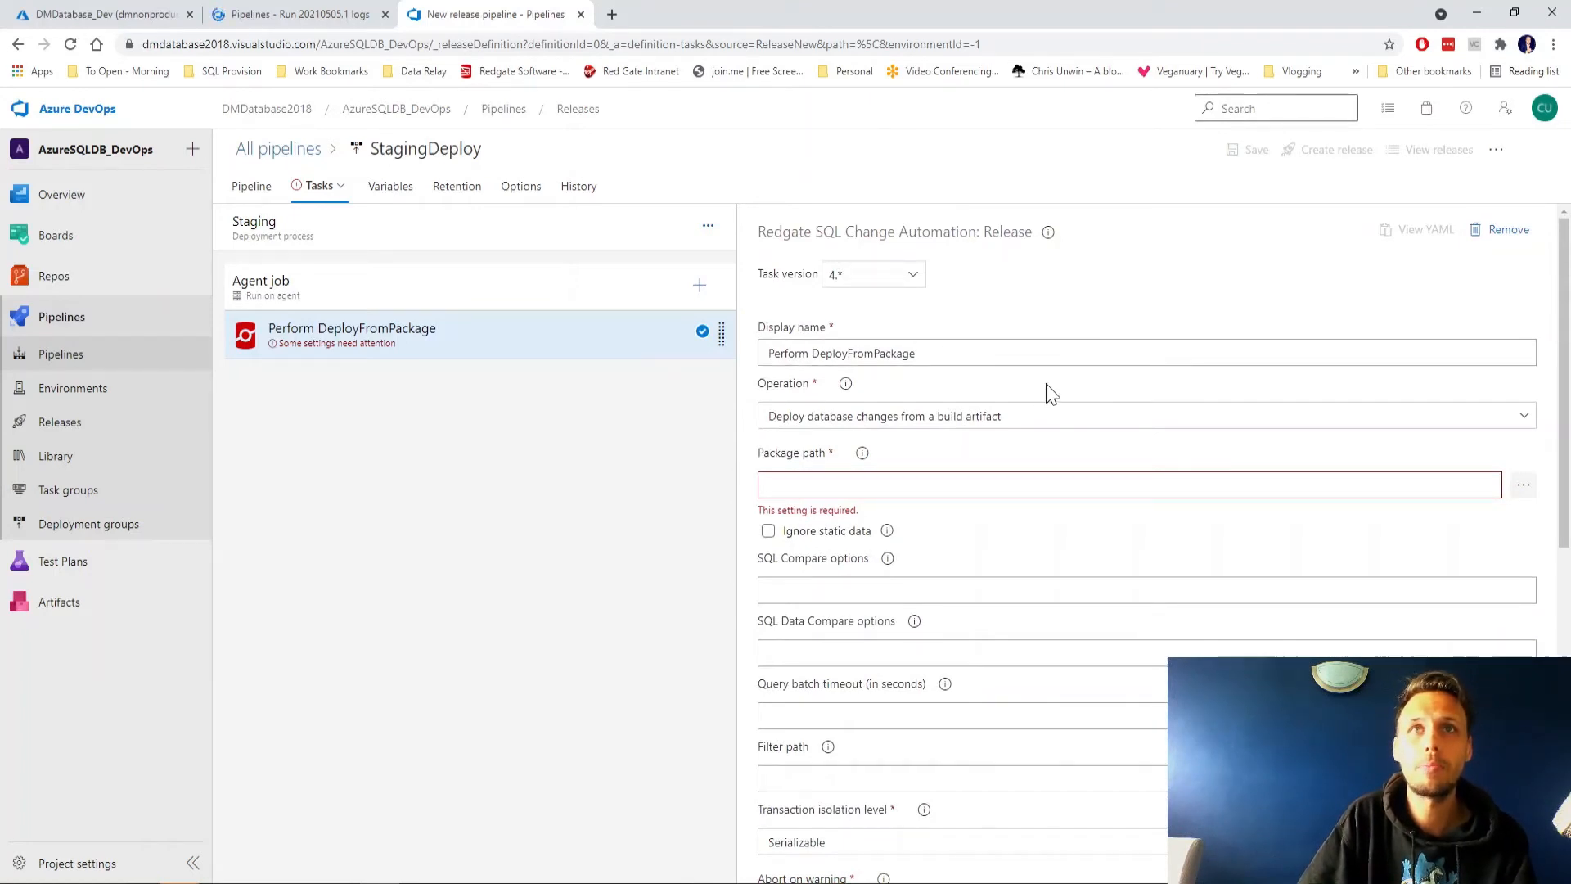
pyautogui.moveTo(898, 532)
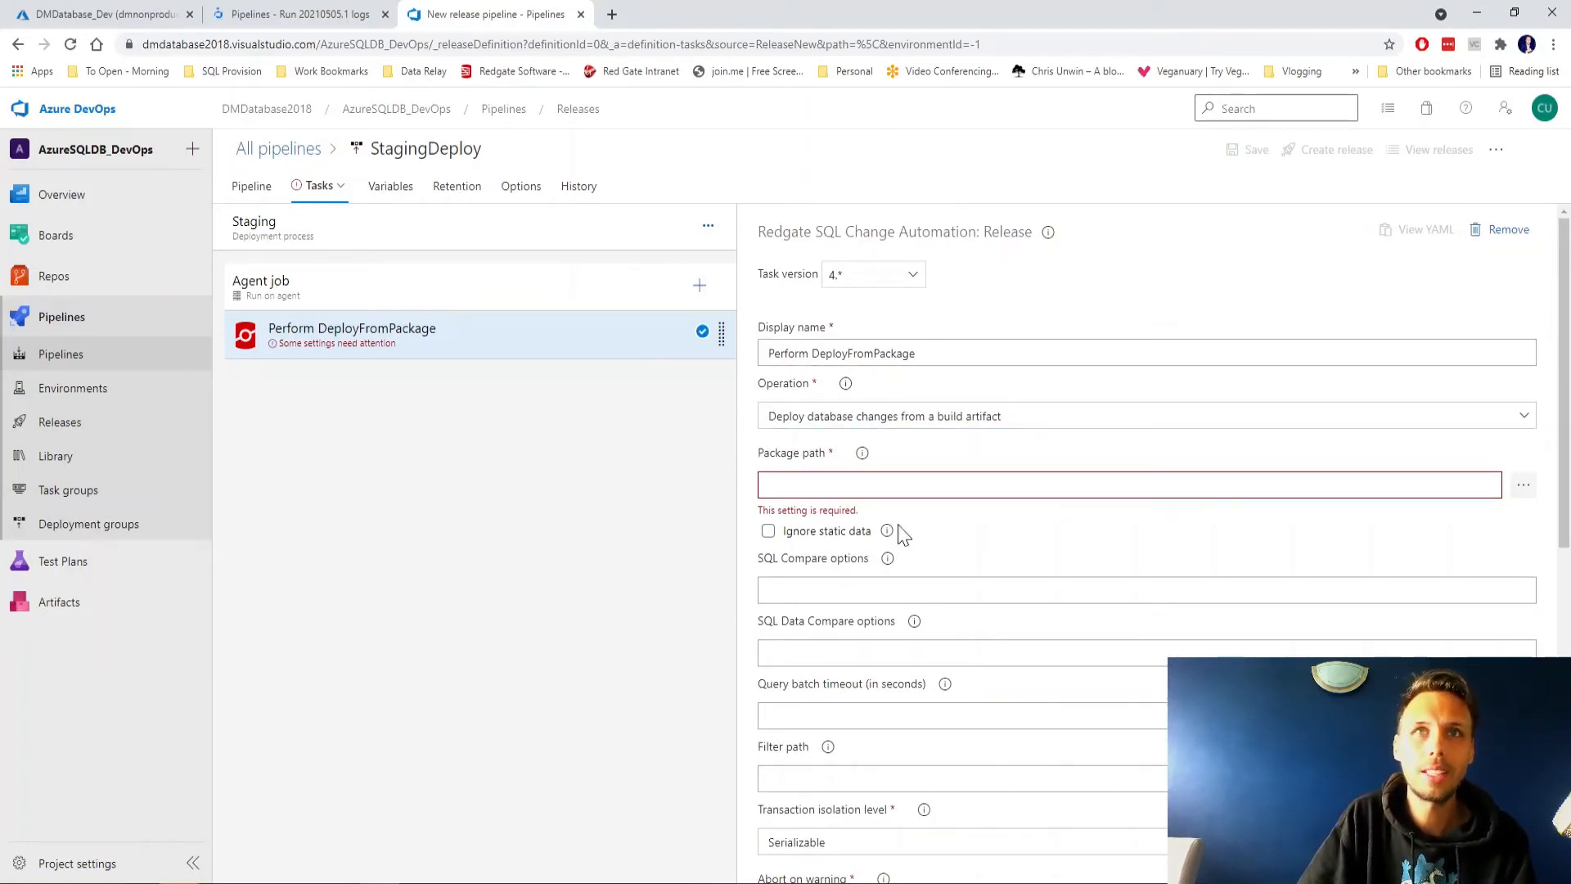
pyautogui.scroll(-3)
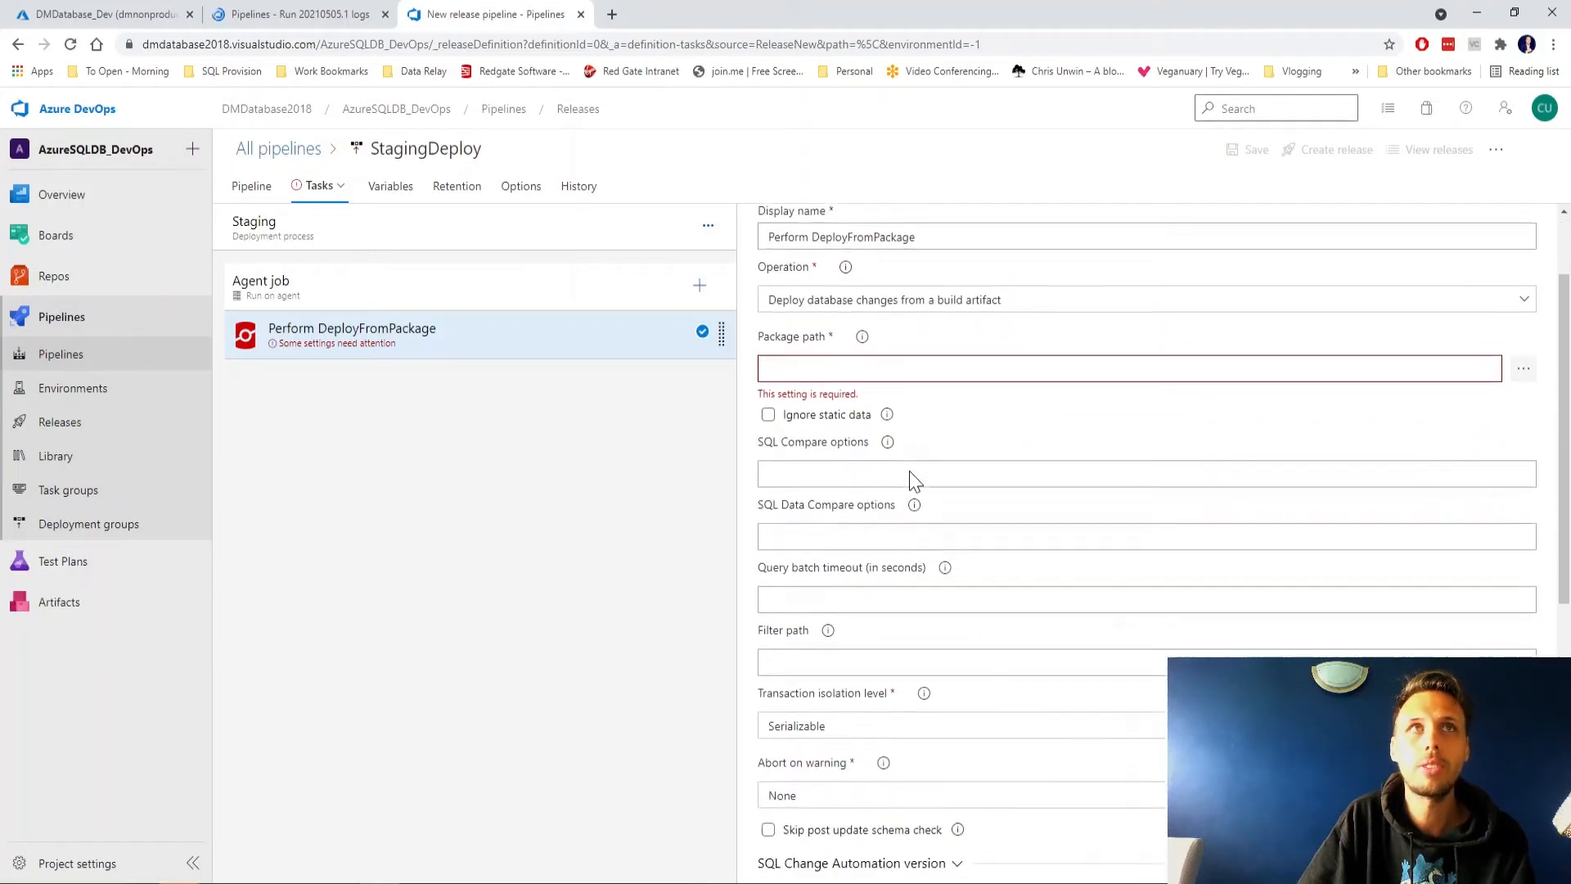
pyautogui.scroll(-3)
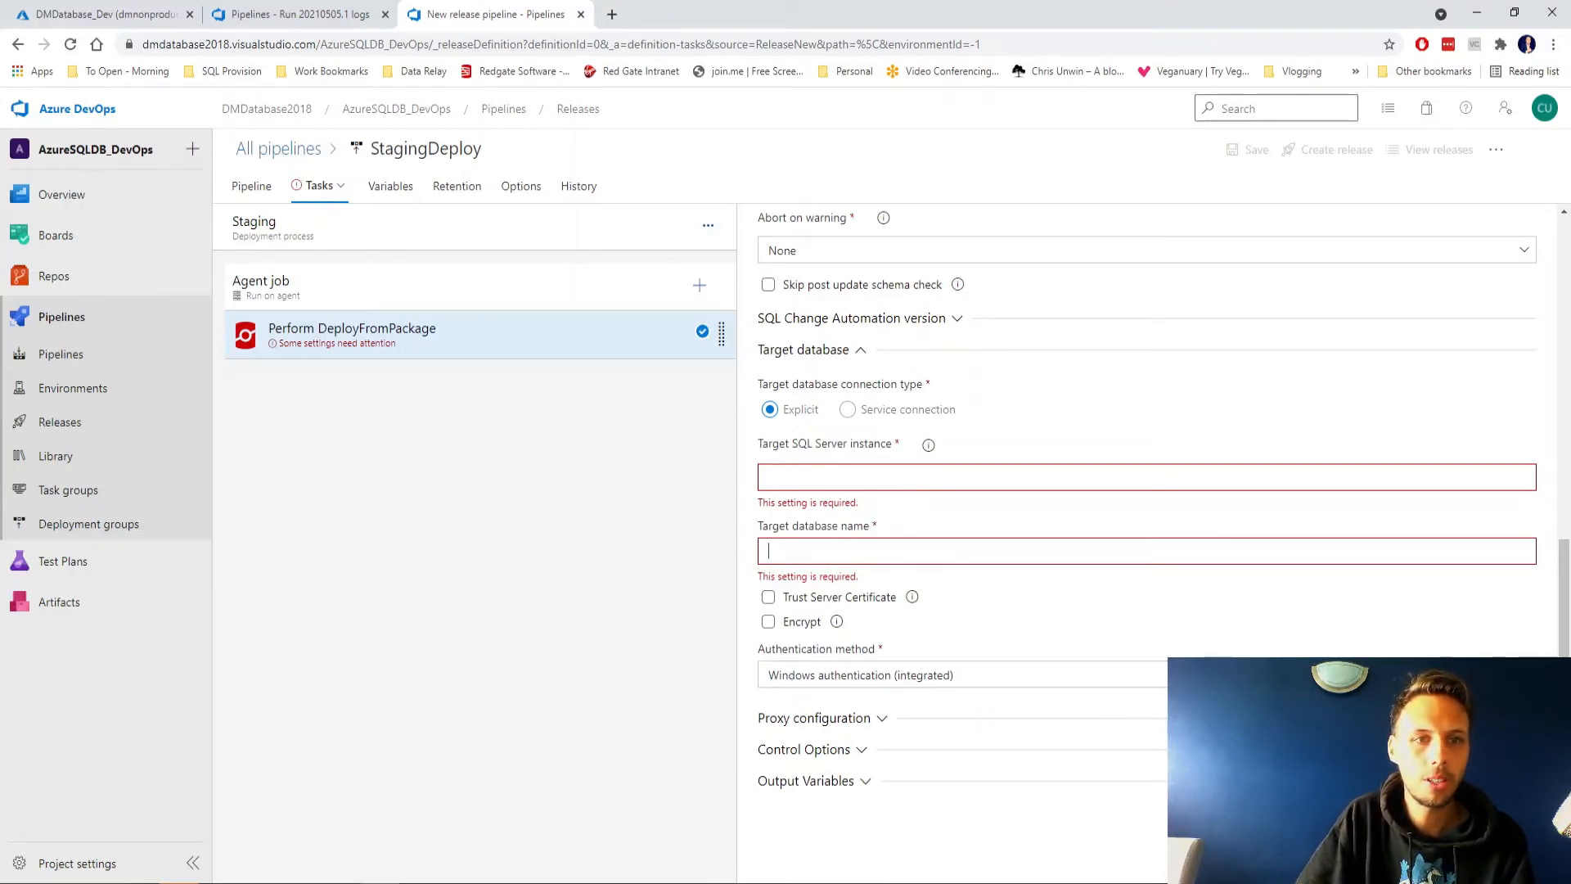
pyautogui.scroll(3)
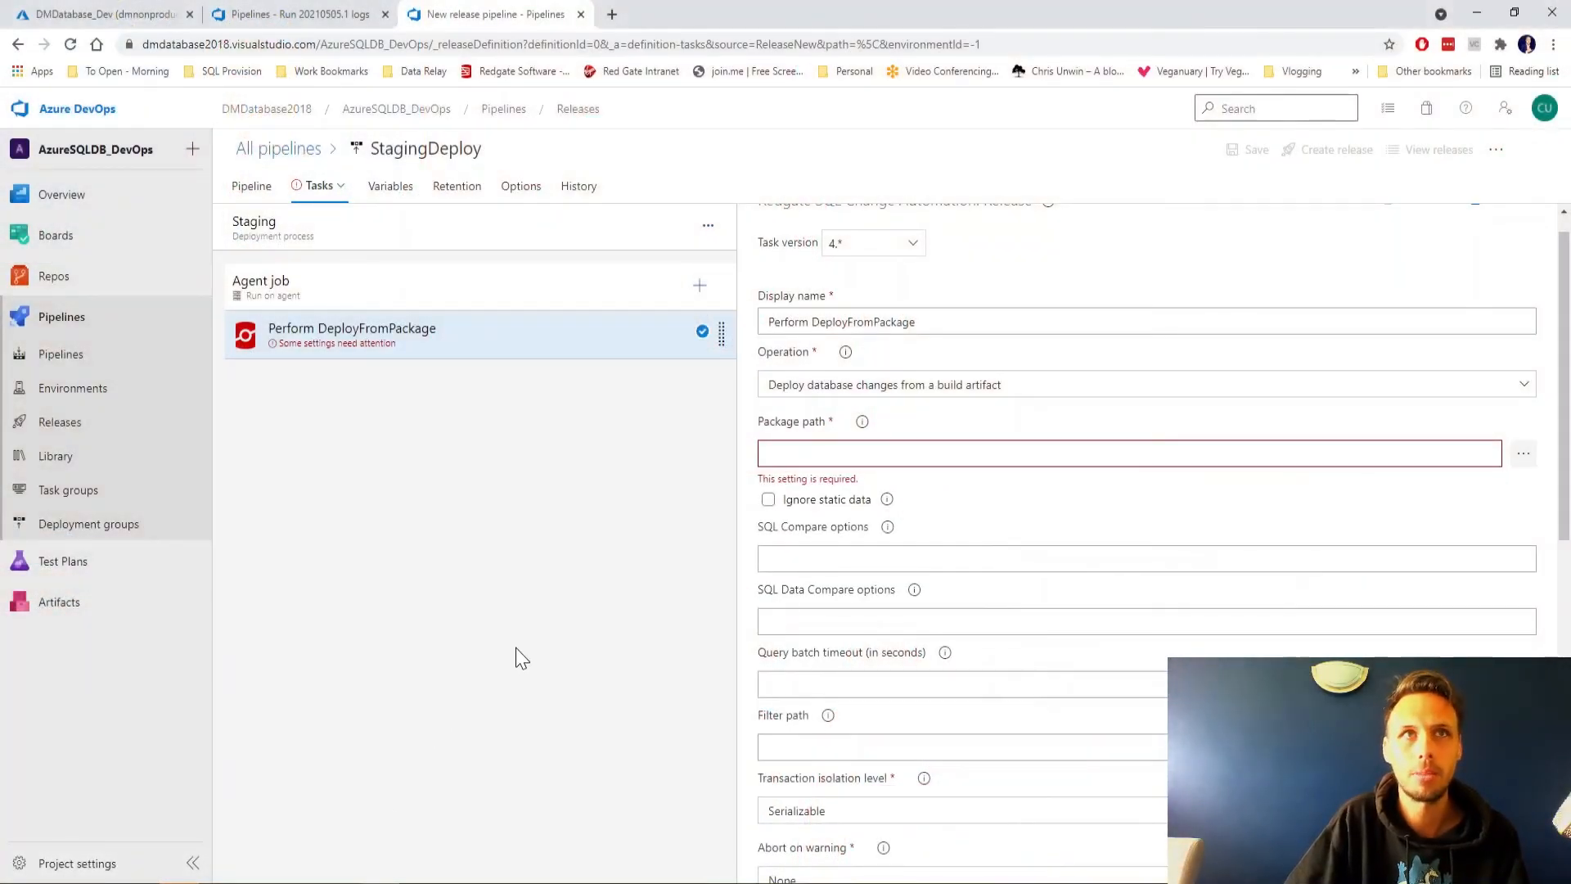
# Step: Read failed run #20210505.1's missing AzureSQLDBProject.sqlproj path error and bring up the pipeline YAML
pyautogui.click(290, 14)
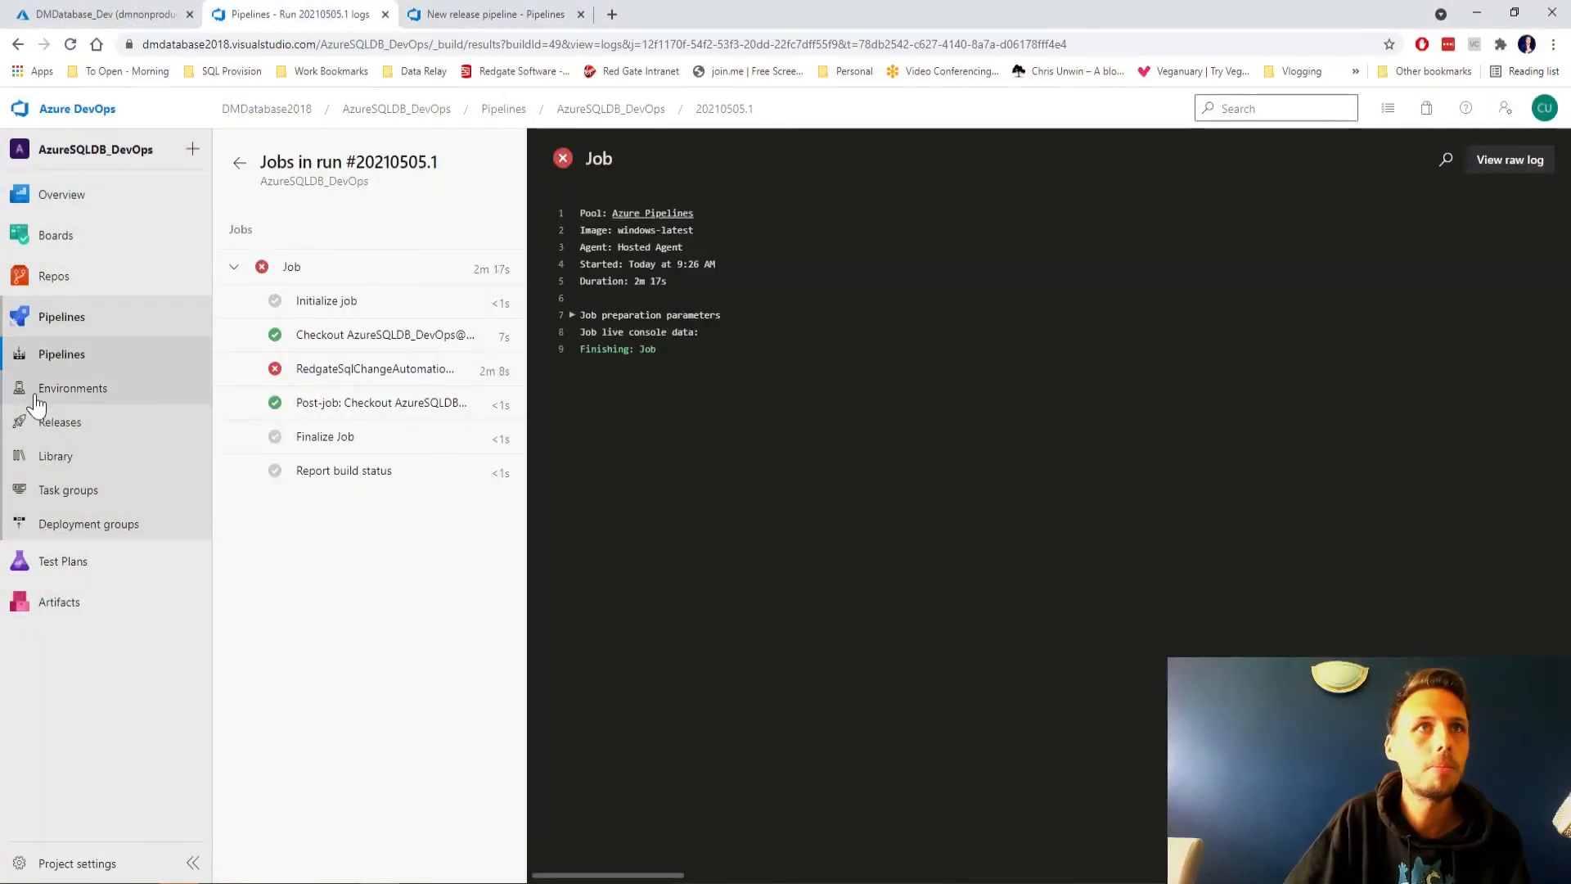
pyautogui.moveTo(61, 316)
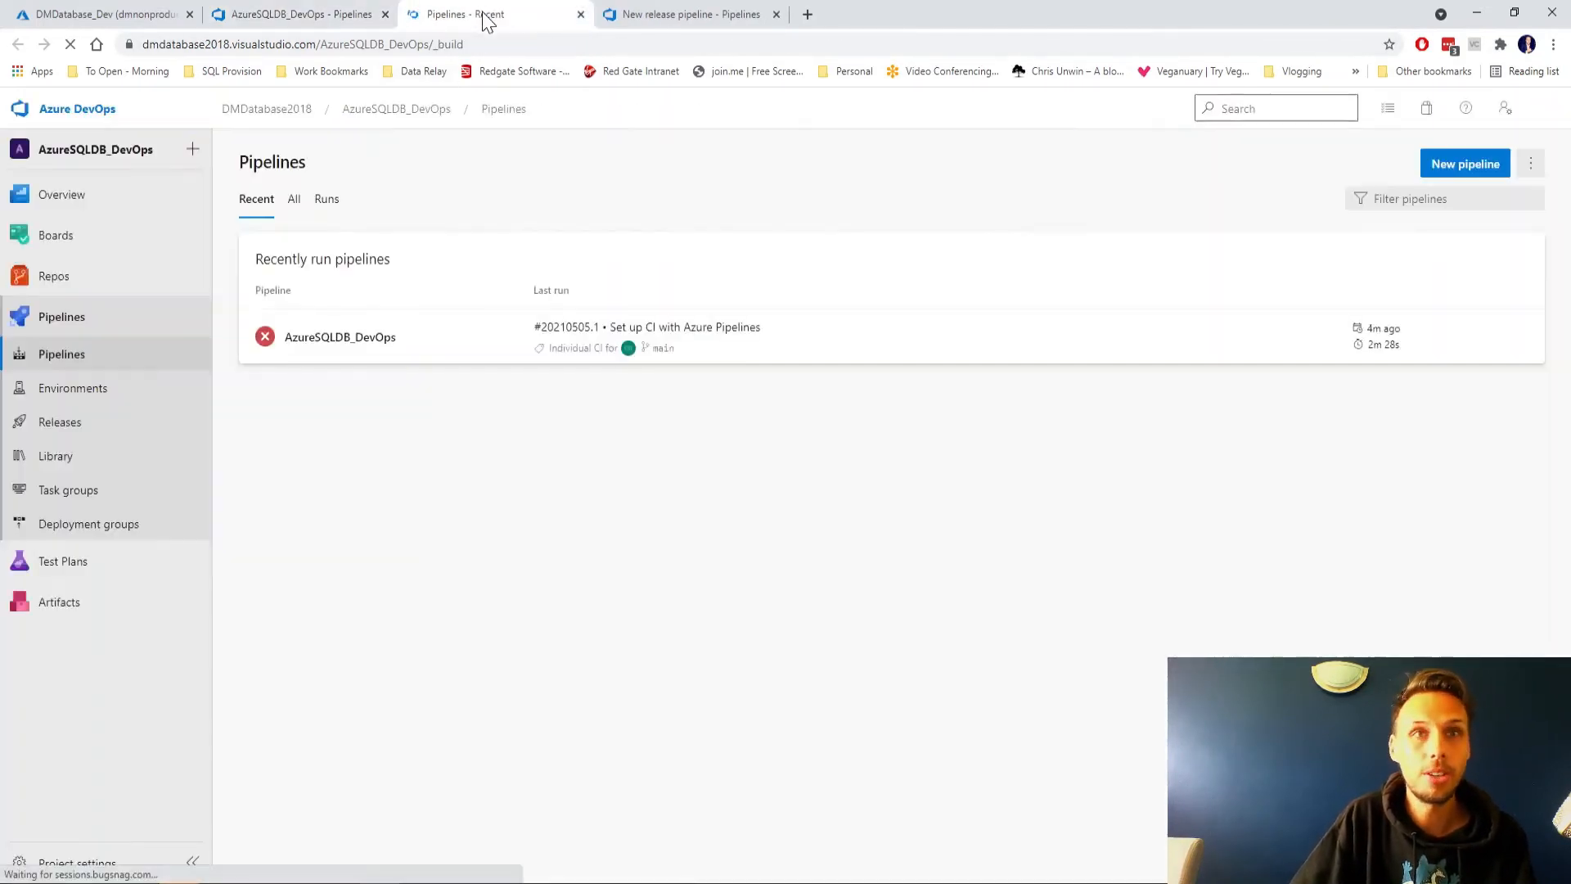
pyautogui.click(340, 337)
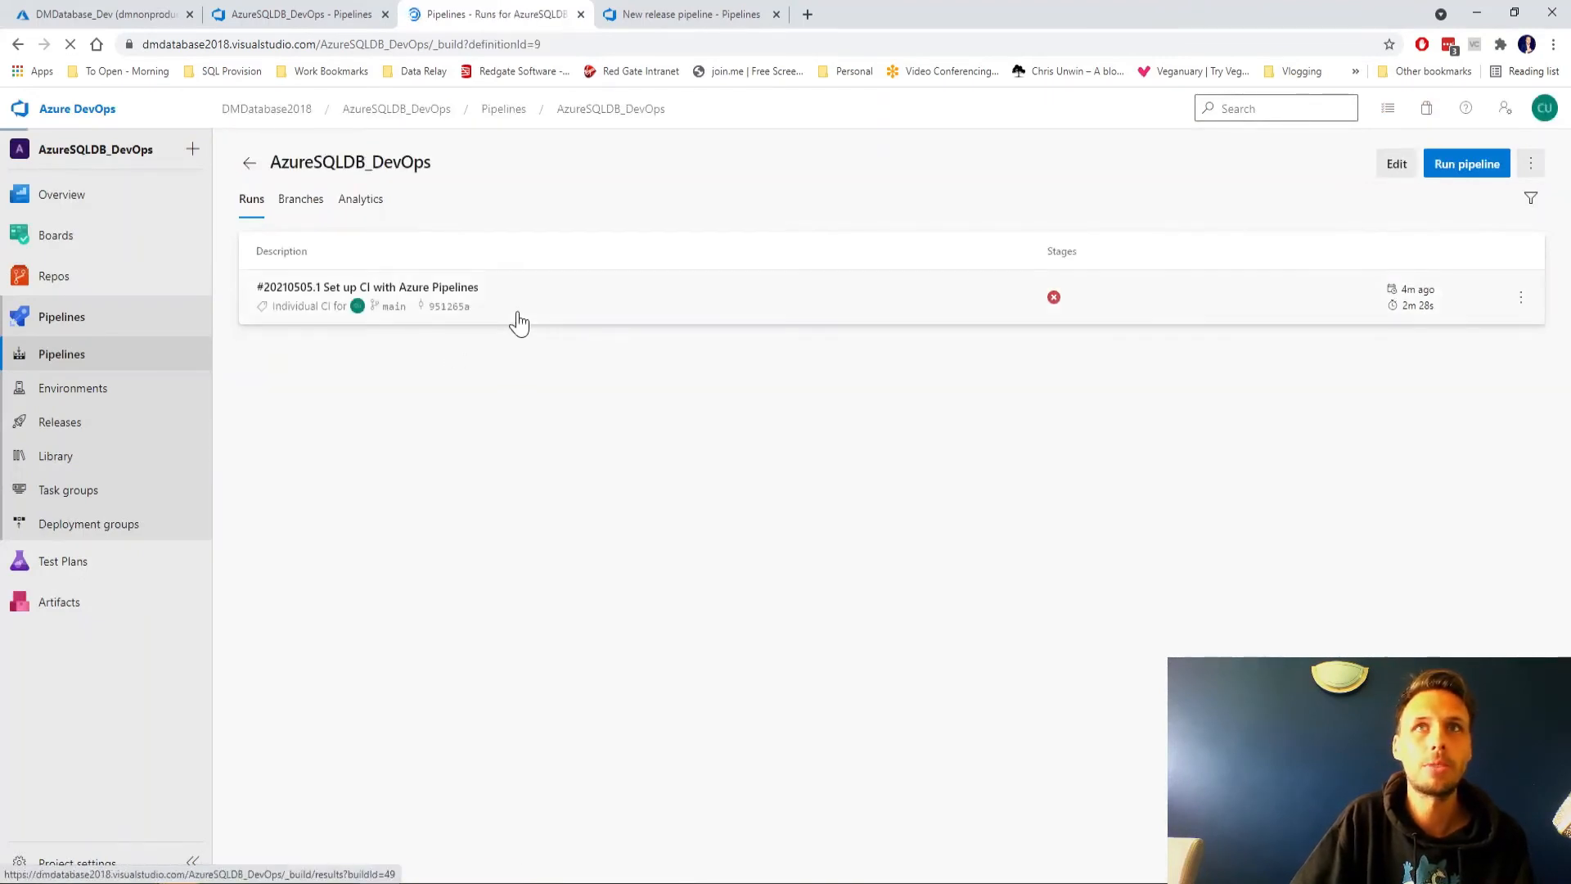
pyautogui.click(367, 287)
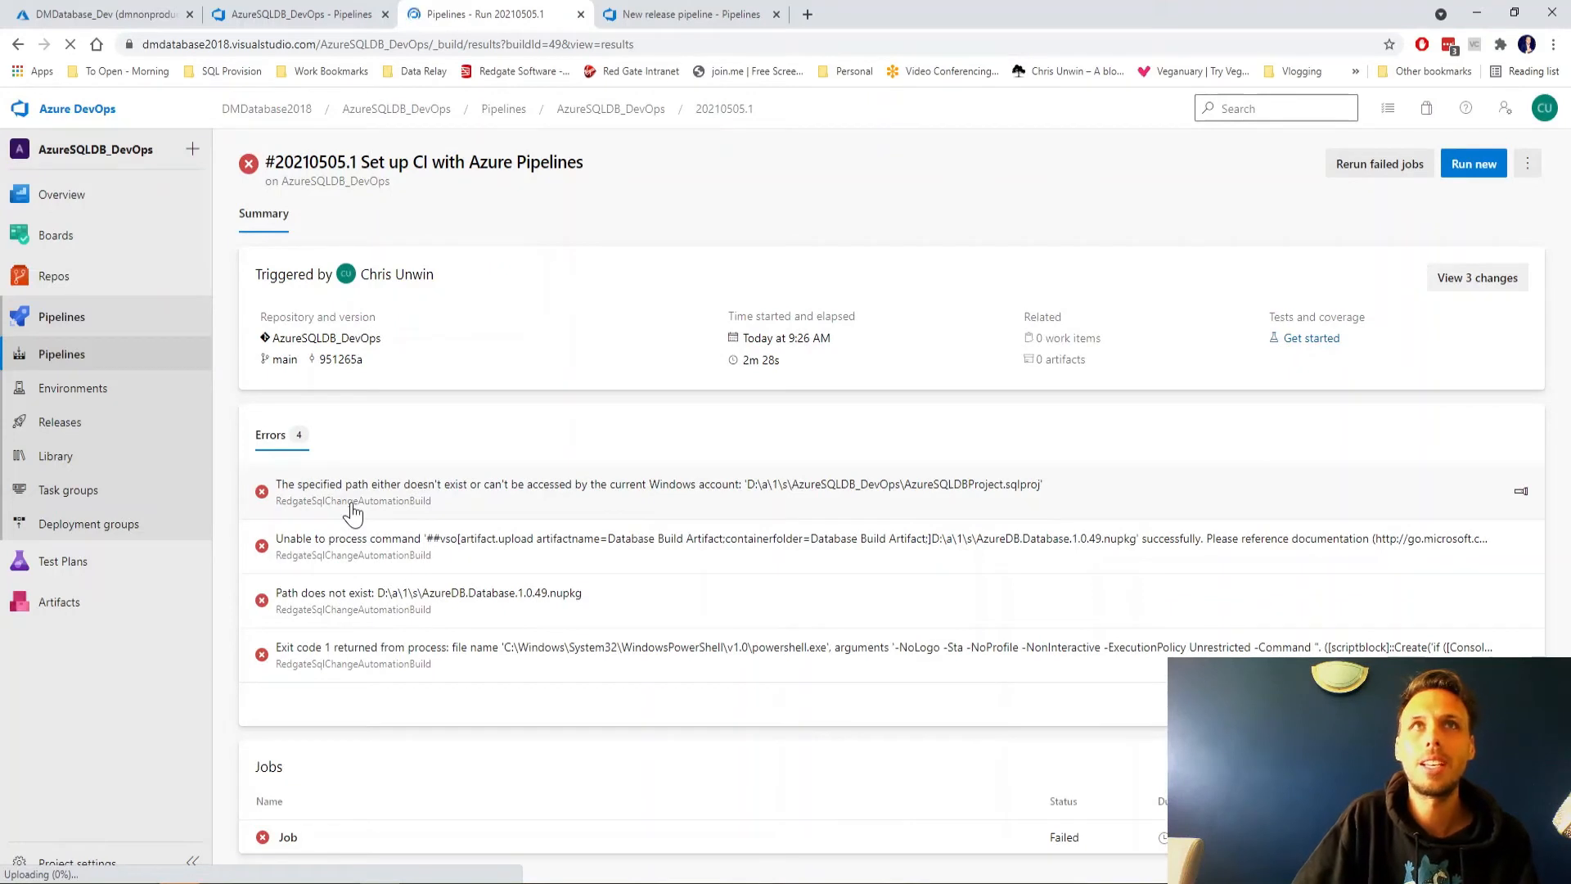
pyautogui.moveTo(295, 13)
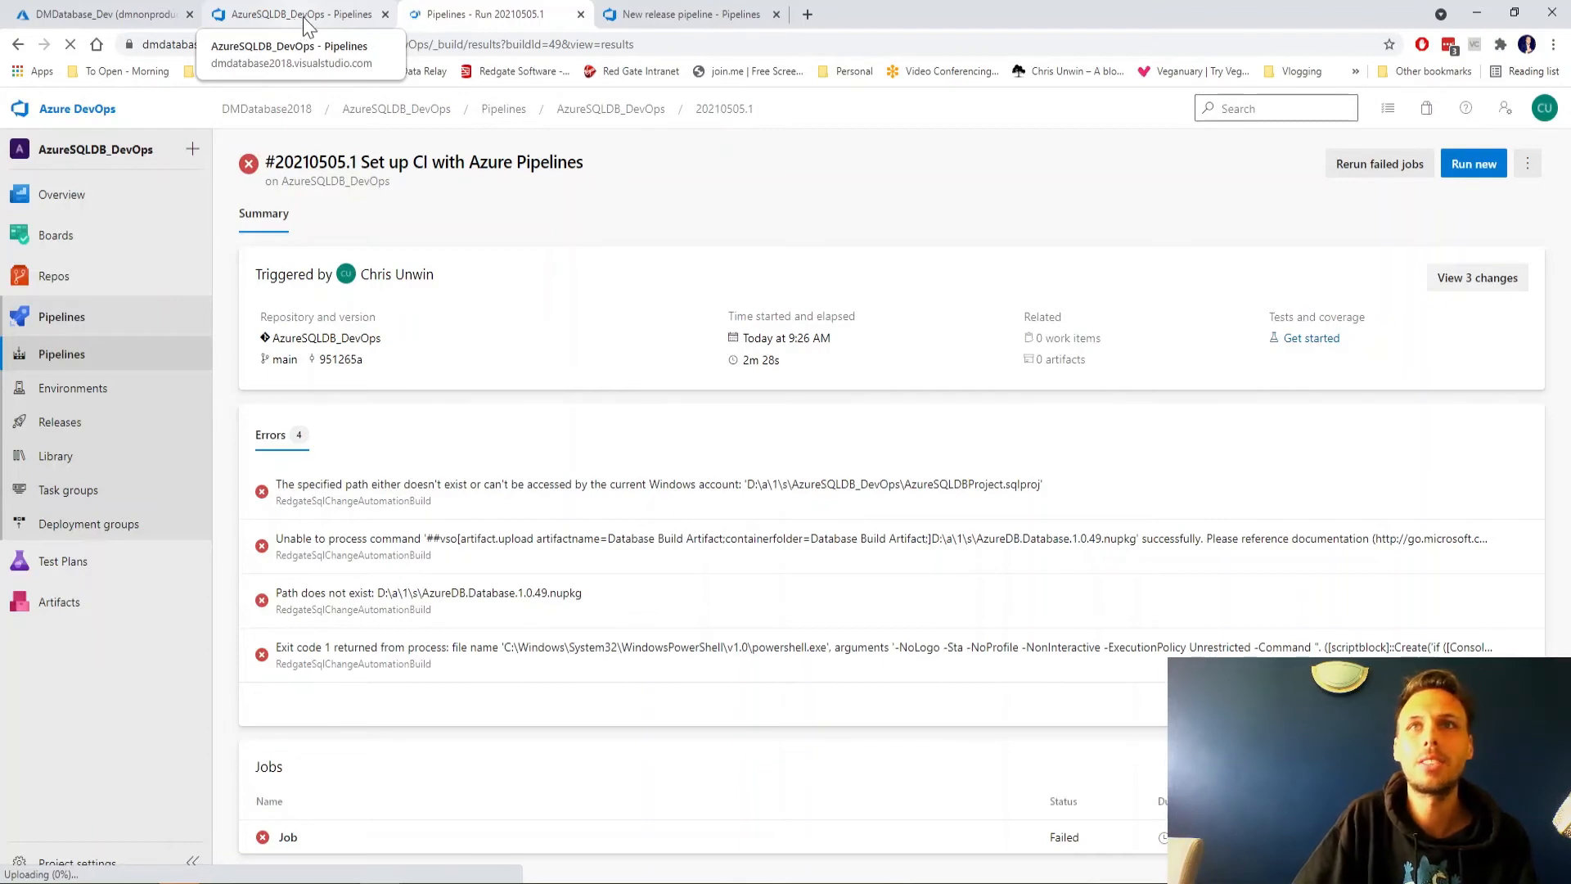
pyautogui.click(100, 14)
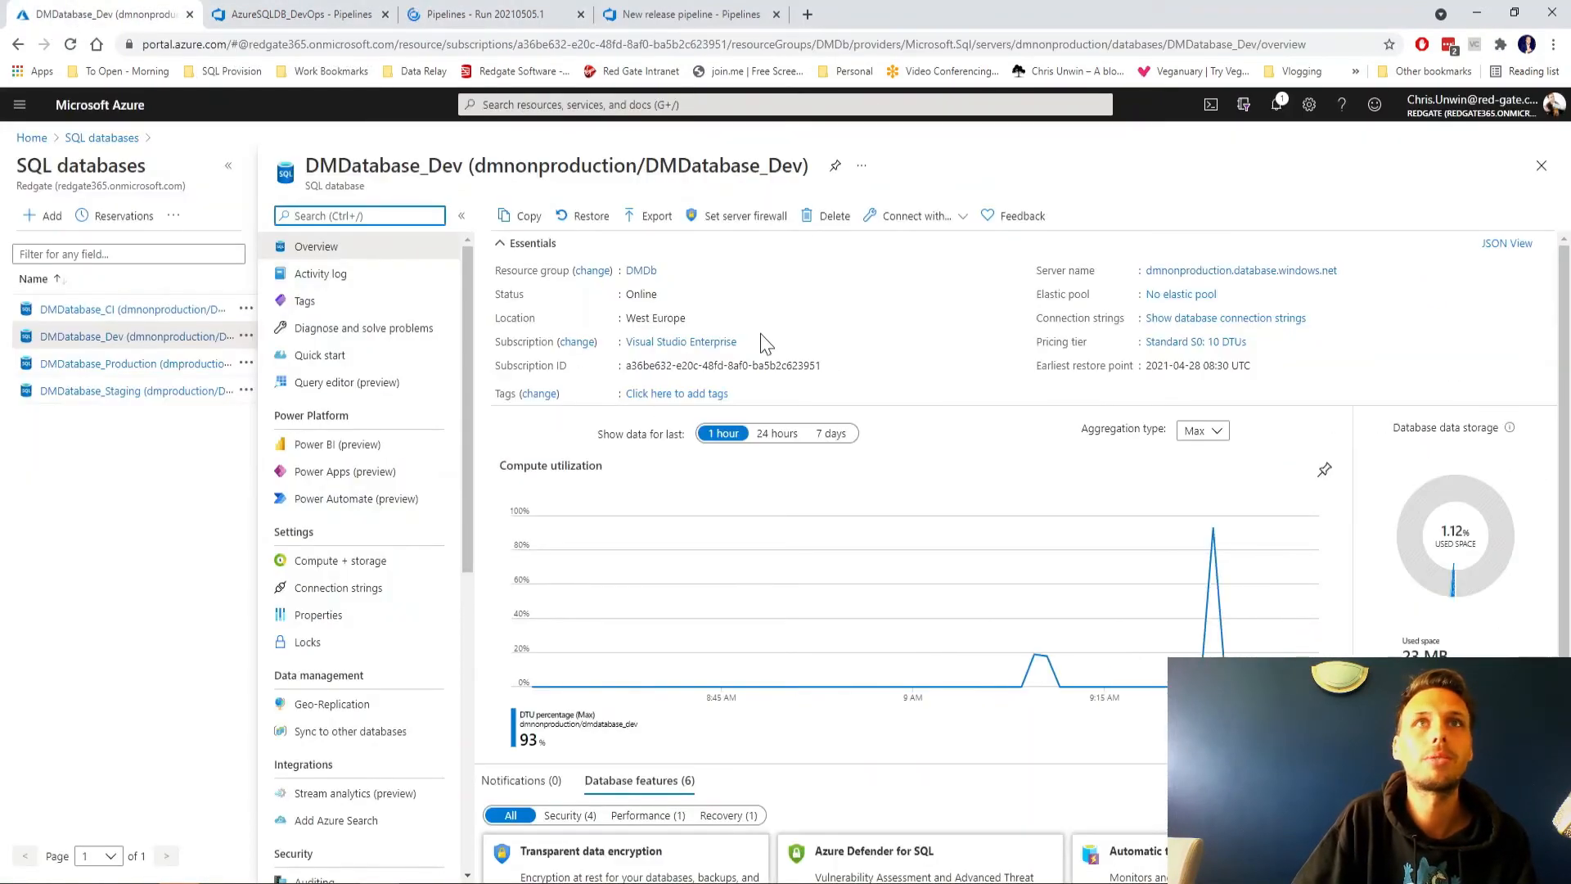
pyautogui.click(296, 14)
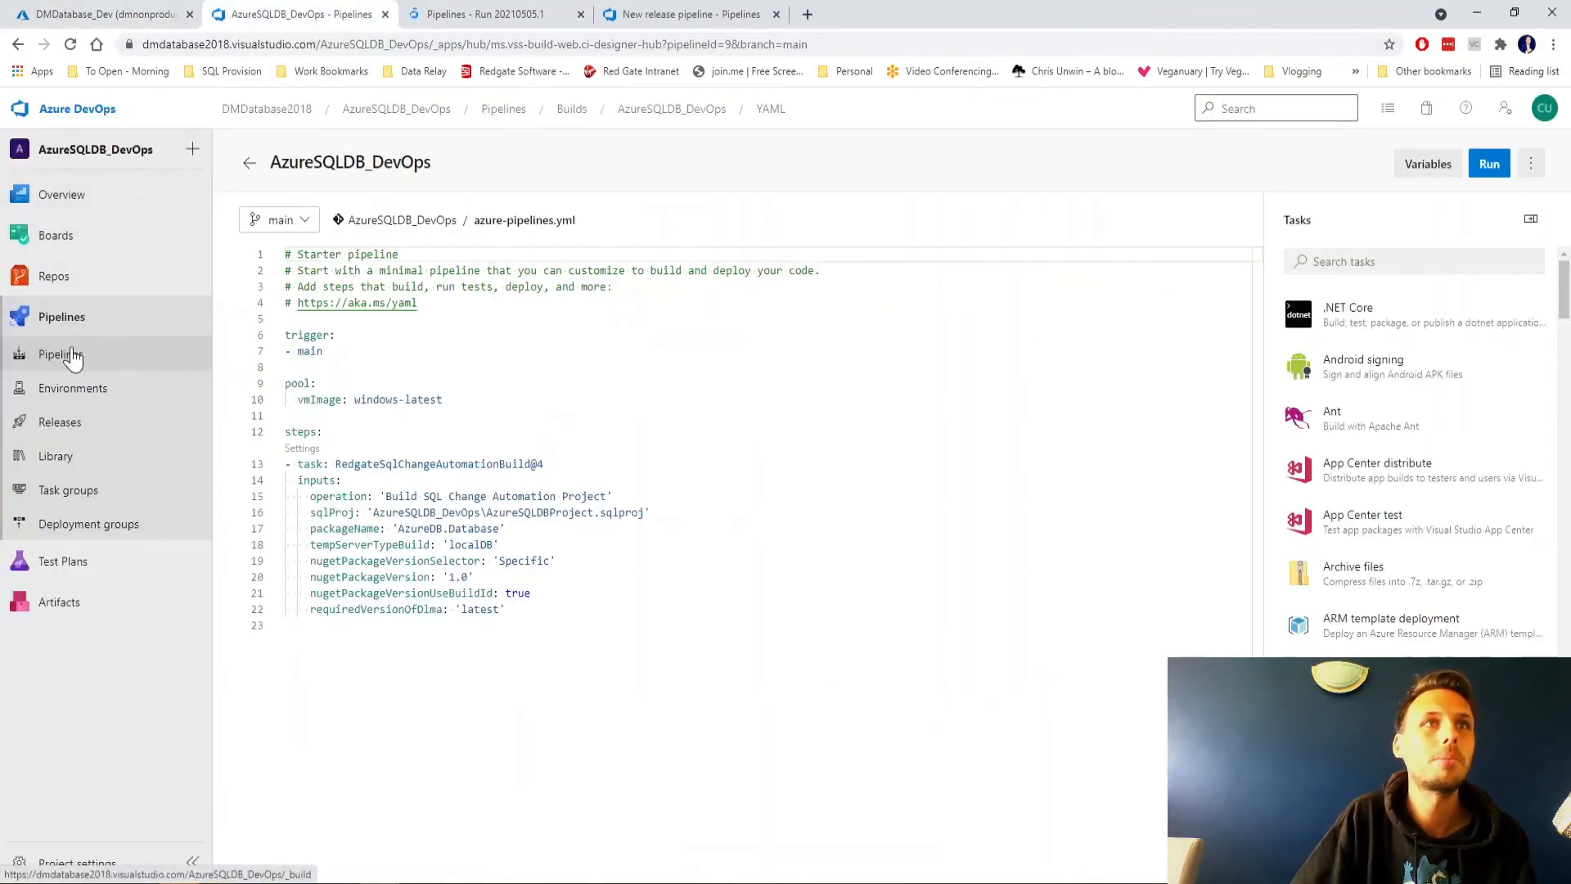
# Step: Correct the YAML sqlProj folder to AzureSQLDBProject and start a new build run
pyautogui.click(490, 14)
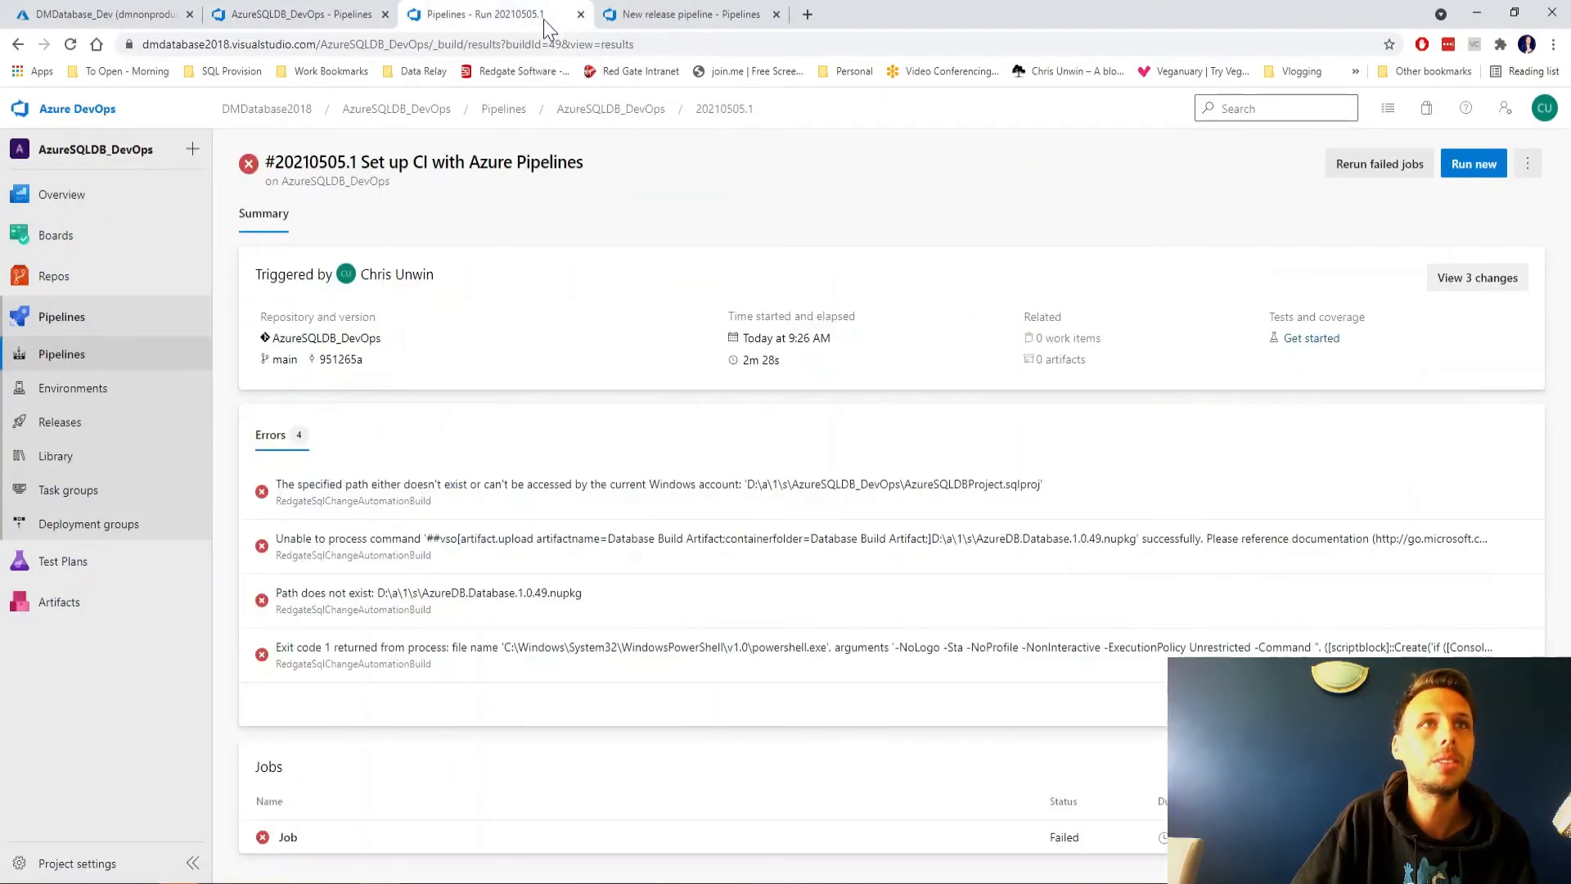
pyautogui.click(52, 275)
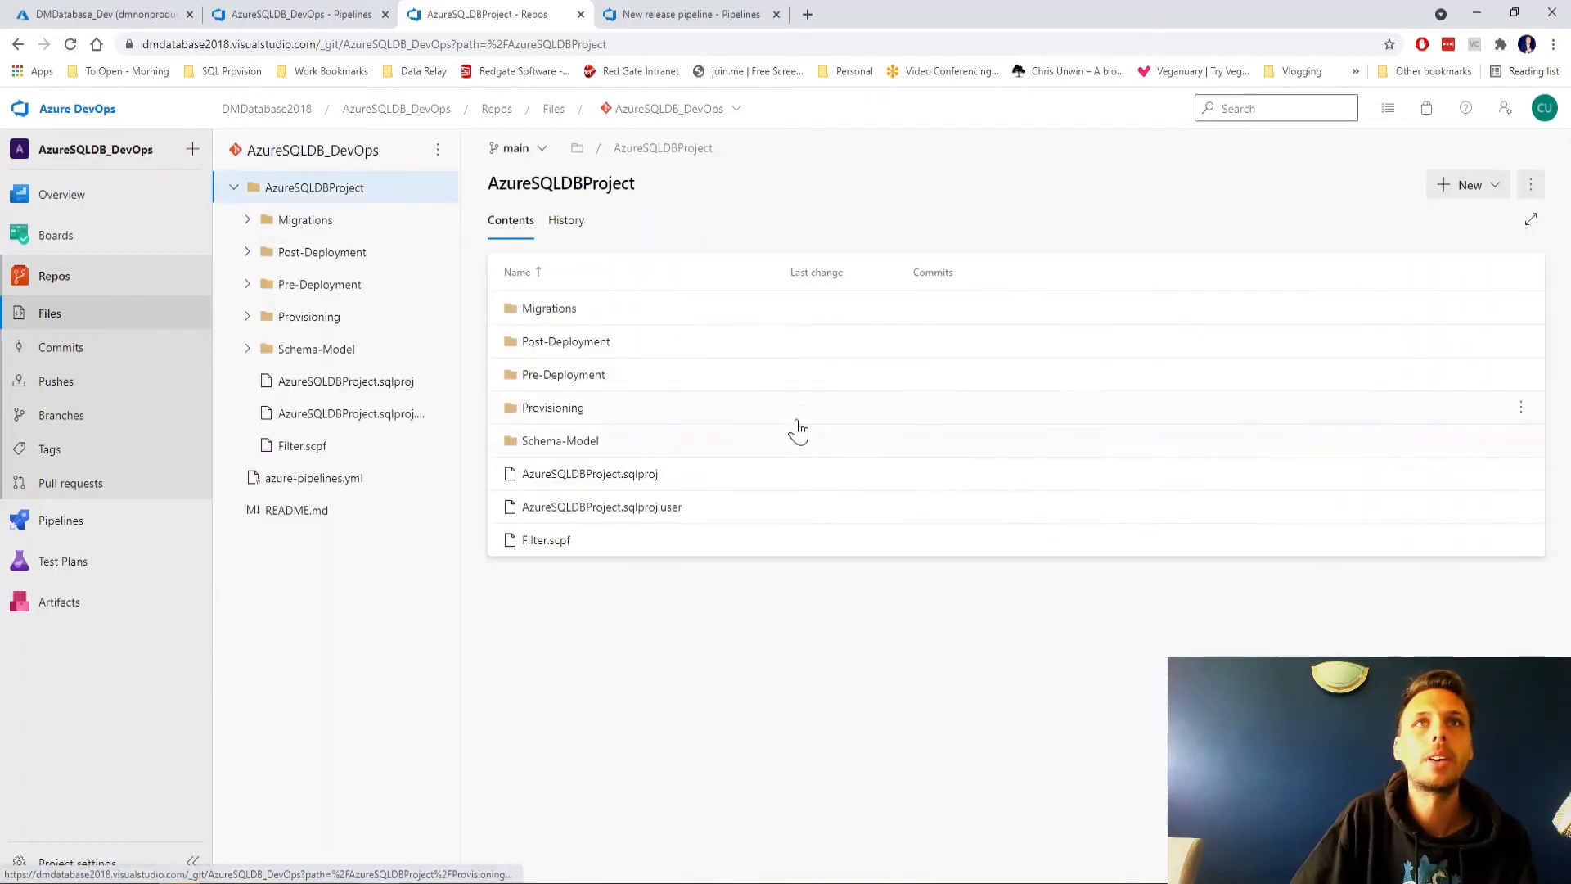
pyautogui.rightClick(561, 183)
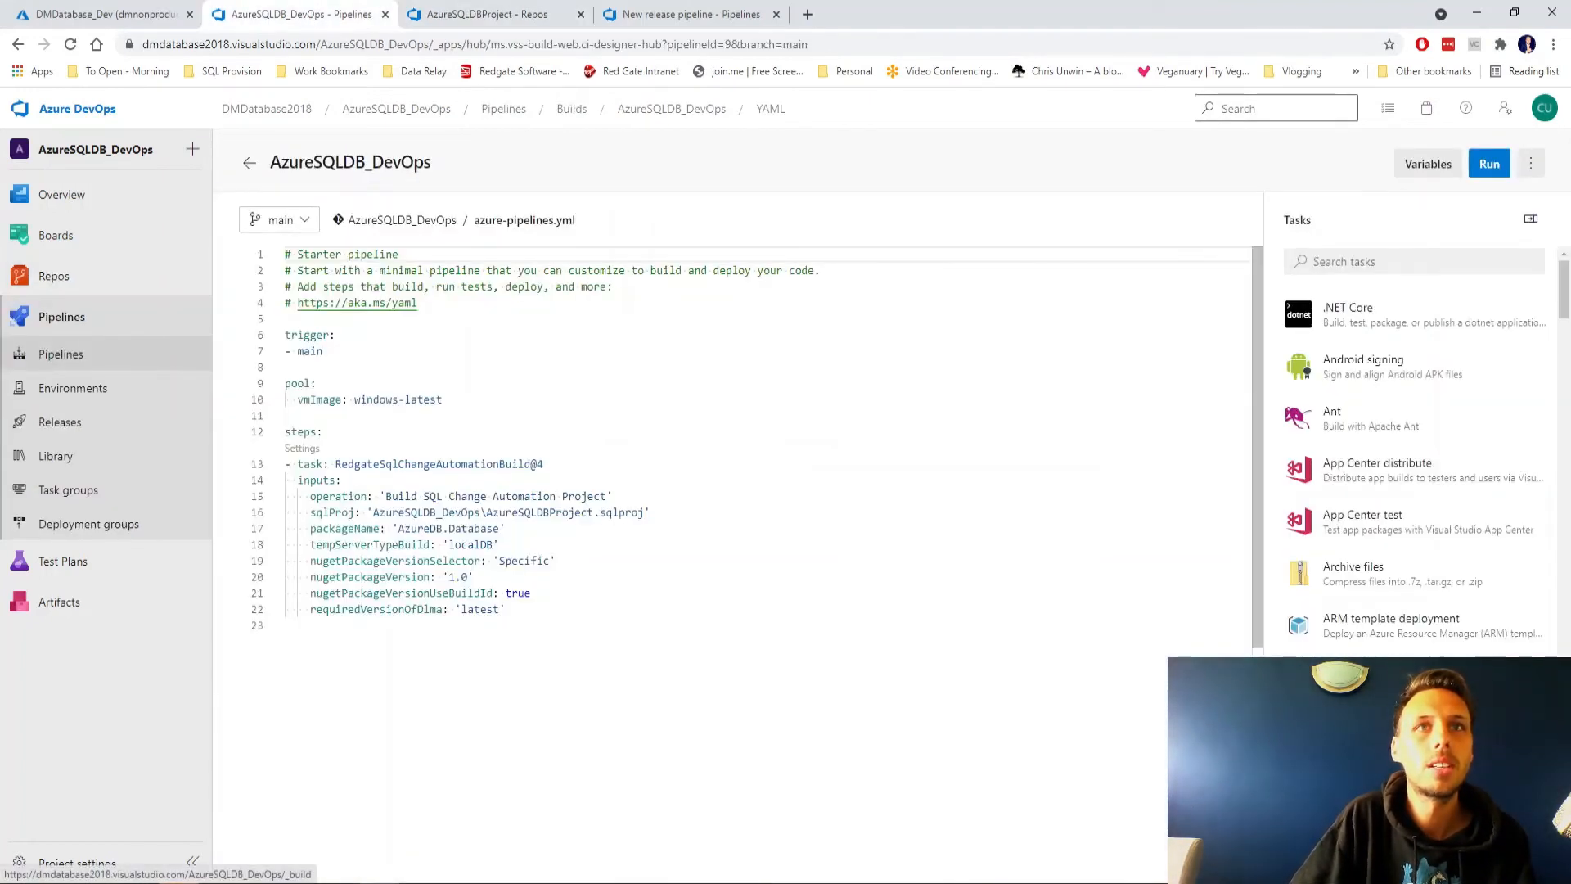
pyautogui.doubleClick(425, 512)
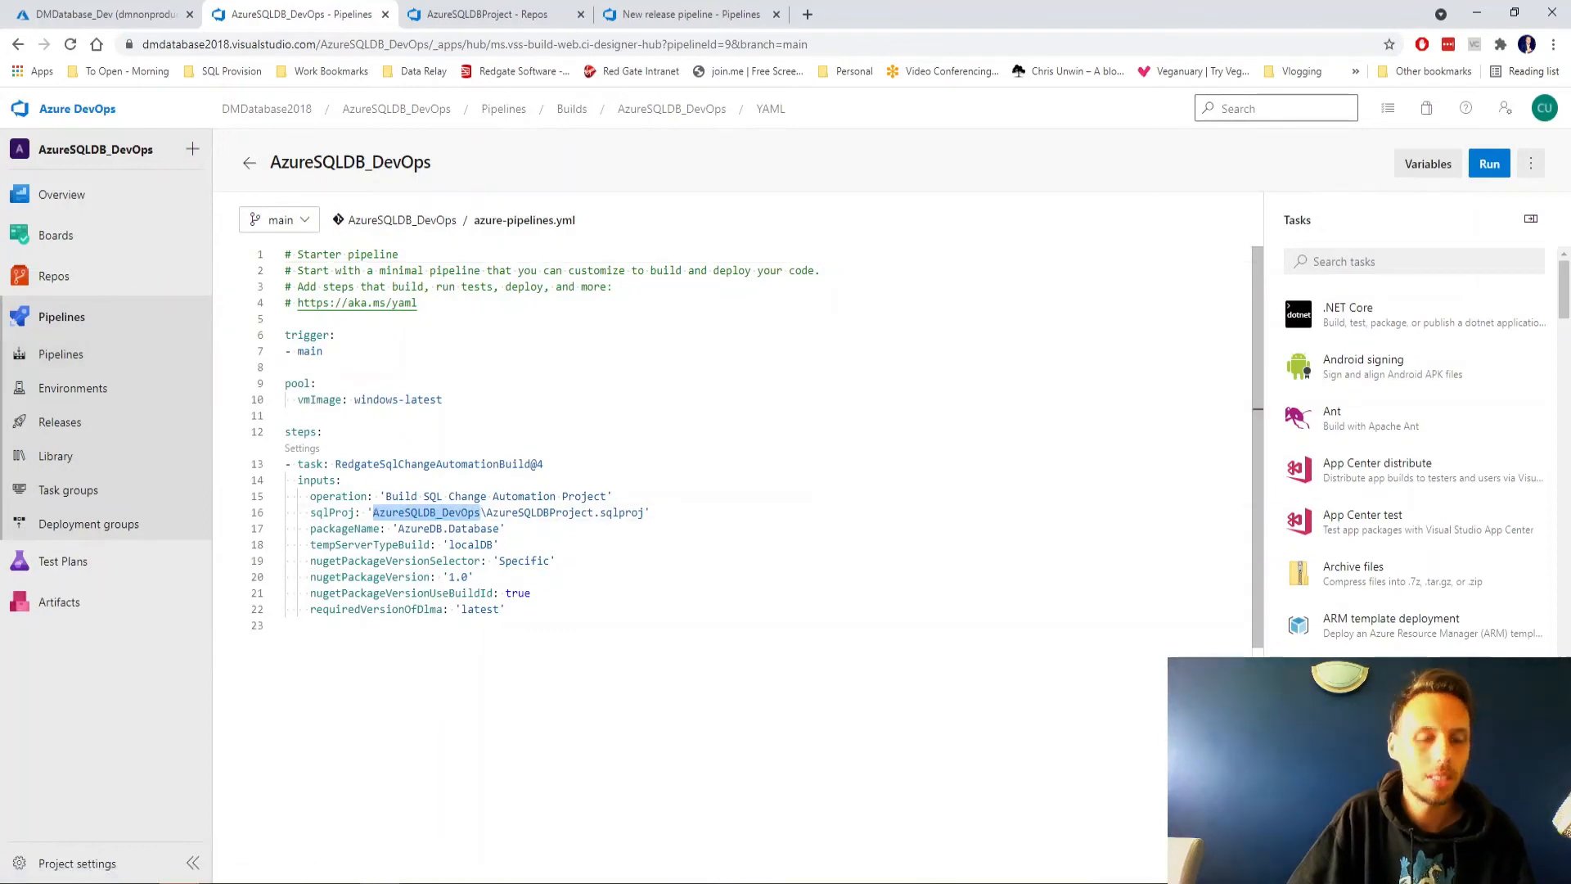
pyautogui.write('AzureSQLDBProject')
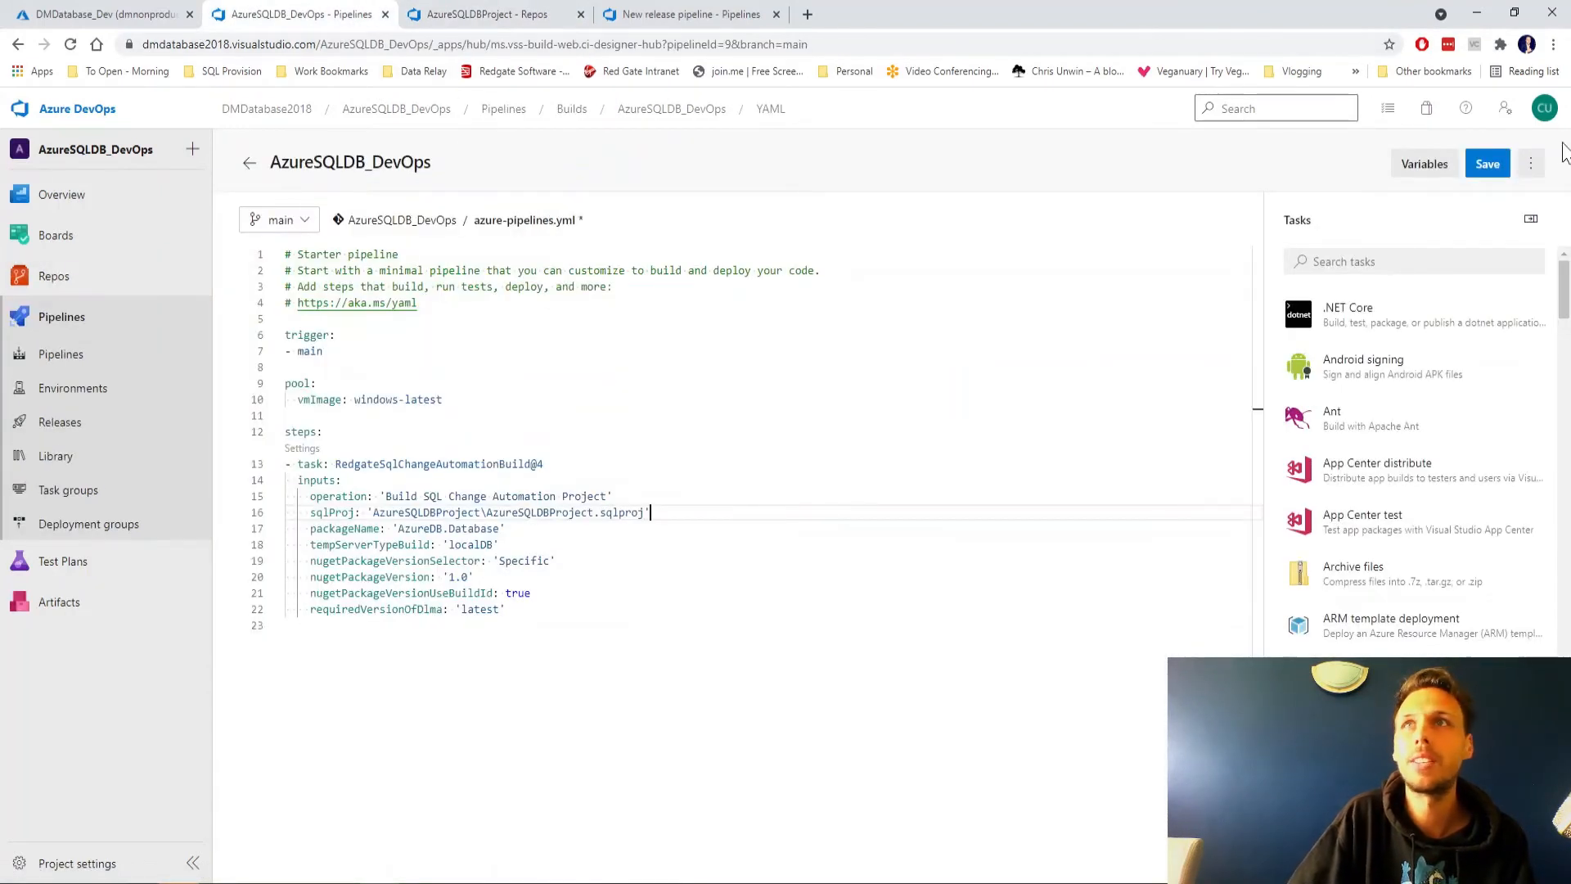
pyautogui.click(1487, 162)
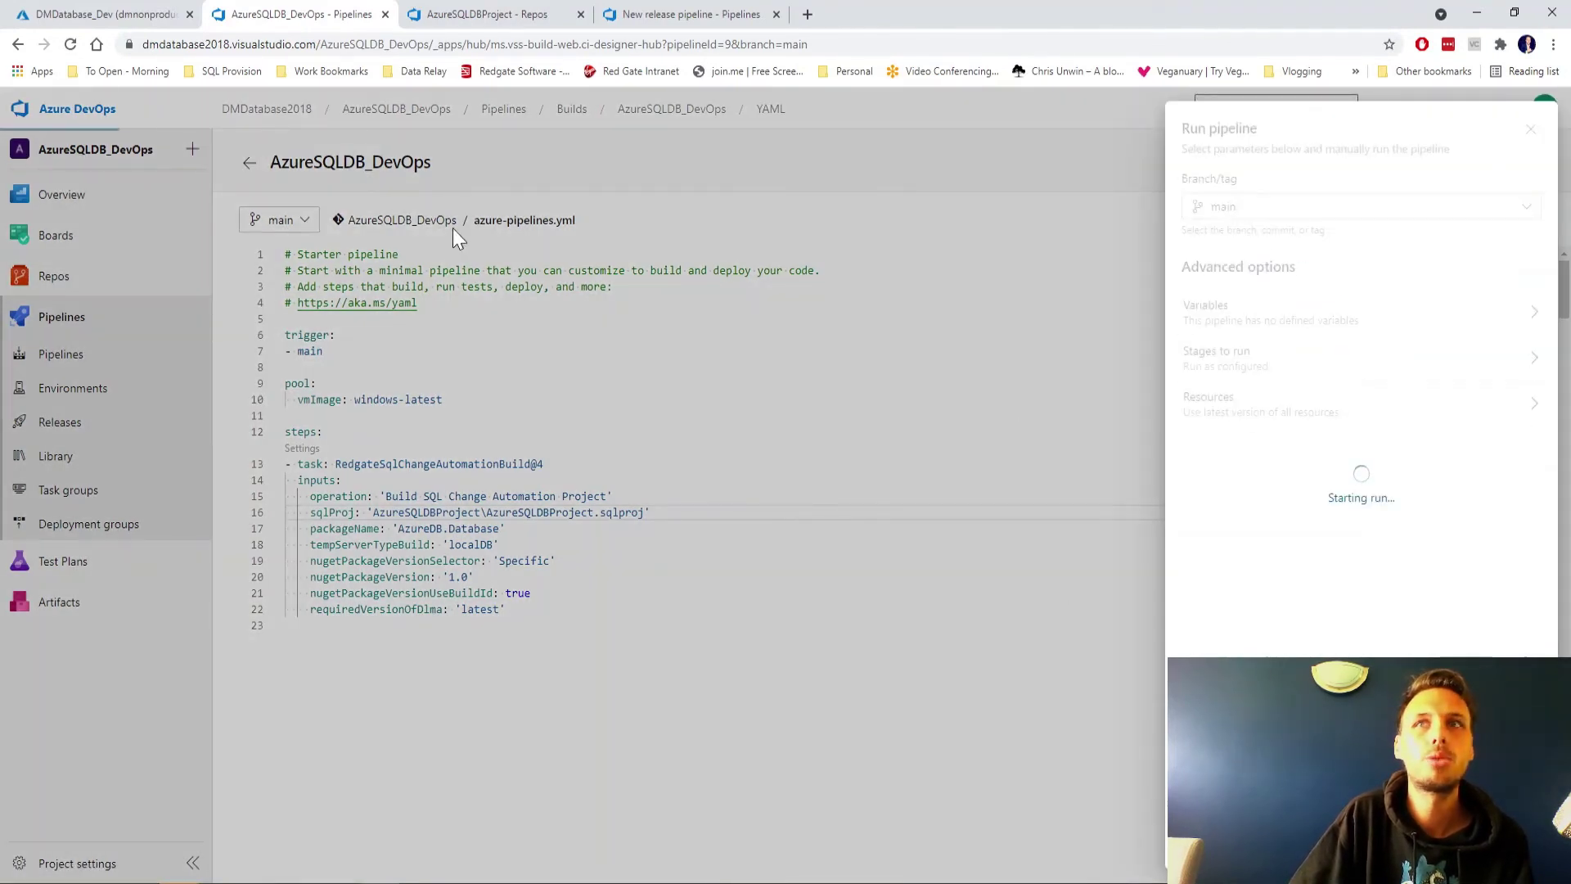
pyautogui.click(491, 14)
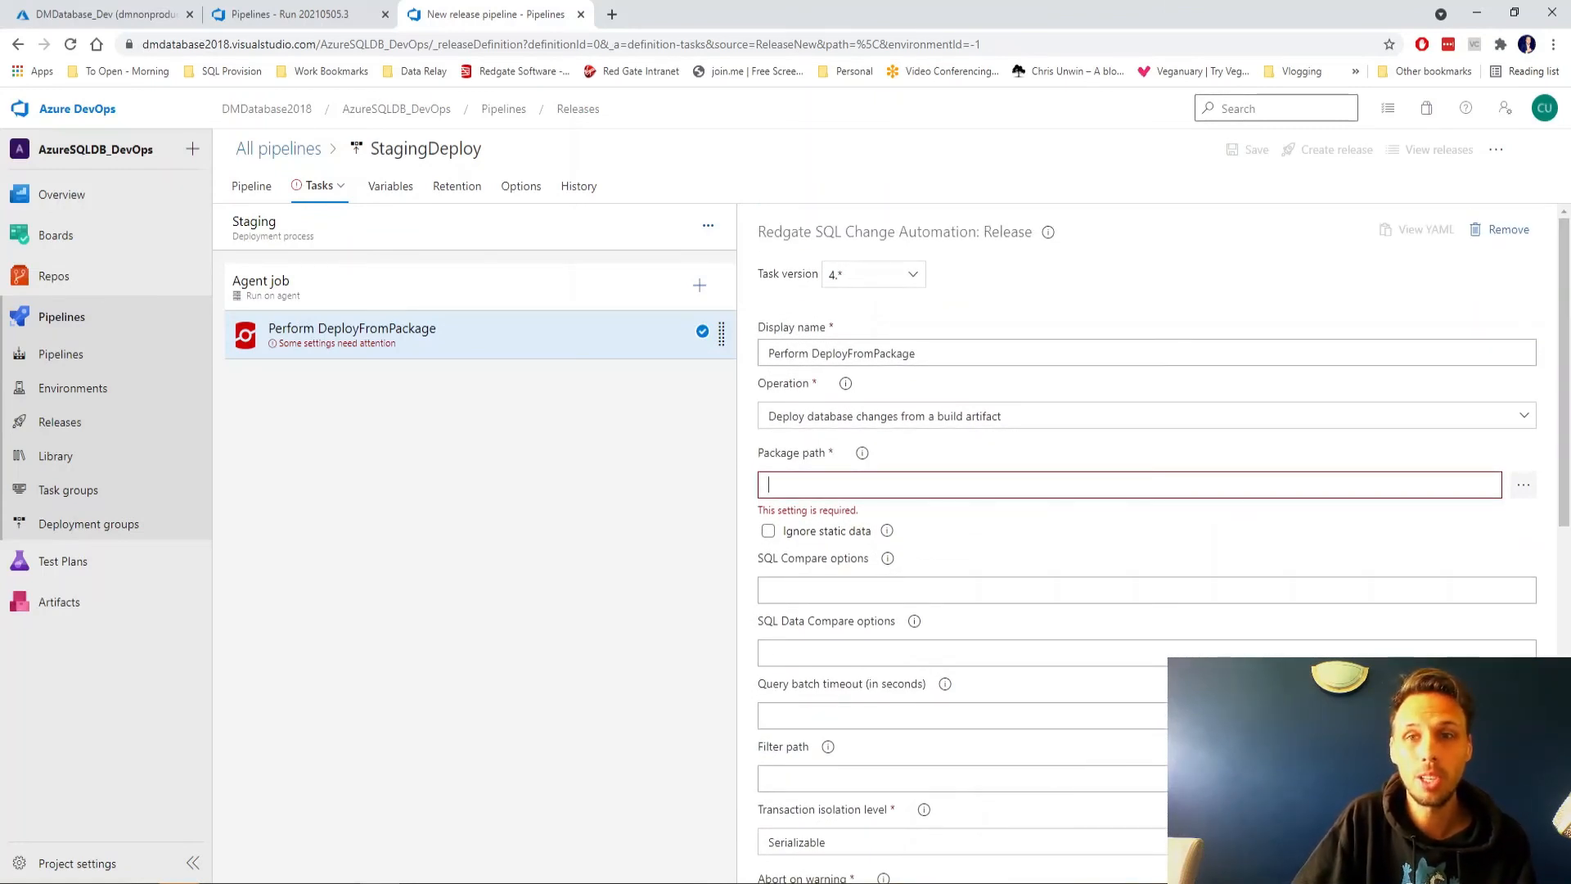
pyautogui.moveTo(701, 563)
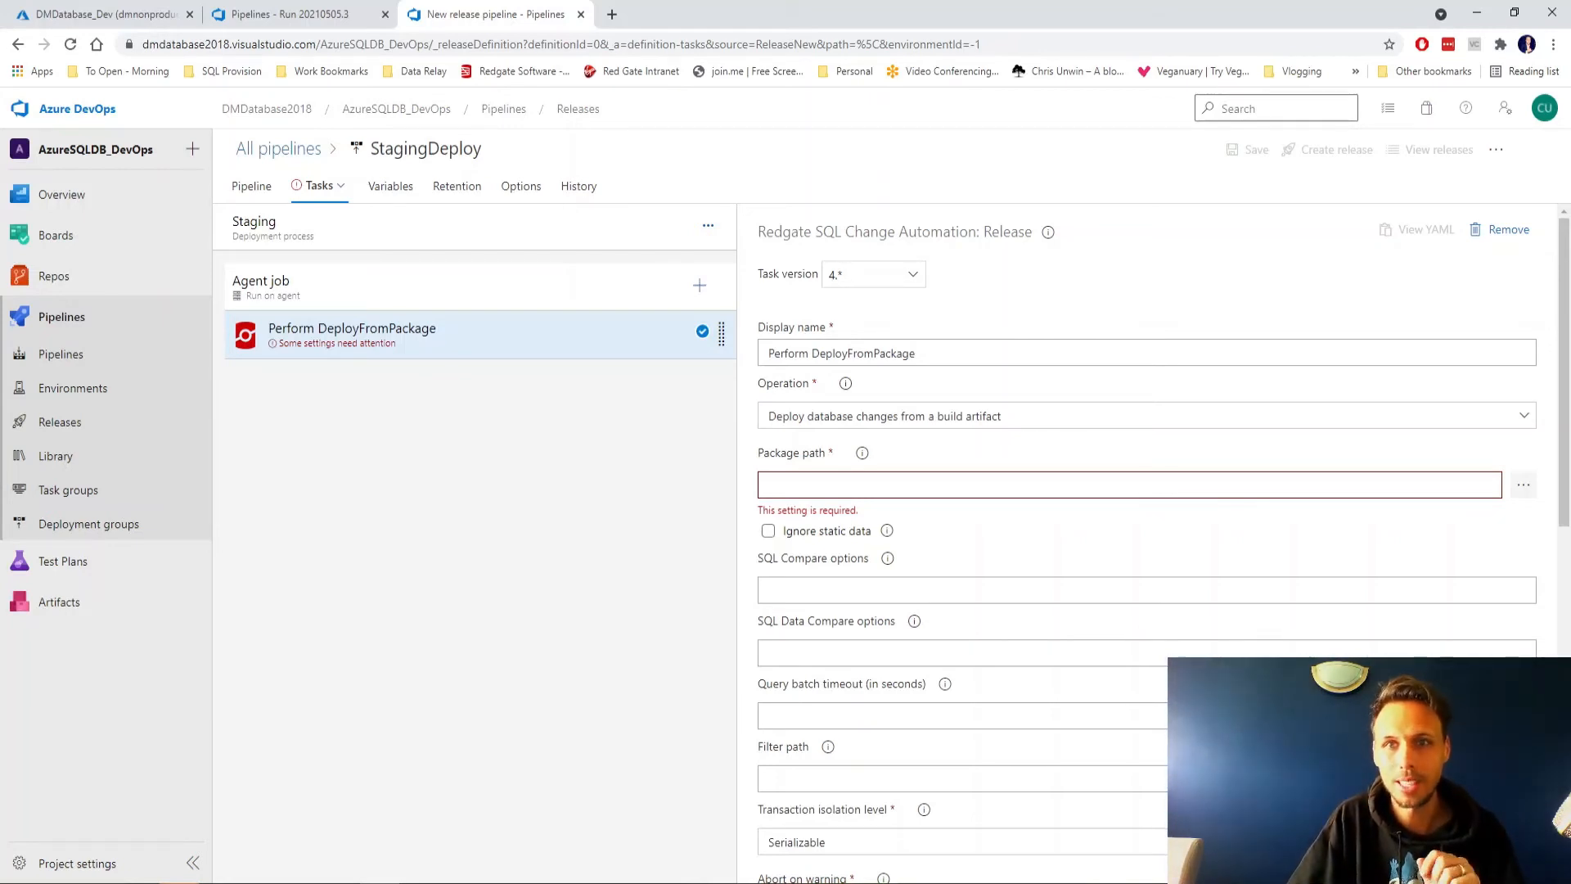
# Step: Show recent pipelines, where AzureSQLDB_DevOps run #20210505.3 has succeeded
pyautogui.click(1002, 485)
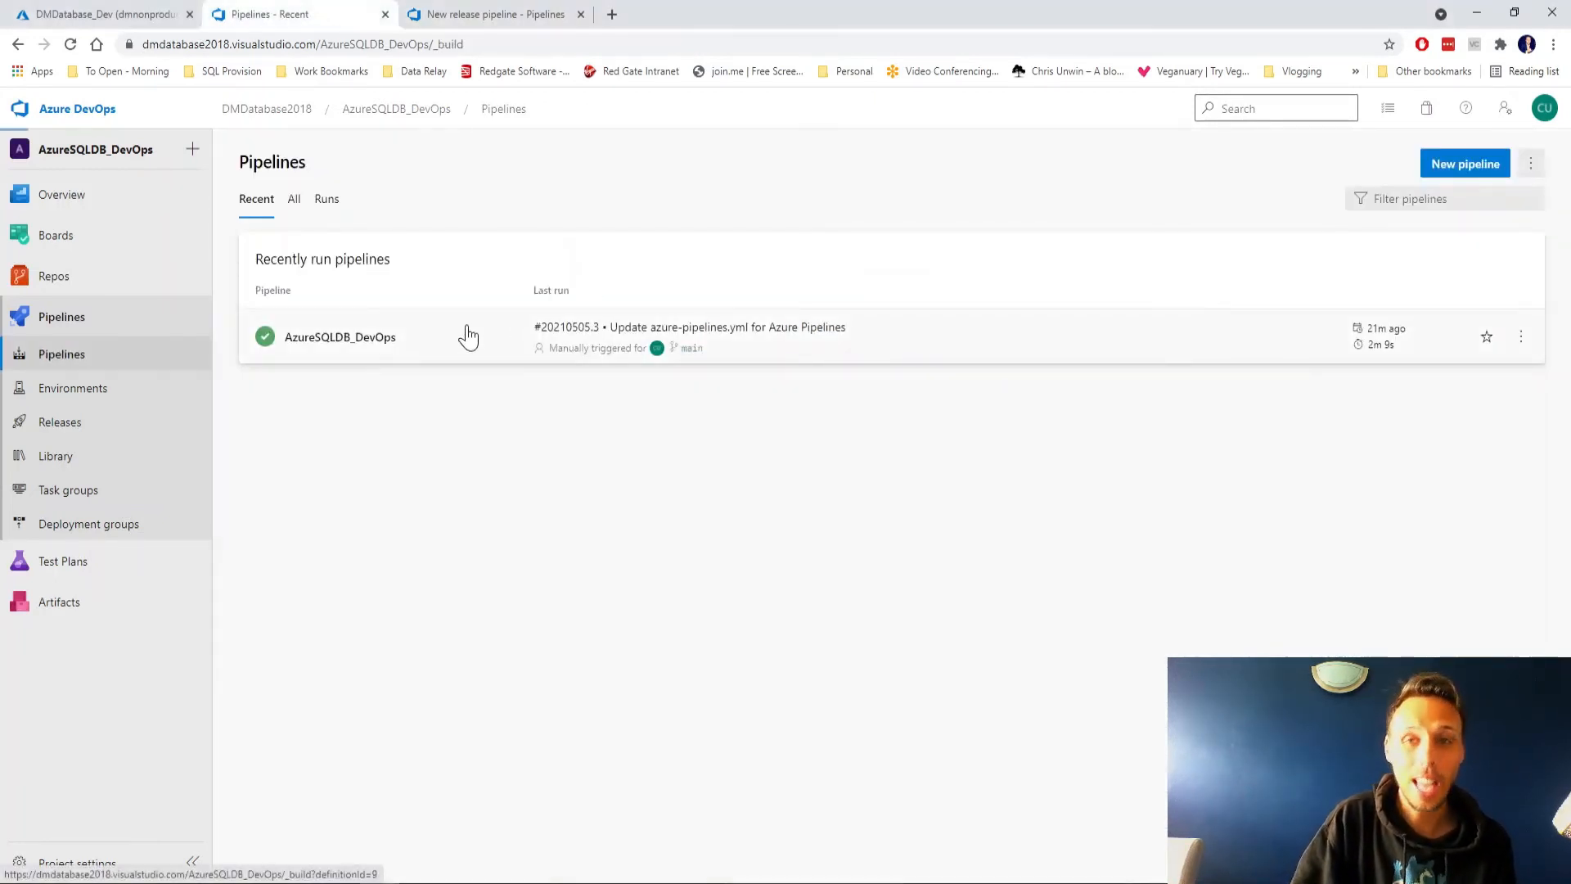
# Step: Set the package path to AzureDB.Database.1.0.$(Build.BuildId).nupkg and save StagingDeploy
pyautogui.click(339, 336)
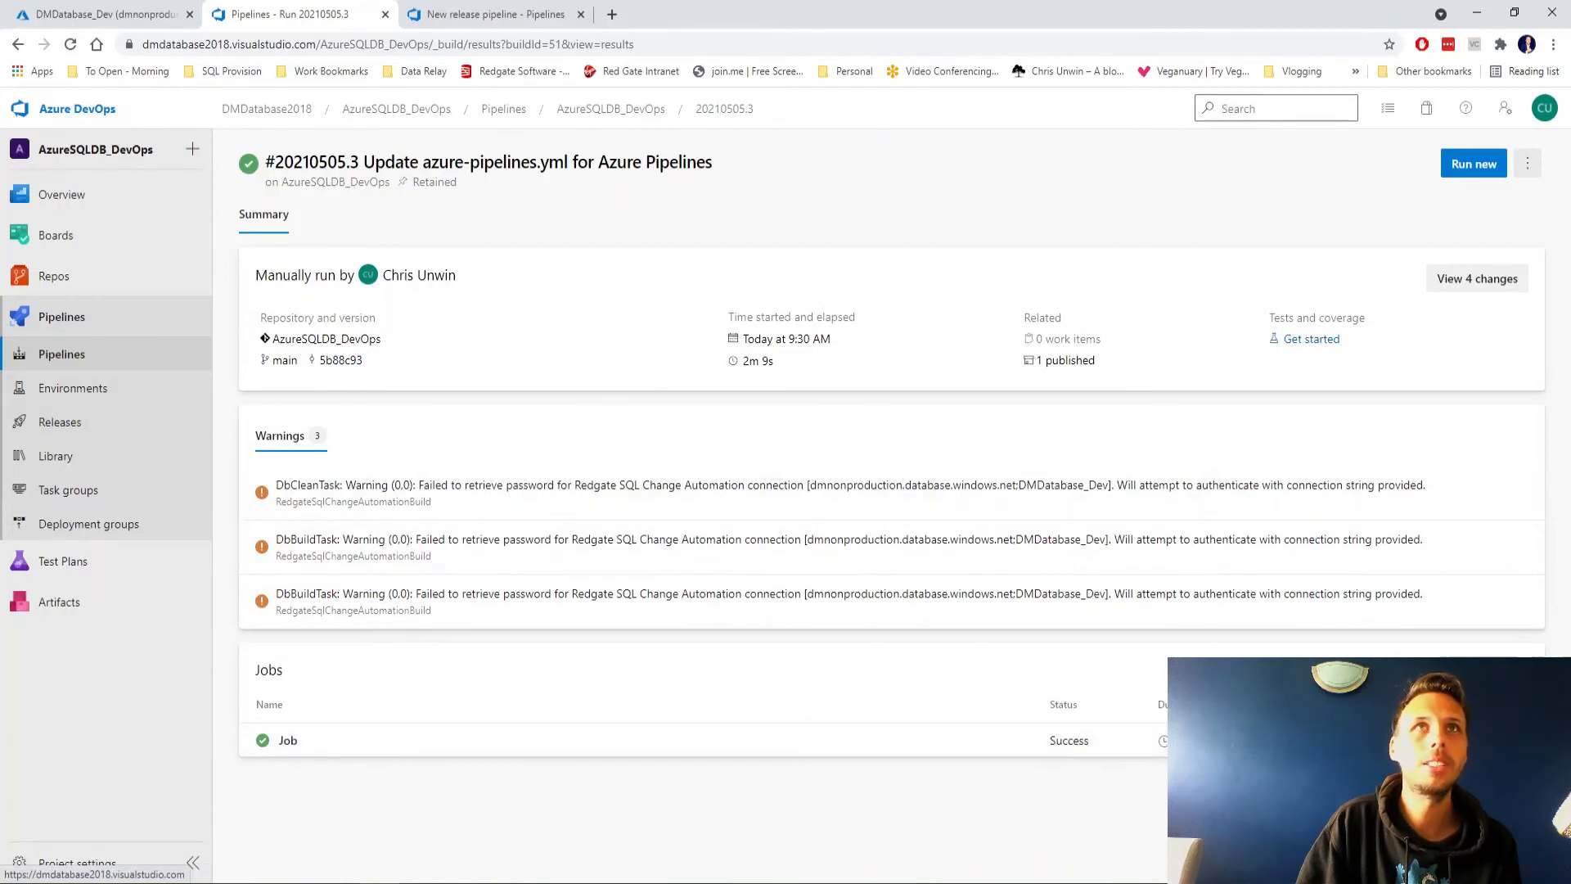
pyautogui.click(491, 14)
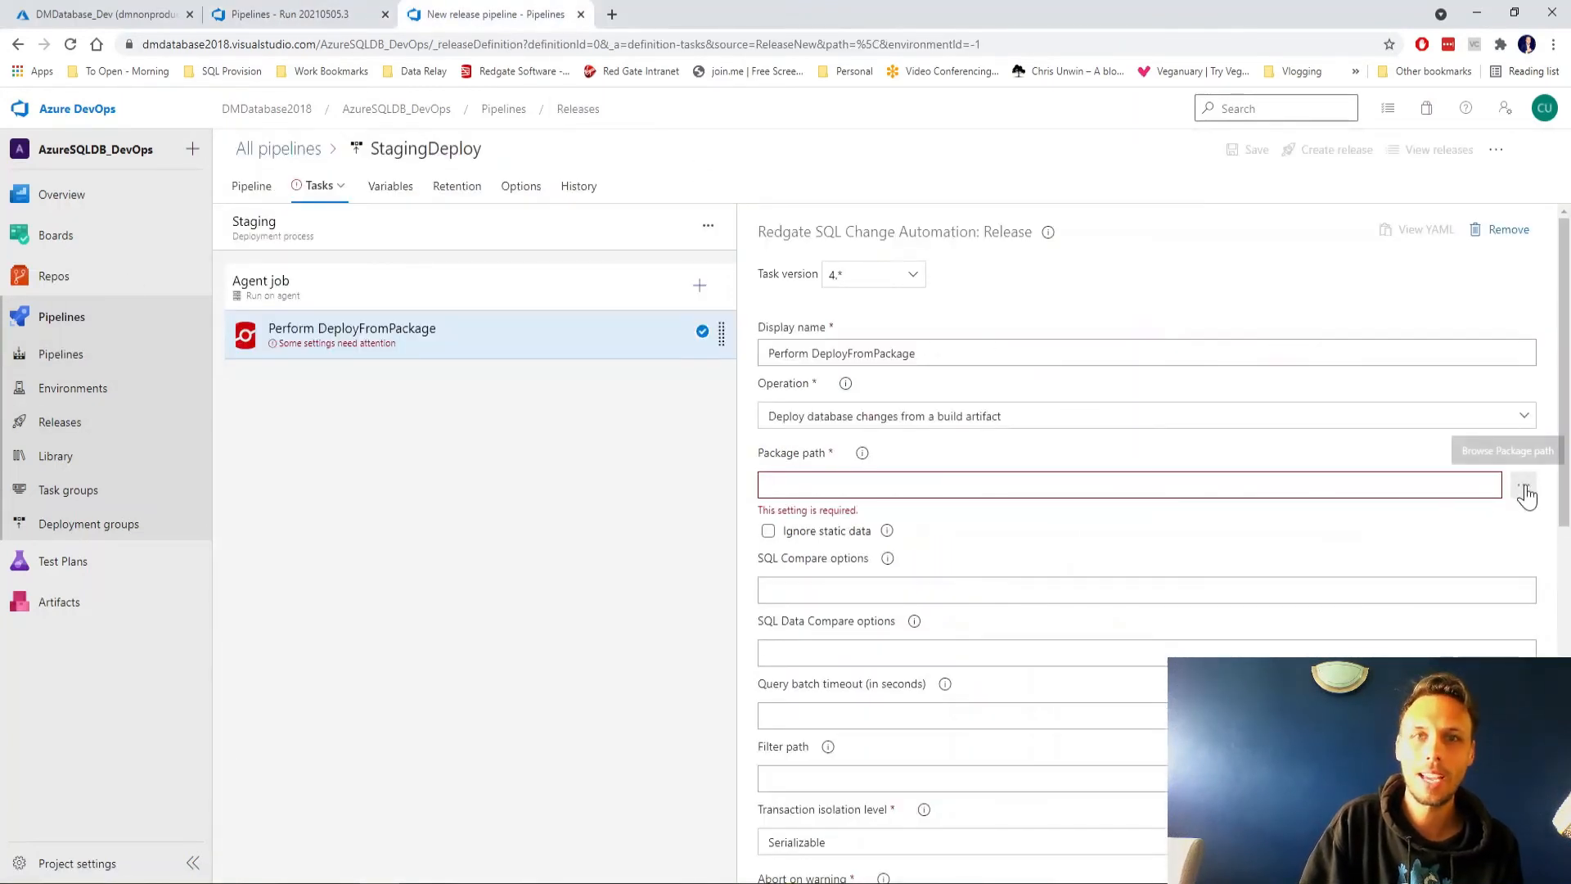
pyautogui.click(1522, 485)
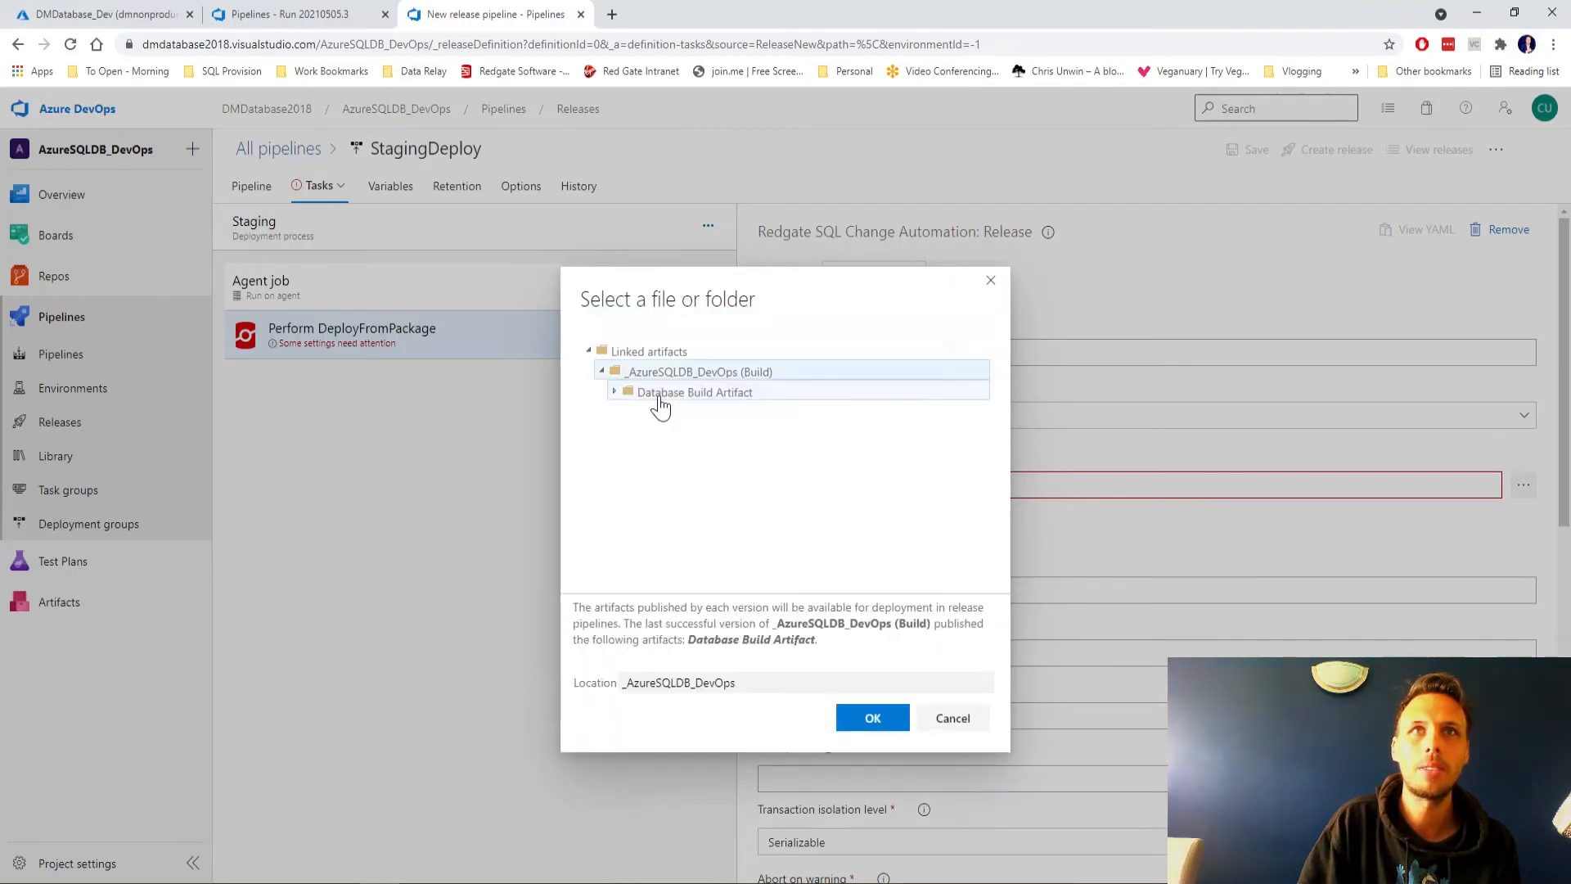
pyautogui.click(614, 391)
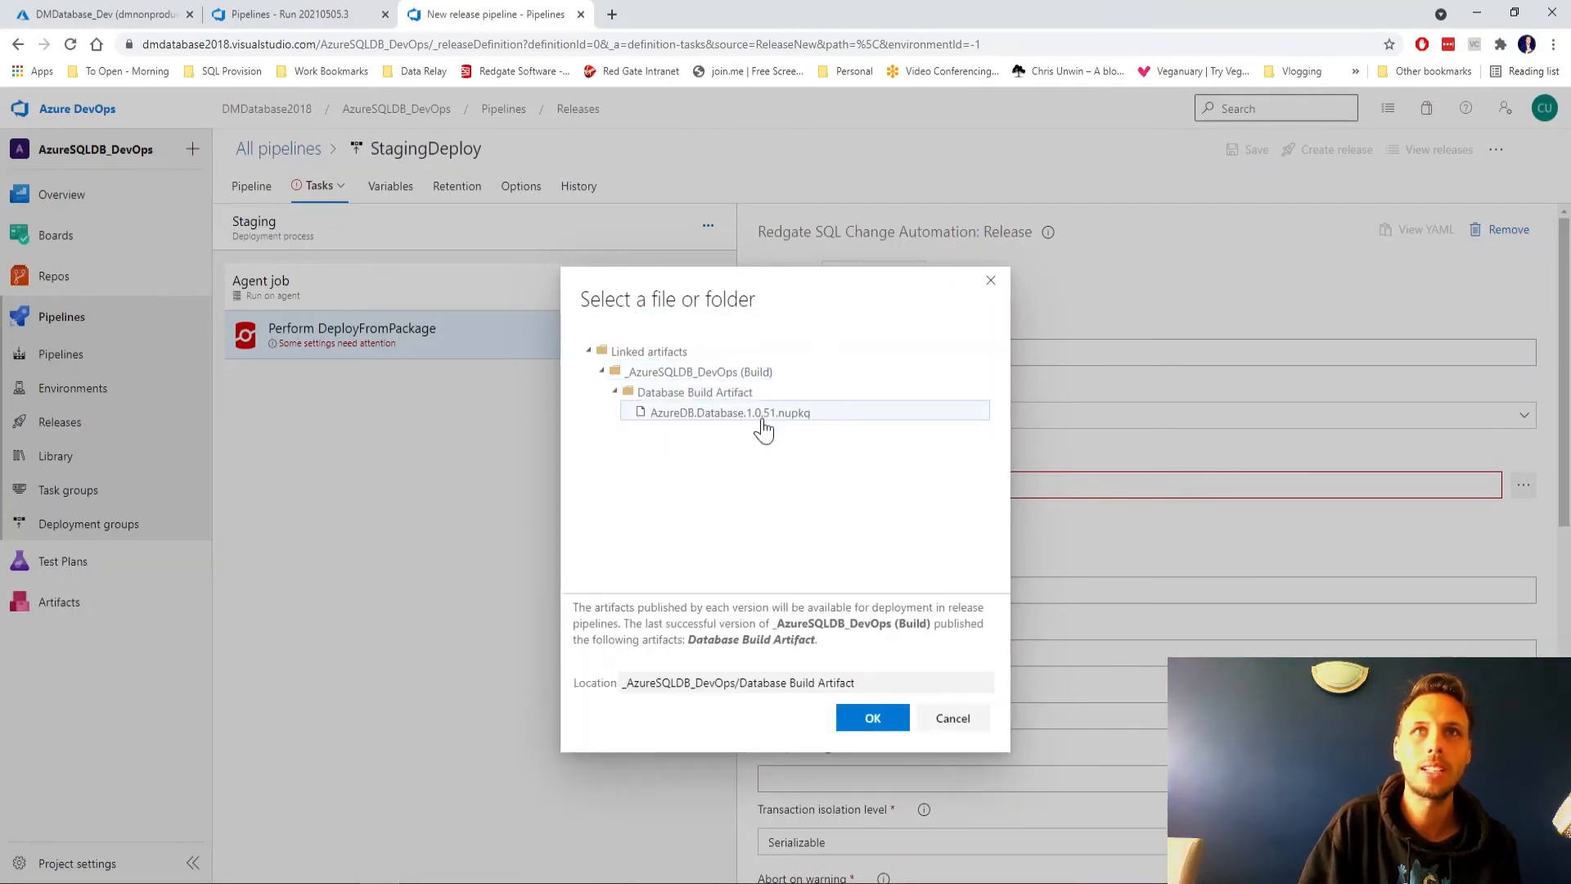
pyautogui.click(871, 718)
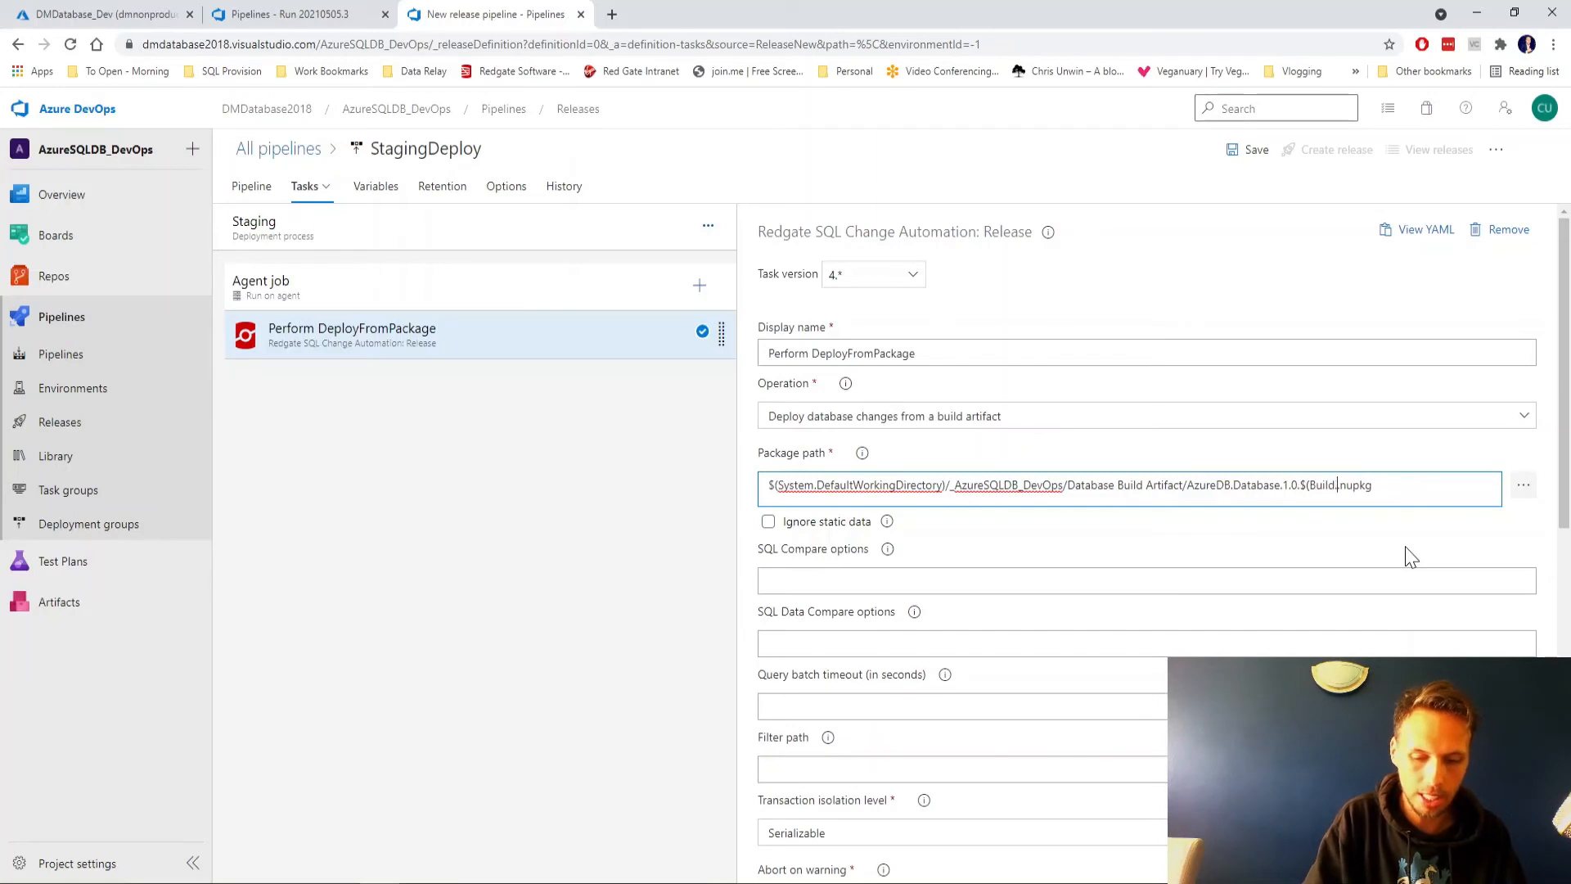
pyautogui.write('.BuildId).')
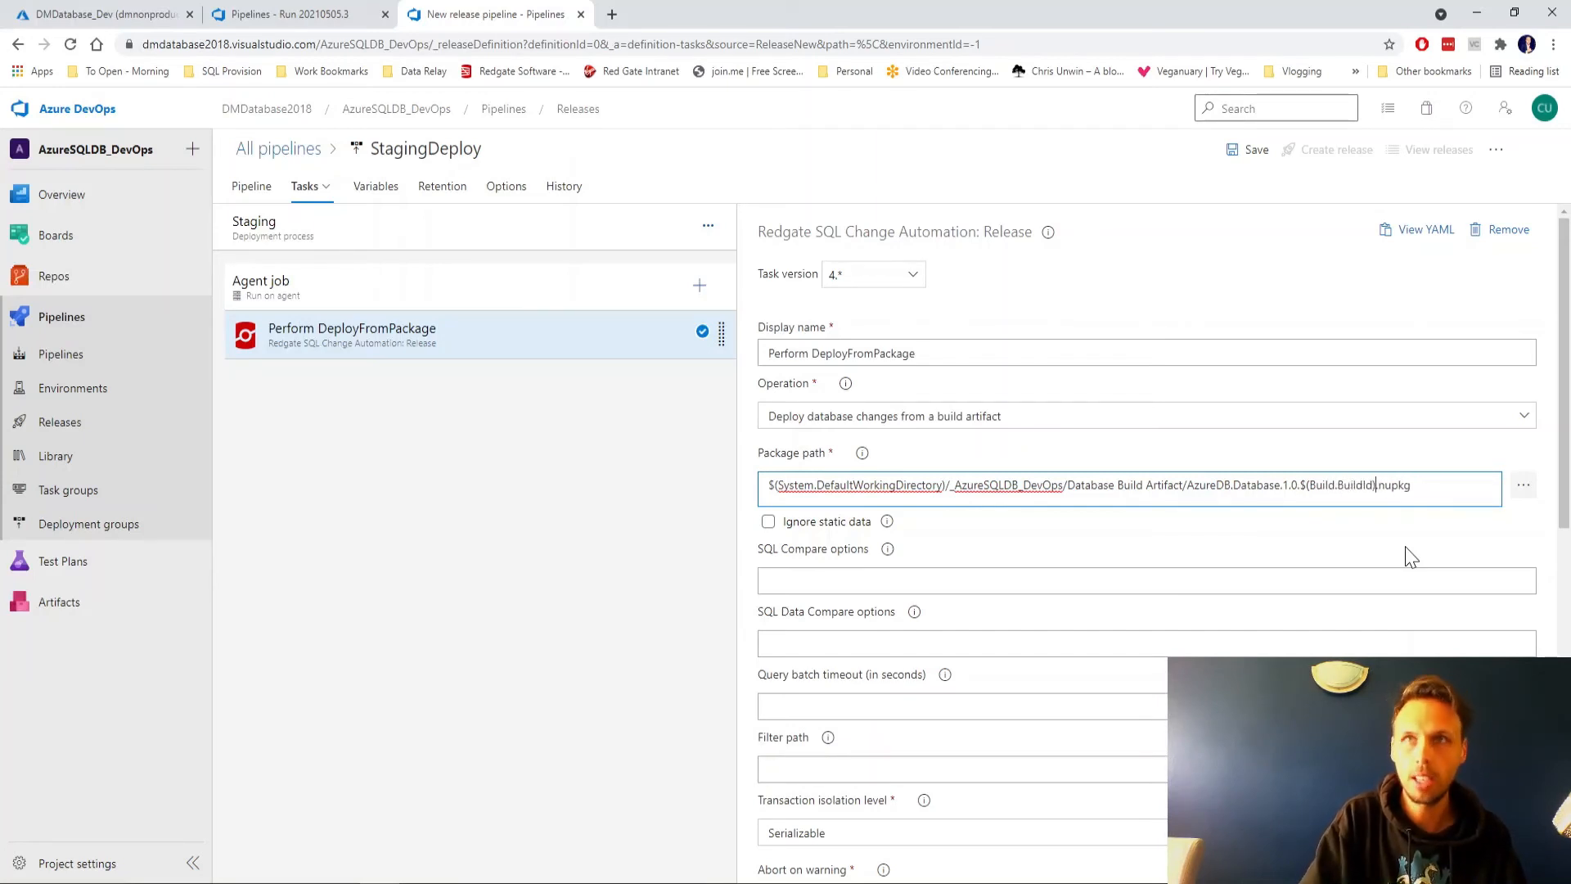
pyautogui.moveTo(570, 305)
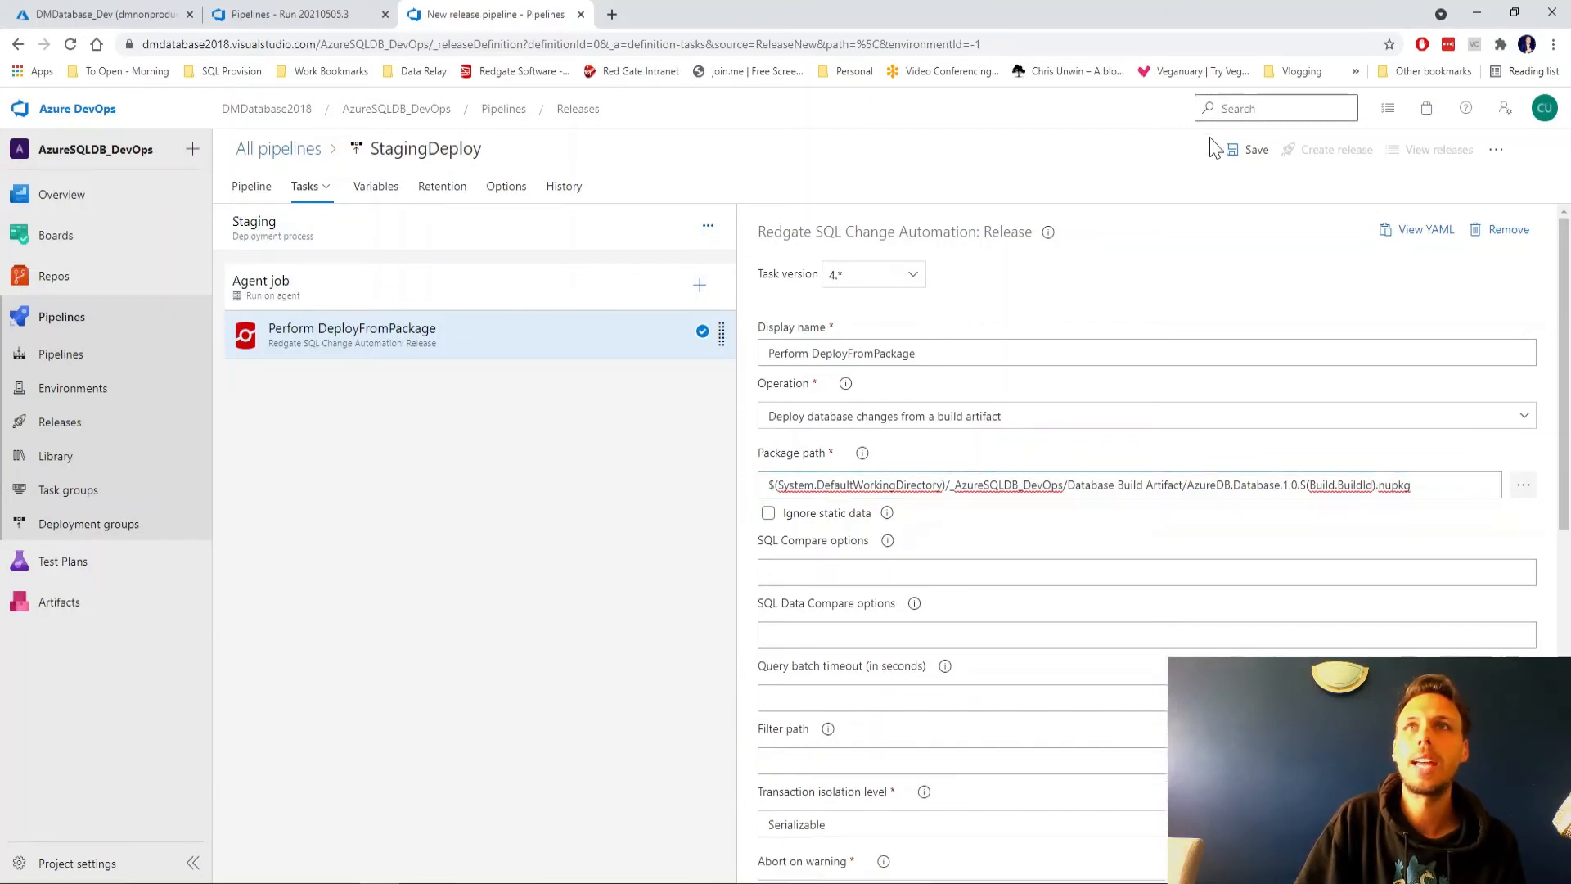
pyautogui.moveTo(1320, 471)
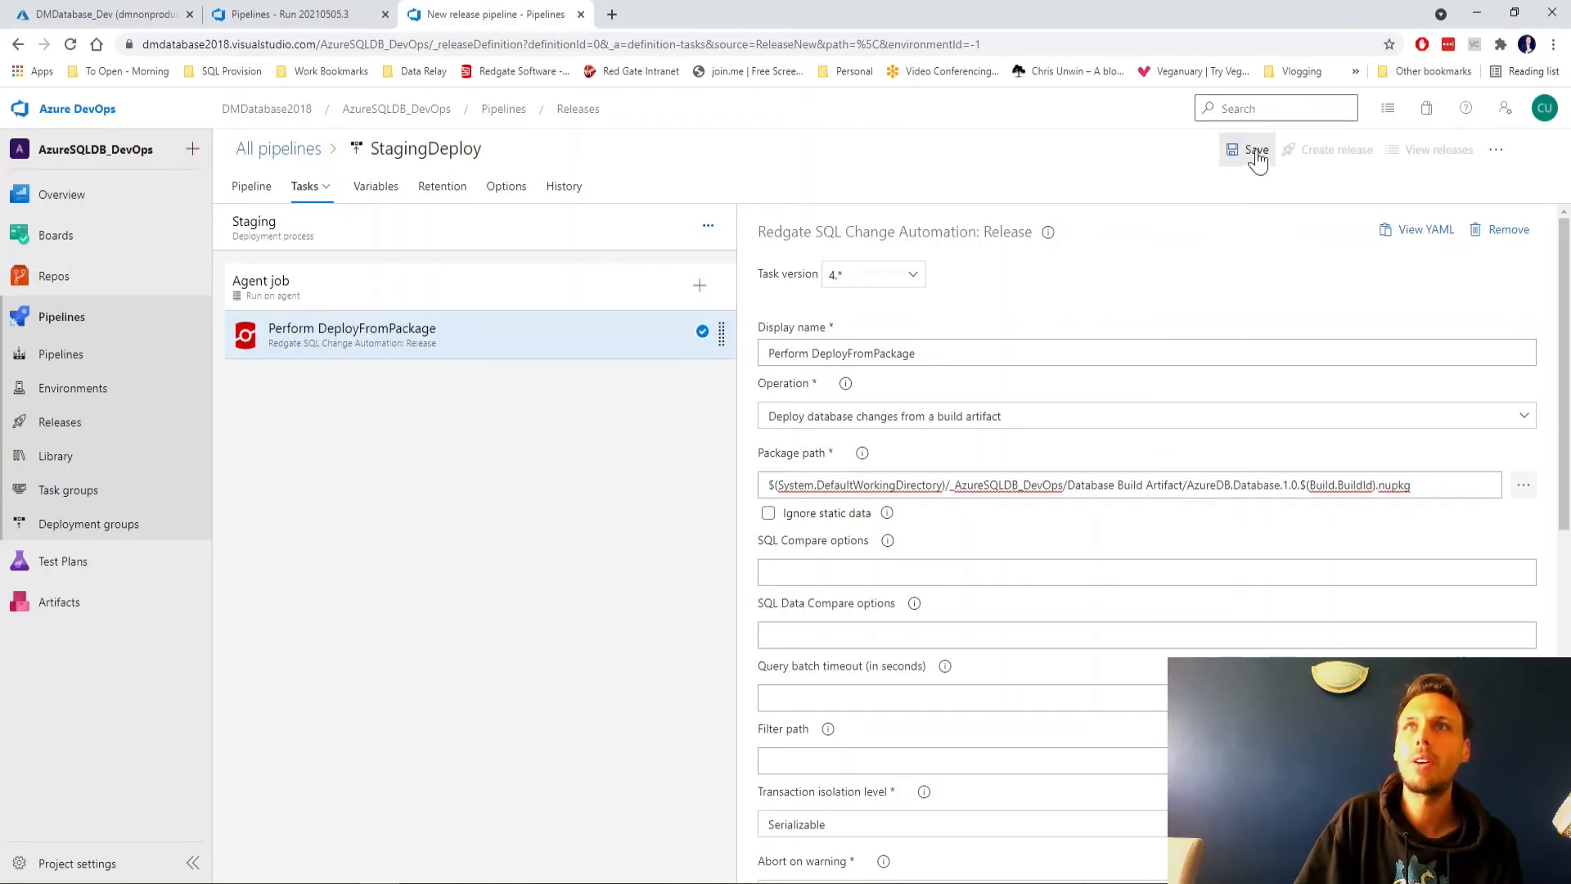
pyautogui.click(1255, 149)
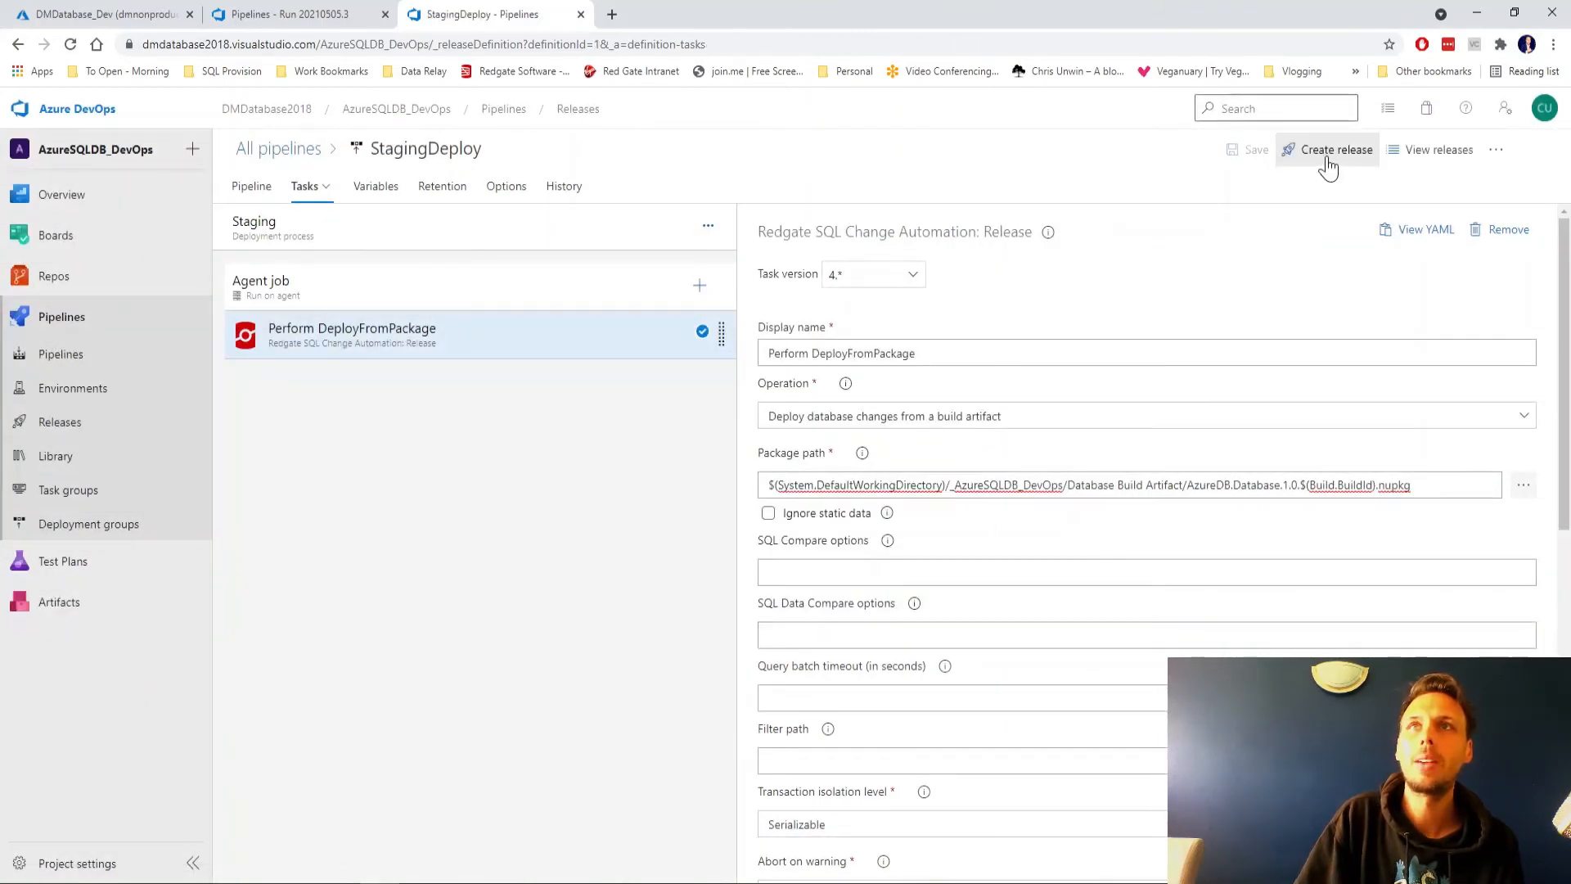
# Step: Create Release-1 of StagingDeploy using build artifact version 20210505.3
pyautogui.click(1334, 149)
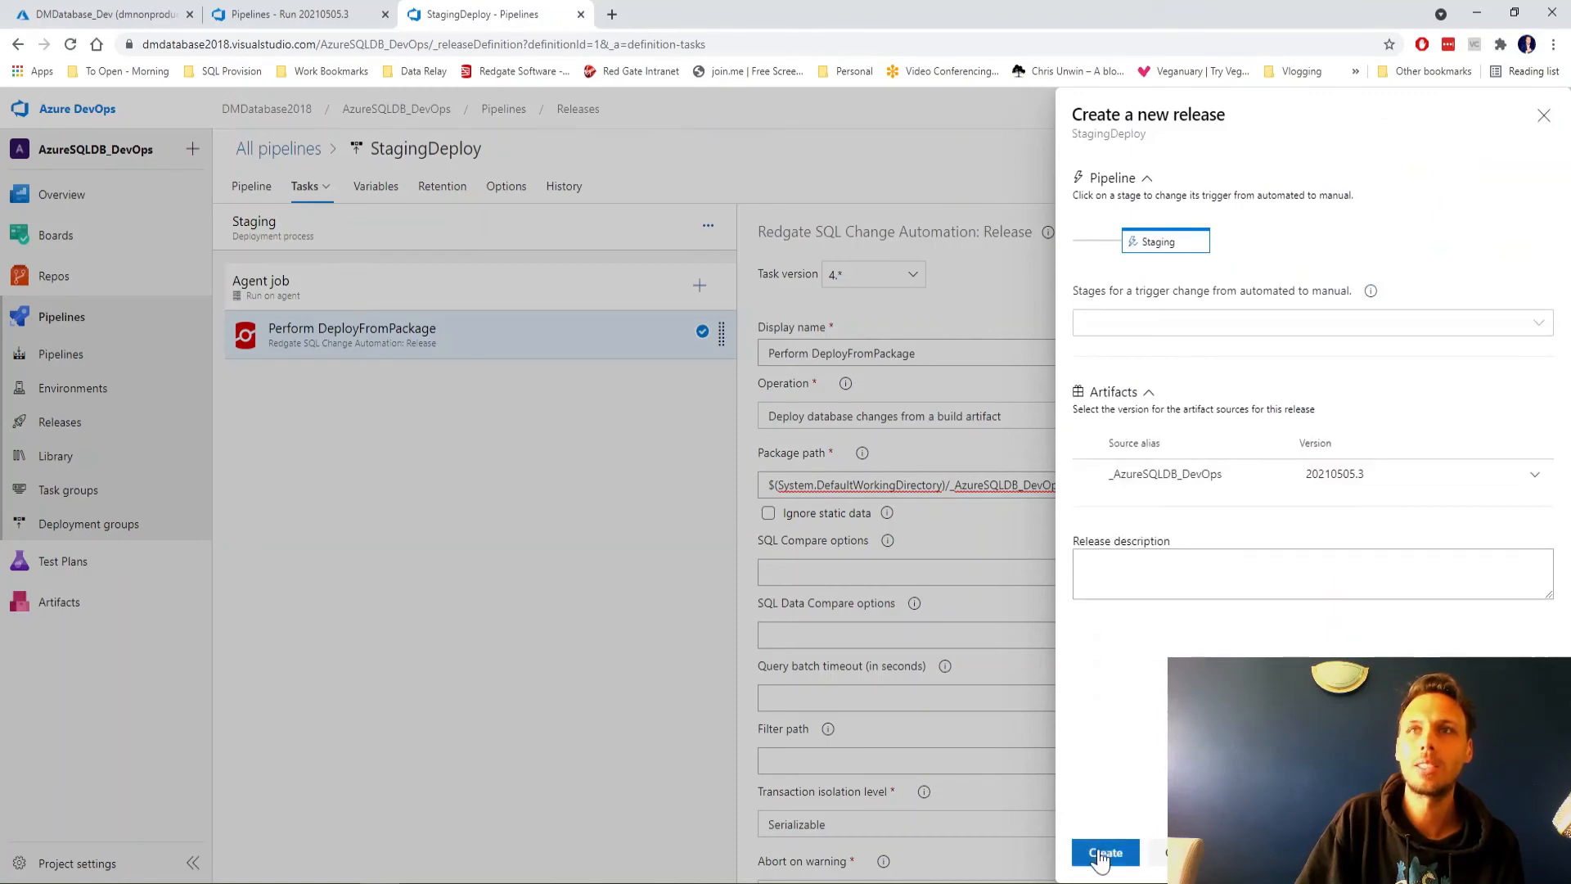
pyautogui.click(1102, 852)
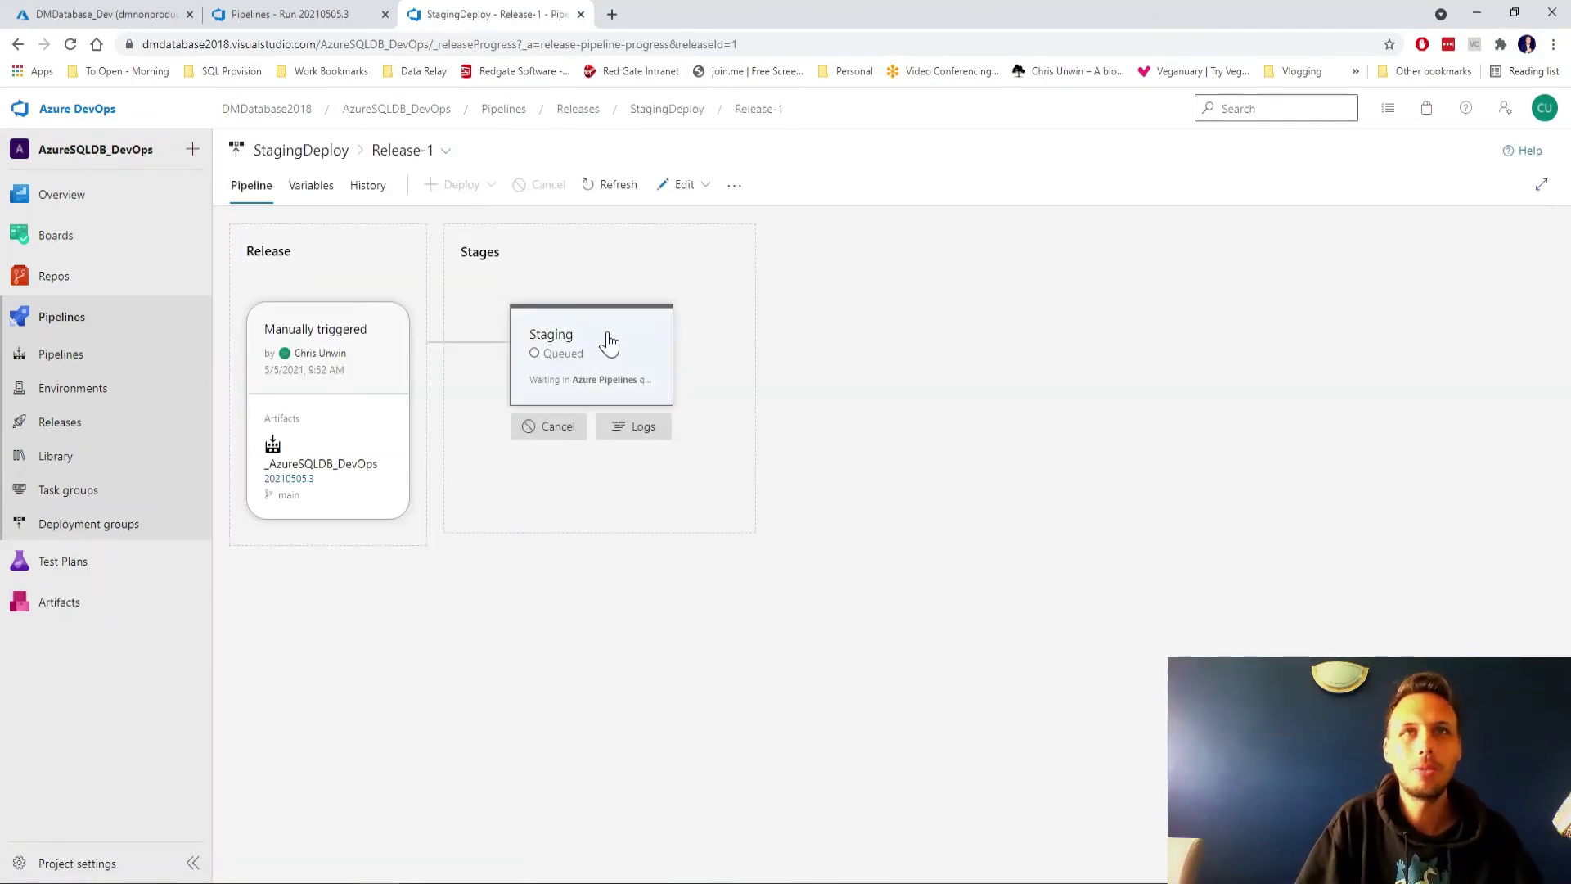
# Step: Watch Release-1's Staging deployment reach in progress, then go to the Releases list
pyautogui.click(633, 425)
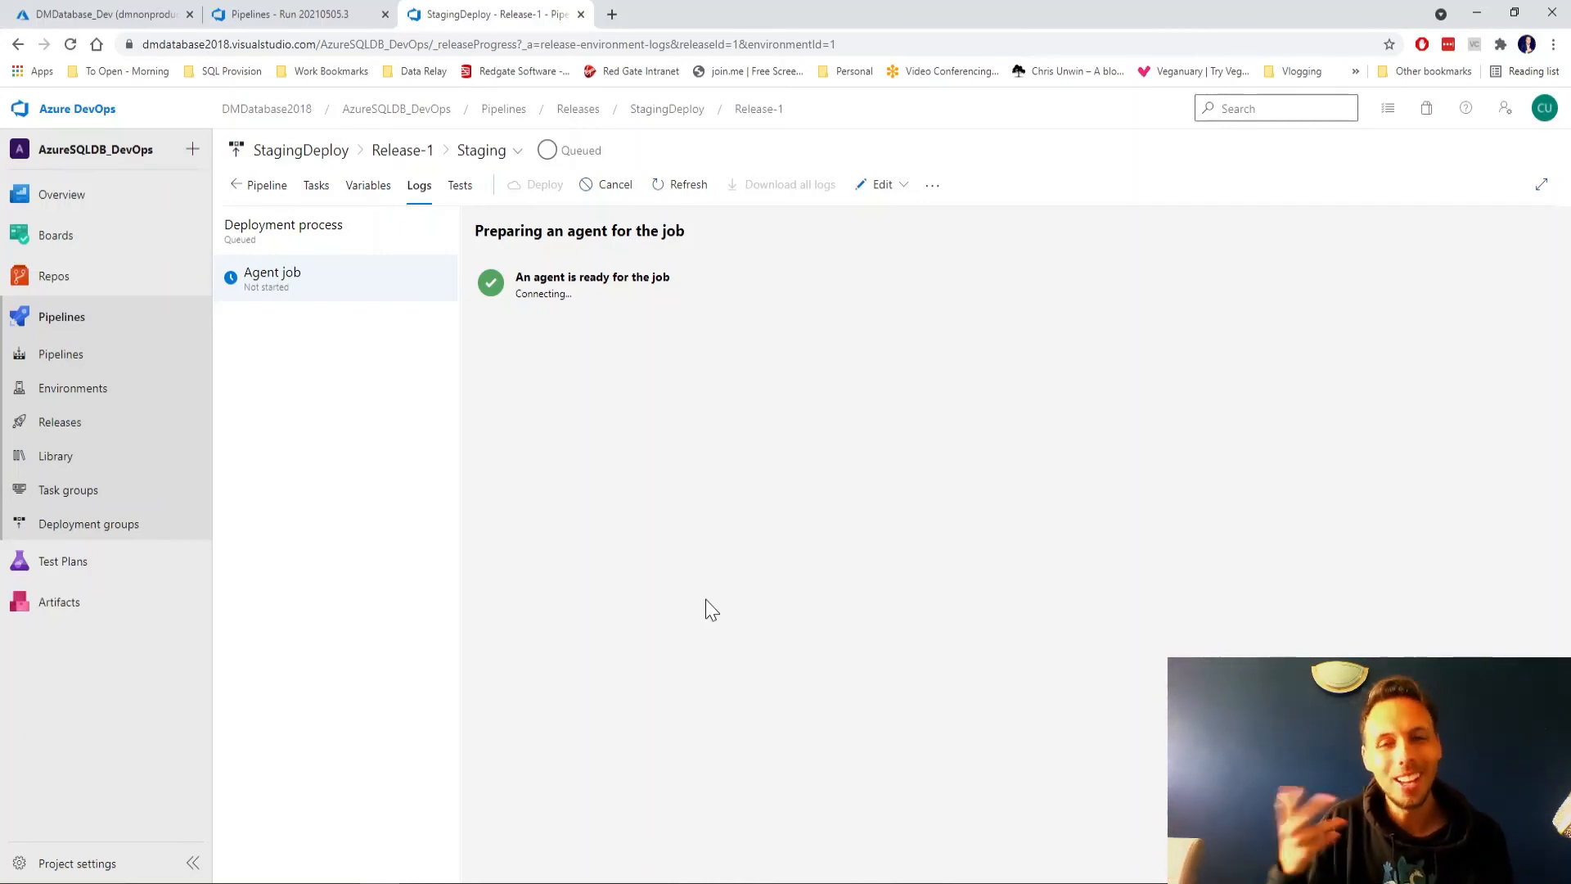
pyautogui.moveTo(725, 627)
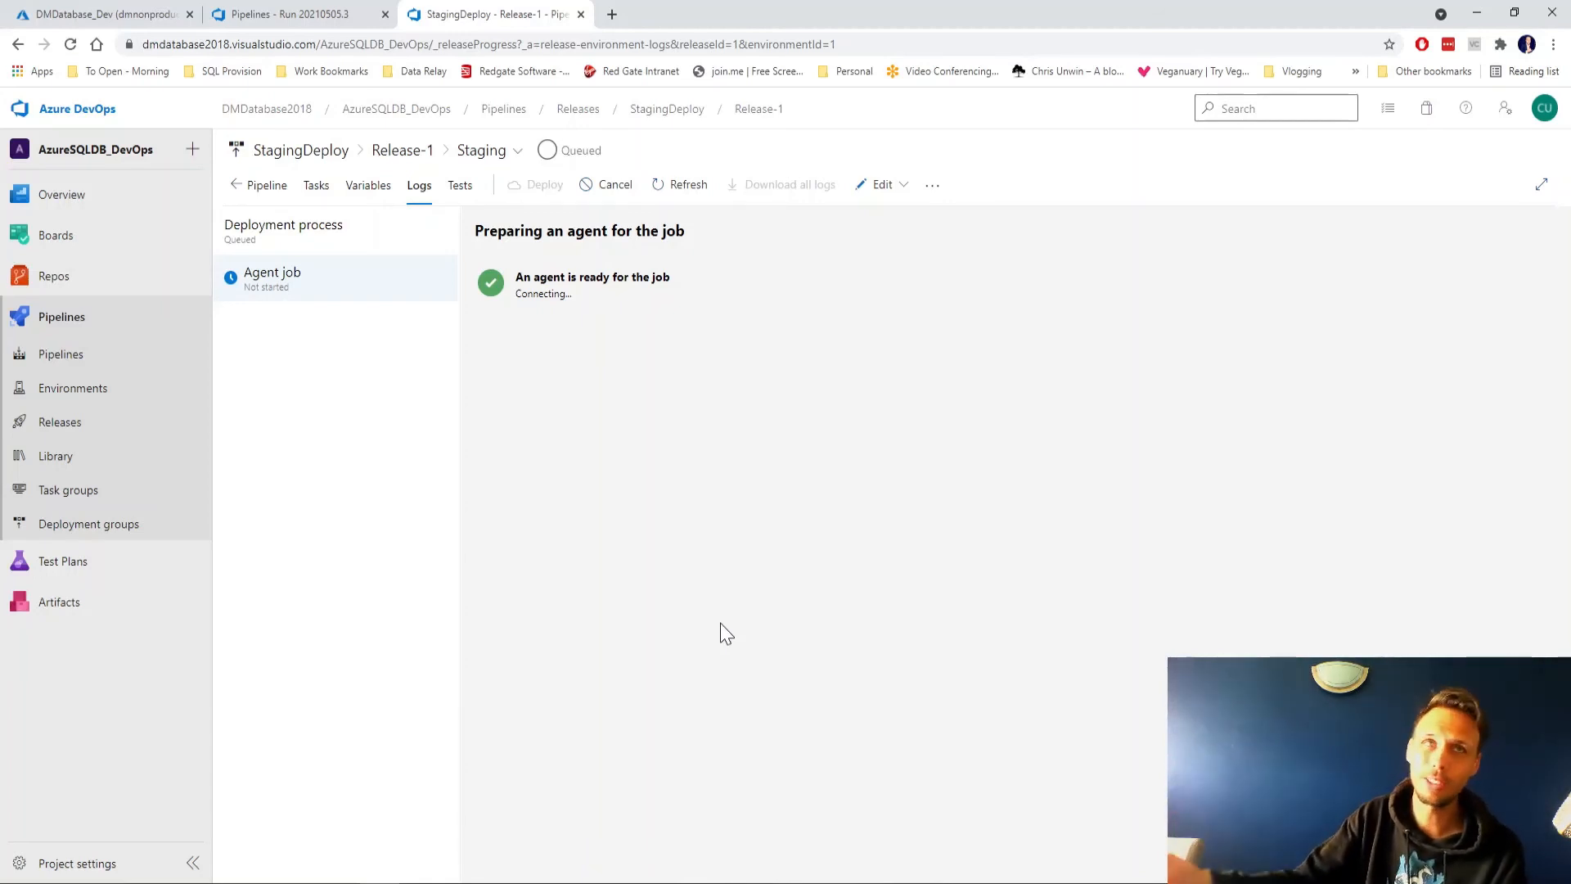
pyautogui.moveTo(70, 44)
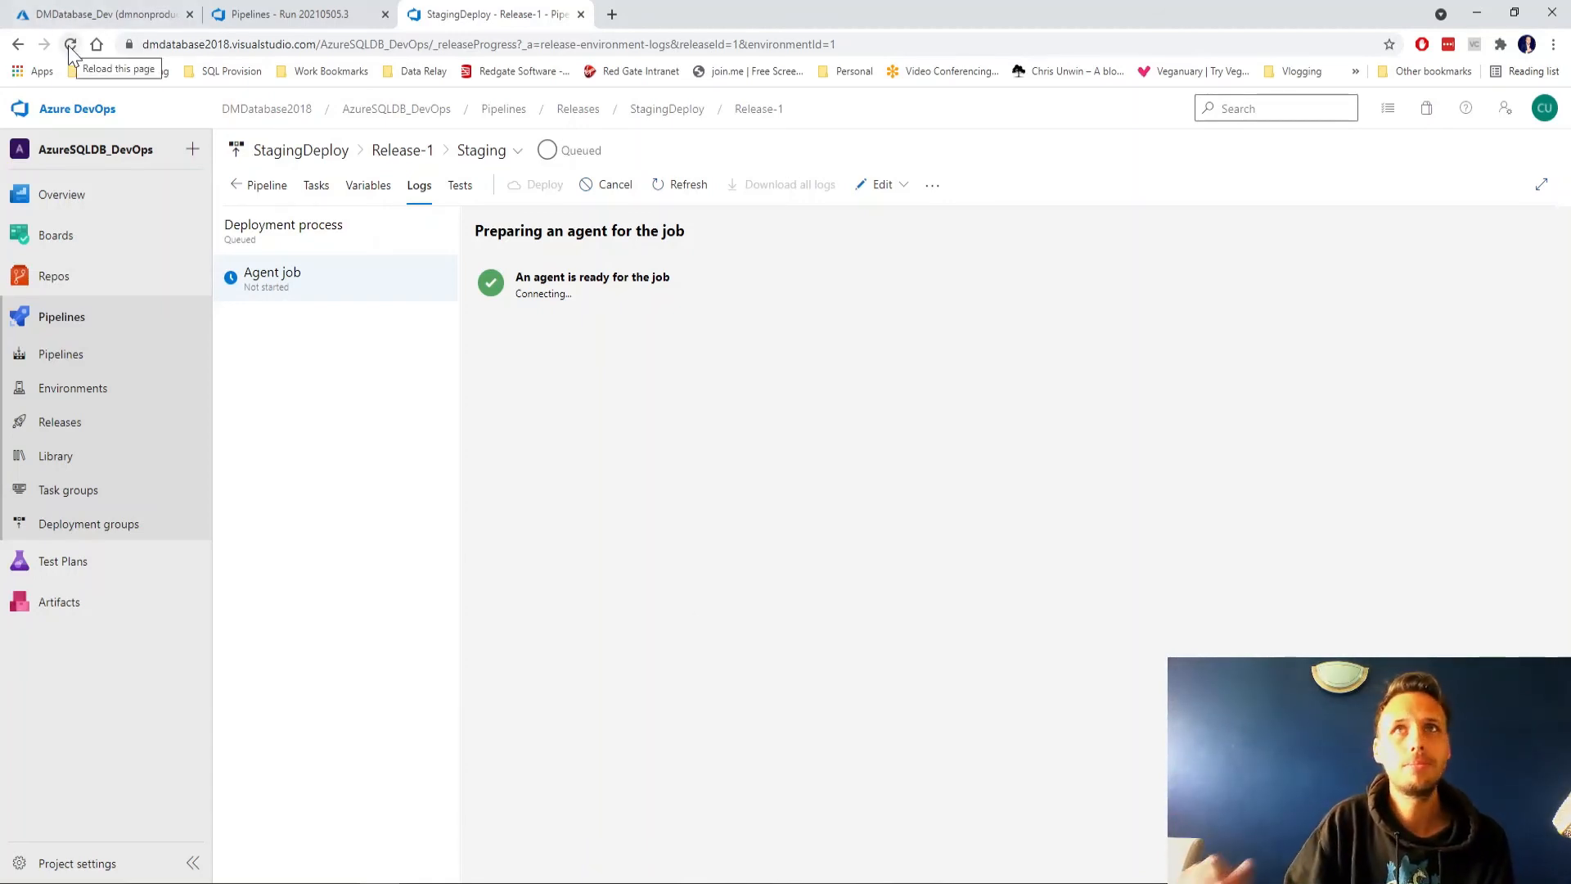
pyautogui.click(70, 44)
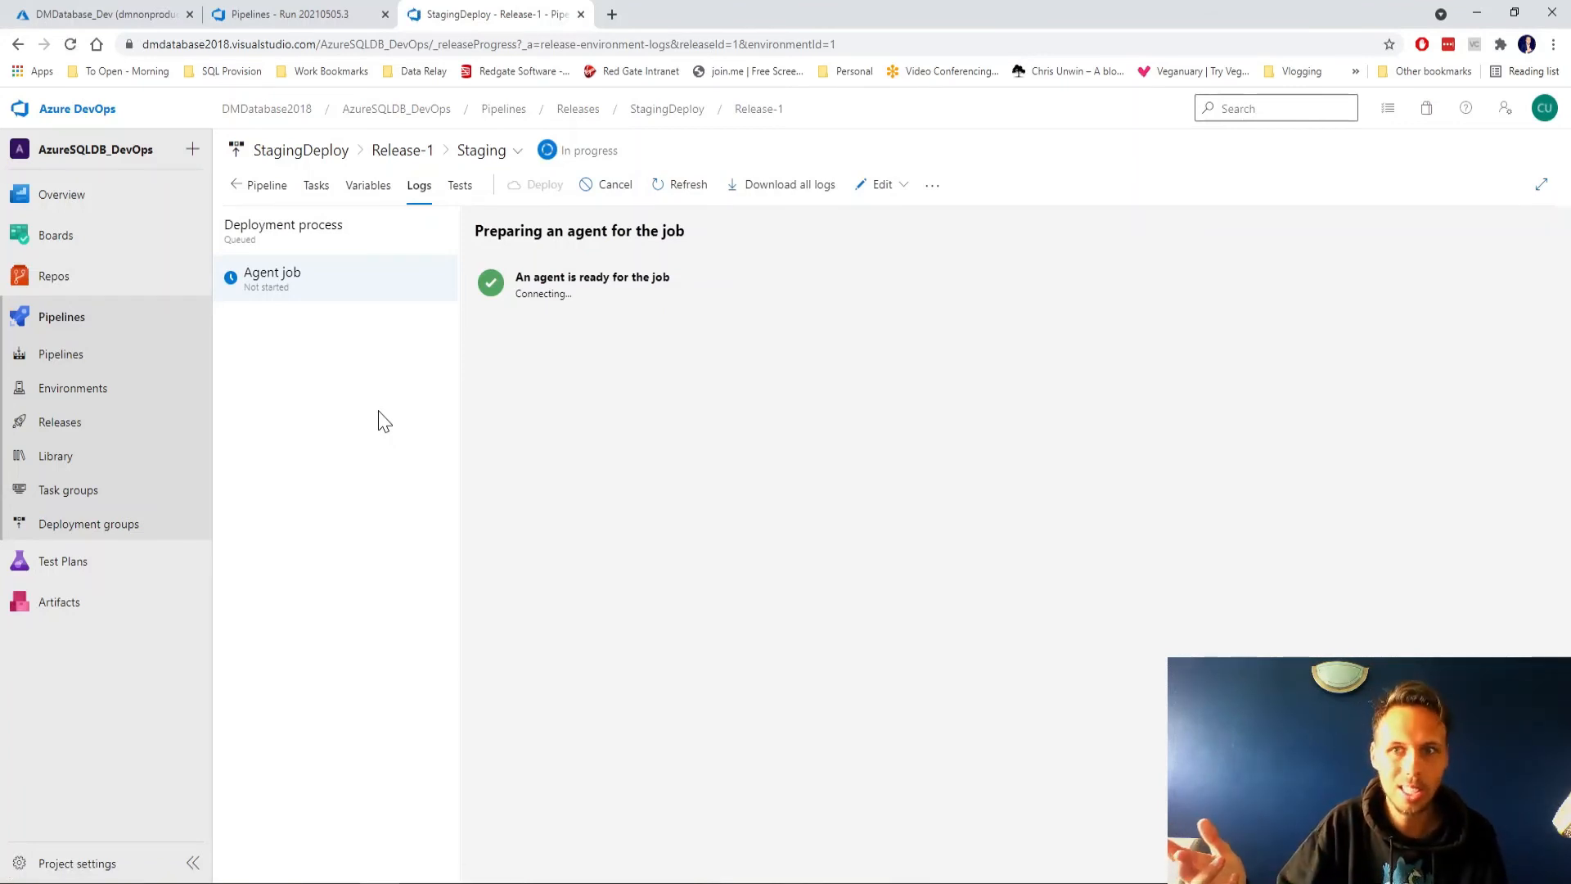
pyautogui.moveTo(122, 405)
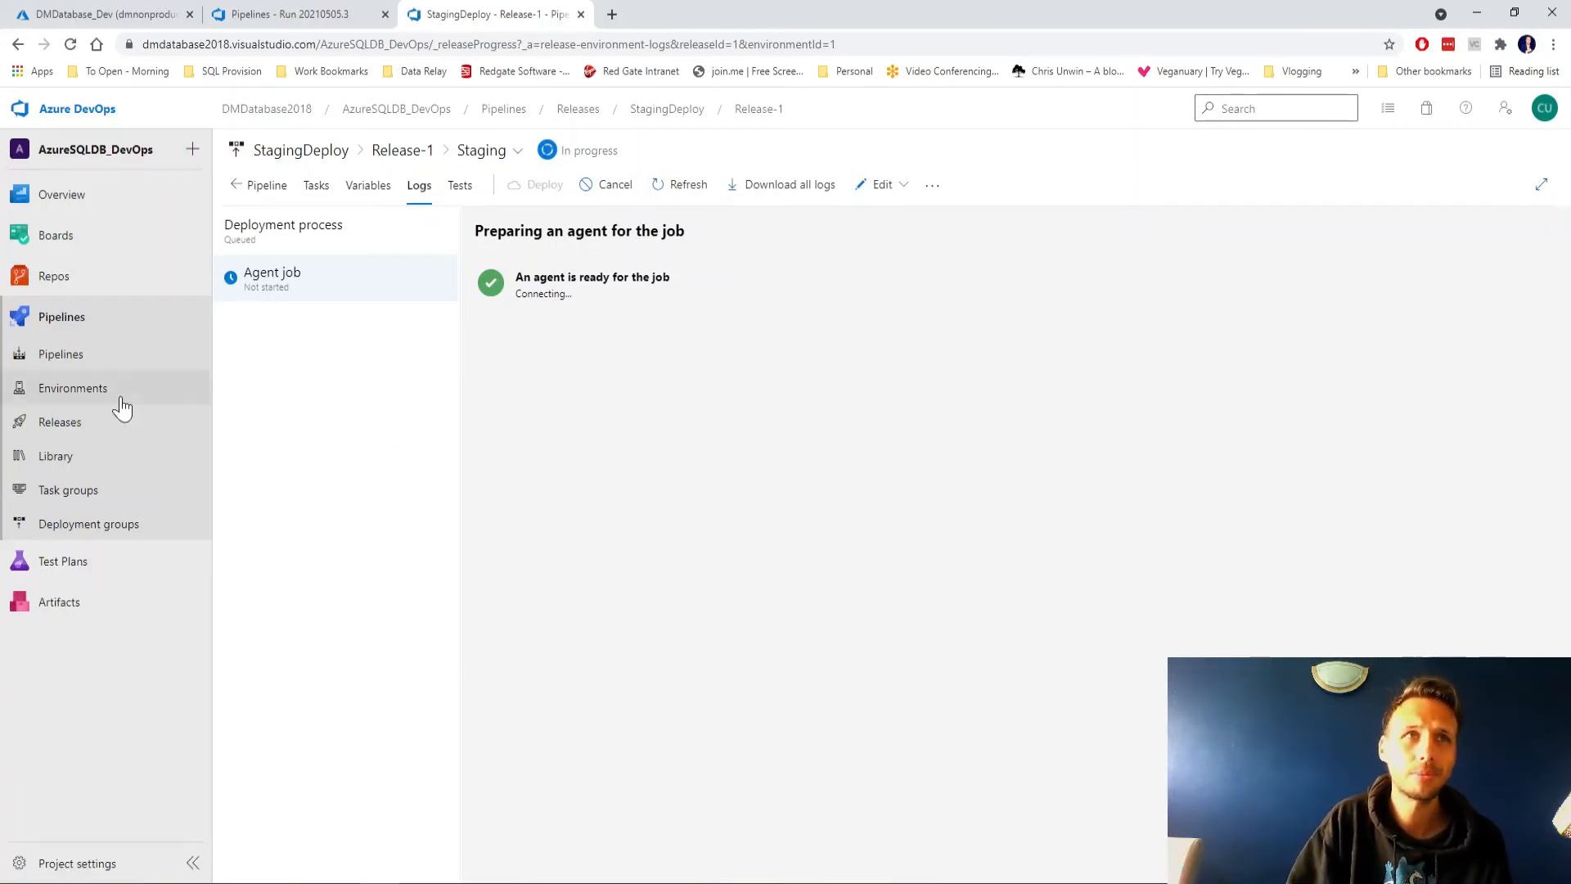
pyautogui.click(59, 421)
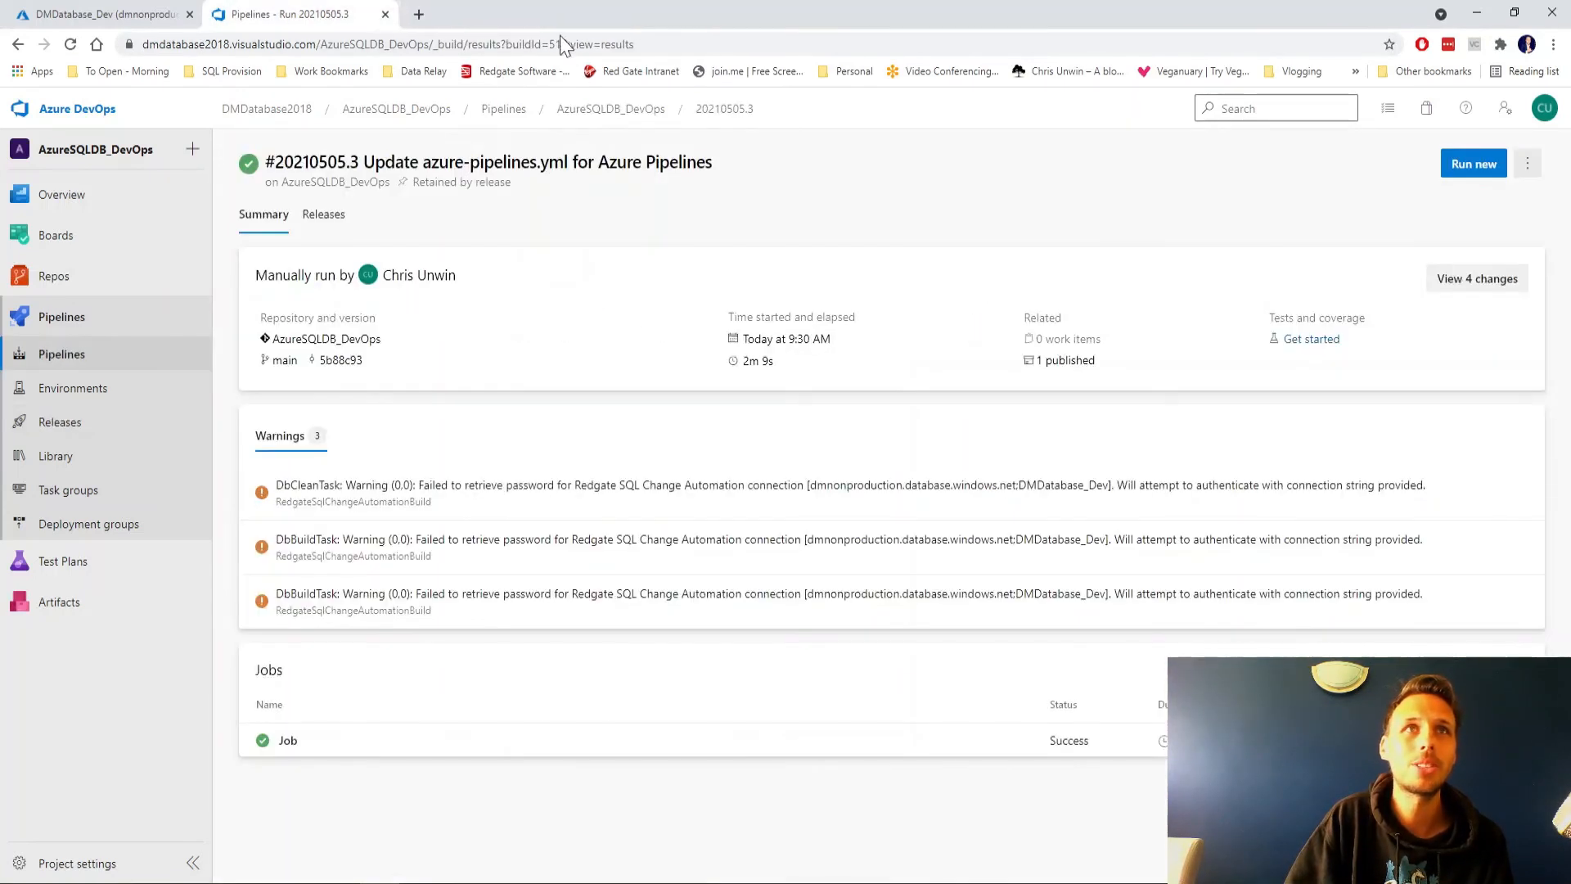
pyautogui.click(60, 422)
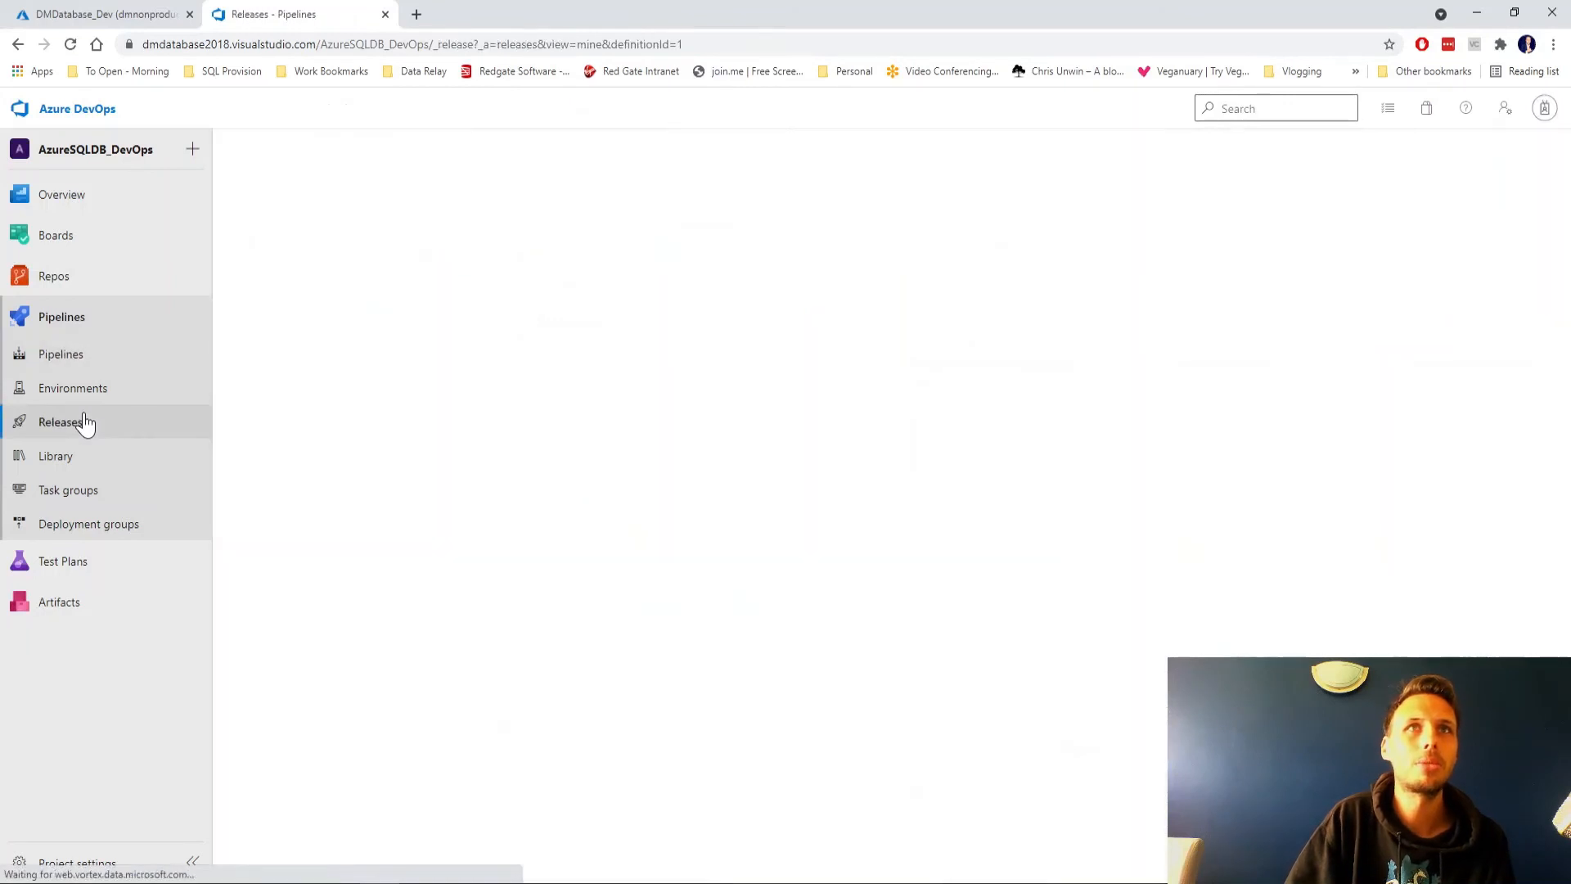
# Step: View Release-1's Staging logs while Perform DeployFromPackage runs
pyautogui.click(63, 422)
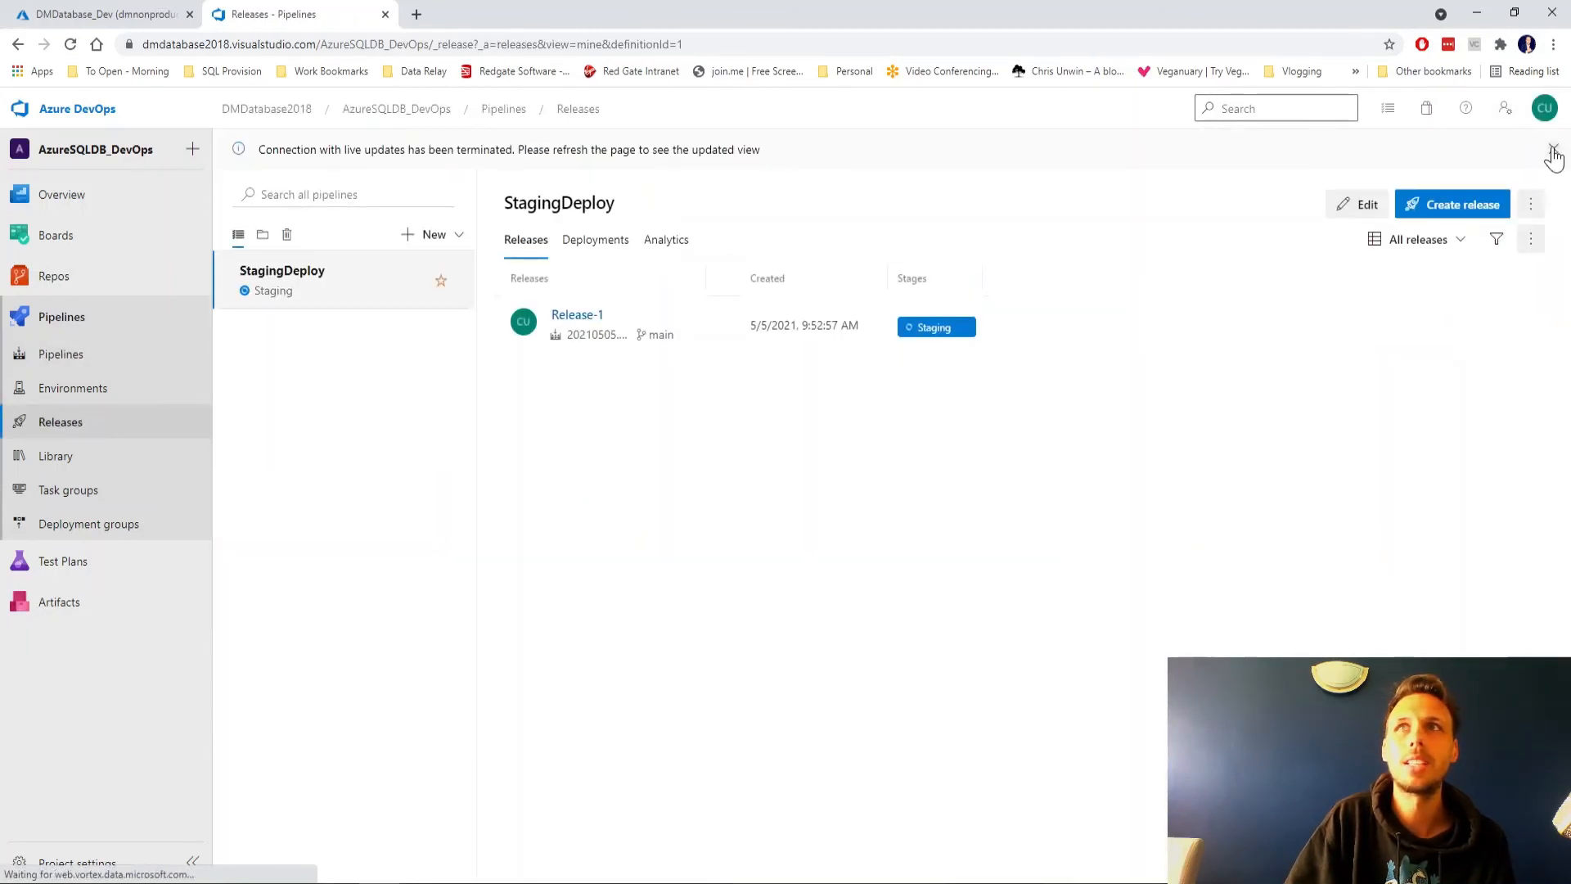
pyautogui.click(577, 314)
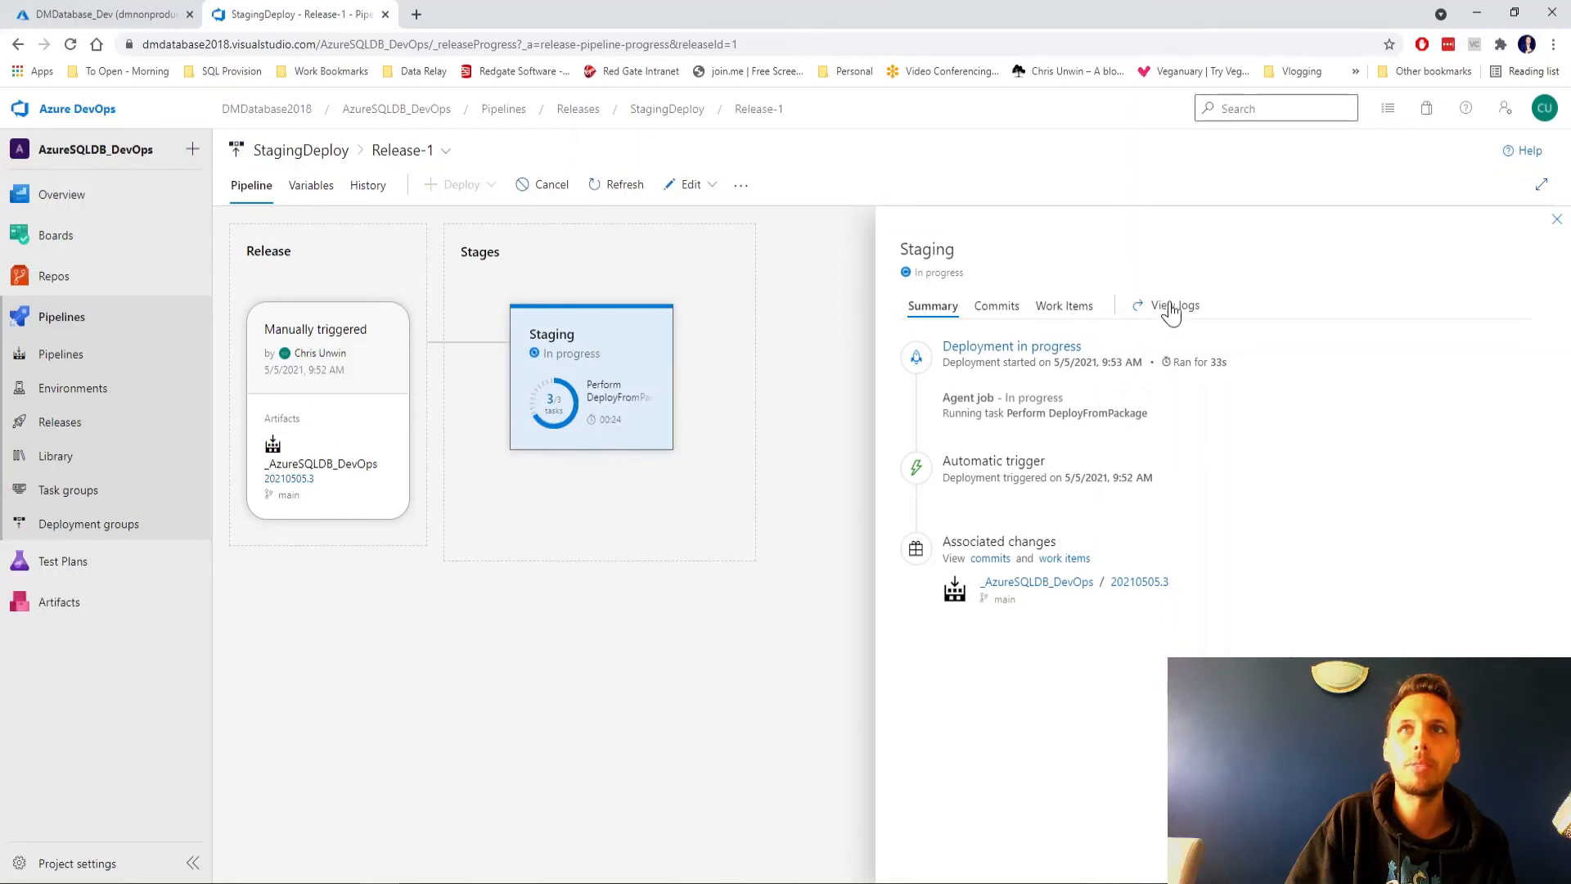
pyautogui.click(1172, 305)
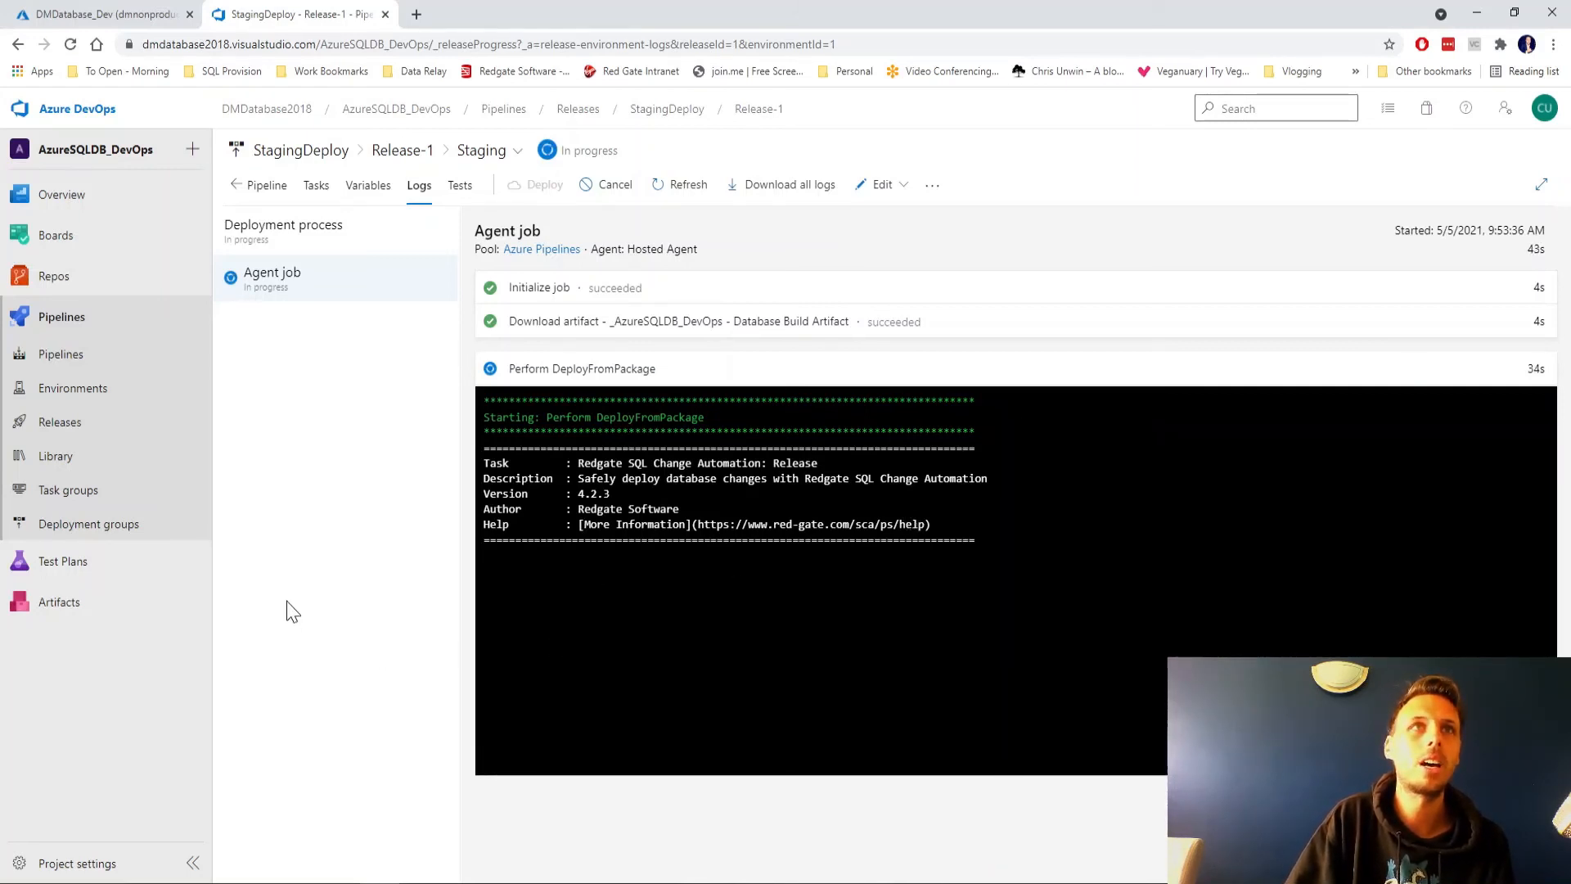
pyautogui.moveTo(397, 586)
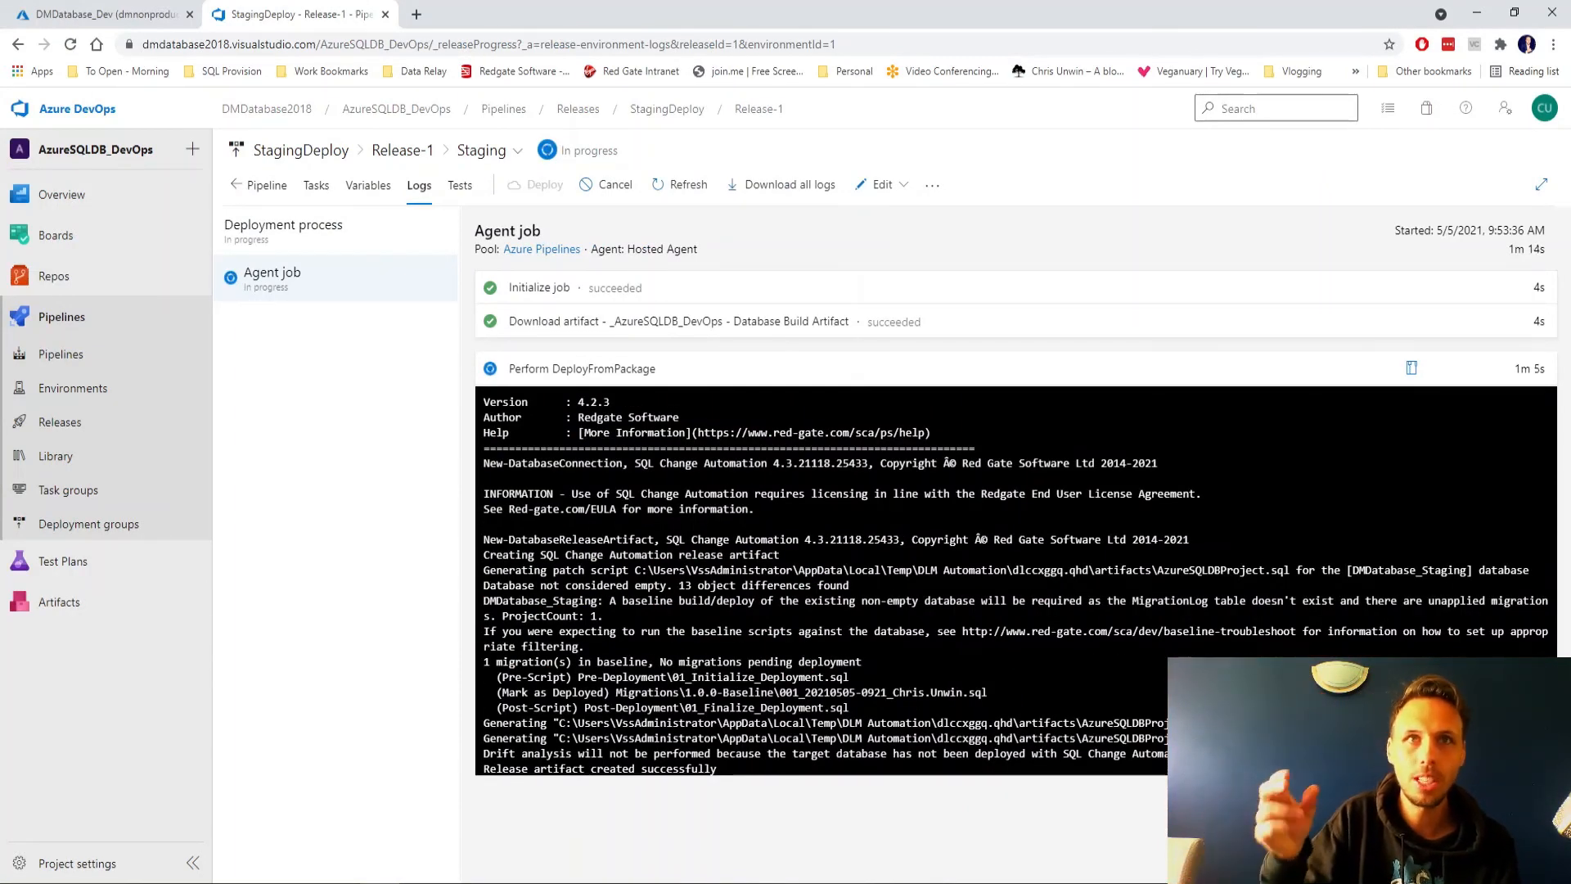
pyautogui.click(686, 184)
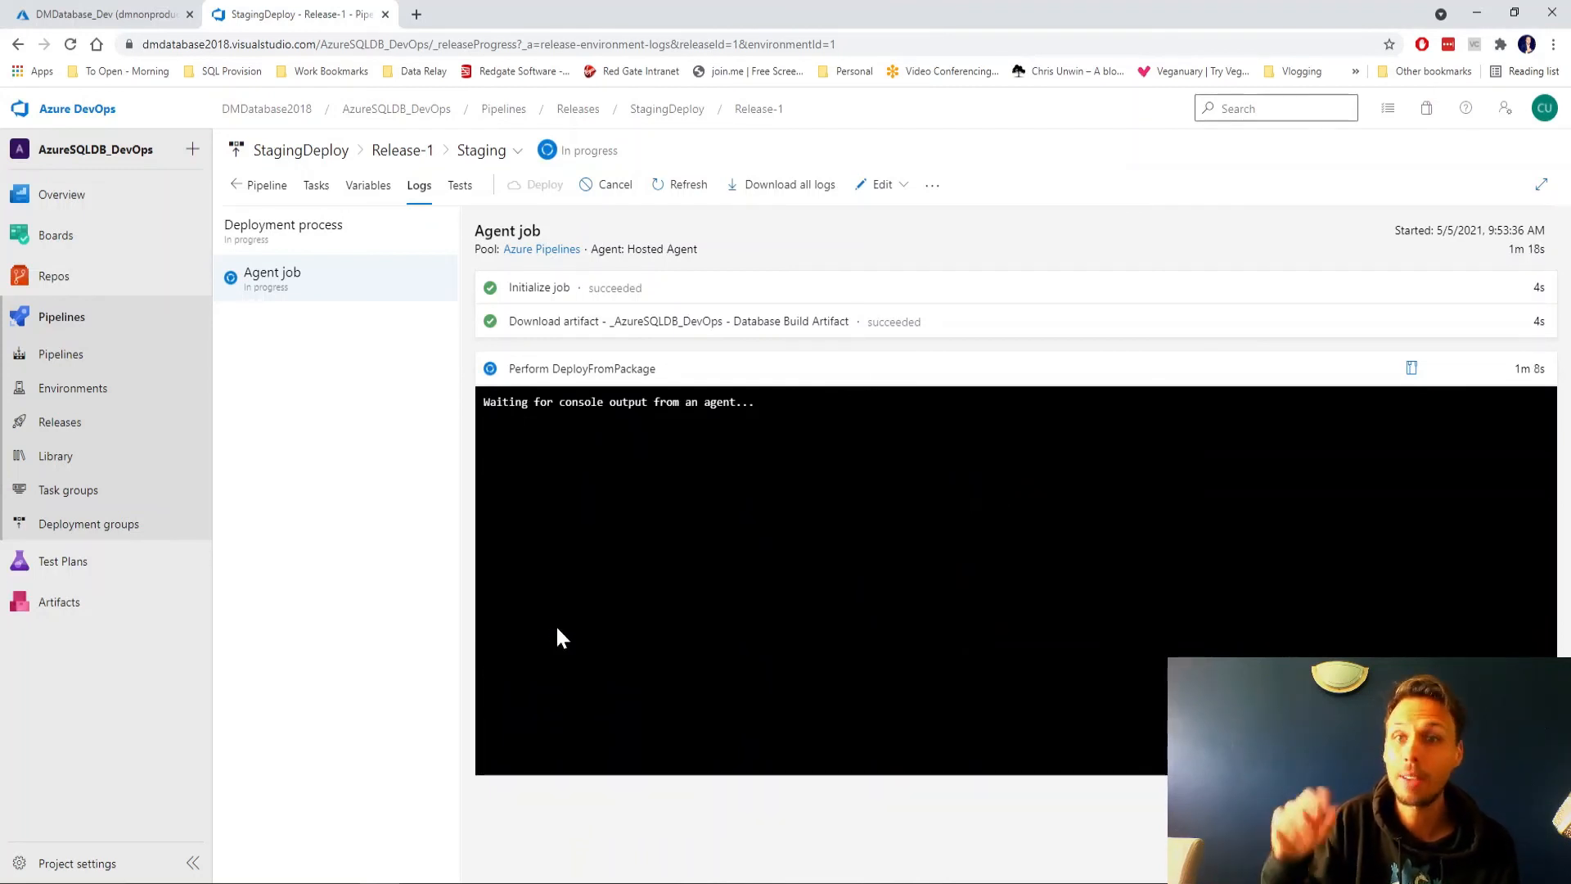
pyautogui.moveTo(686, 419)
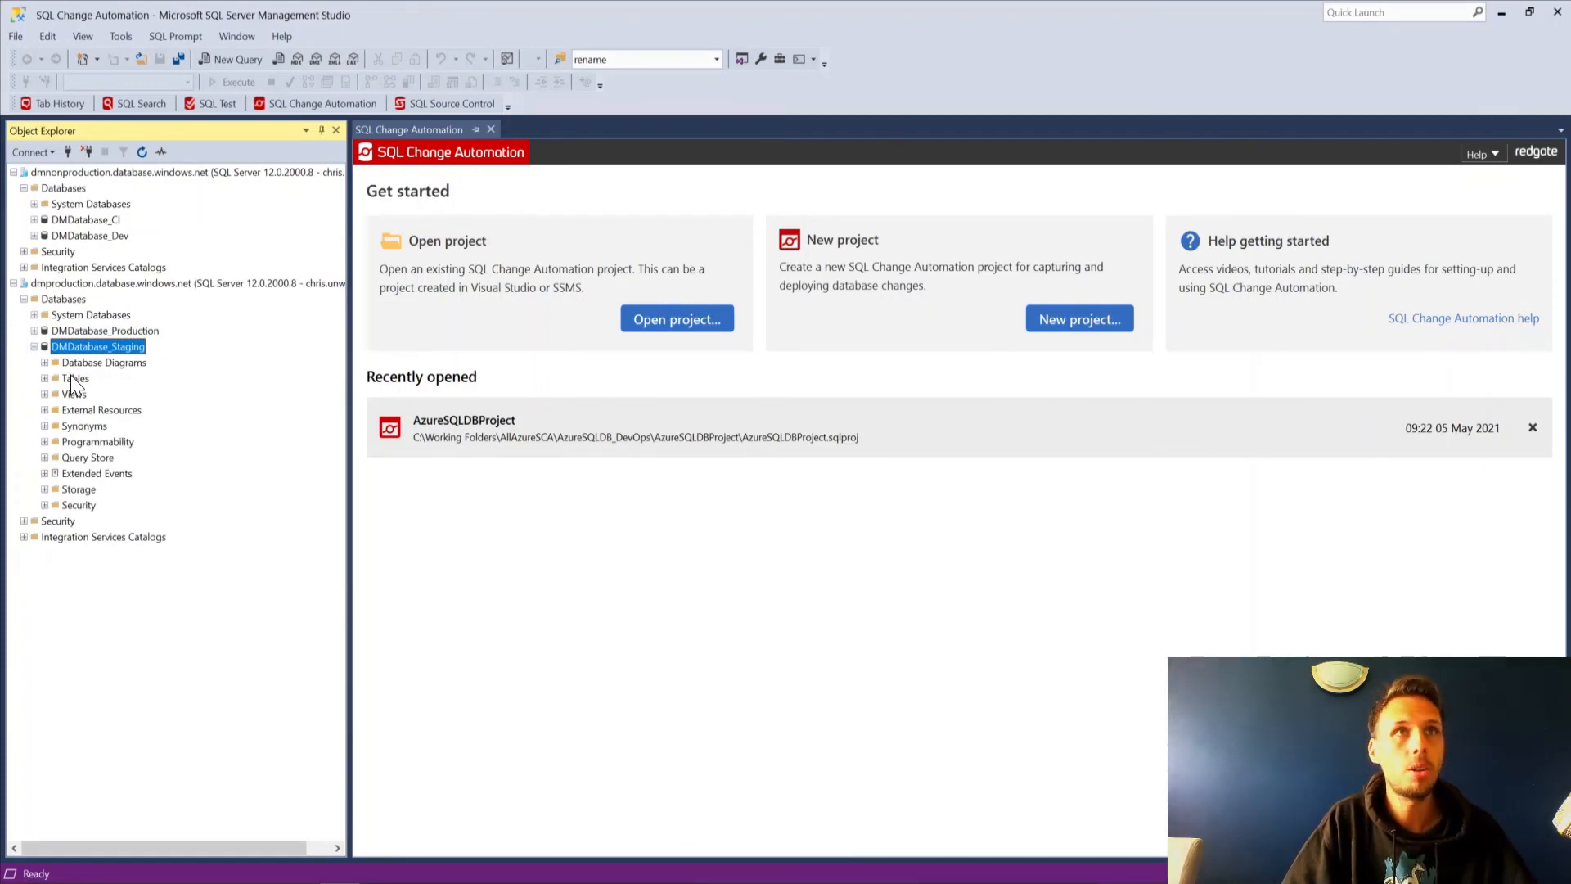
# Step: Refresh DMDatabase_Staging's Tables folder to reveal __MigrationLog and __SchemaSnapshot
pyautogui.rightClick(75, 378)
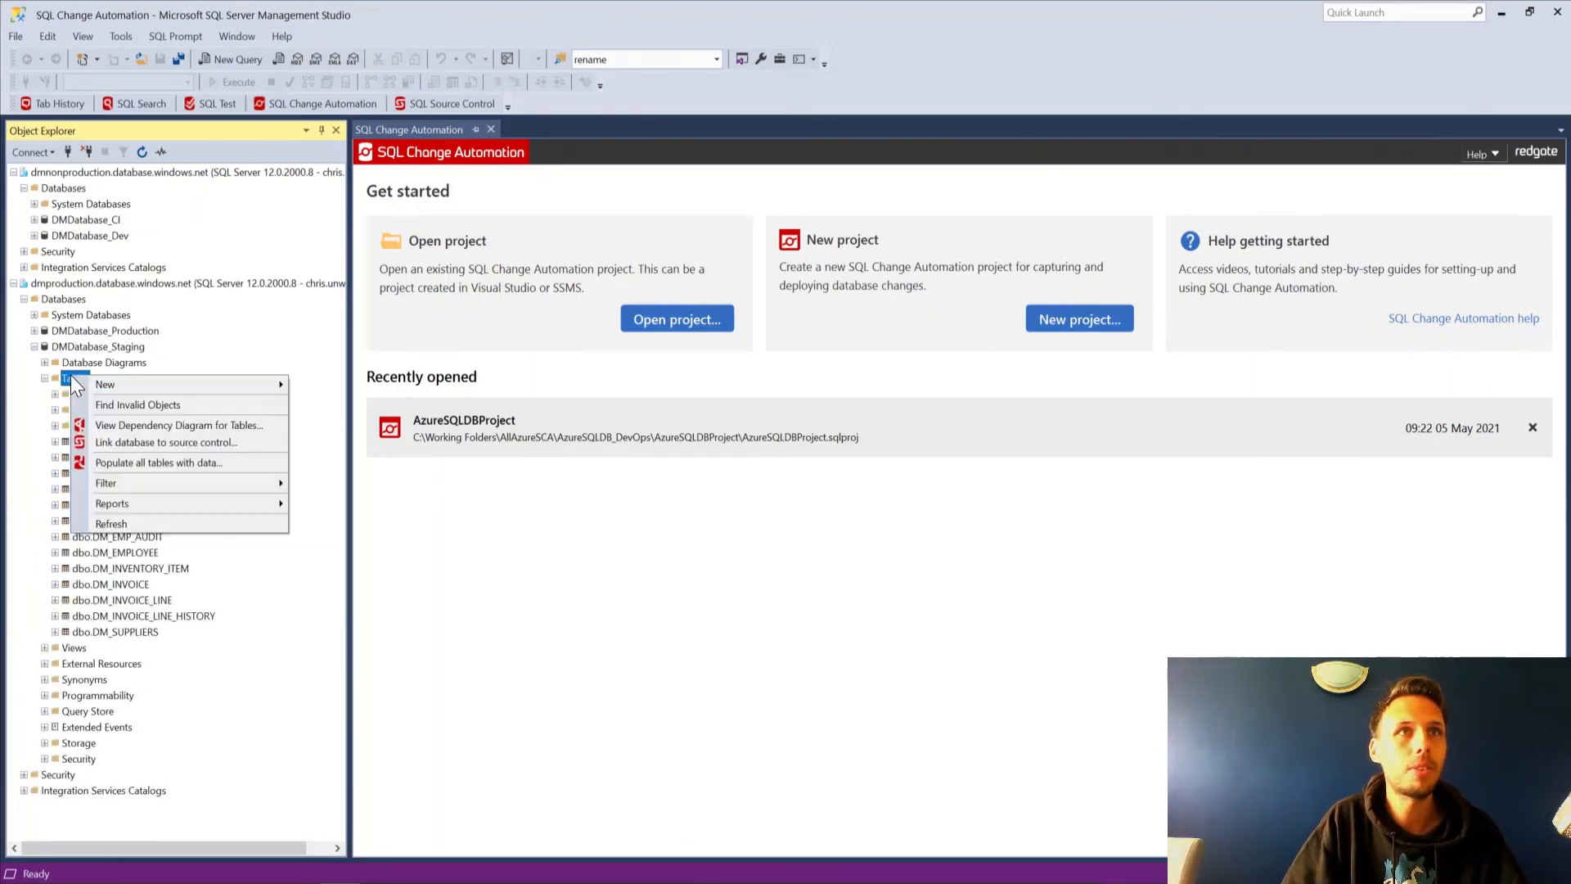
pyautogui.click(111, 523)
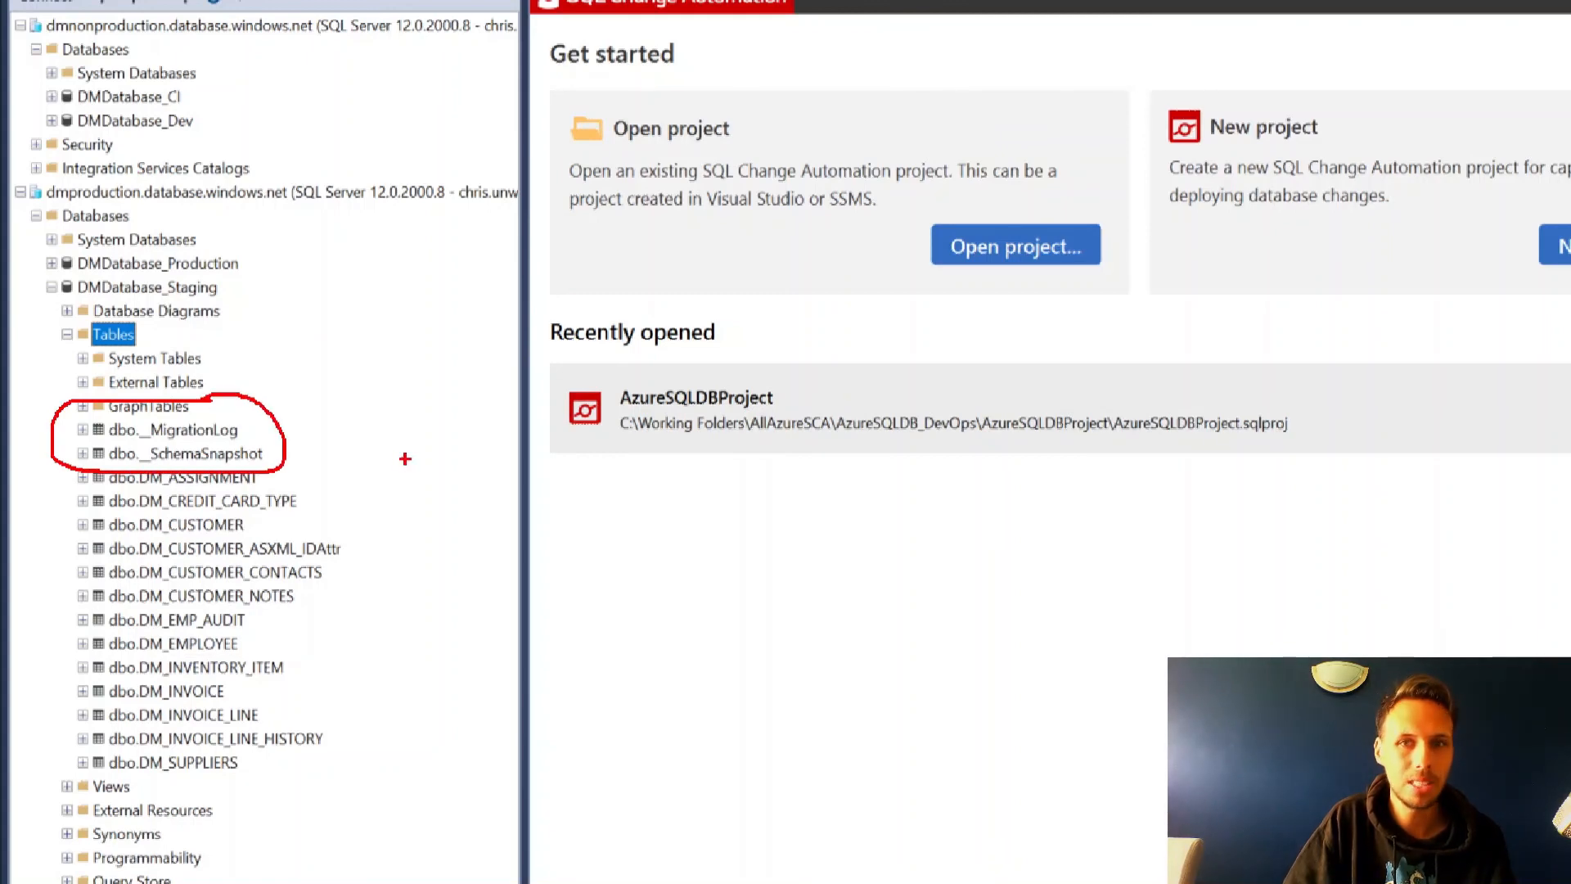
pyautogui.moveTo(445, 449)
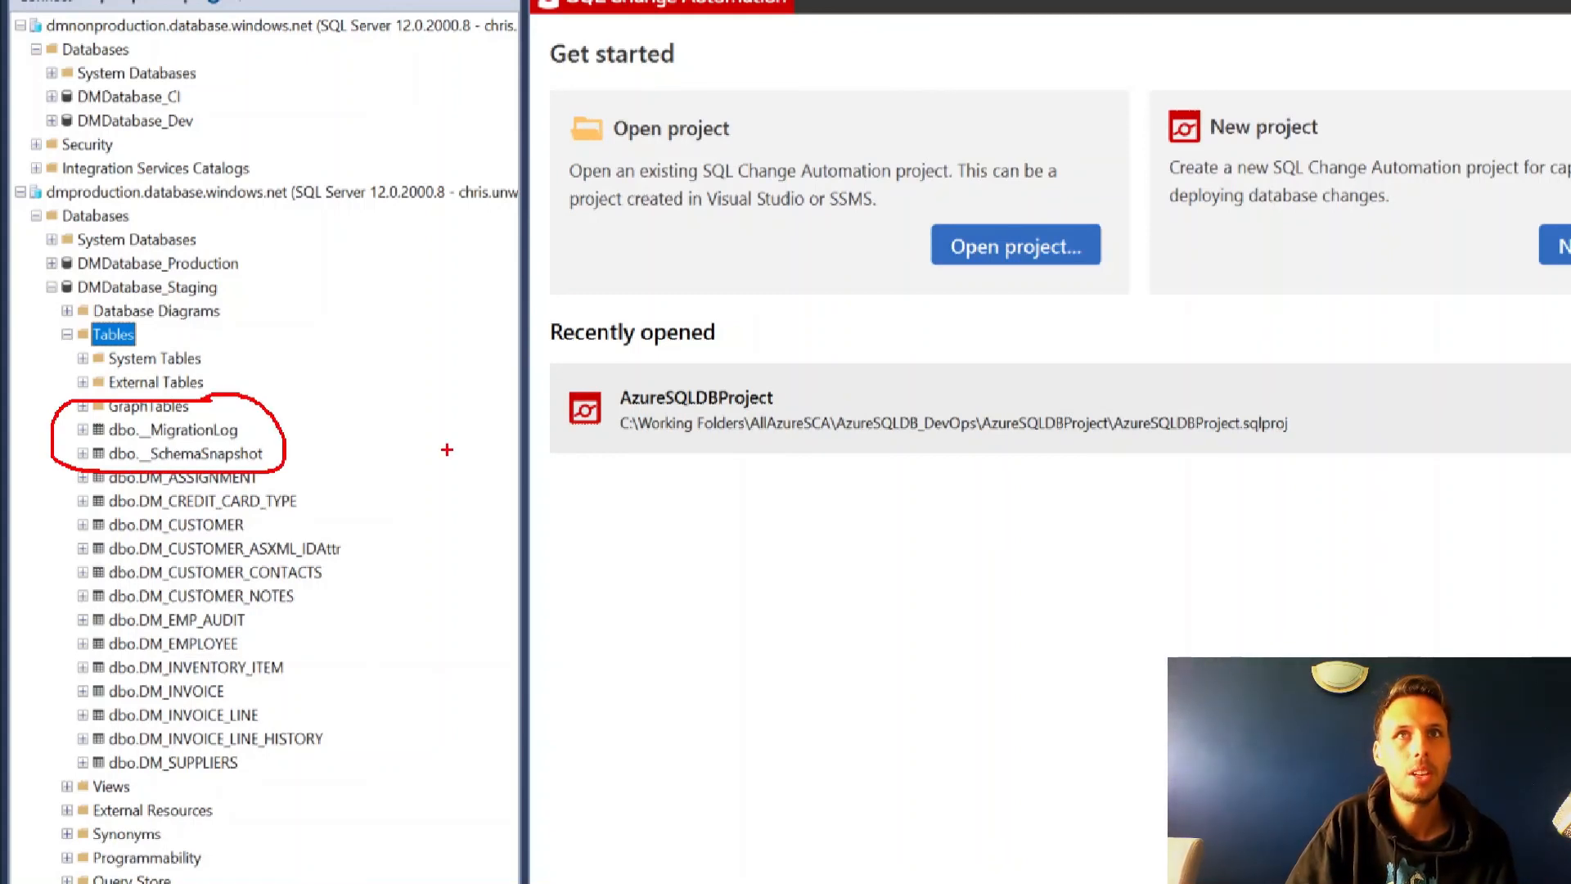